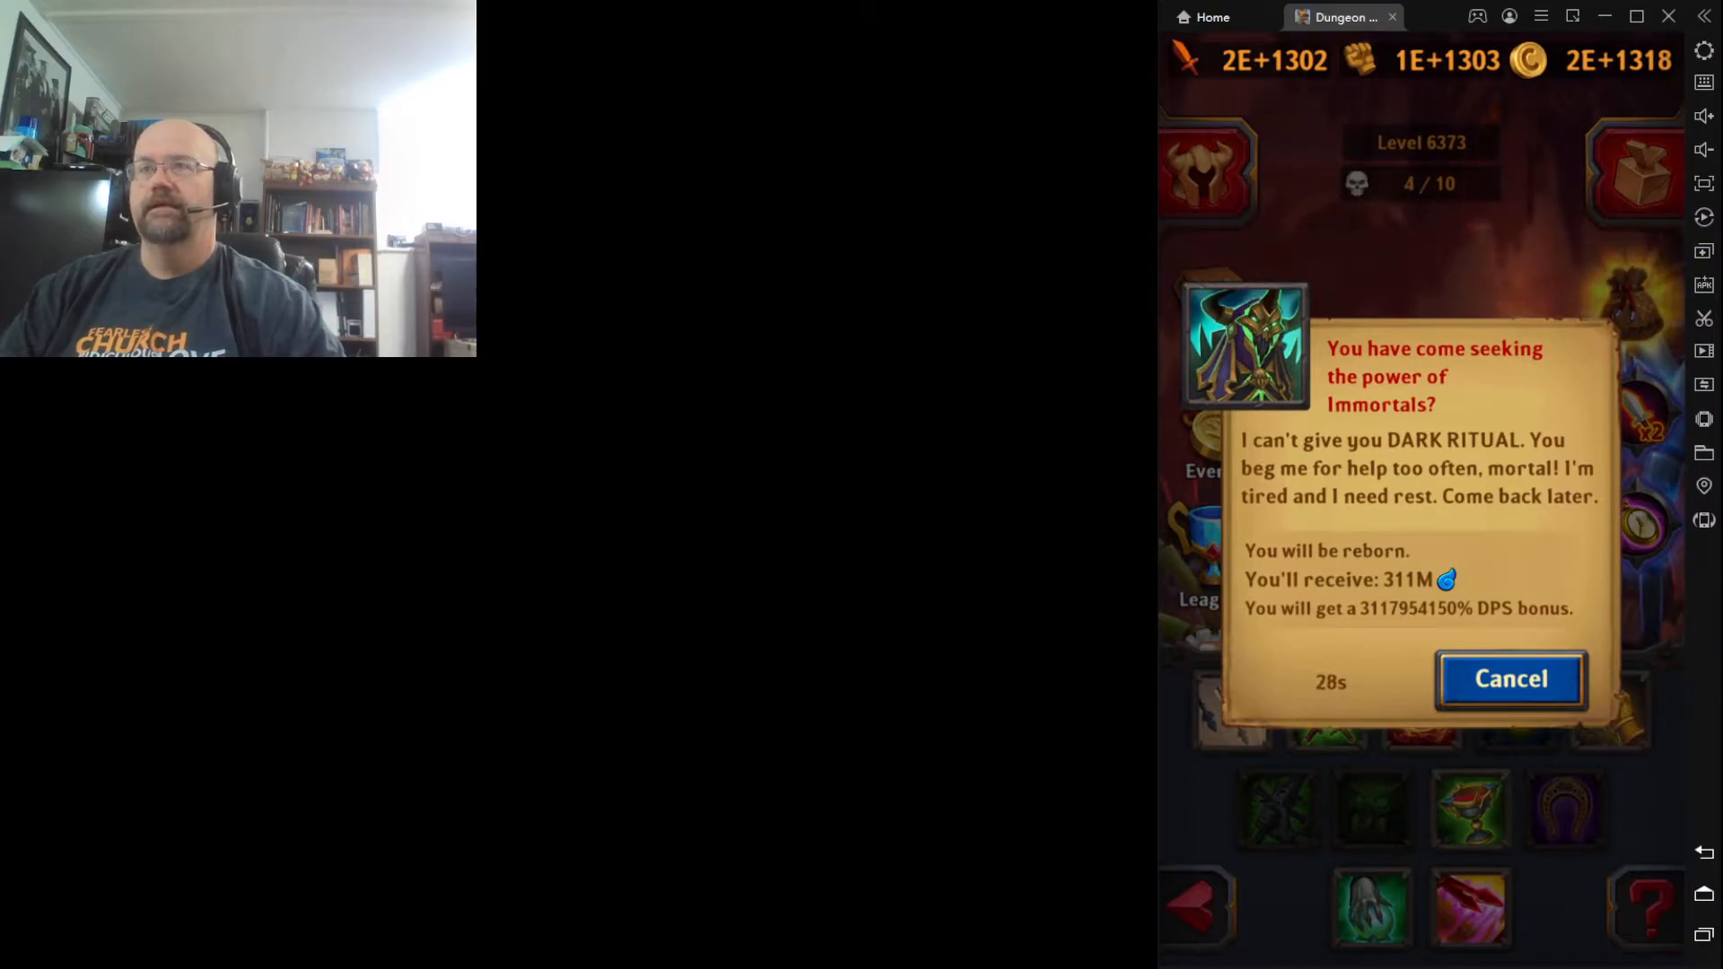
Cancel the Dark Ritual offer and browse the hero roster of heroes away on missions
{"action": "left_click", "coordinate": [1510, 678]}
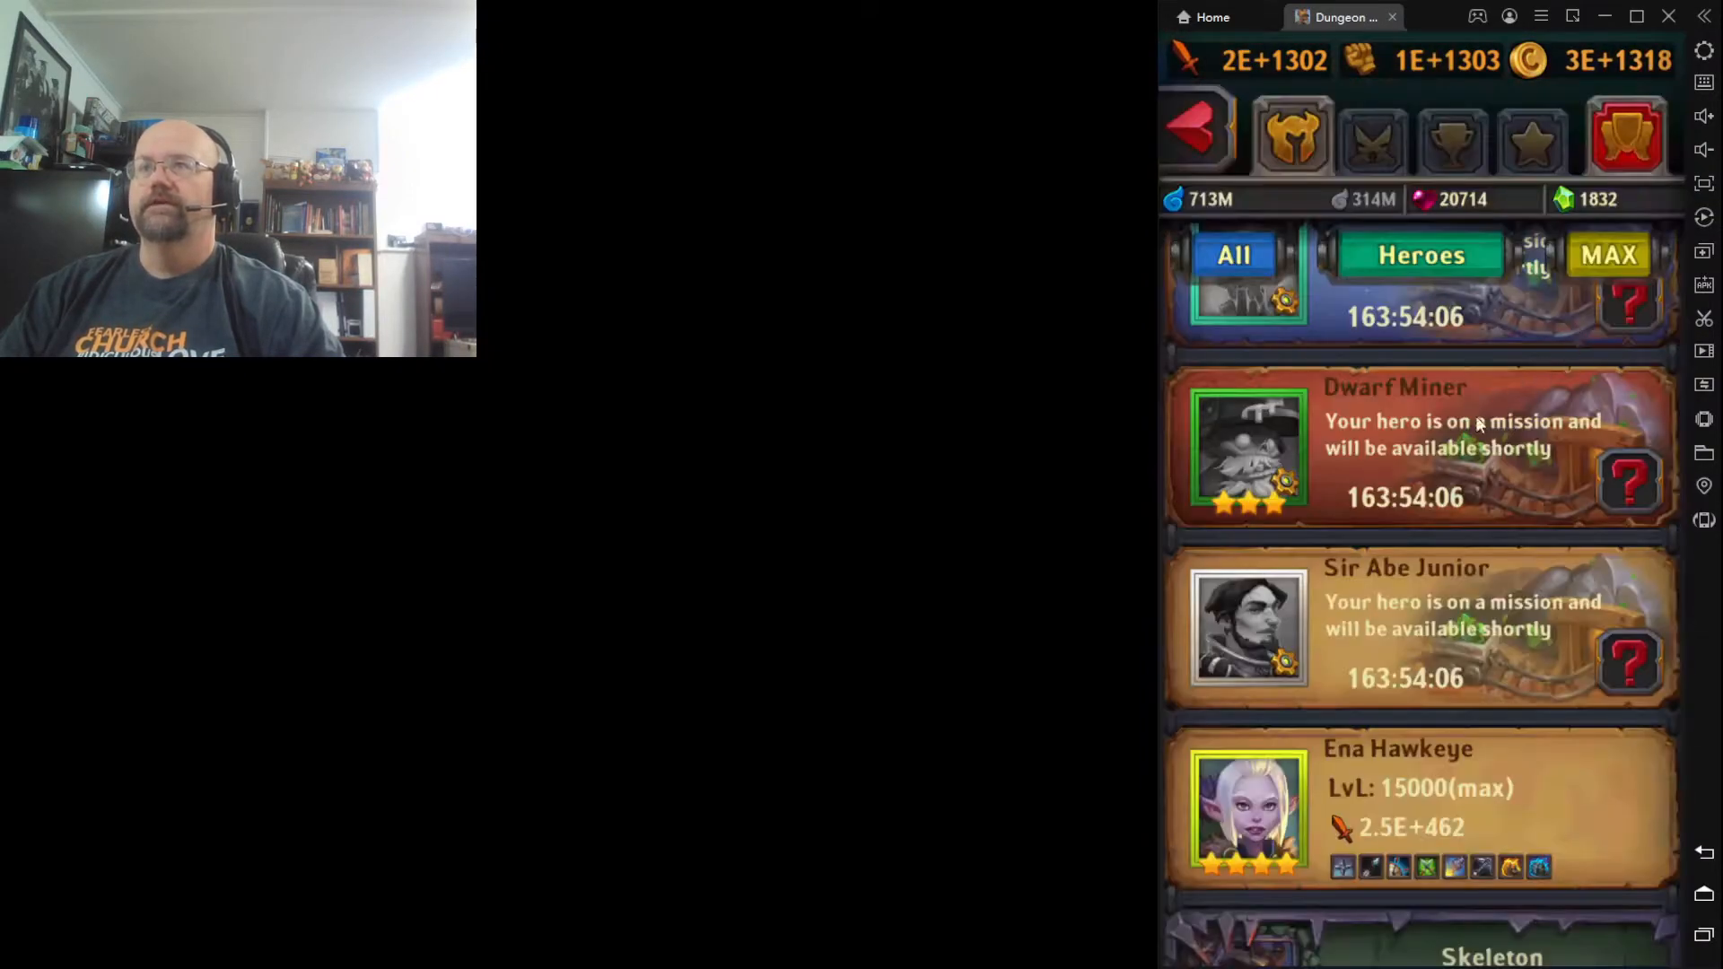
{"action": "scroll", "scroll_direction": "down", "scroll_amount": 3}
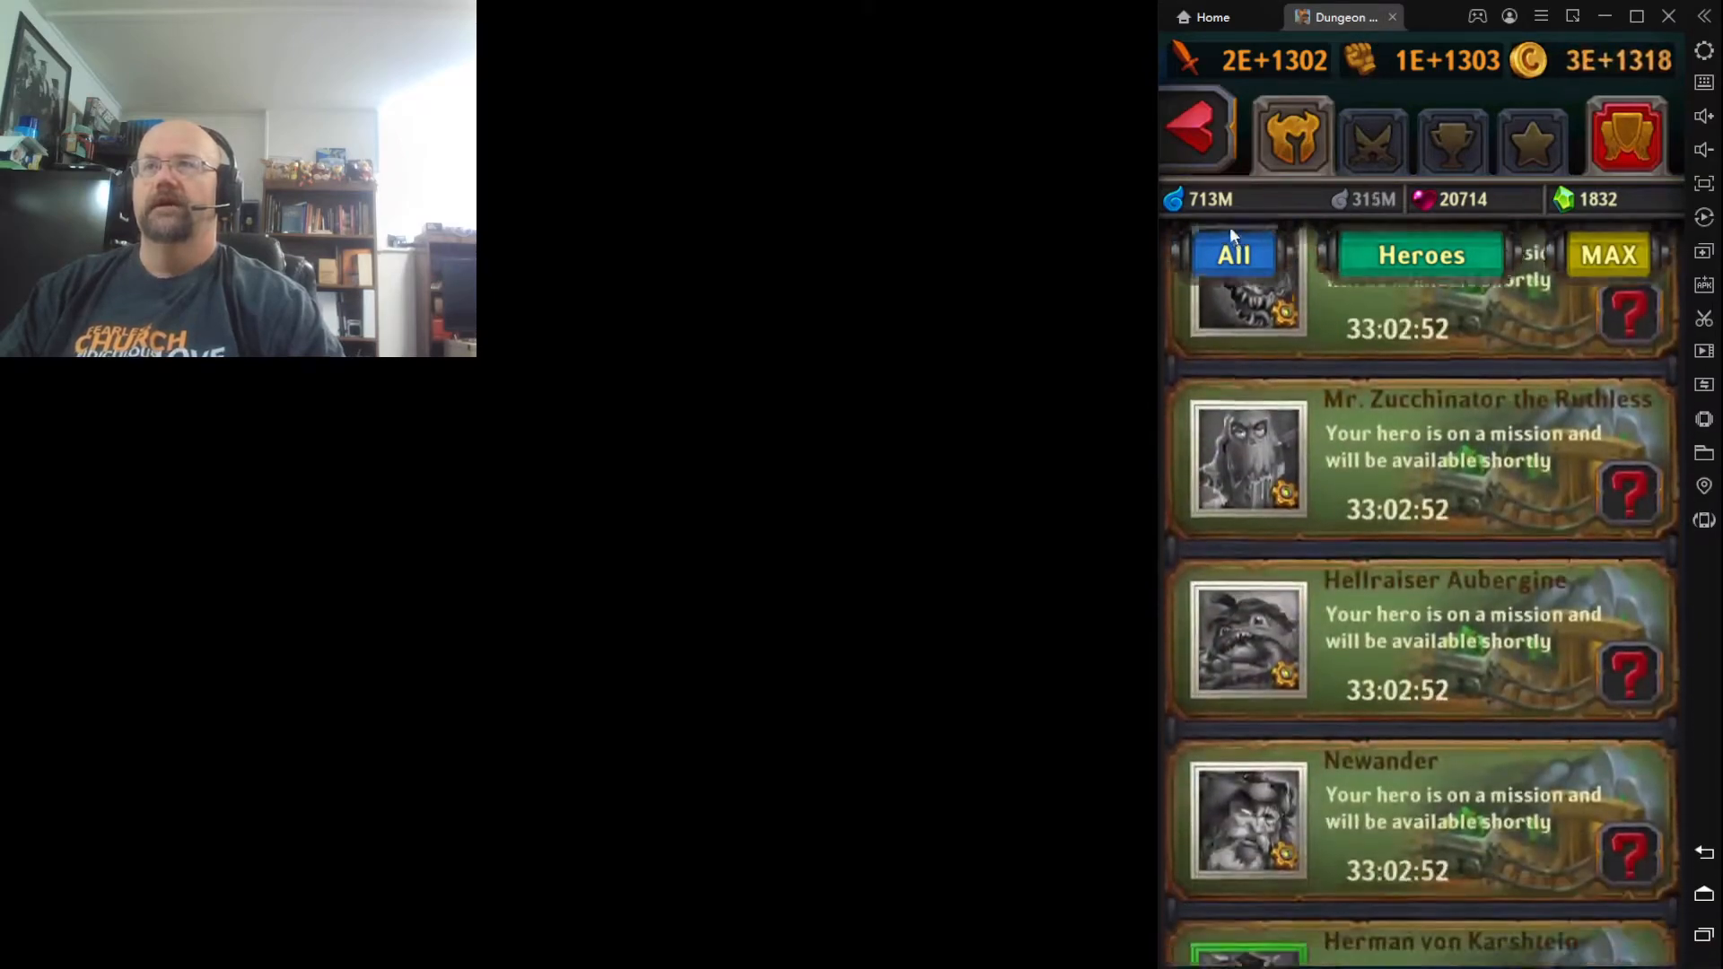
Filter the roster to active heroes and upgrade Star Ranger twice
{"action": "left_click", "coordinate": [1231, 253]}
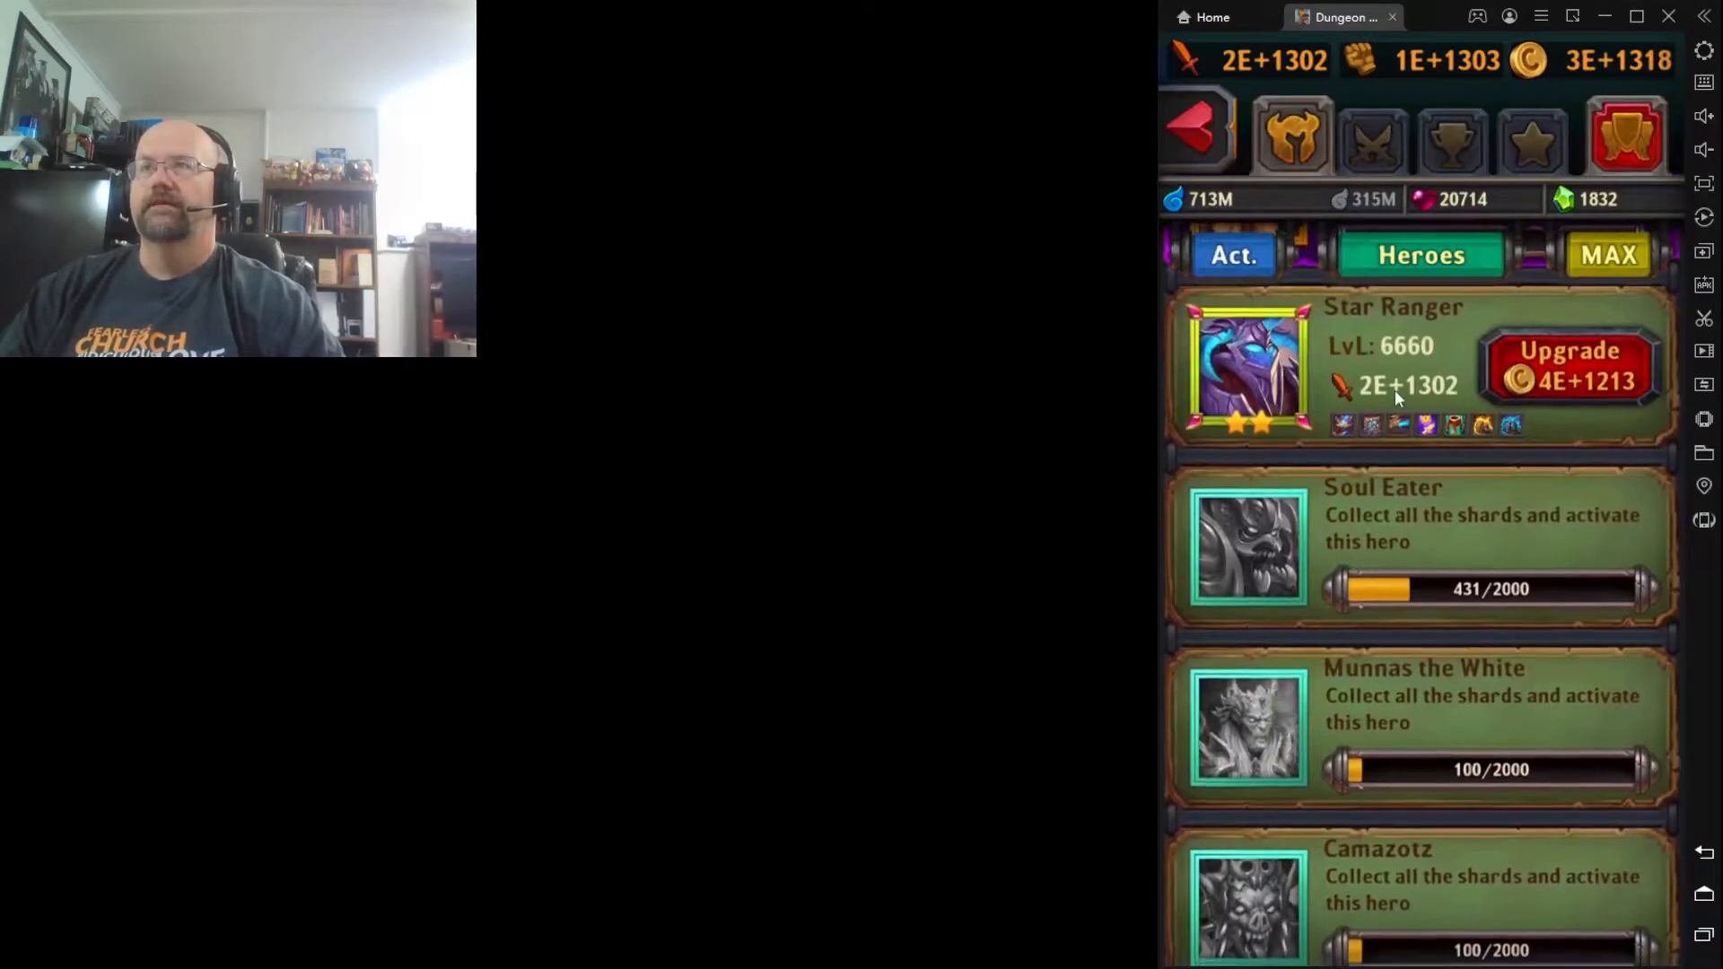
{"action": "scroll", "scroll_direction": "down", "scroll_amount": 3}
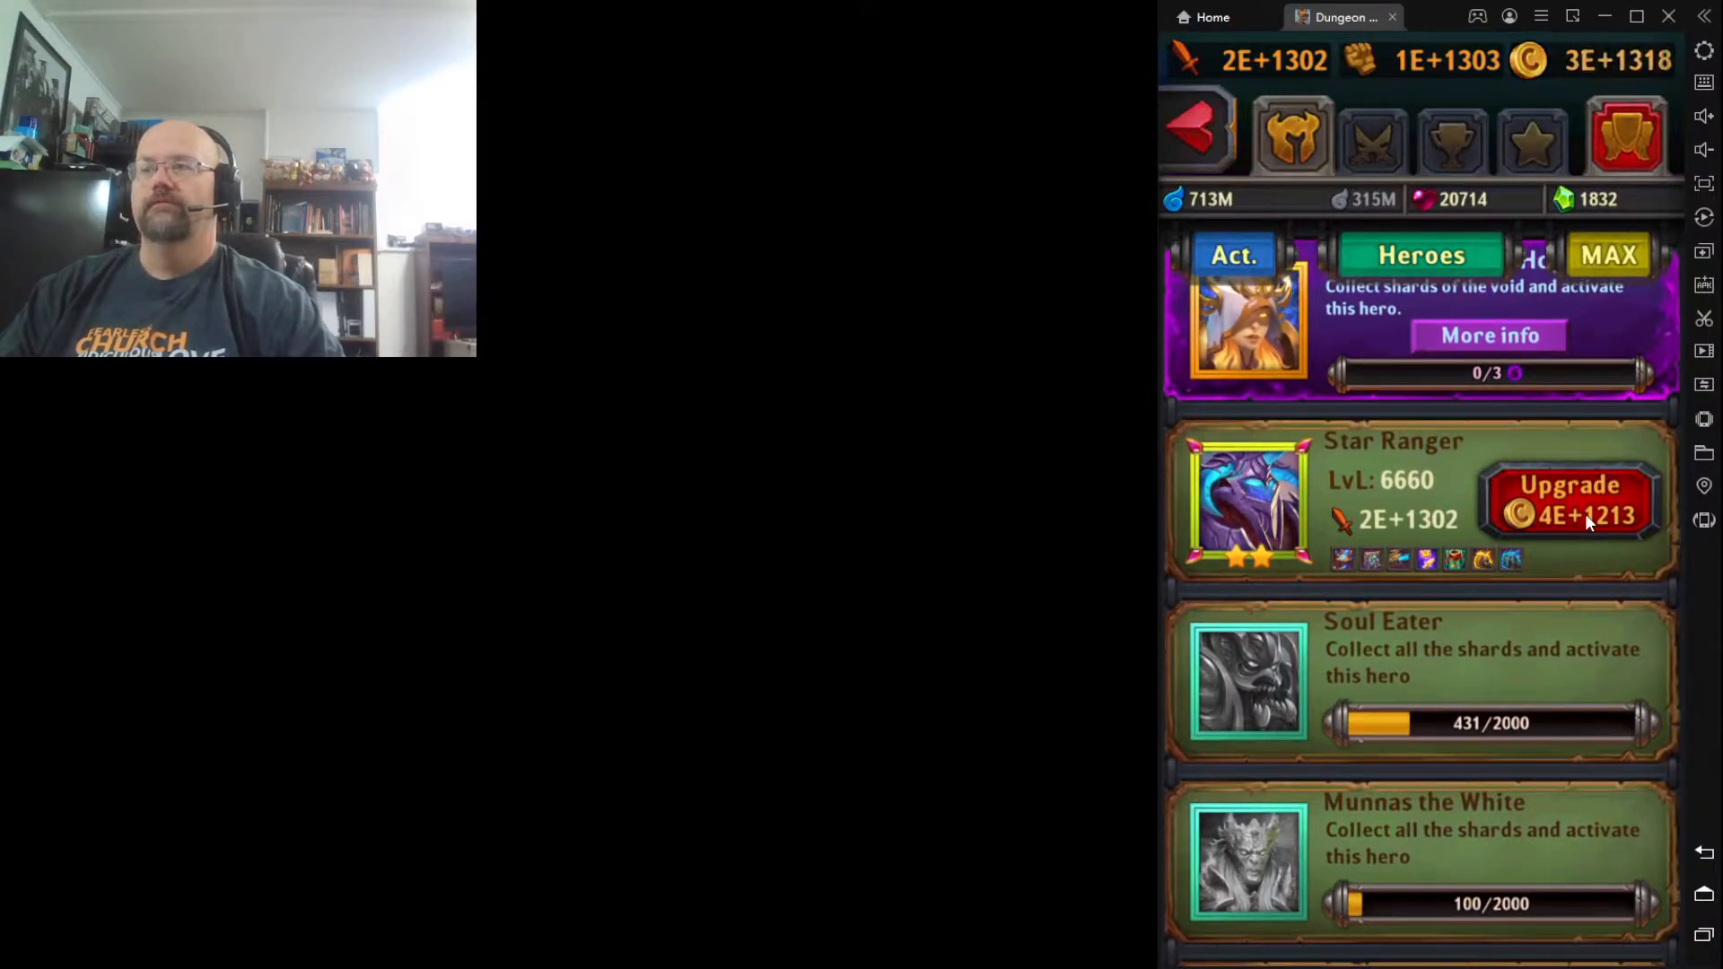
{"action": "left_click", "coordinate": [1569, 500]}
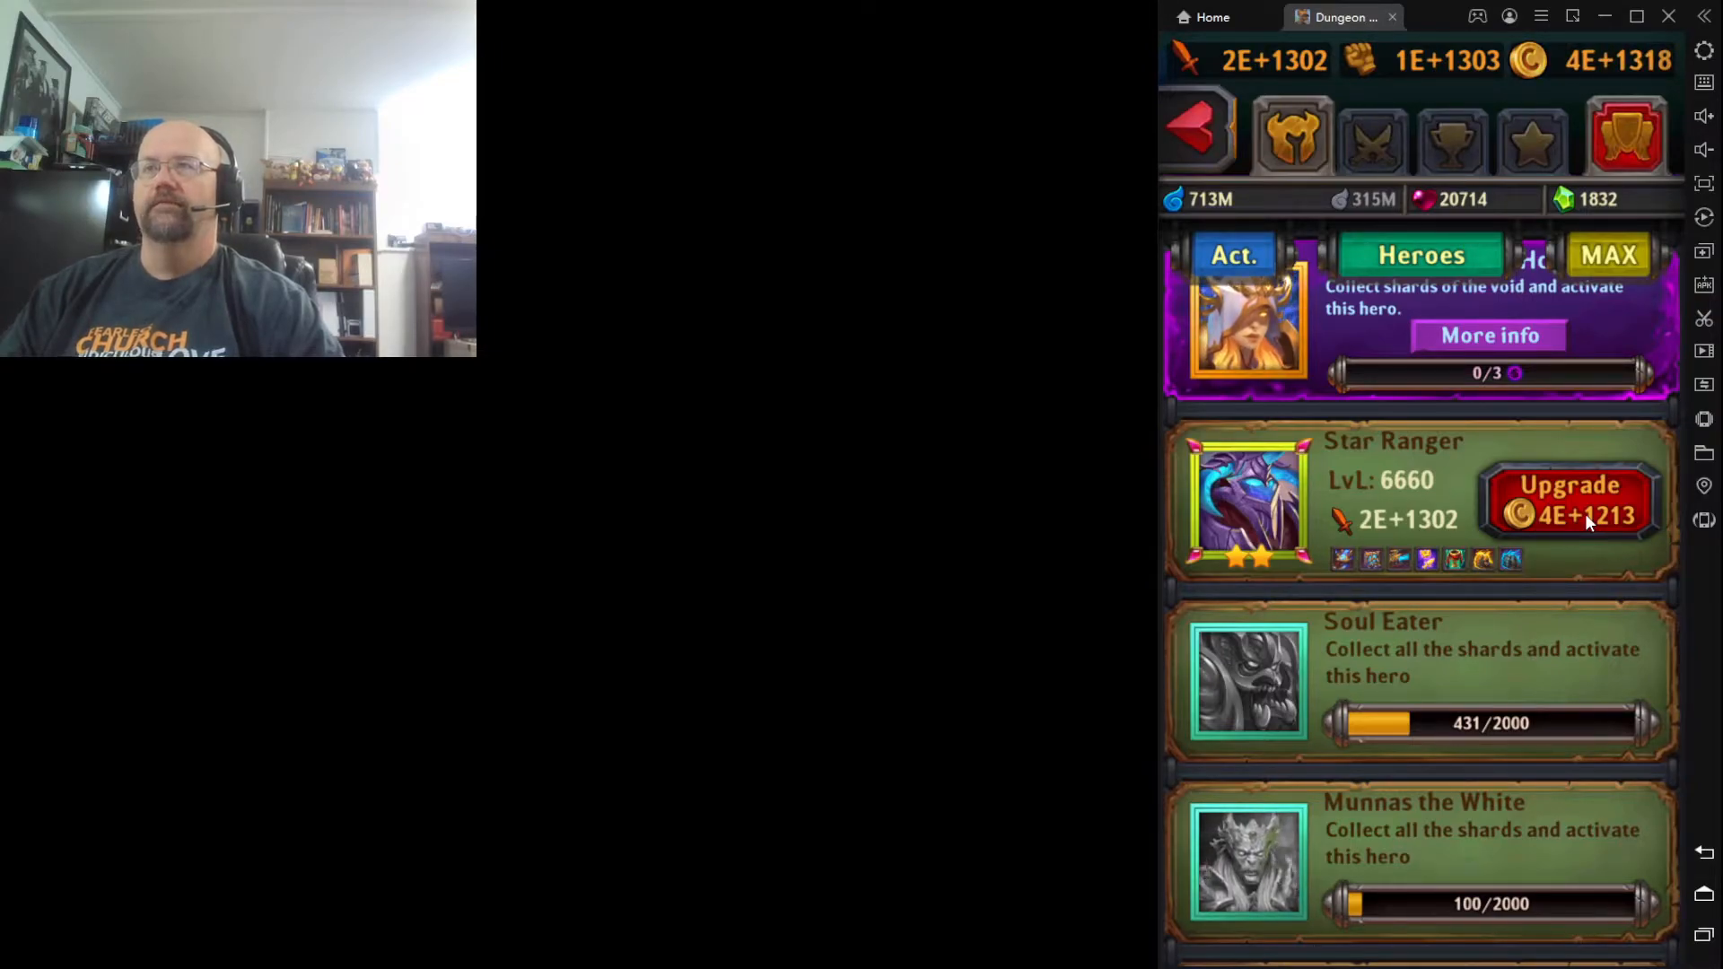
{"action": "left_click", "coordinate": [1568, 501]}
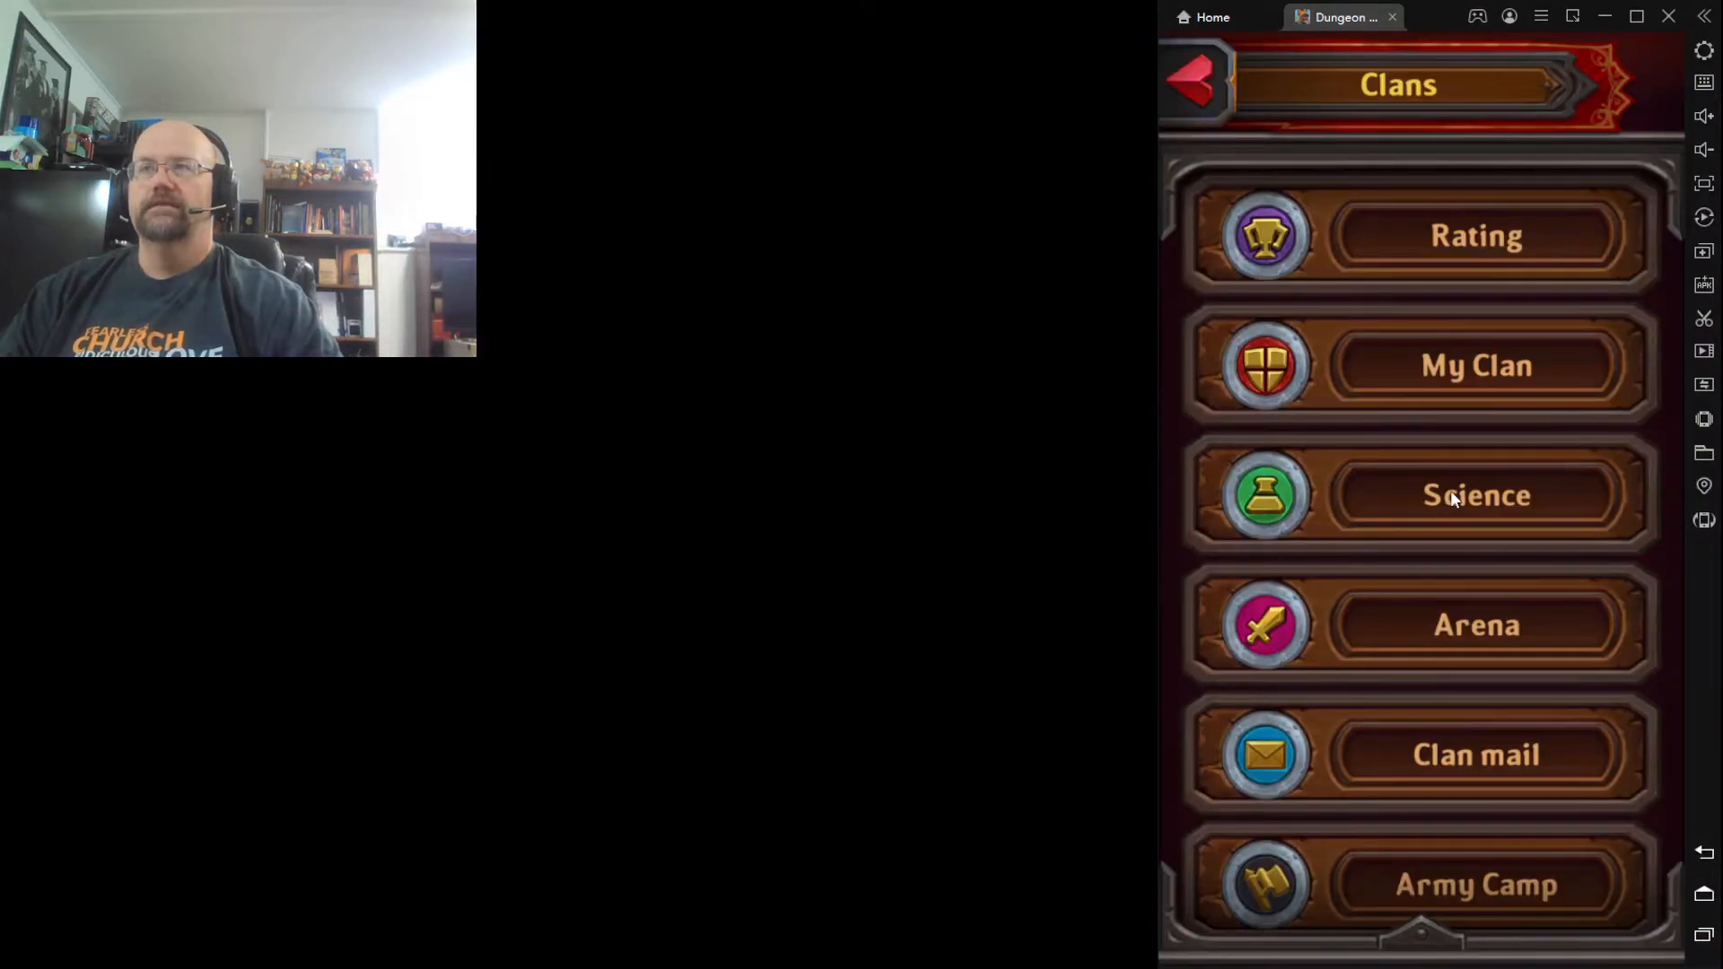
{"action": "mouse_move", "coordinate": [1195, 90]}
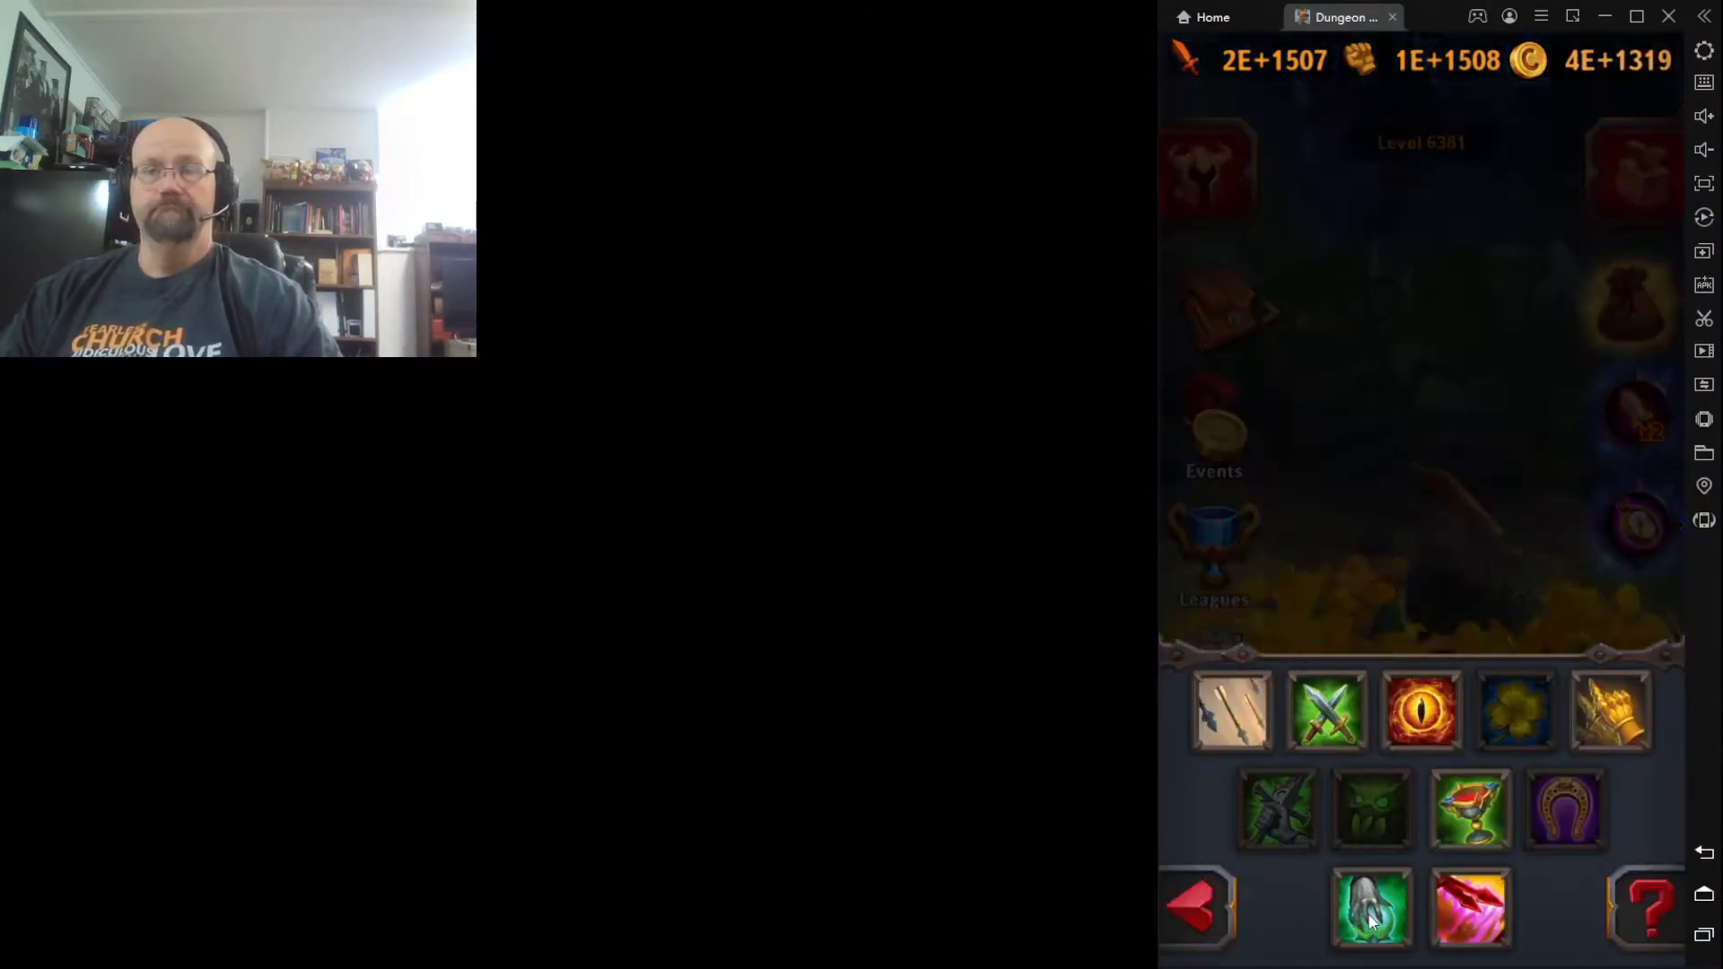
Accept the Dark Ritual rebirth so a fresh run starts at level 3767 against a Ghost
{"action": "left_click", "coordinate": [1369, 908]}
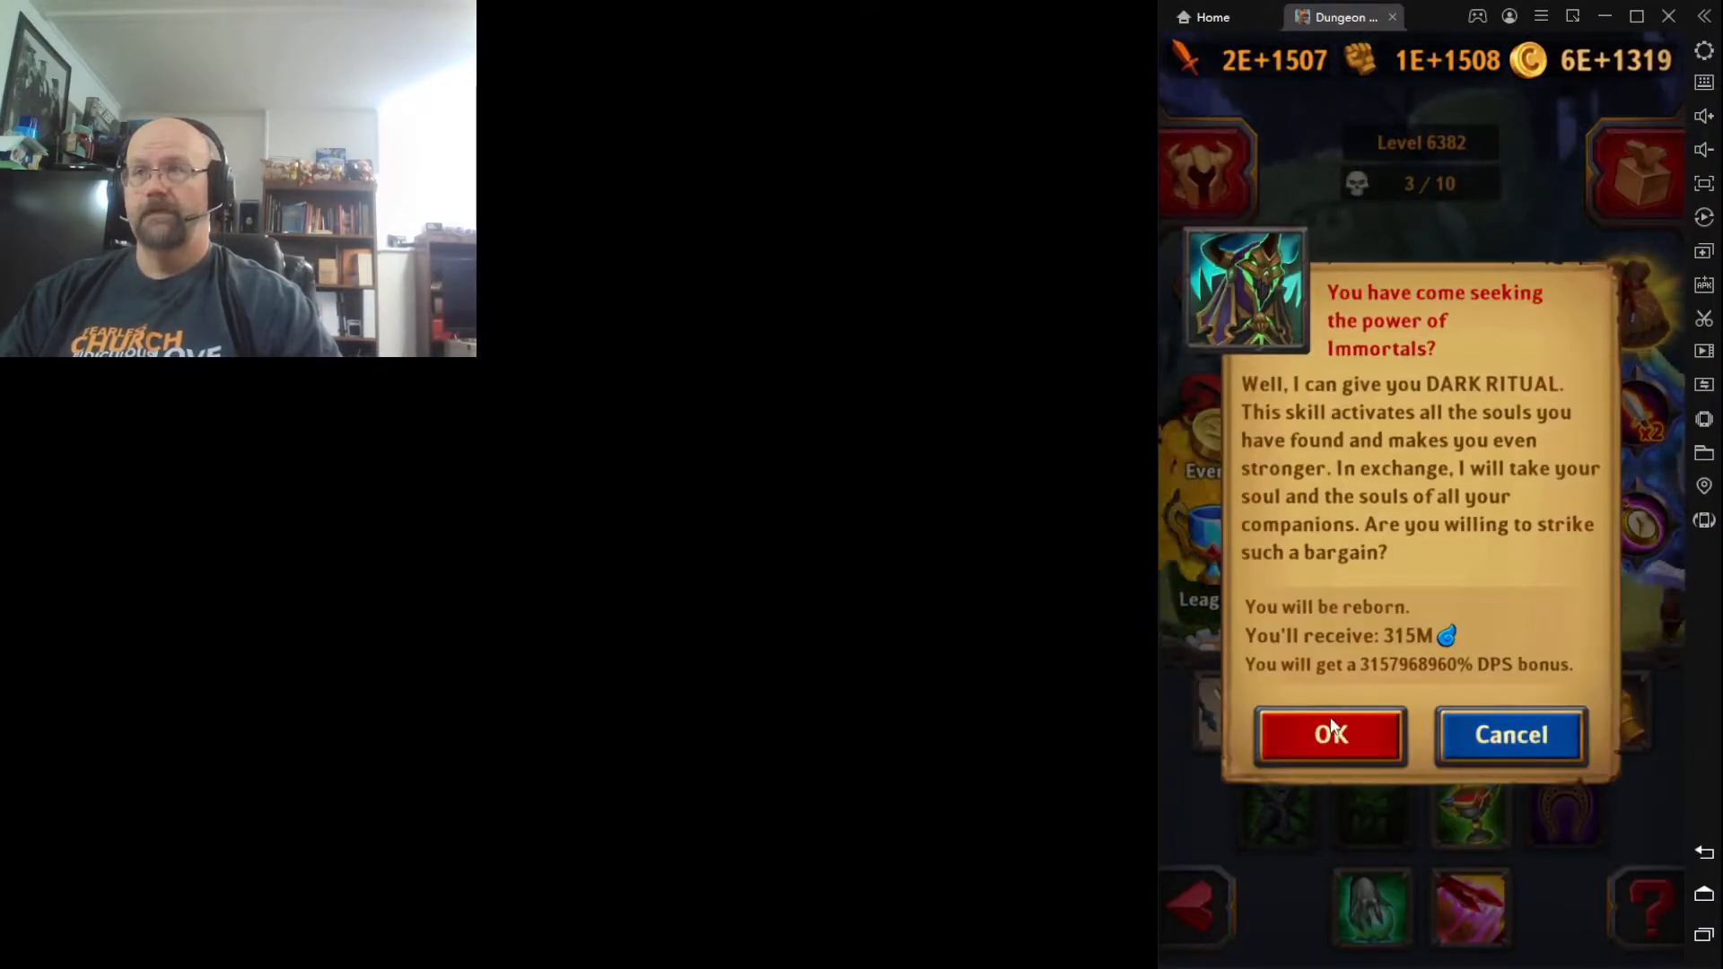
{"action": "left_click", "coordinate": [1330, 736]}
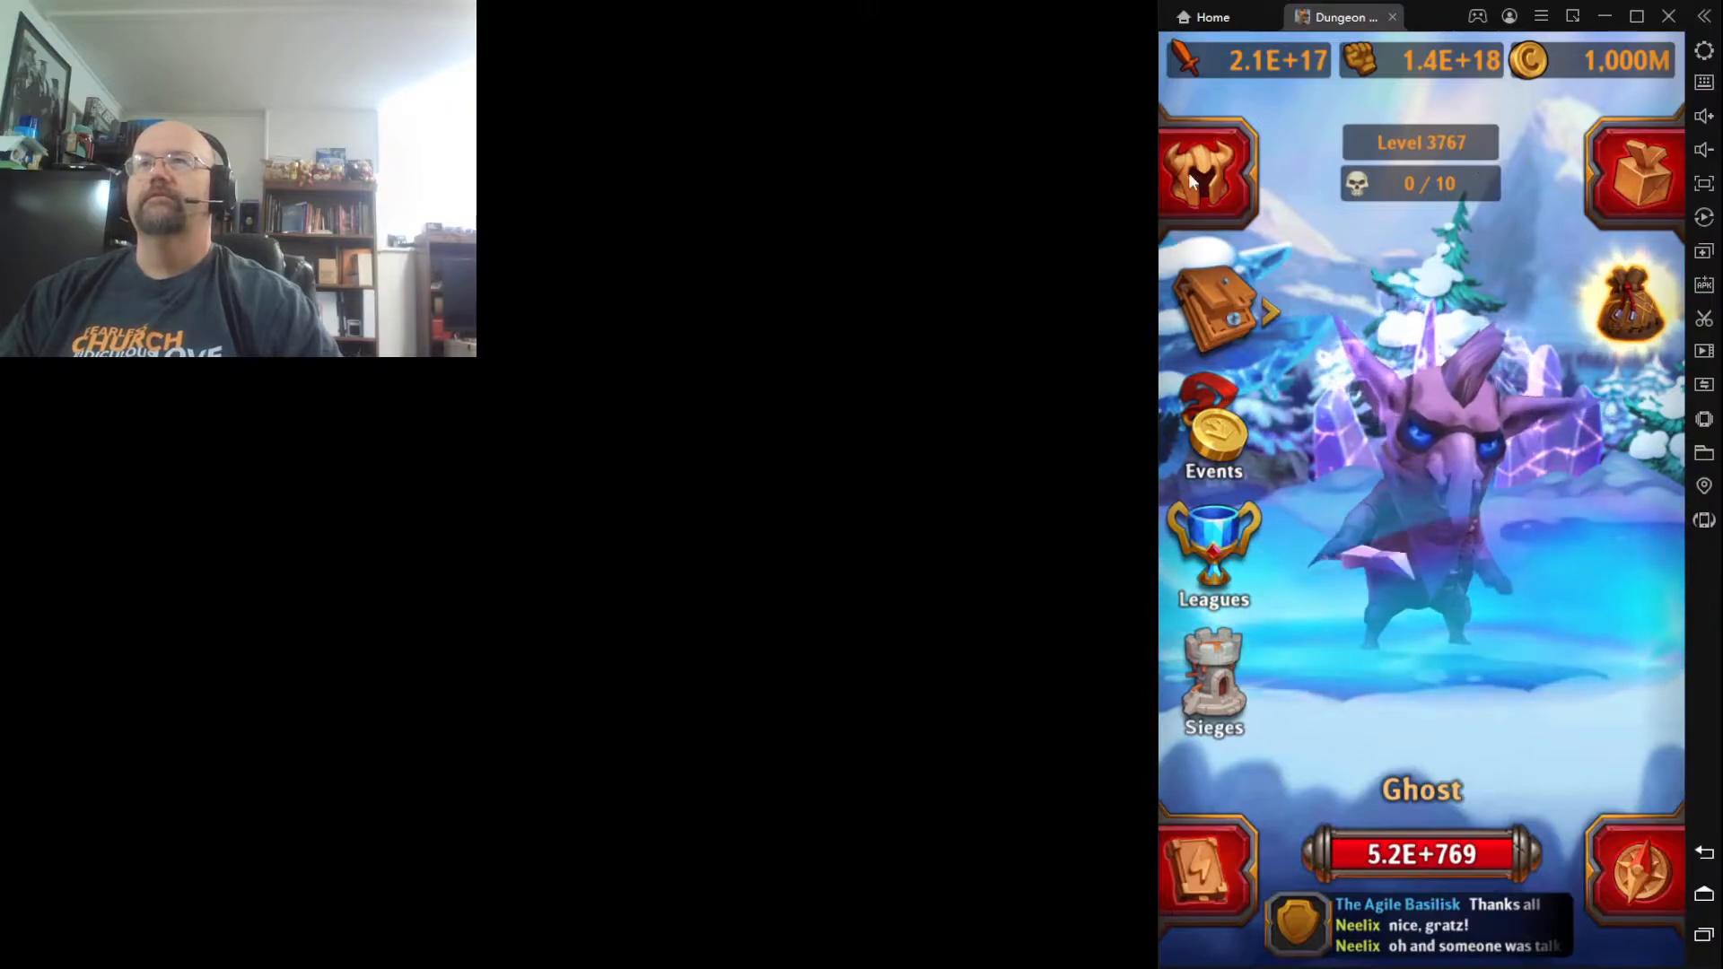
Browse the artifacts list down to Spatial Portal at level 3746 of 4000
{"action": "left_click", "coordinate": [1207, 176]}
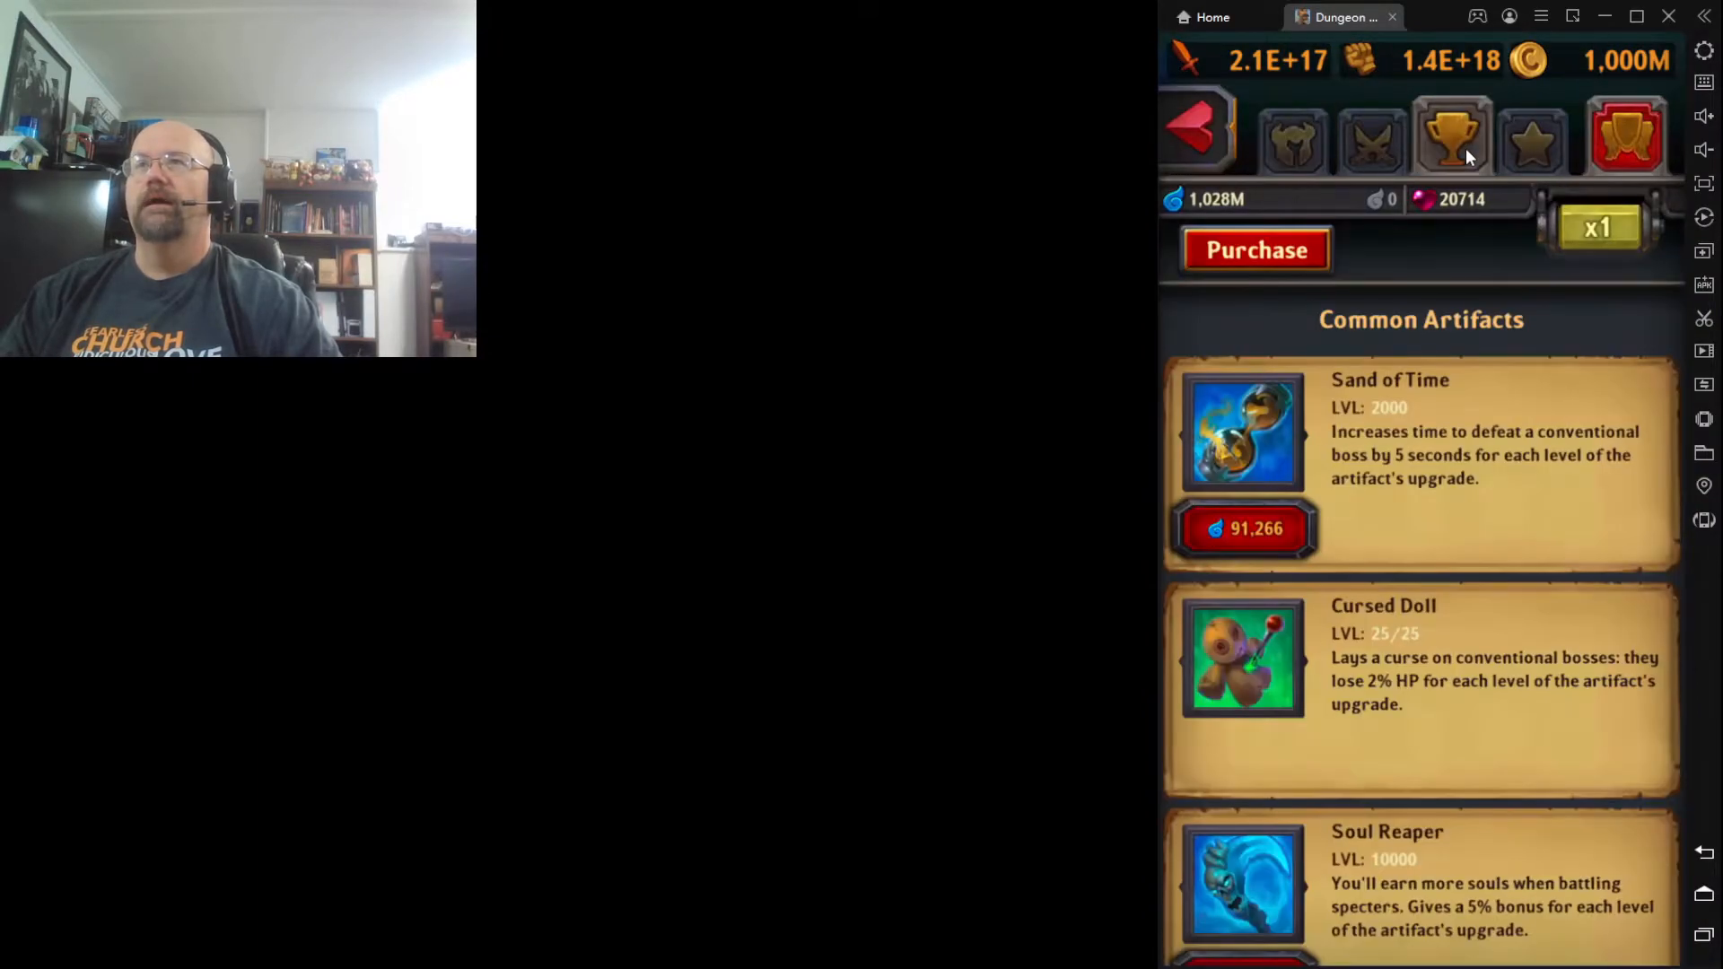
{"action": "scroll", "scroll_direction": "down", "scroll_amount": 3}
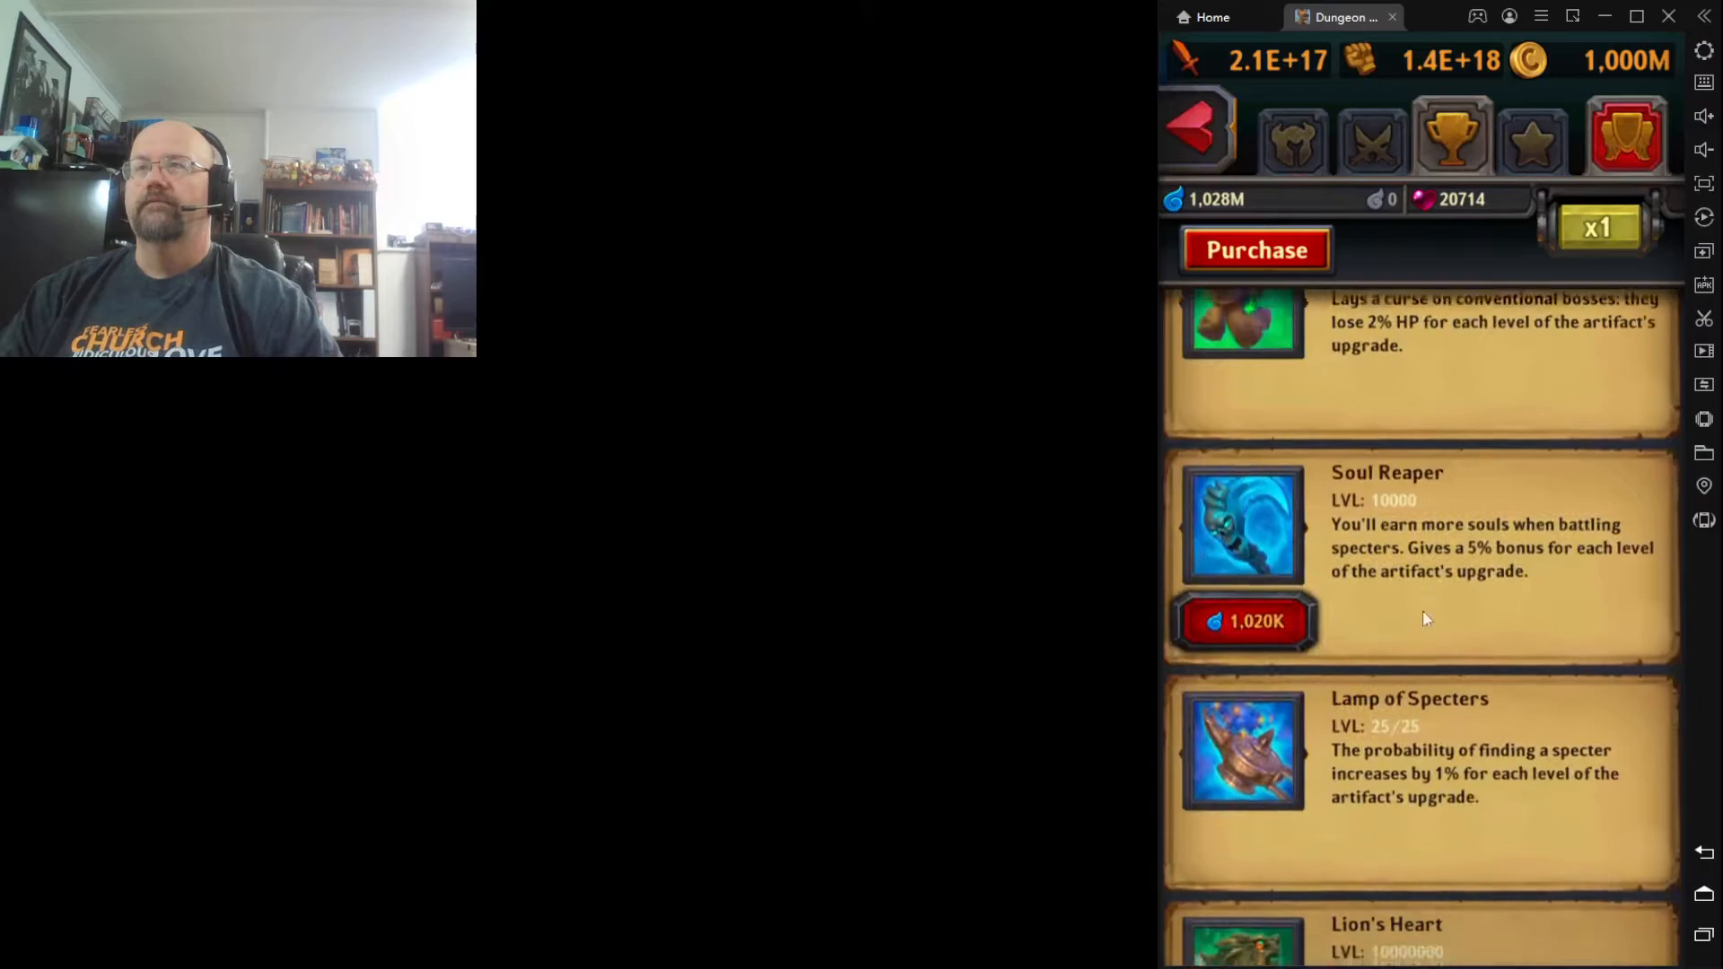
{"action": "scroll", "scroll_direction": "down", "scroll_amount": 3}
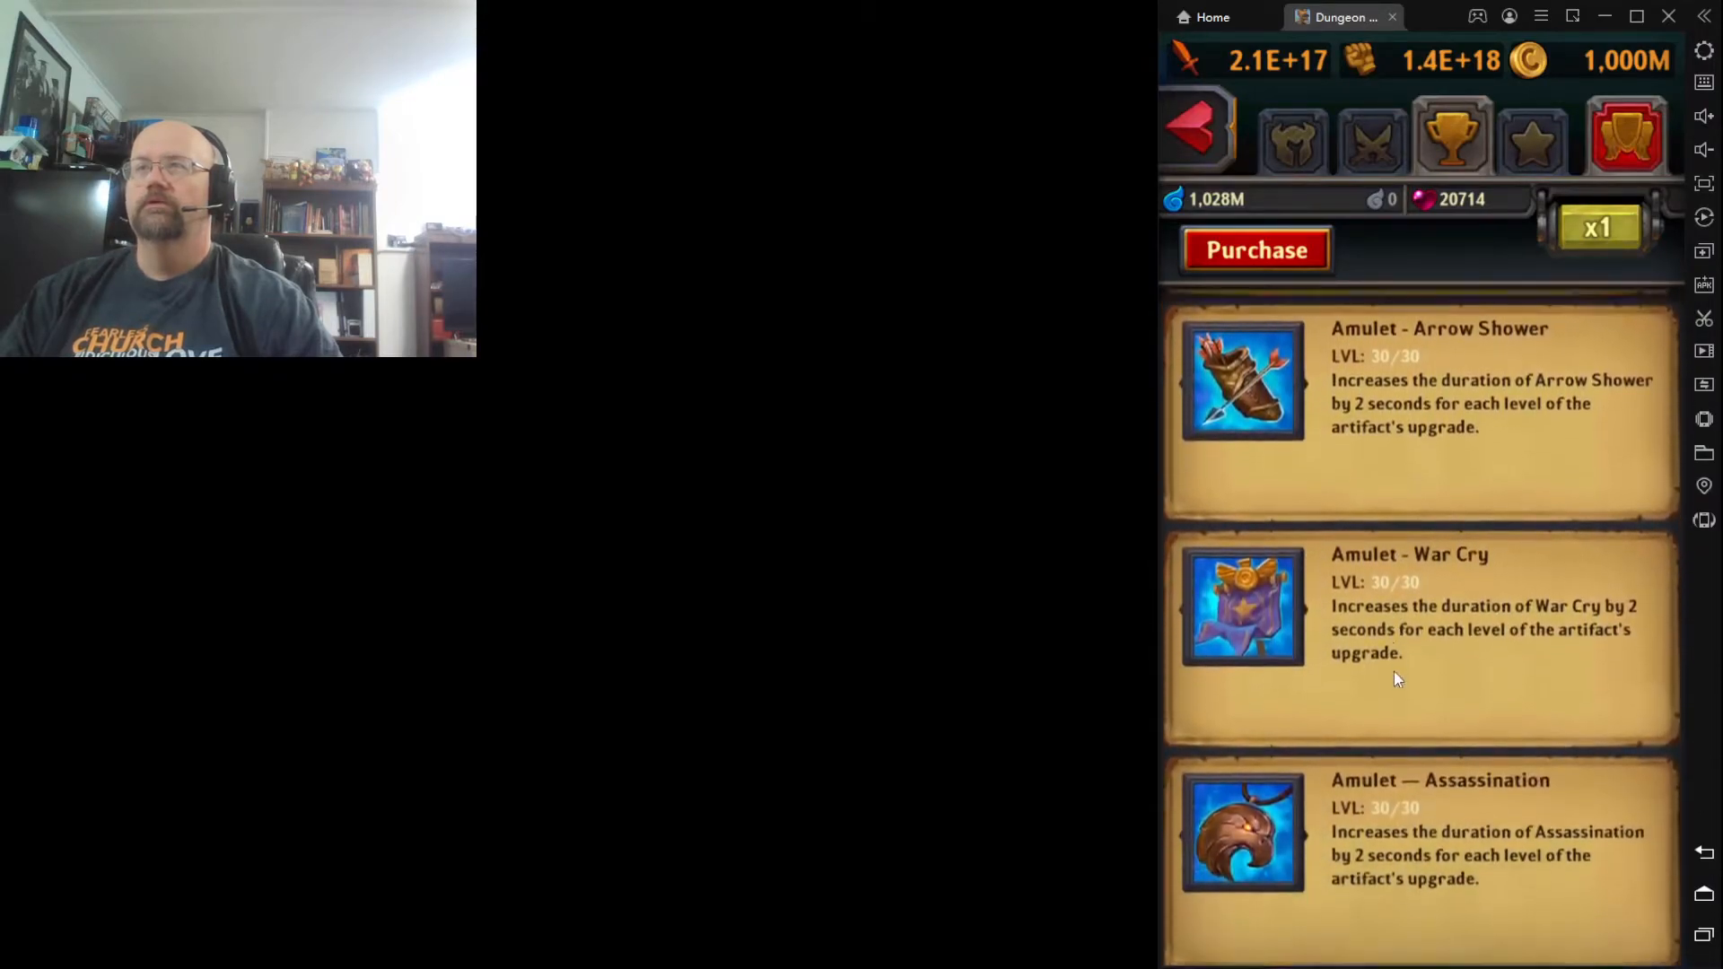
{"action": "scroll", "scroll_direction": "down", "scroll_amount": 3}
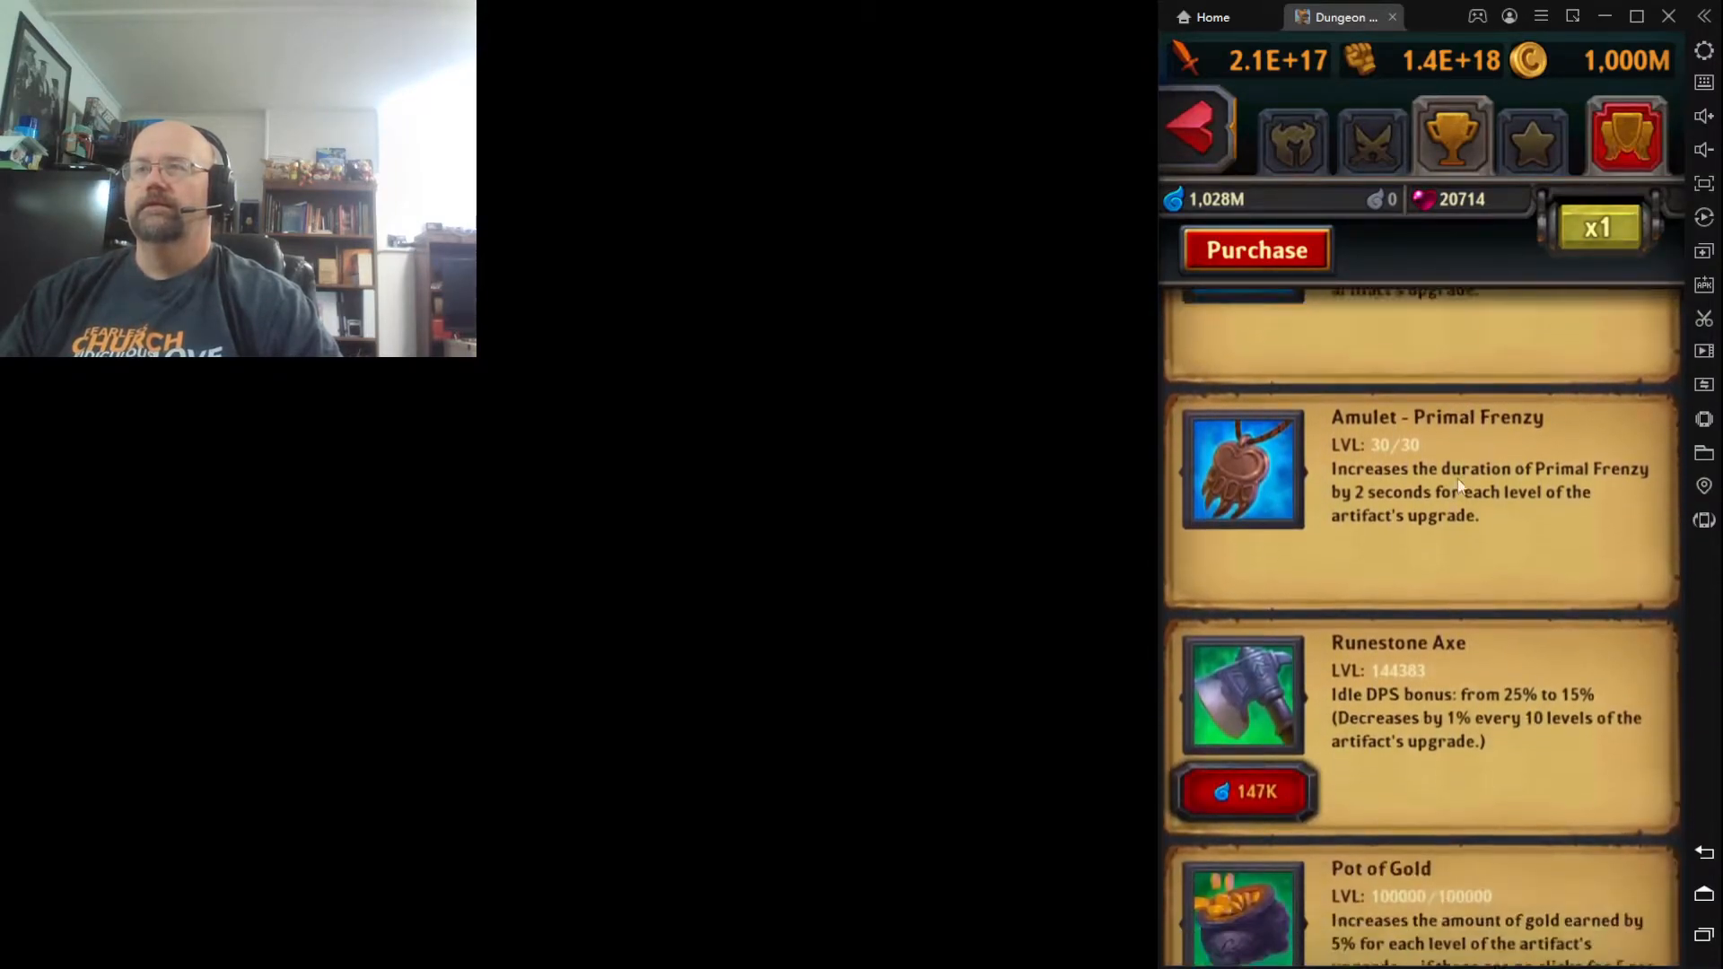
{"action": "scroll", "scroll_direction": "down", "scroll_amount": 3}
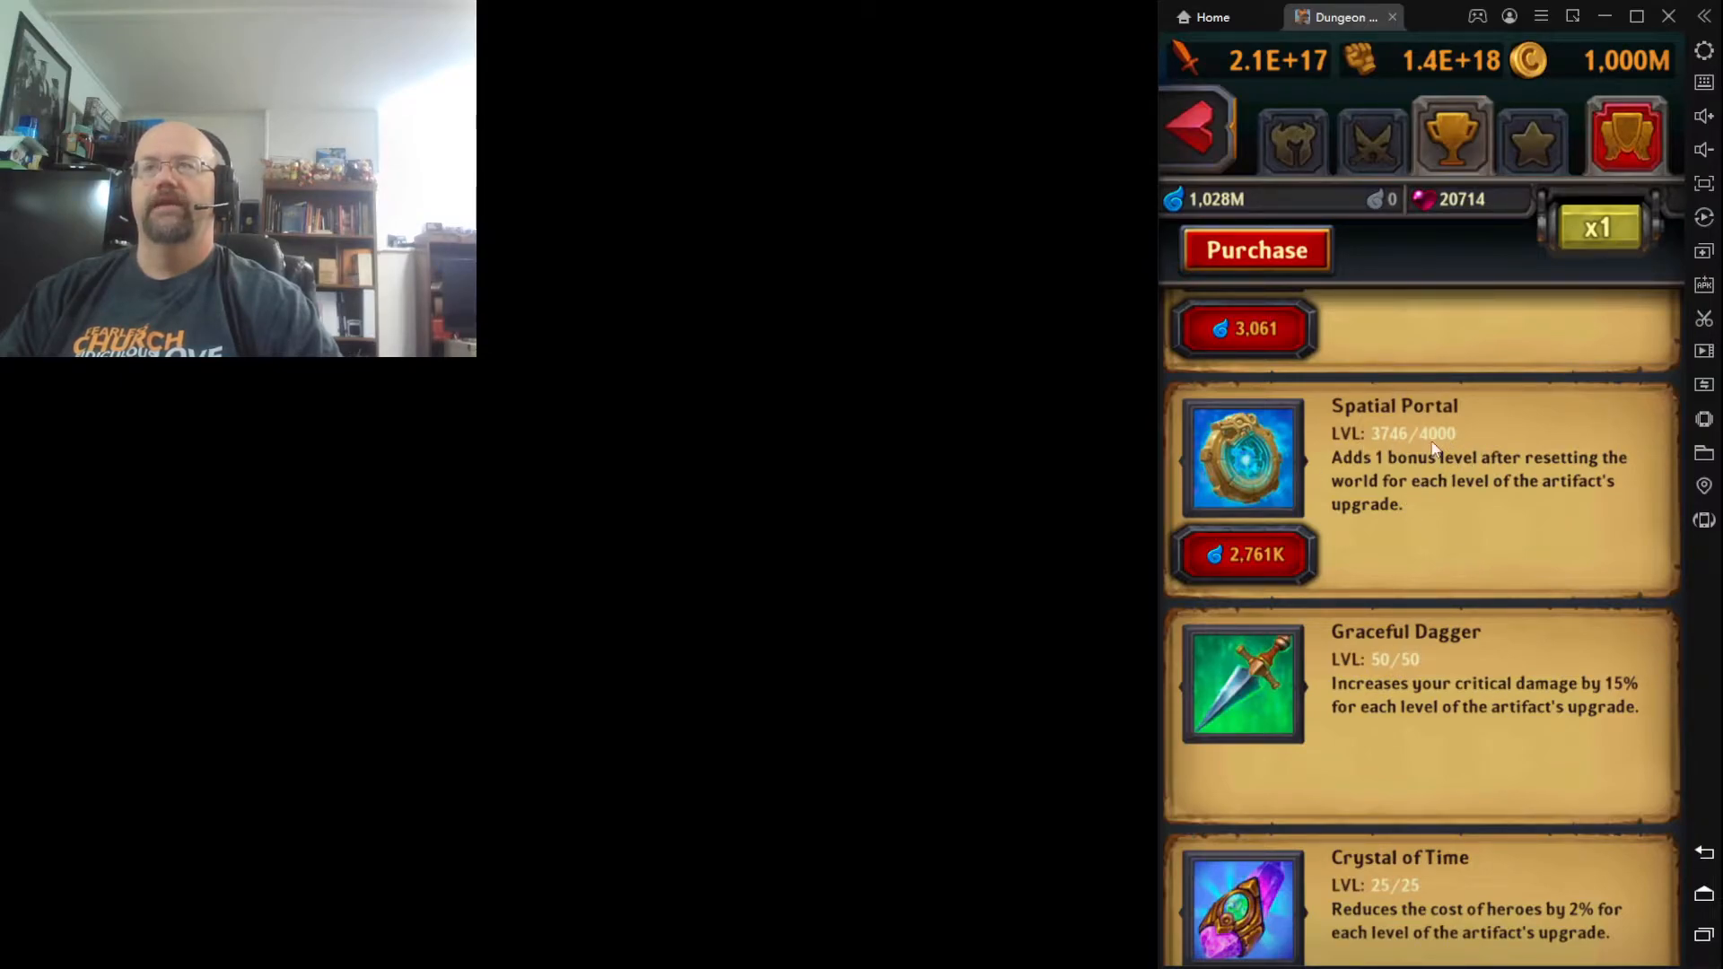
{"action": "mouse_move", "coordinate": [1491, 438]}
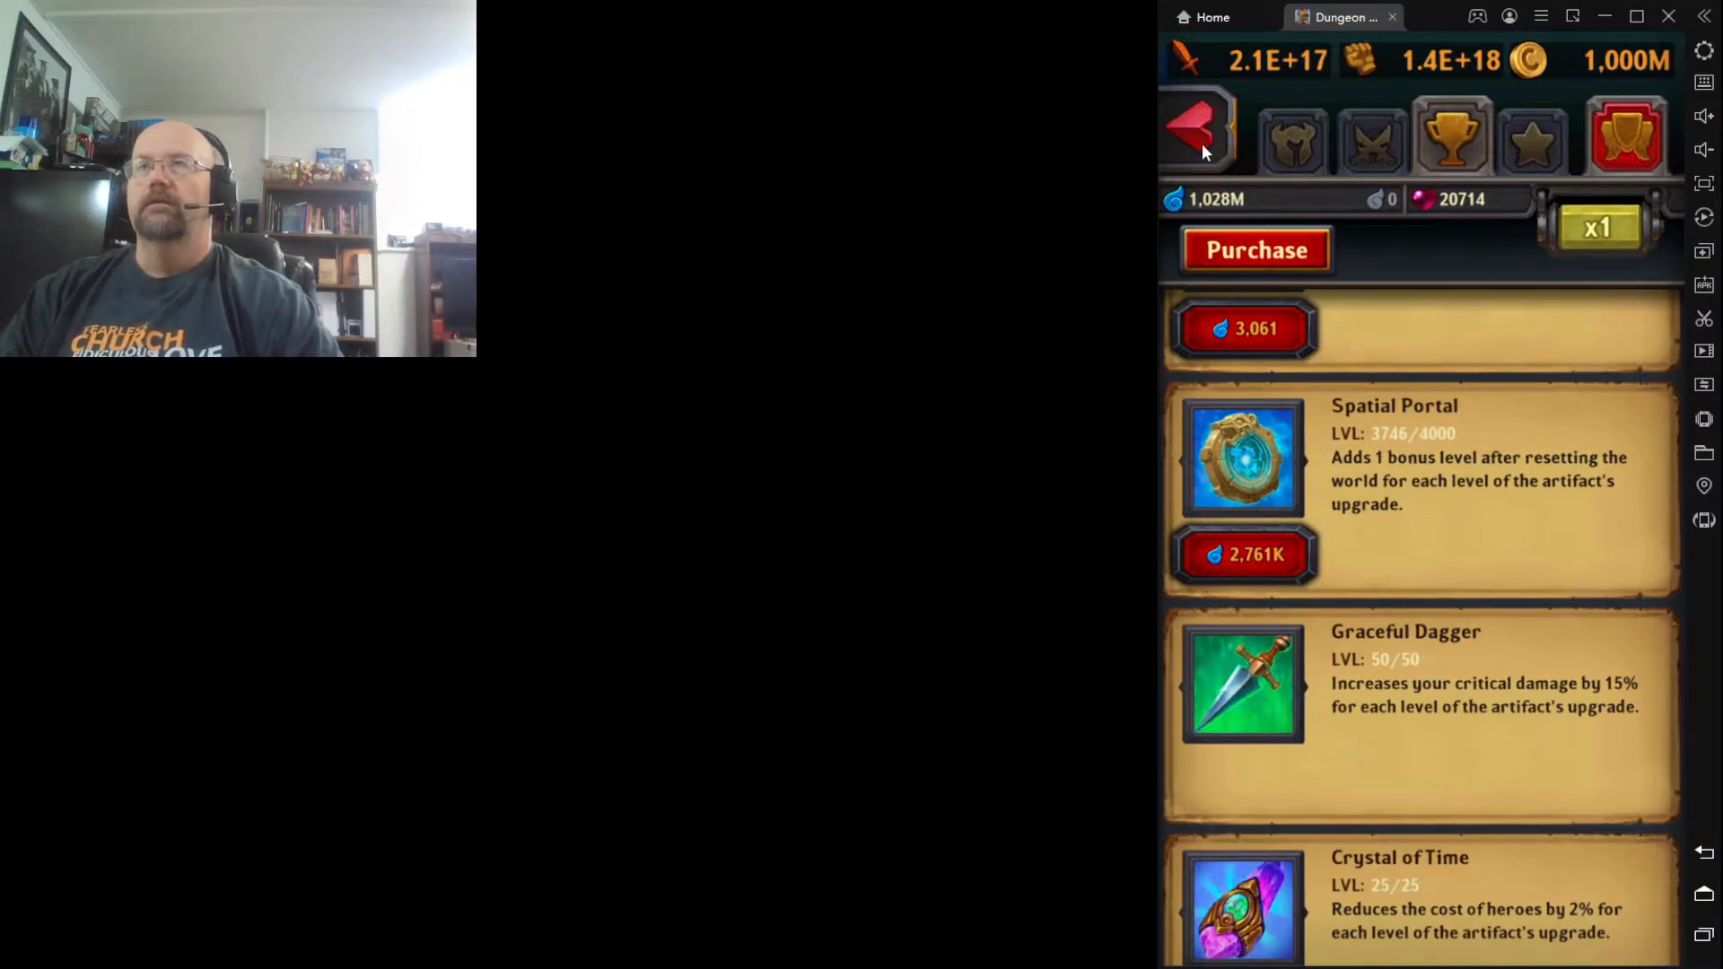
{"action": "mouse_move", "coordinate": [1387, 443]}
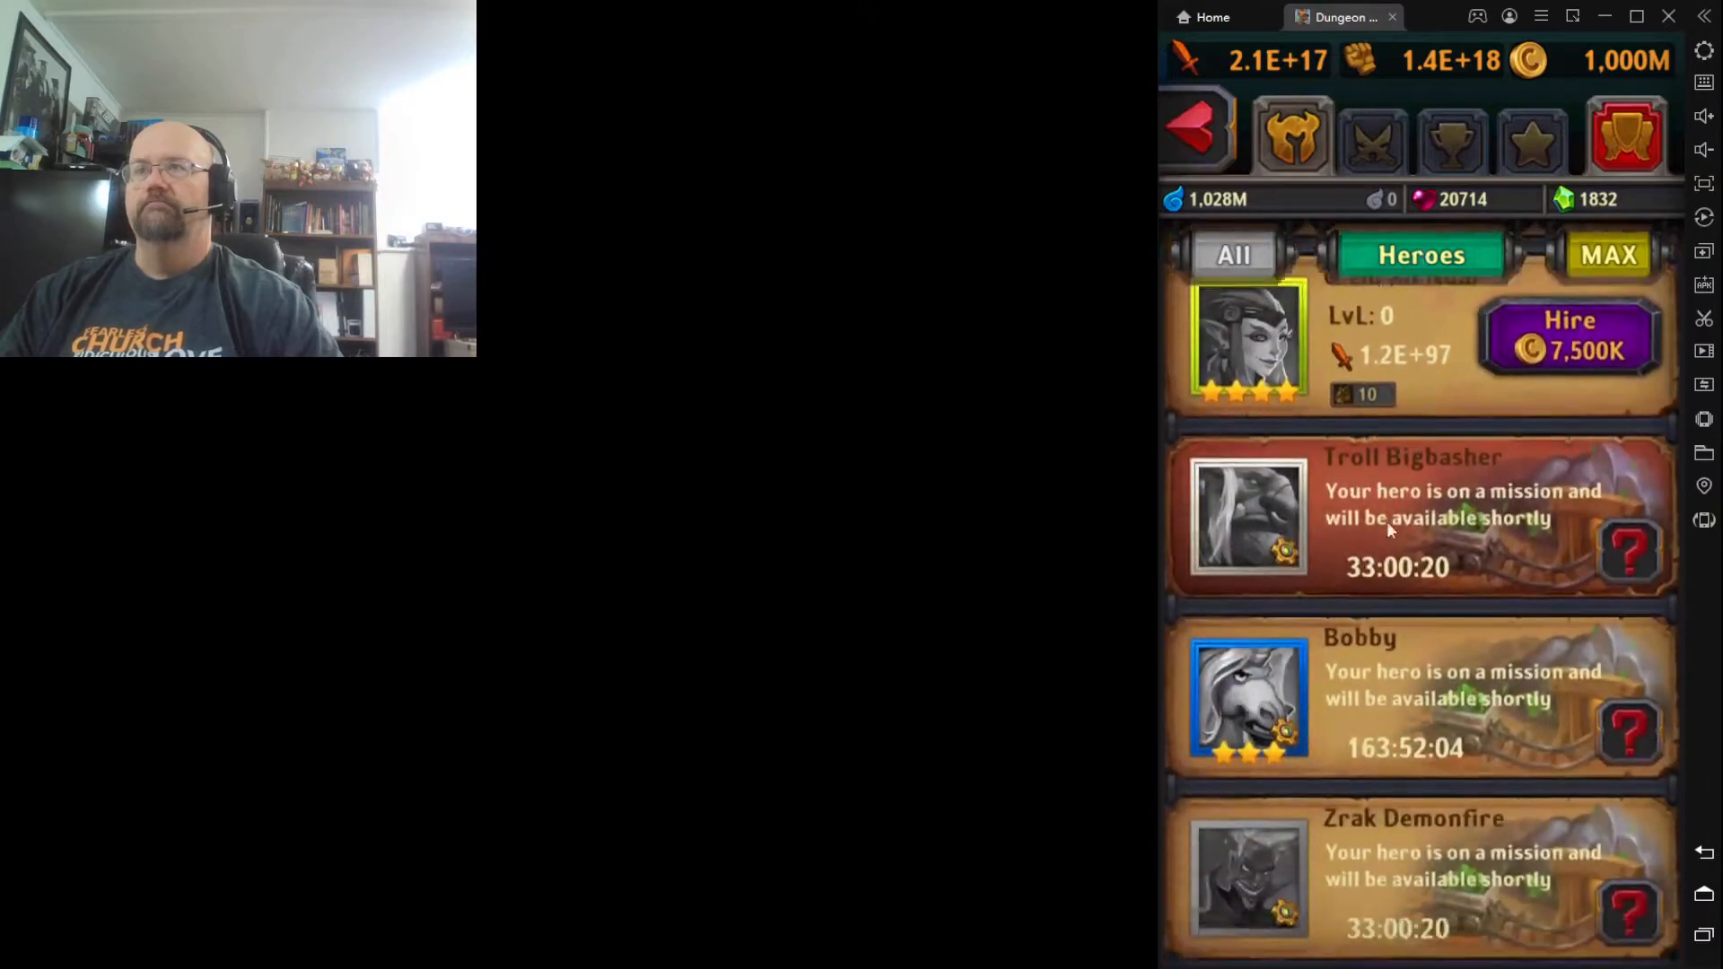
Scroll the hero roster down to Star Hunter, Star Wanderer and Star Ranger
{"action": "scroll", "scroll_direction": "down", "scroll_amount": 3}
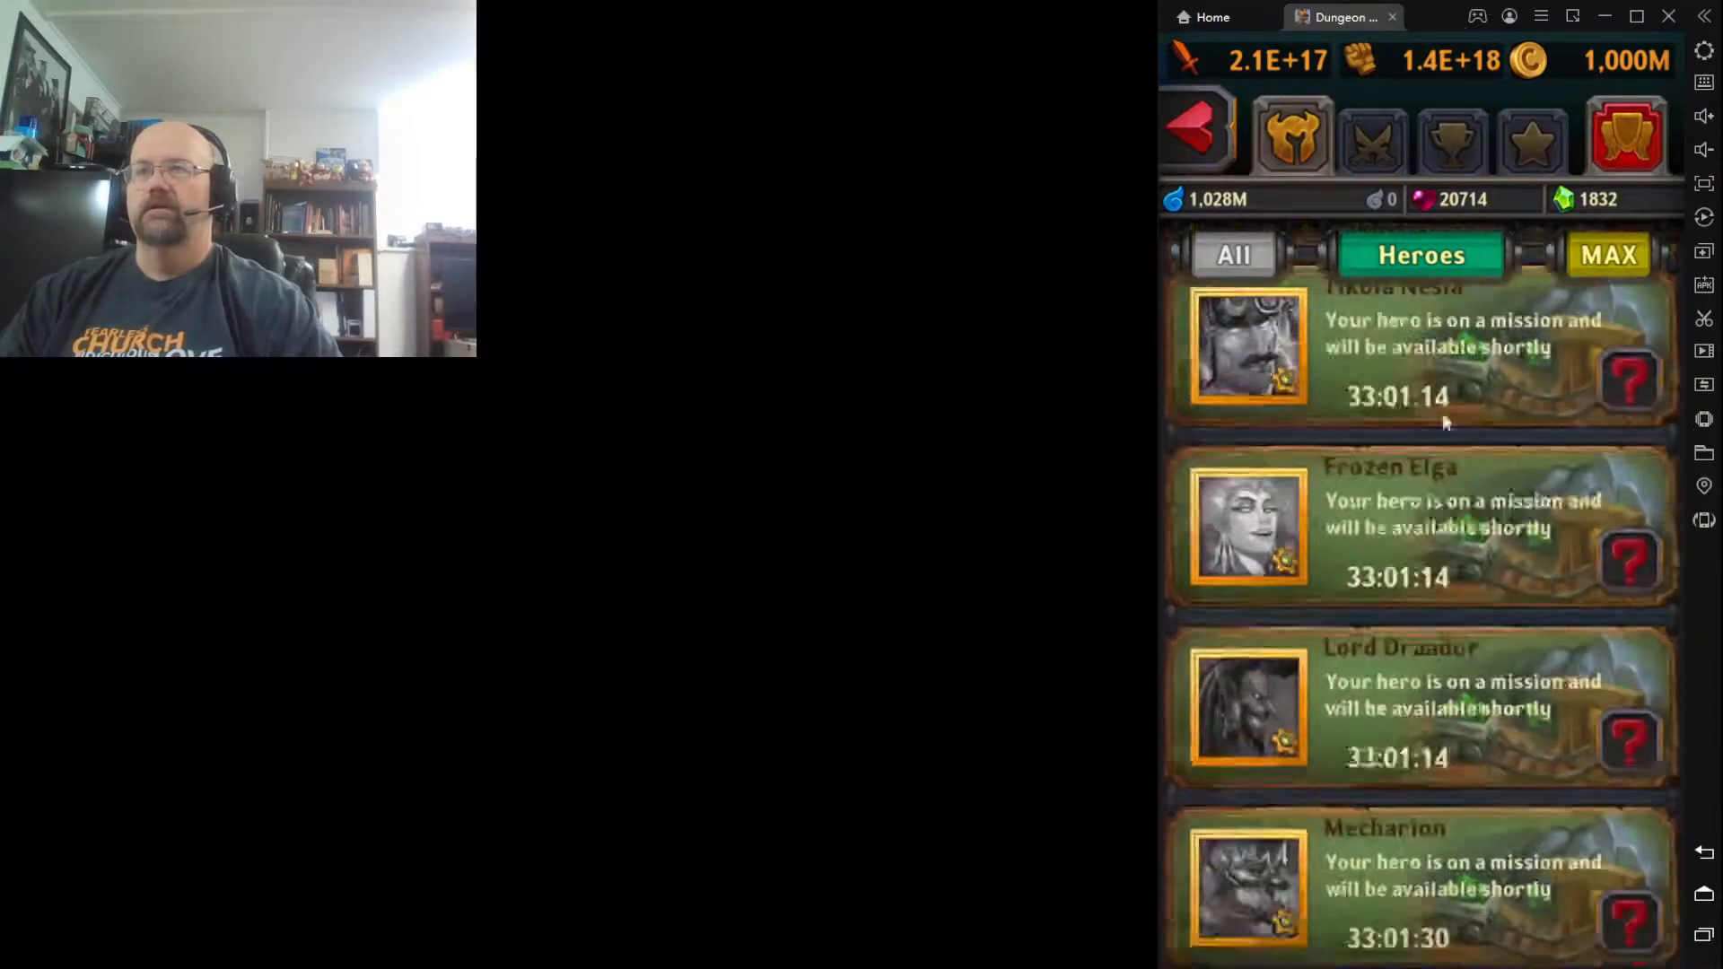
{"action": "scroll", "scroll_direction": "down", "scroll_amount": 3}
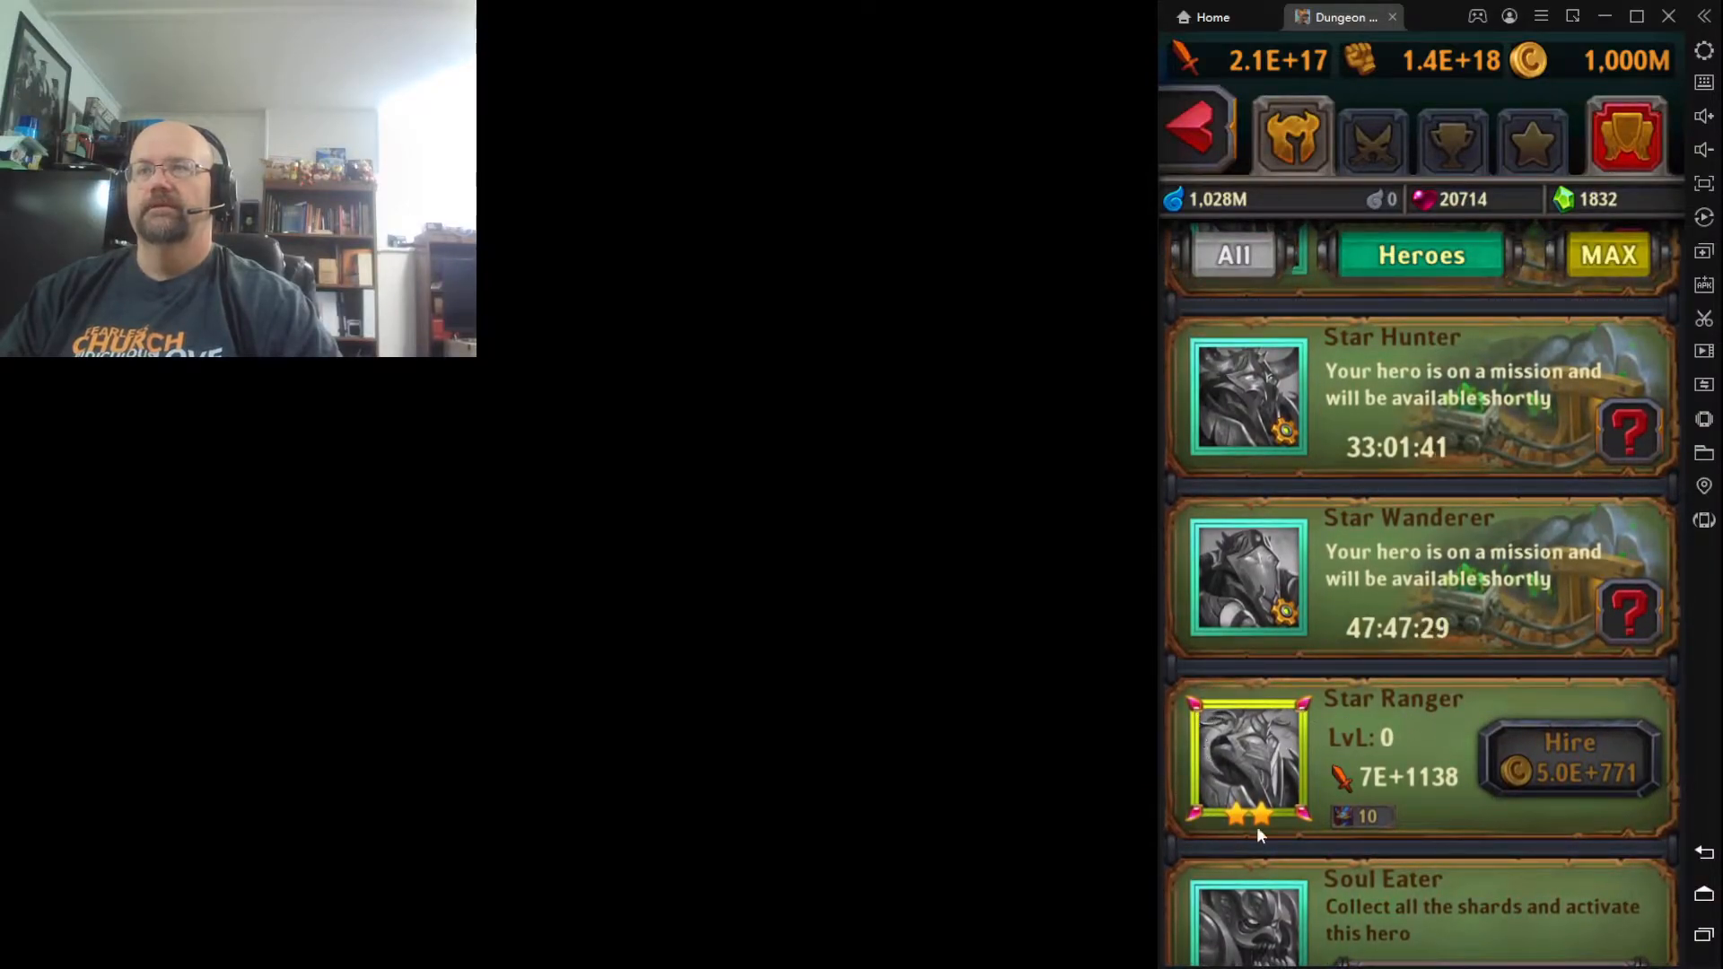
{"action": "mouse_move", "coordinate": [1263, 786]}
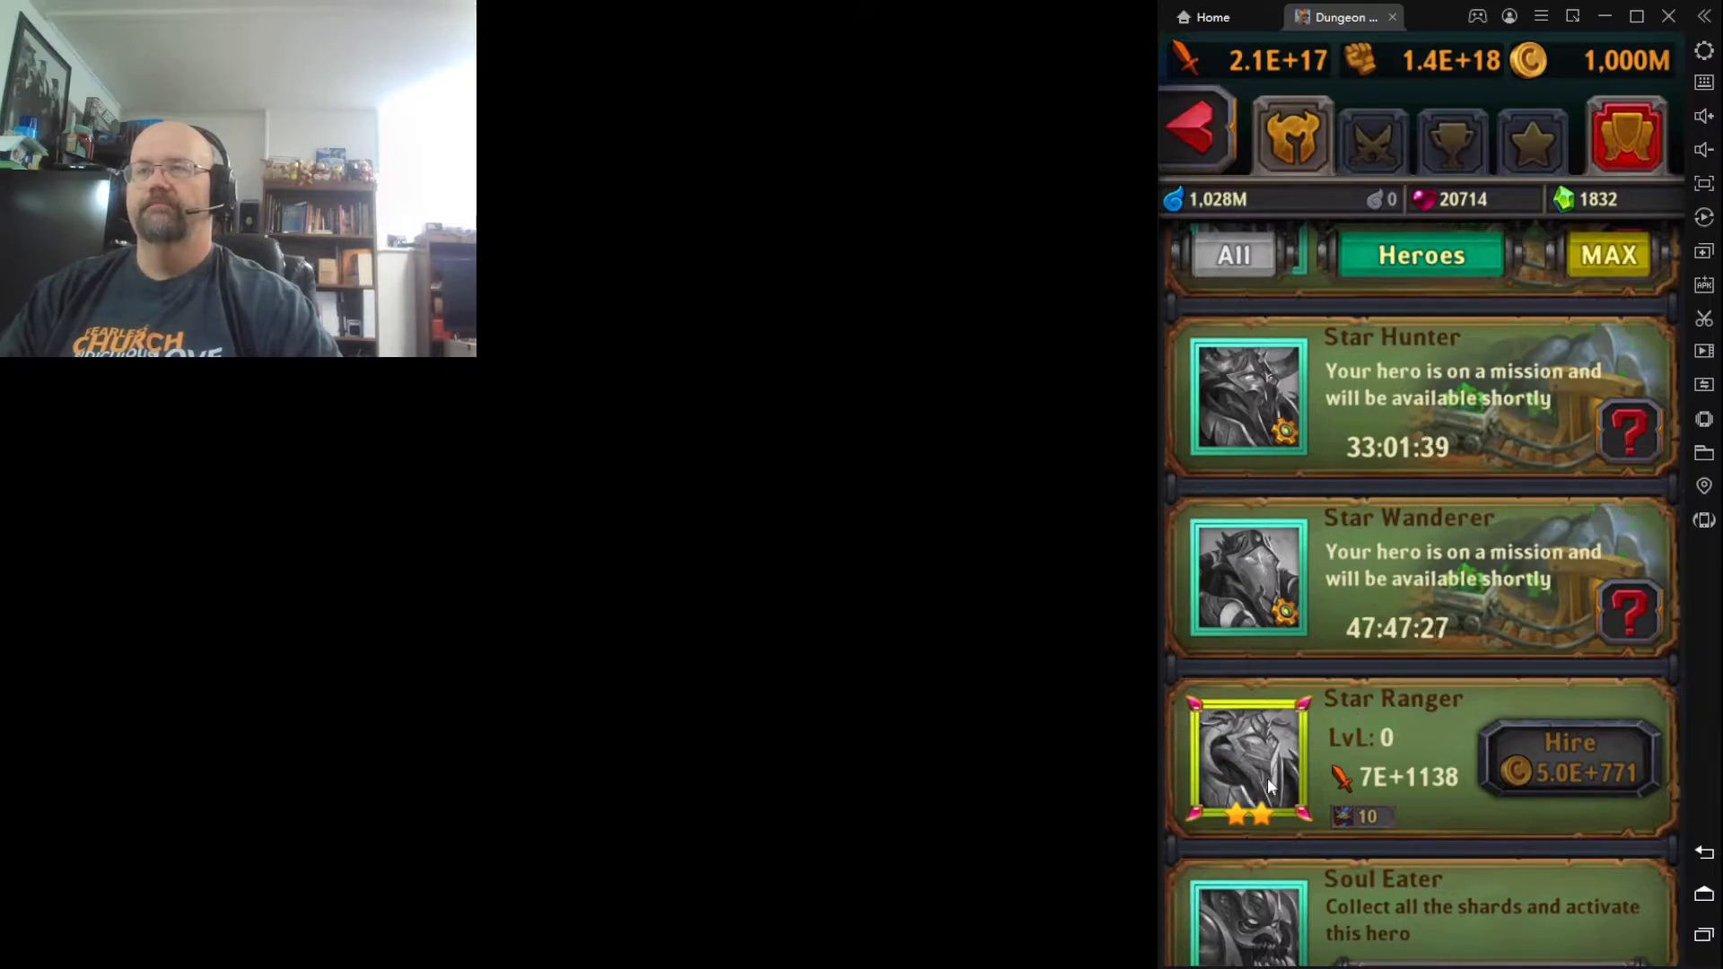
{"action": "mouse_move", "coordinate": [1240, 111]}
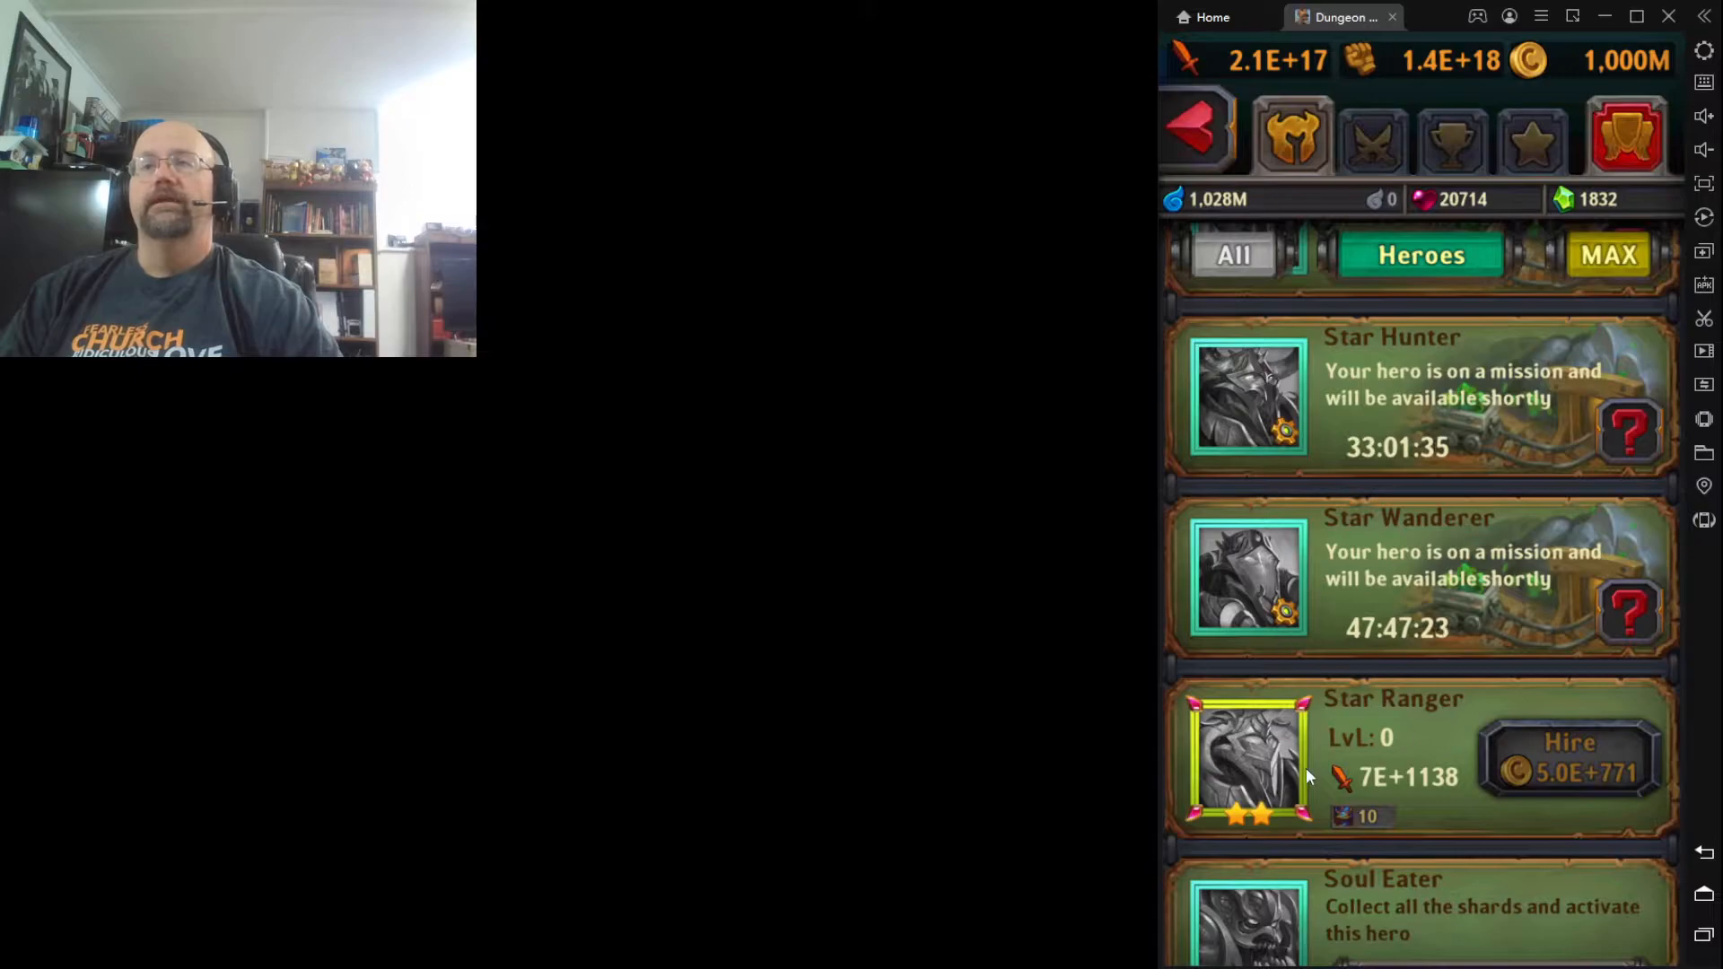
{"action": "mouse_move", "coordinate": [1264, 757]}
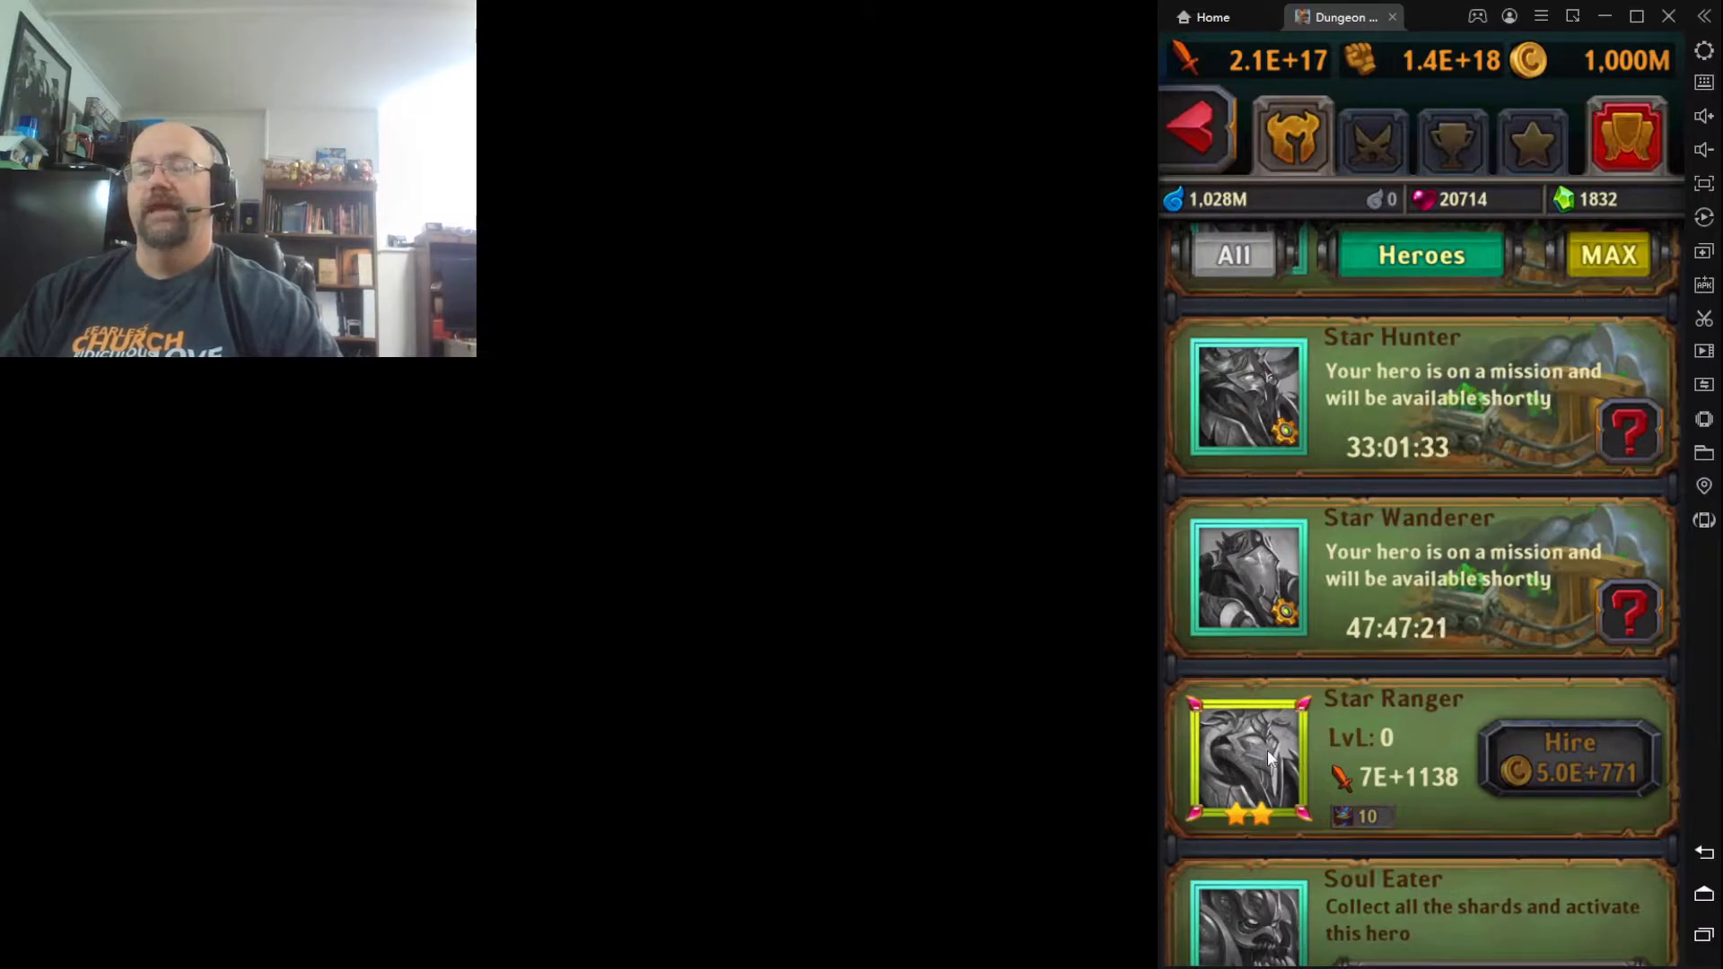
{"action": "mouse_move", "coordinate": [1262, 737]}
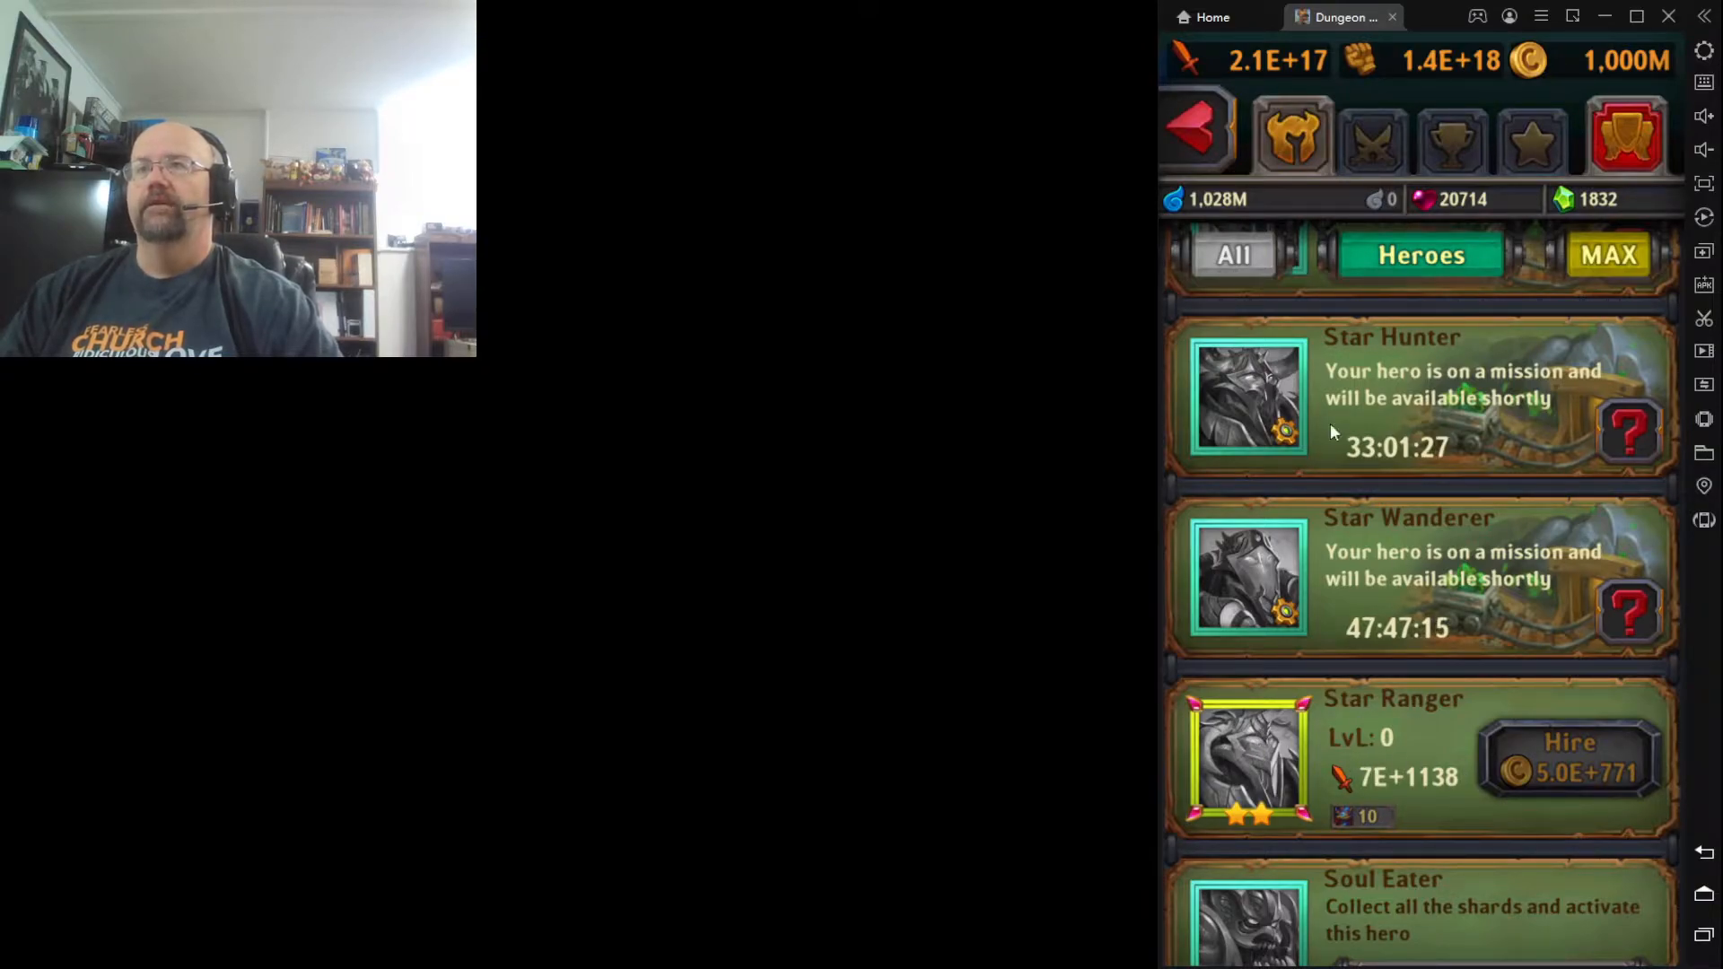
{"action": "mouse_move", "coordinate": [1253, 799]}
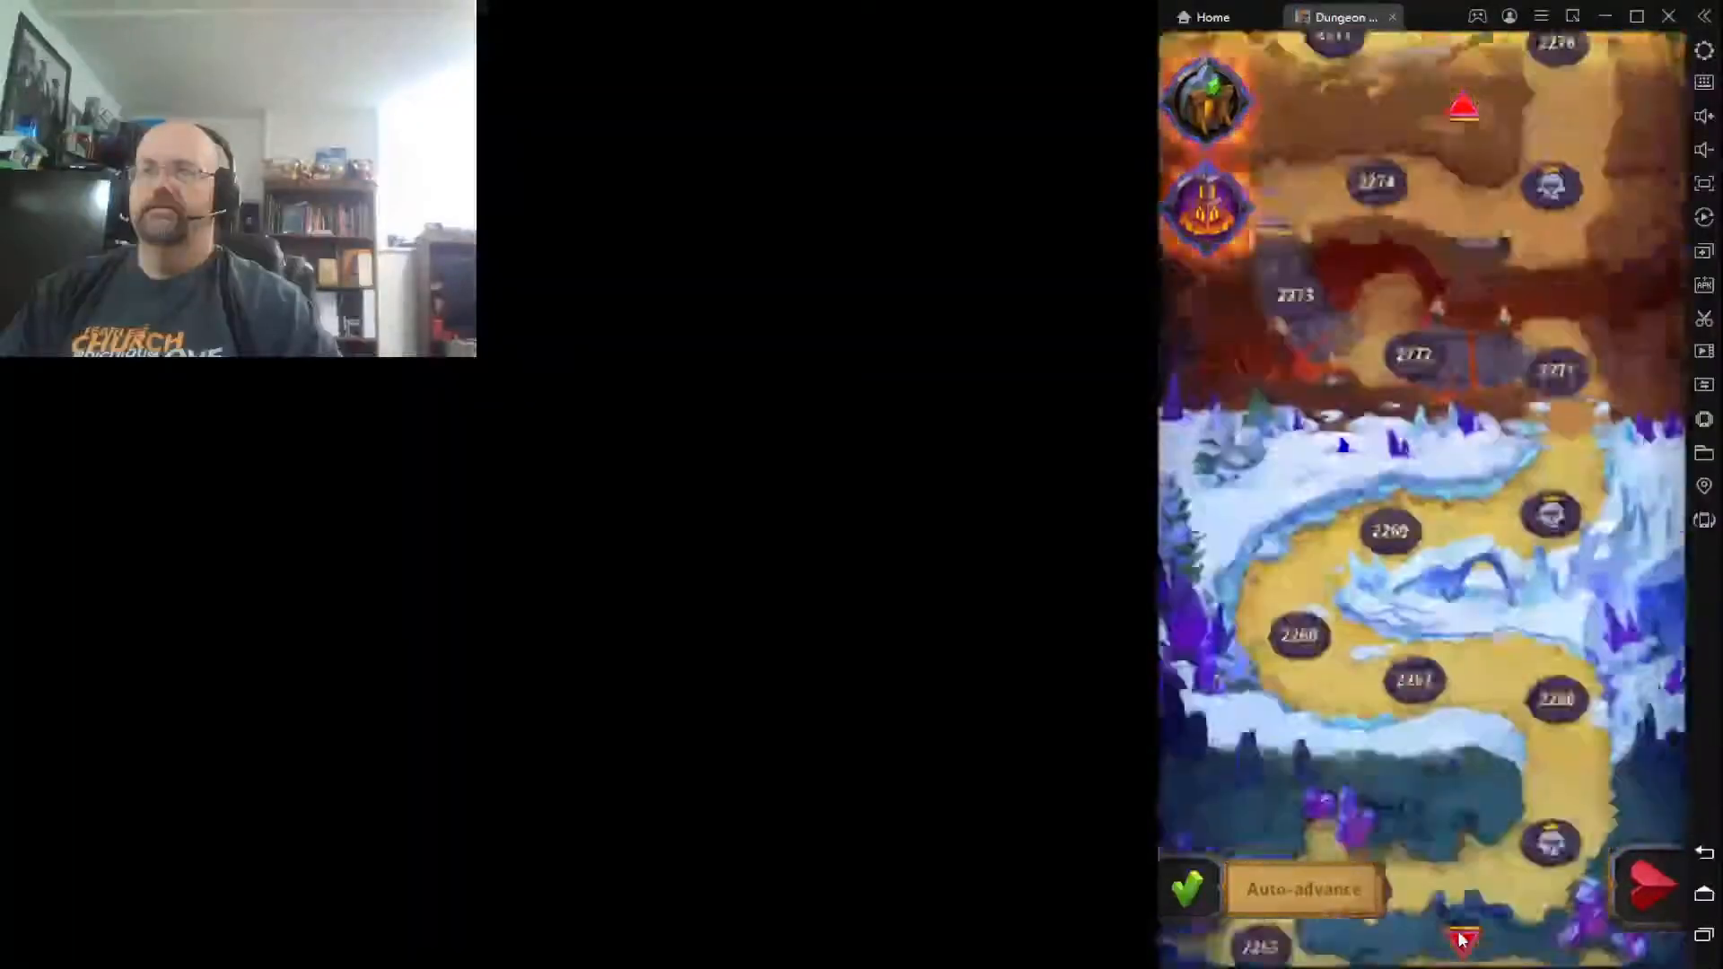
Scroll the level map before returning to the level 3767 Ghost fight
{"action": "scroll", "scroll_direction": "down", "scroll_amount": 3}
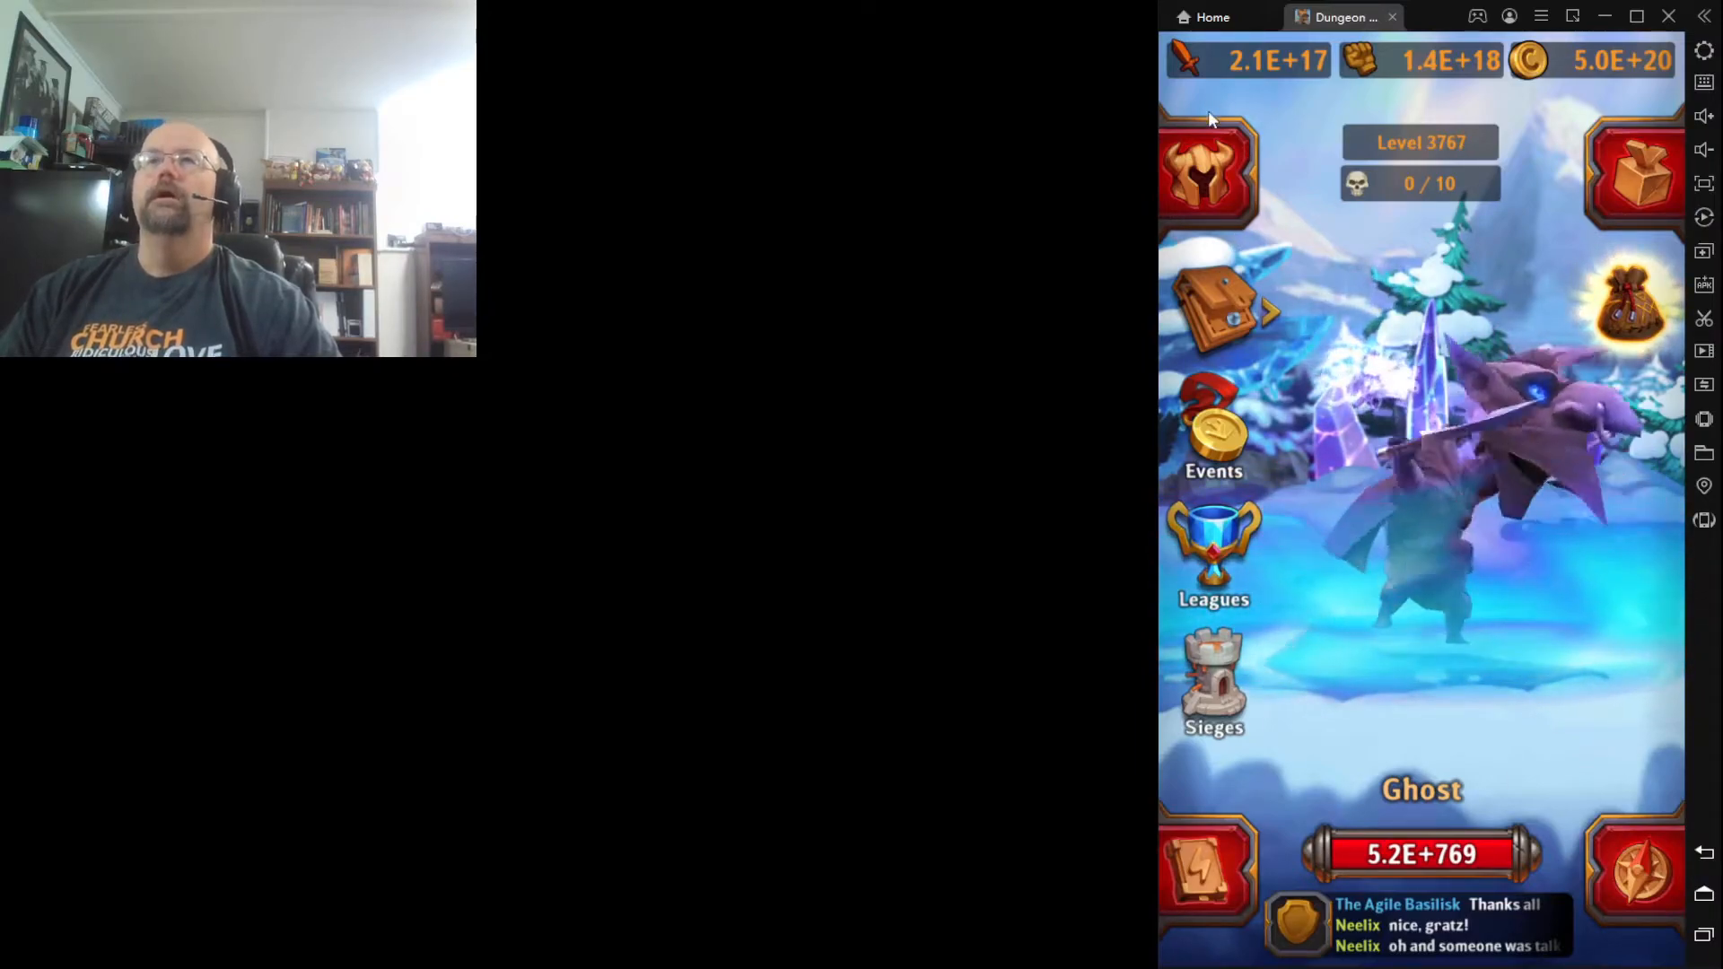
Find King Midas in the hero roster and hire him at level 241
{"action": "left_click", "coordinate": [1208, 176]}
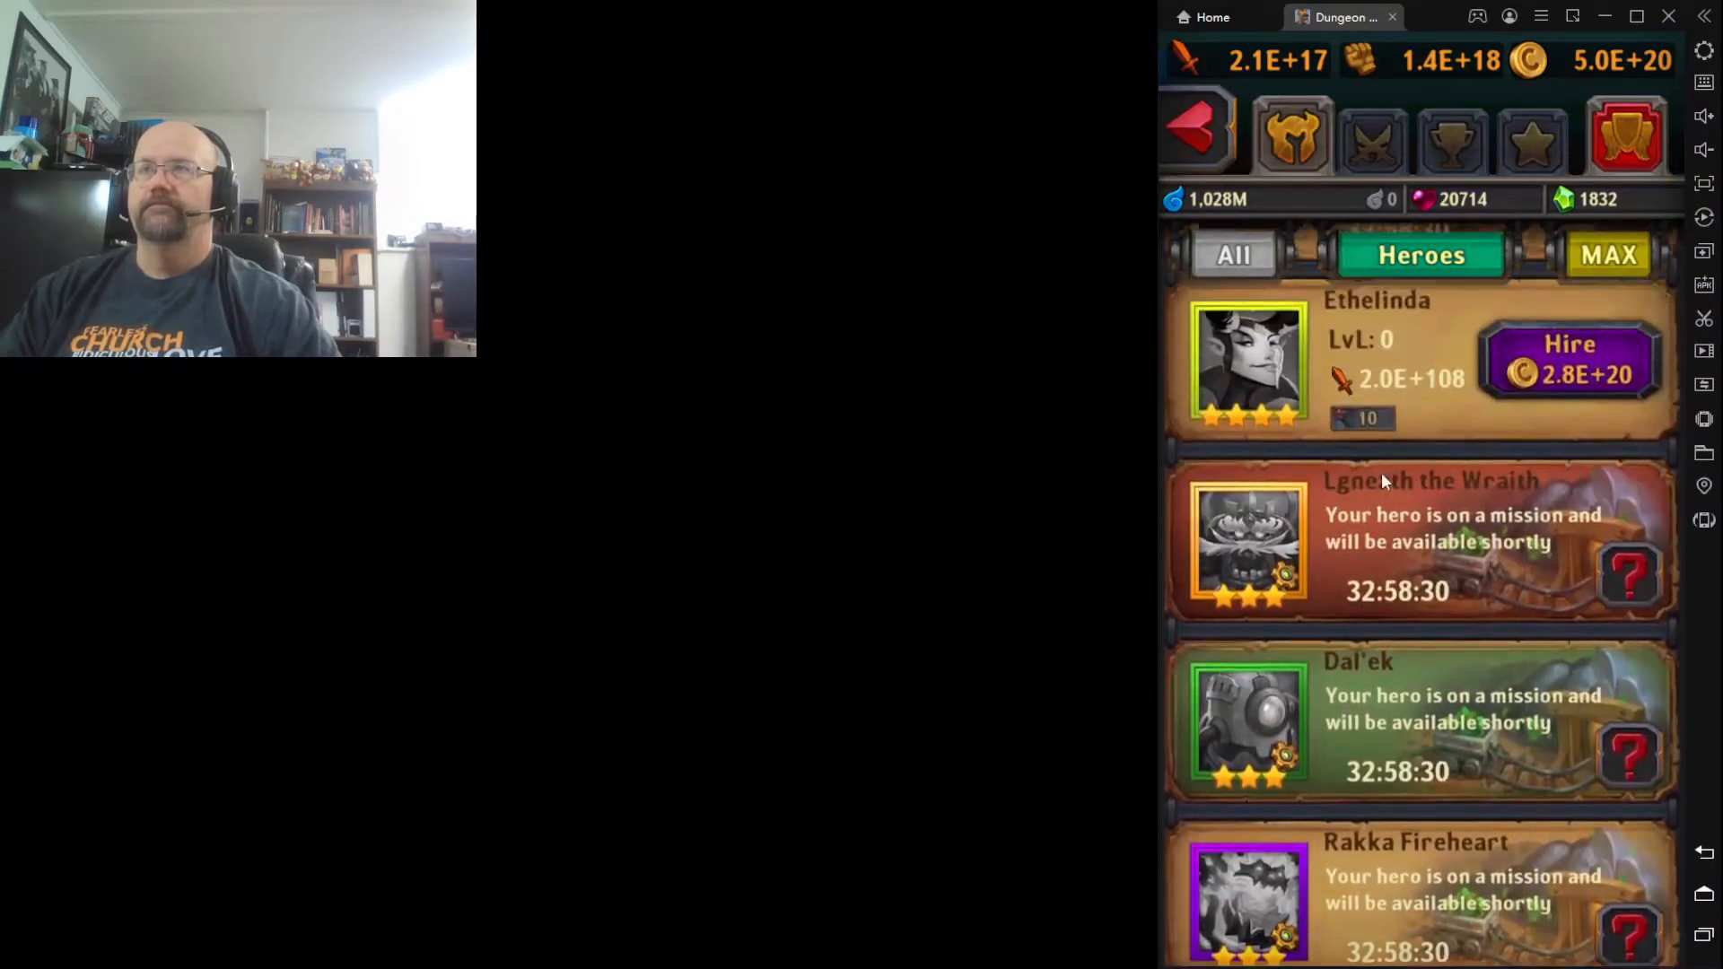
{"action": "scroll", "scroll_direction": "down", "scroll_amount": 3}
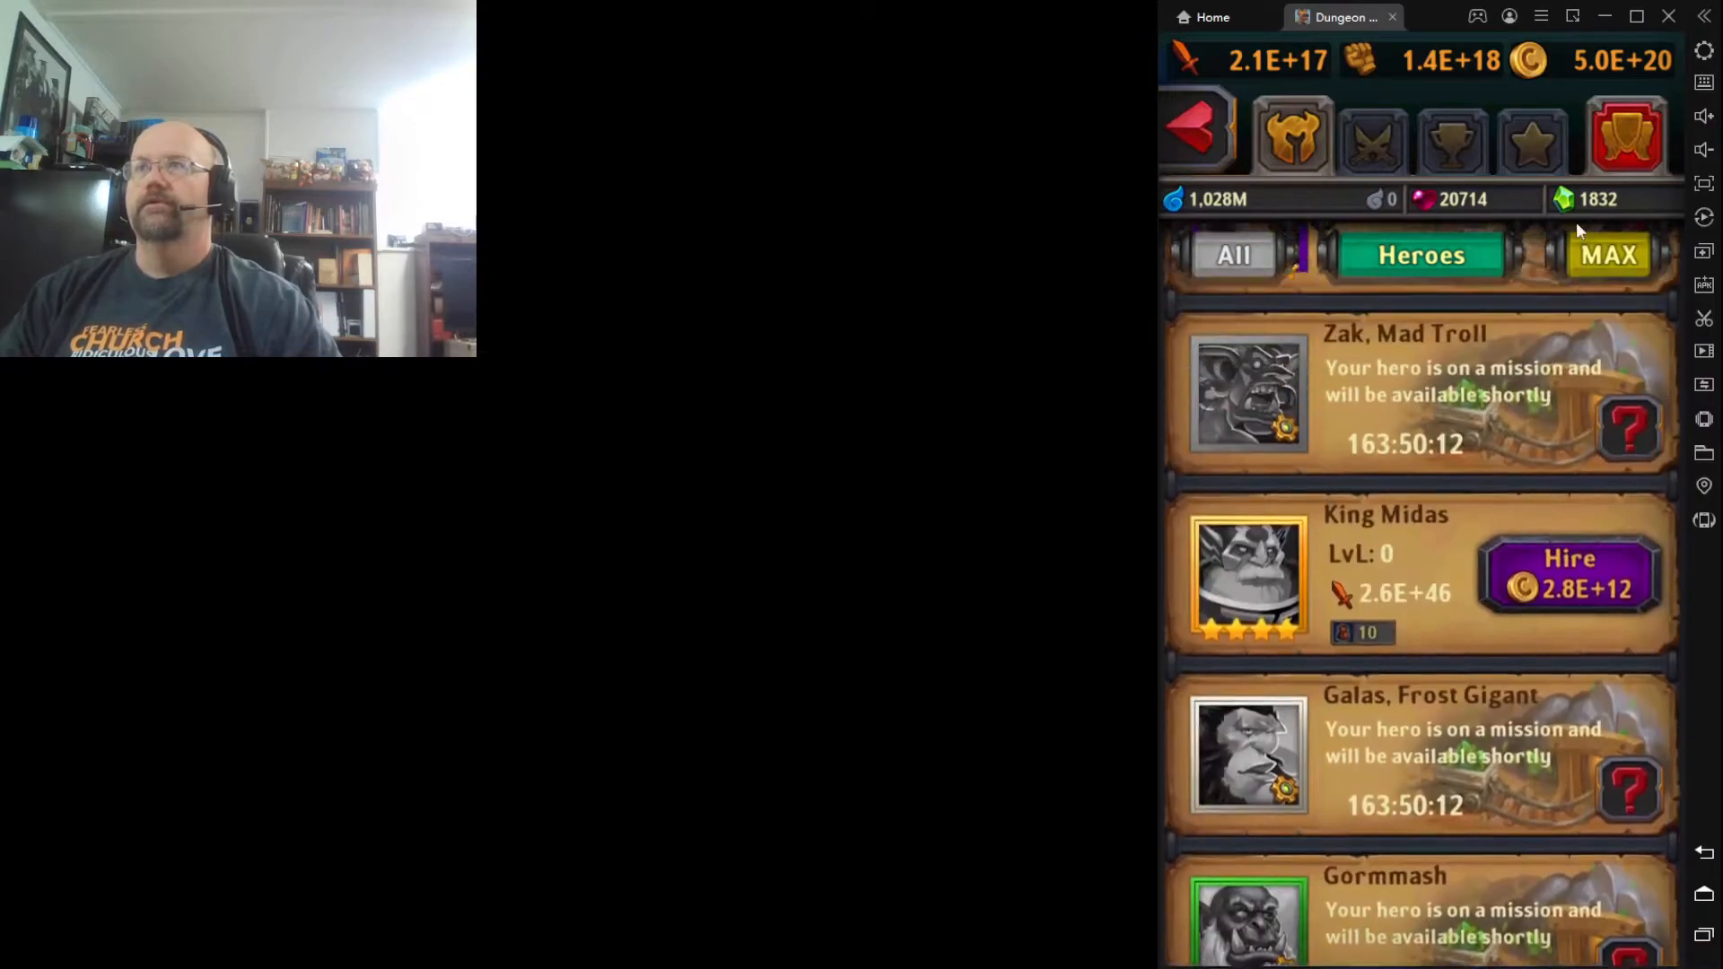
{"action": "scroll", "scroll_direction": "down", "scroll_amount": 3}
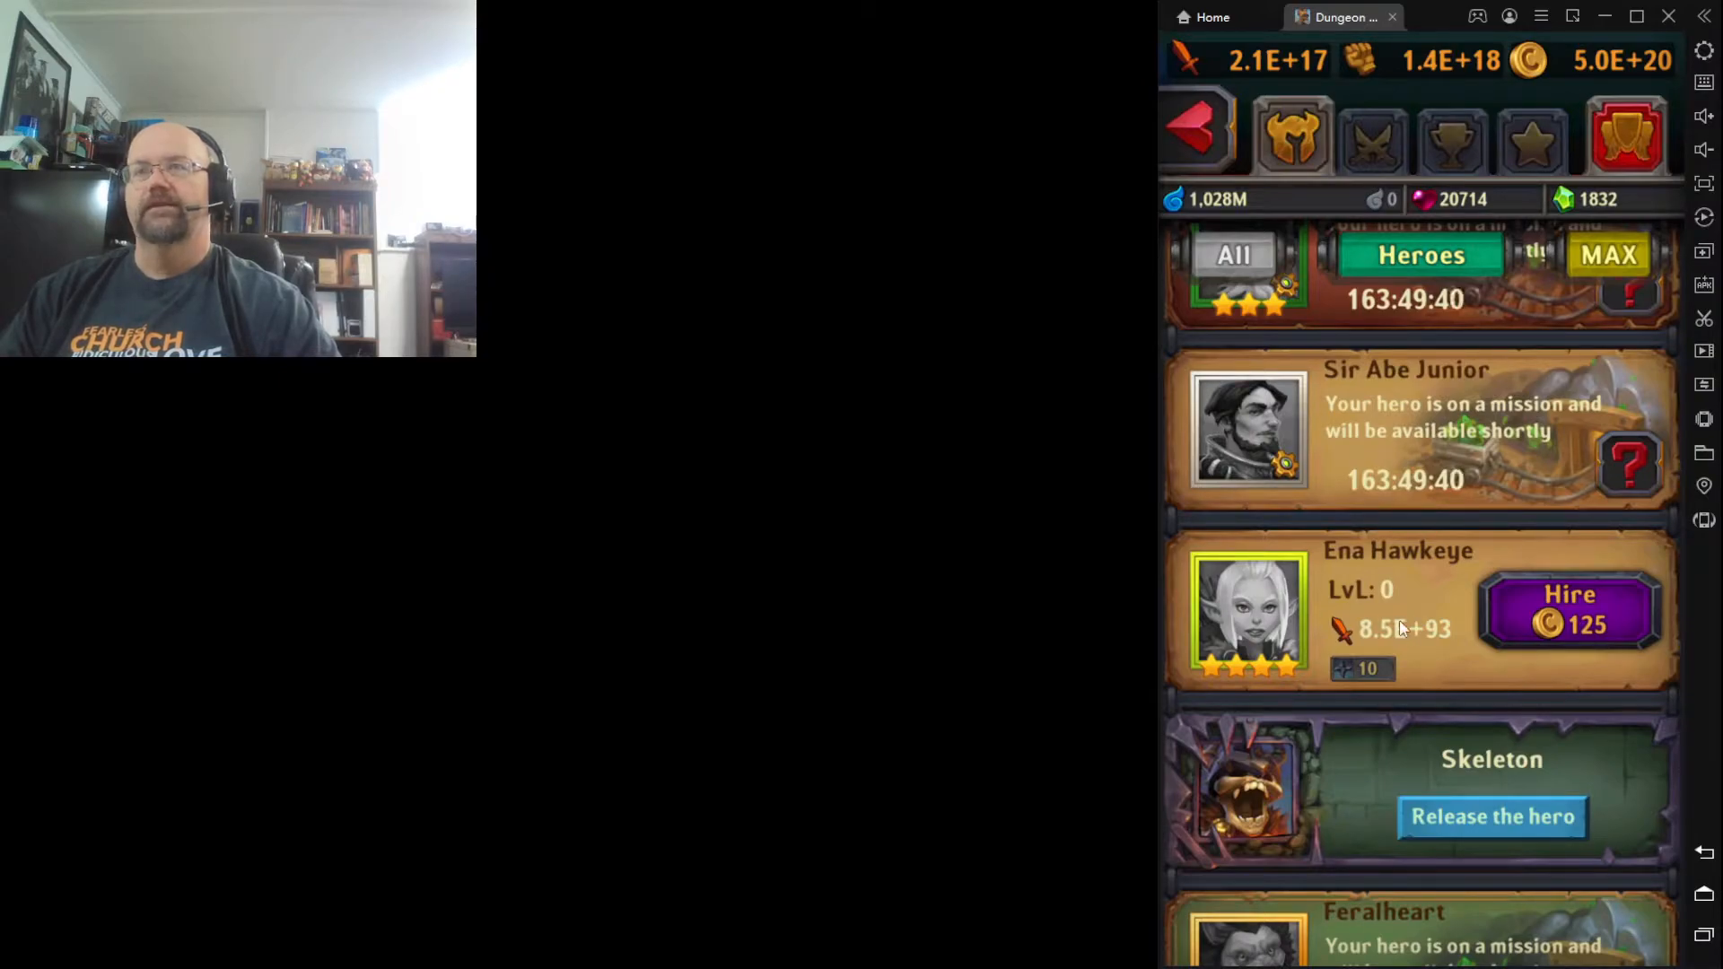
{"action": "scroll", "scroll_direction": "down", "scroll_amount": 3}
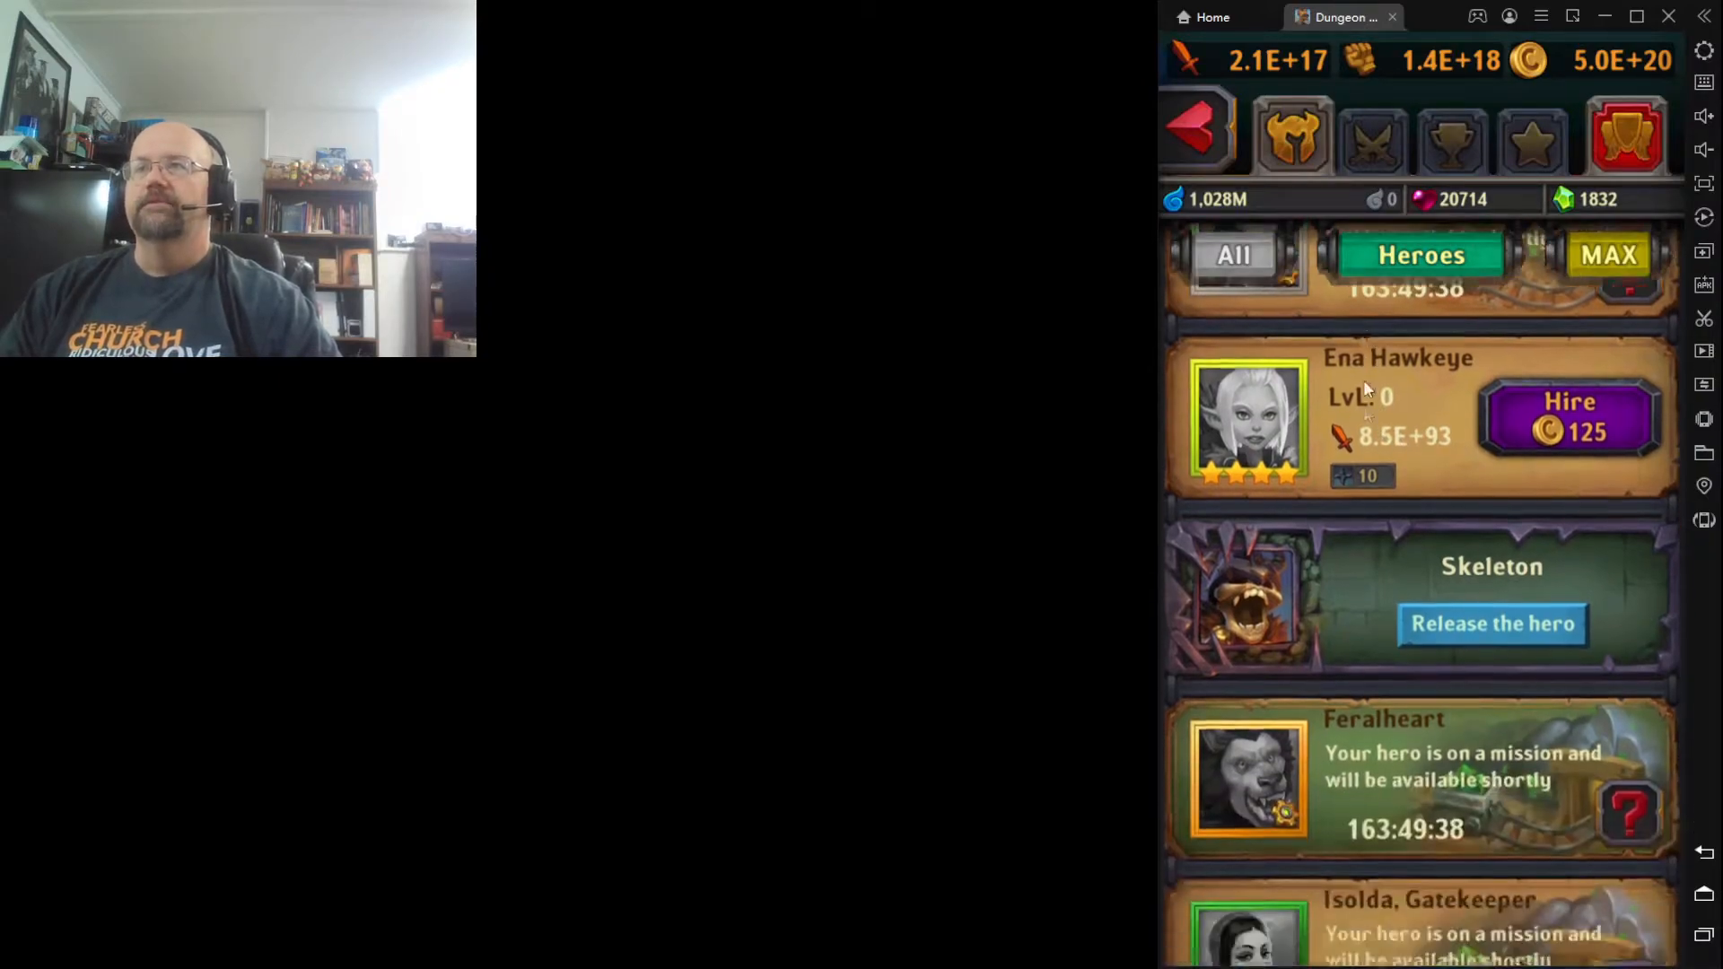
{"action": "scroll", "scroll_direction": "down", "scroll_amount": 3}
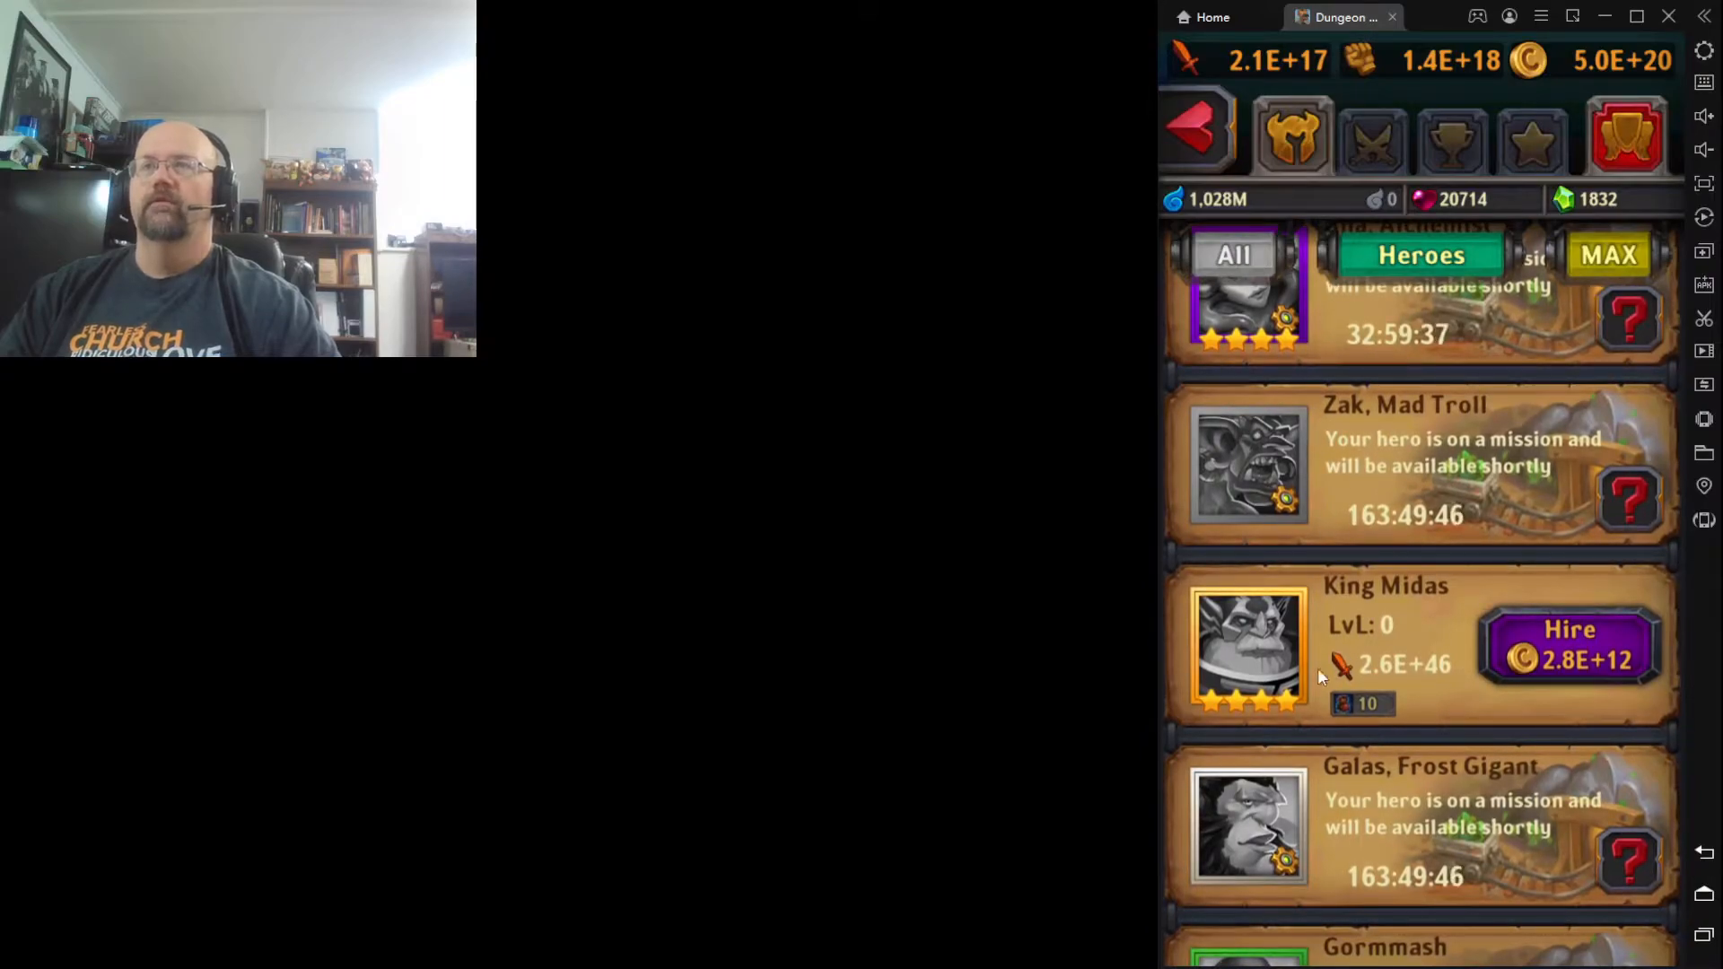
{"action": "mouse_move", "coordinate": [1313, 662]}
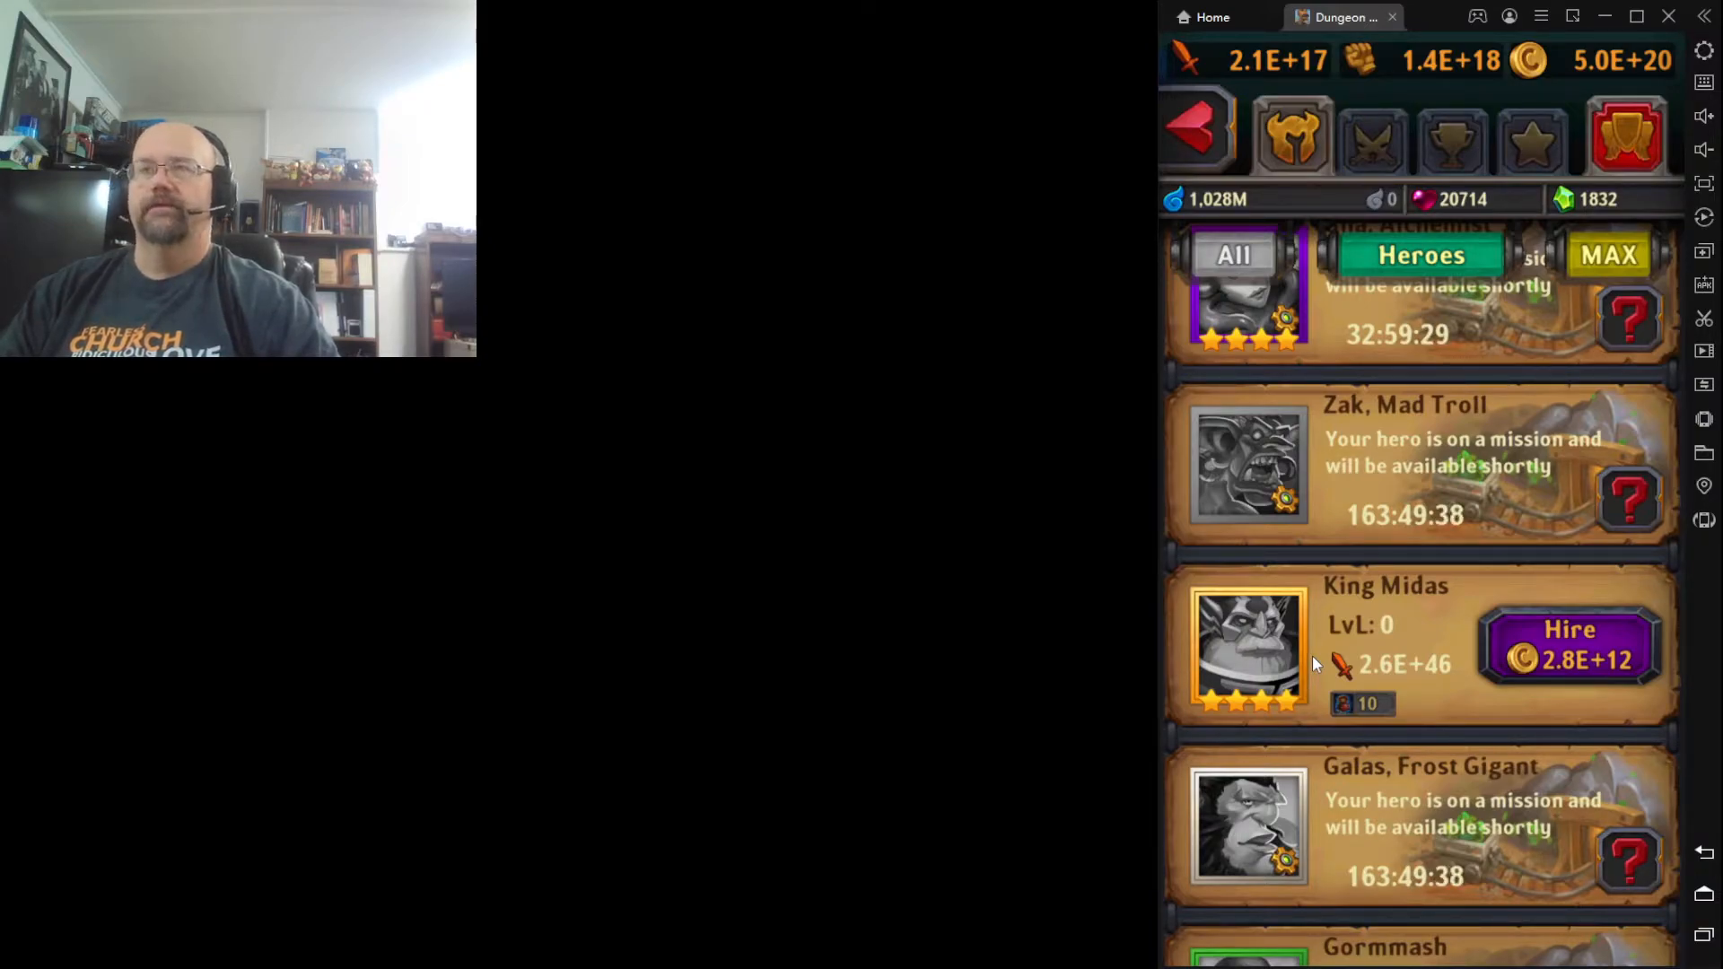
{"action": "mouse_move", "coordinate": [1565, 657]}
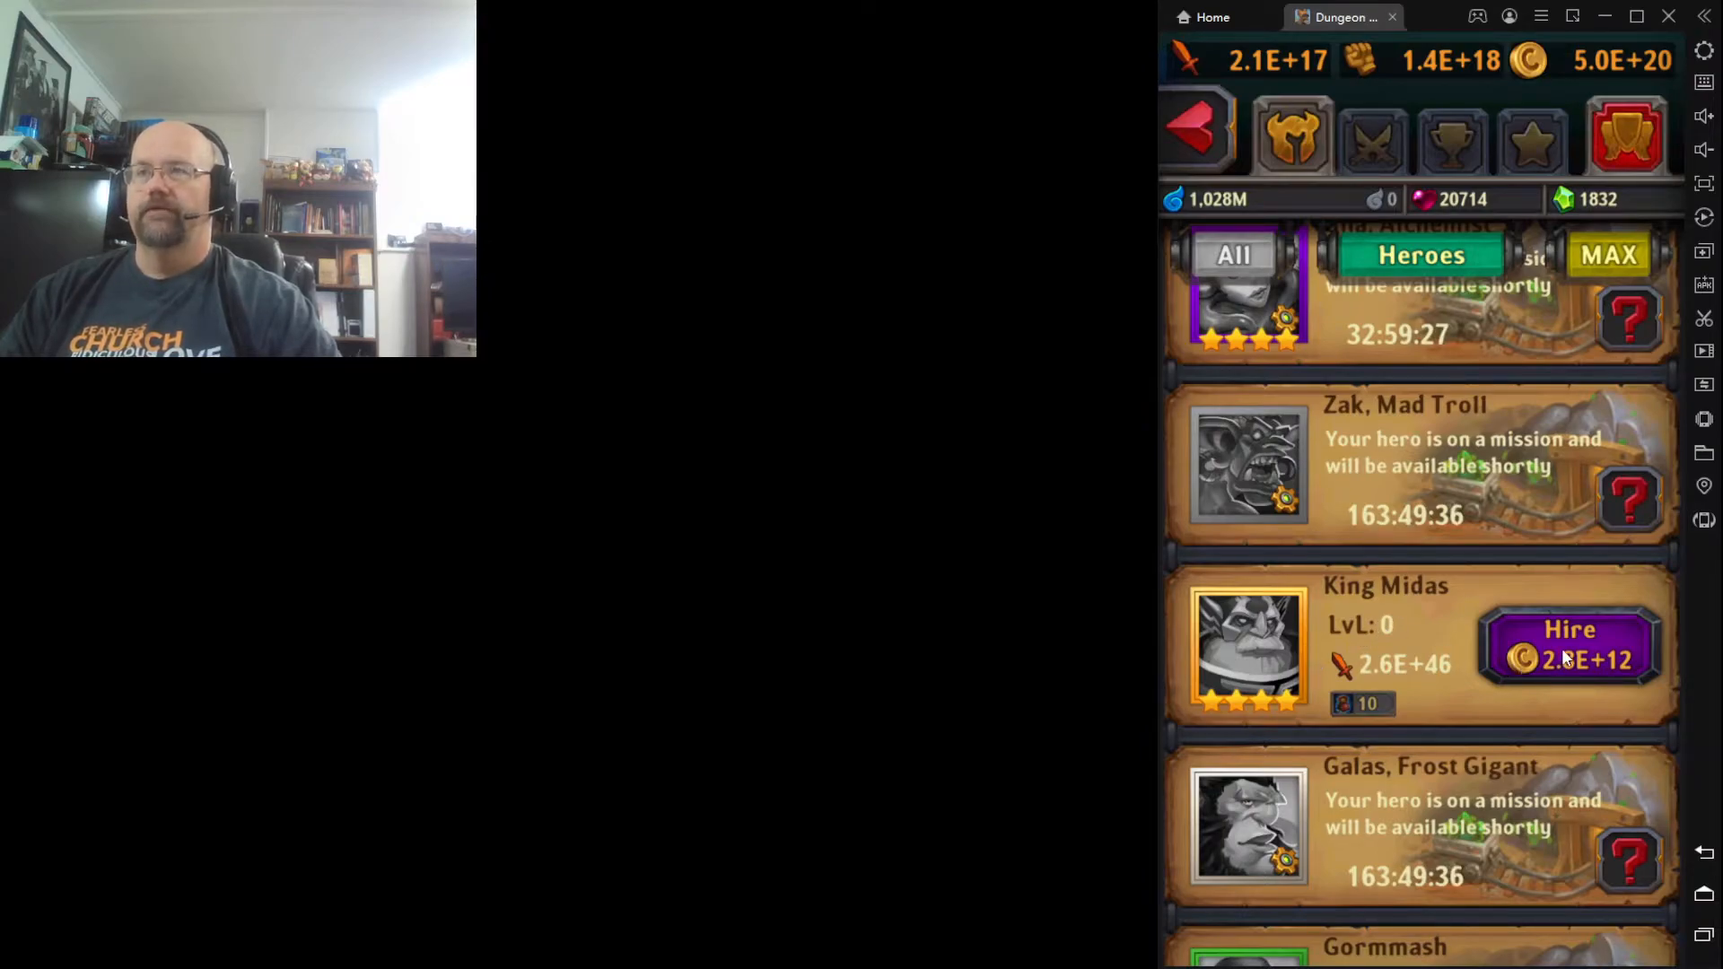
{"action": "left_click", "coordinate": [1569, 646]}
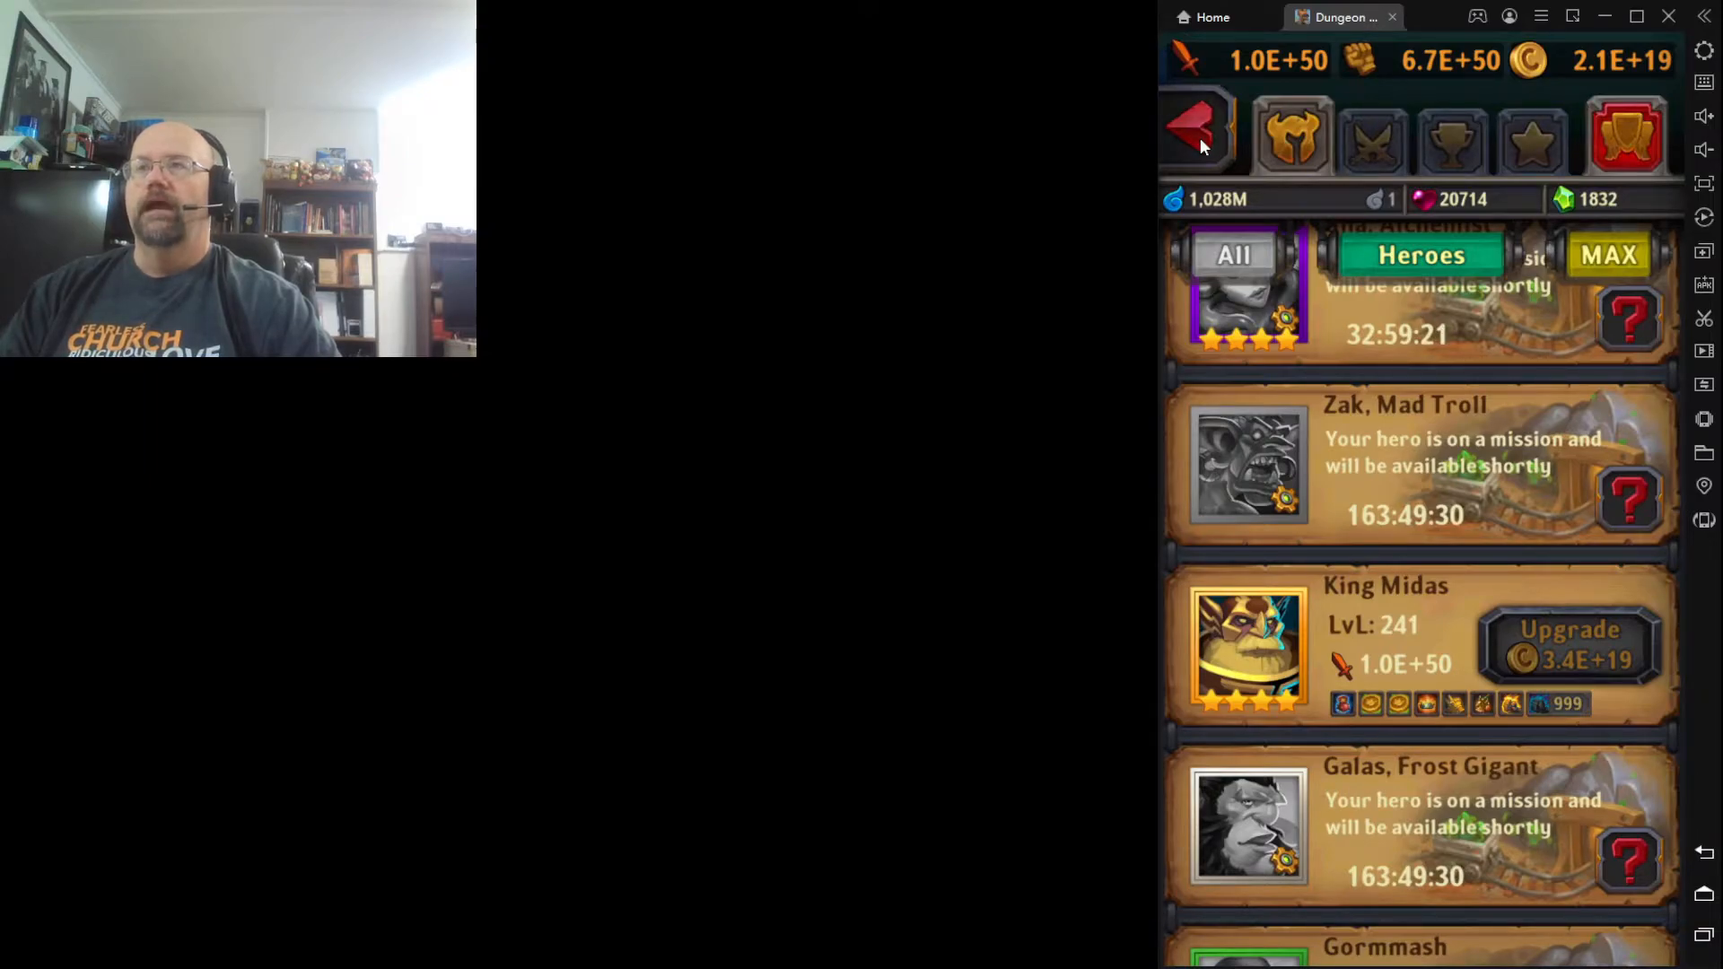
Activate King Midas's gold-boosting skill, pushing gold to 9.8E+776, and return to the active-hero roster
{"action": "left_click", "coordinate": [1197, 135]}
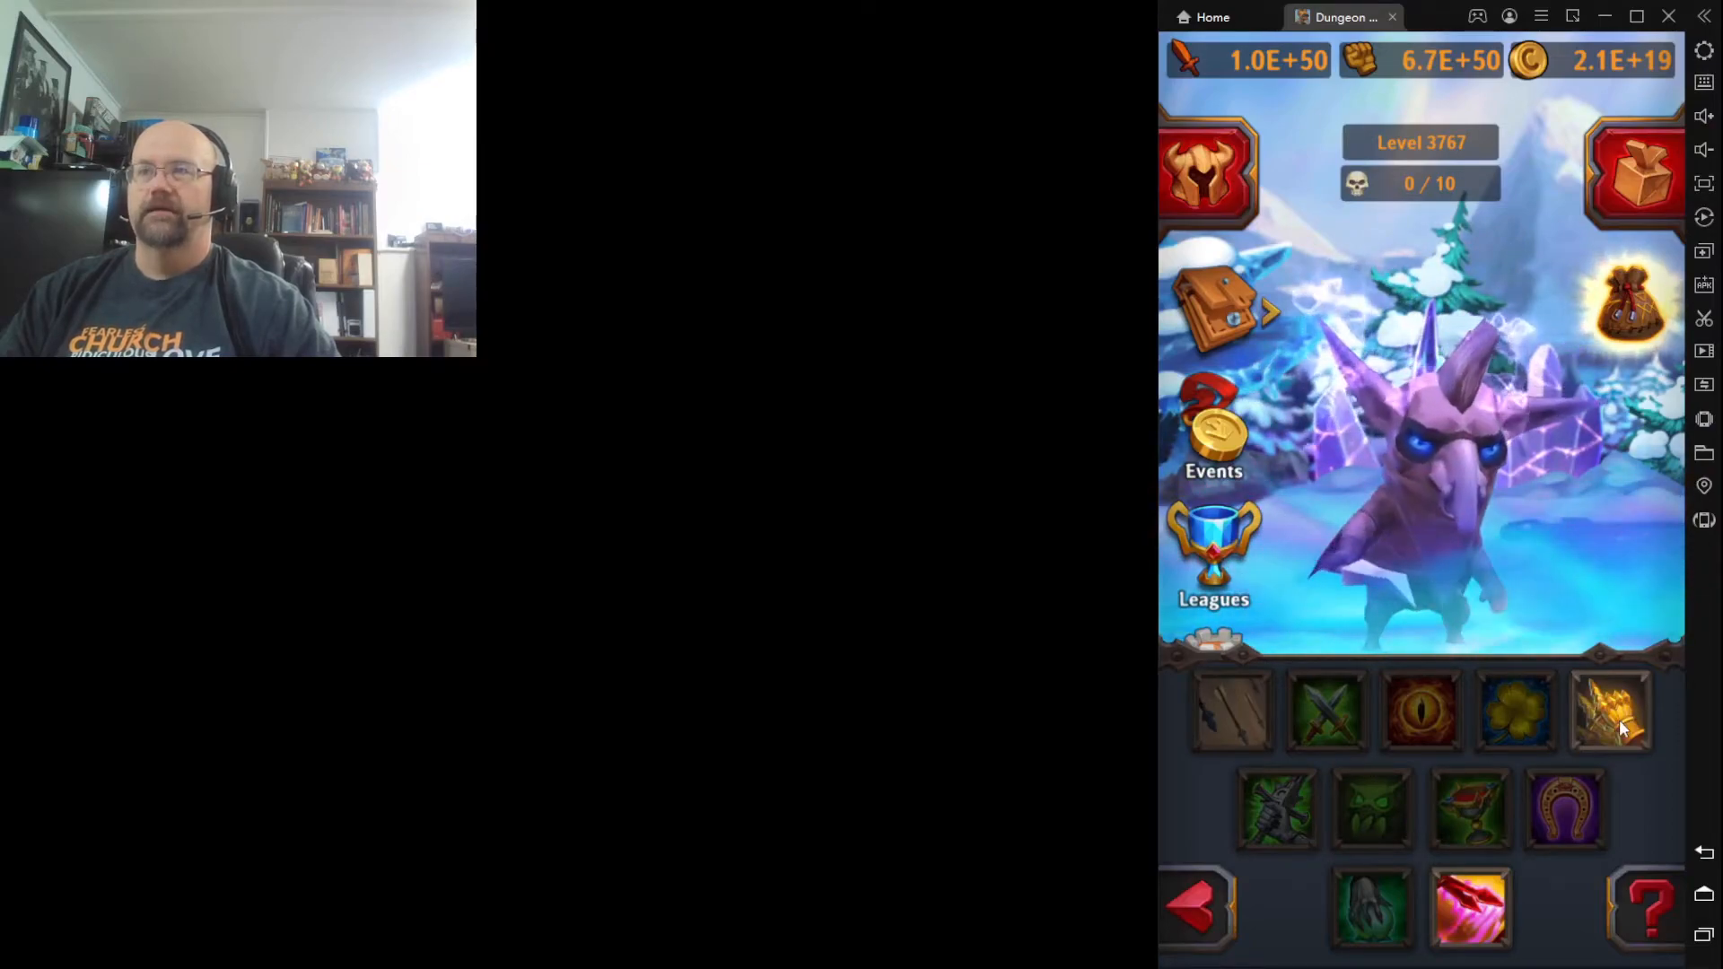
{"action": "left_click", "coordinate": [1609, 711]}
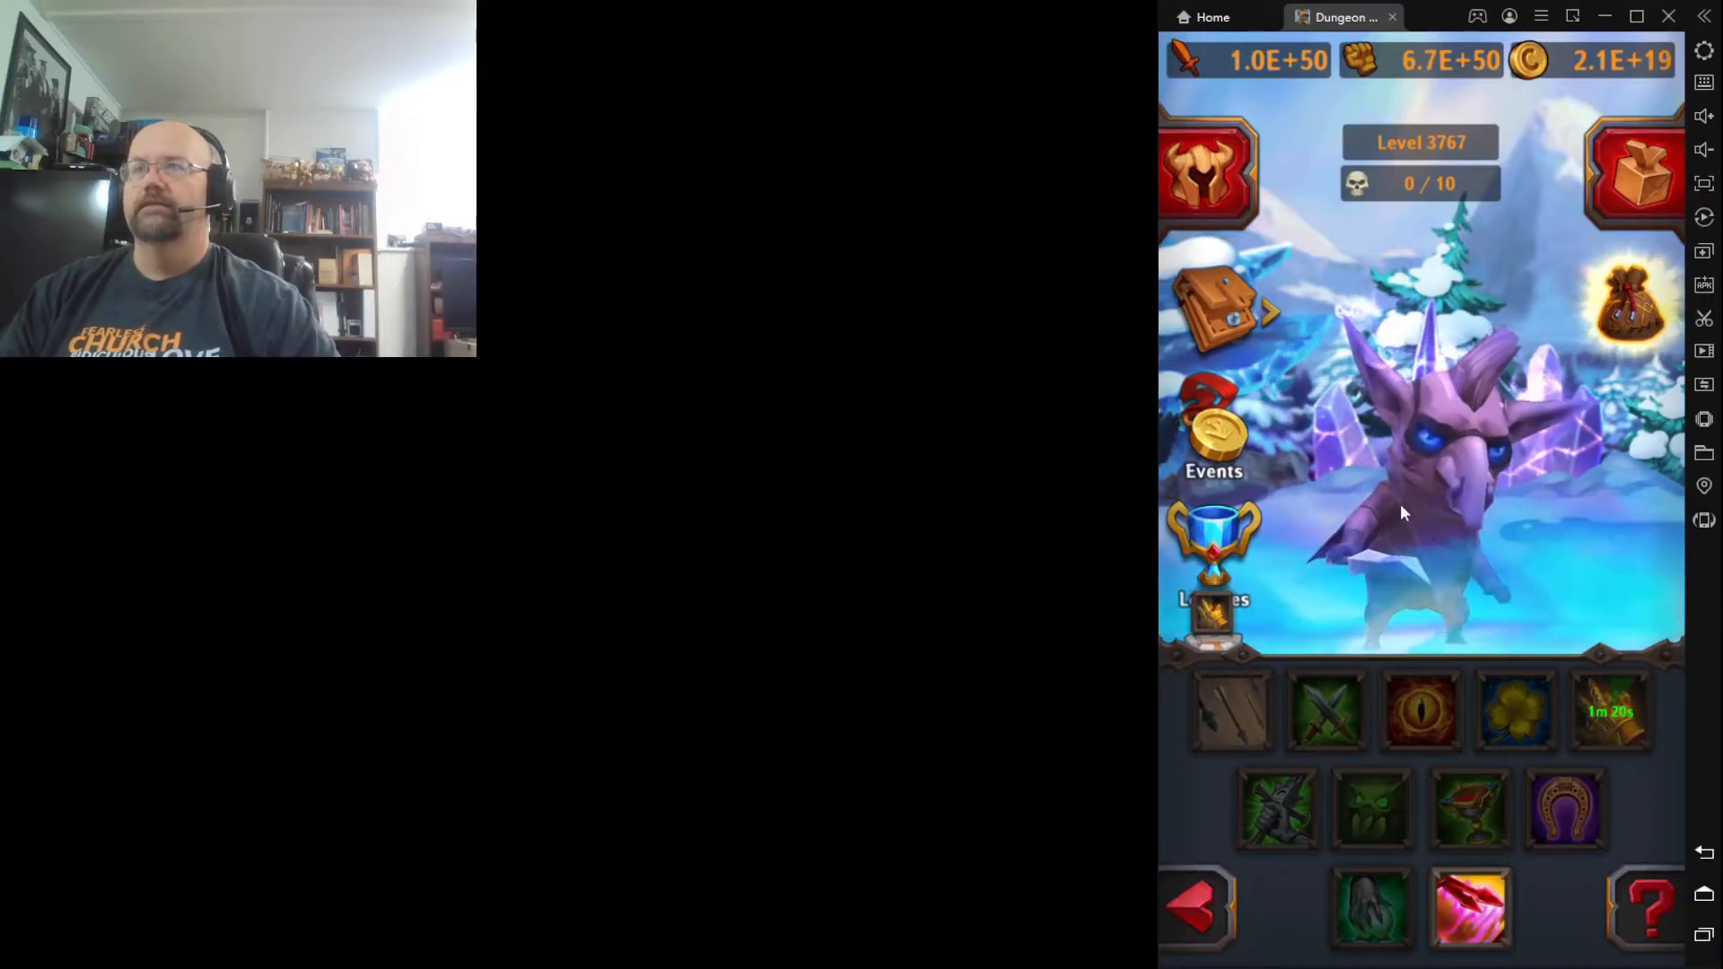
{"action": "left_click", "coordinate": [1428, 495]}
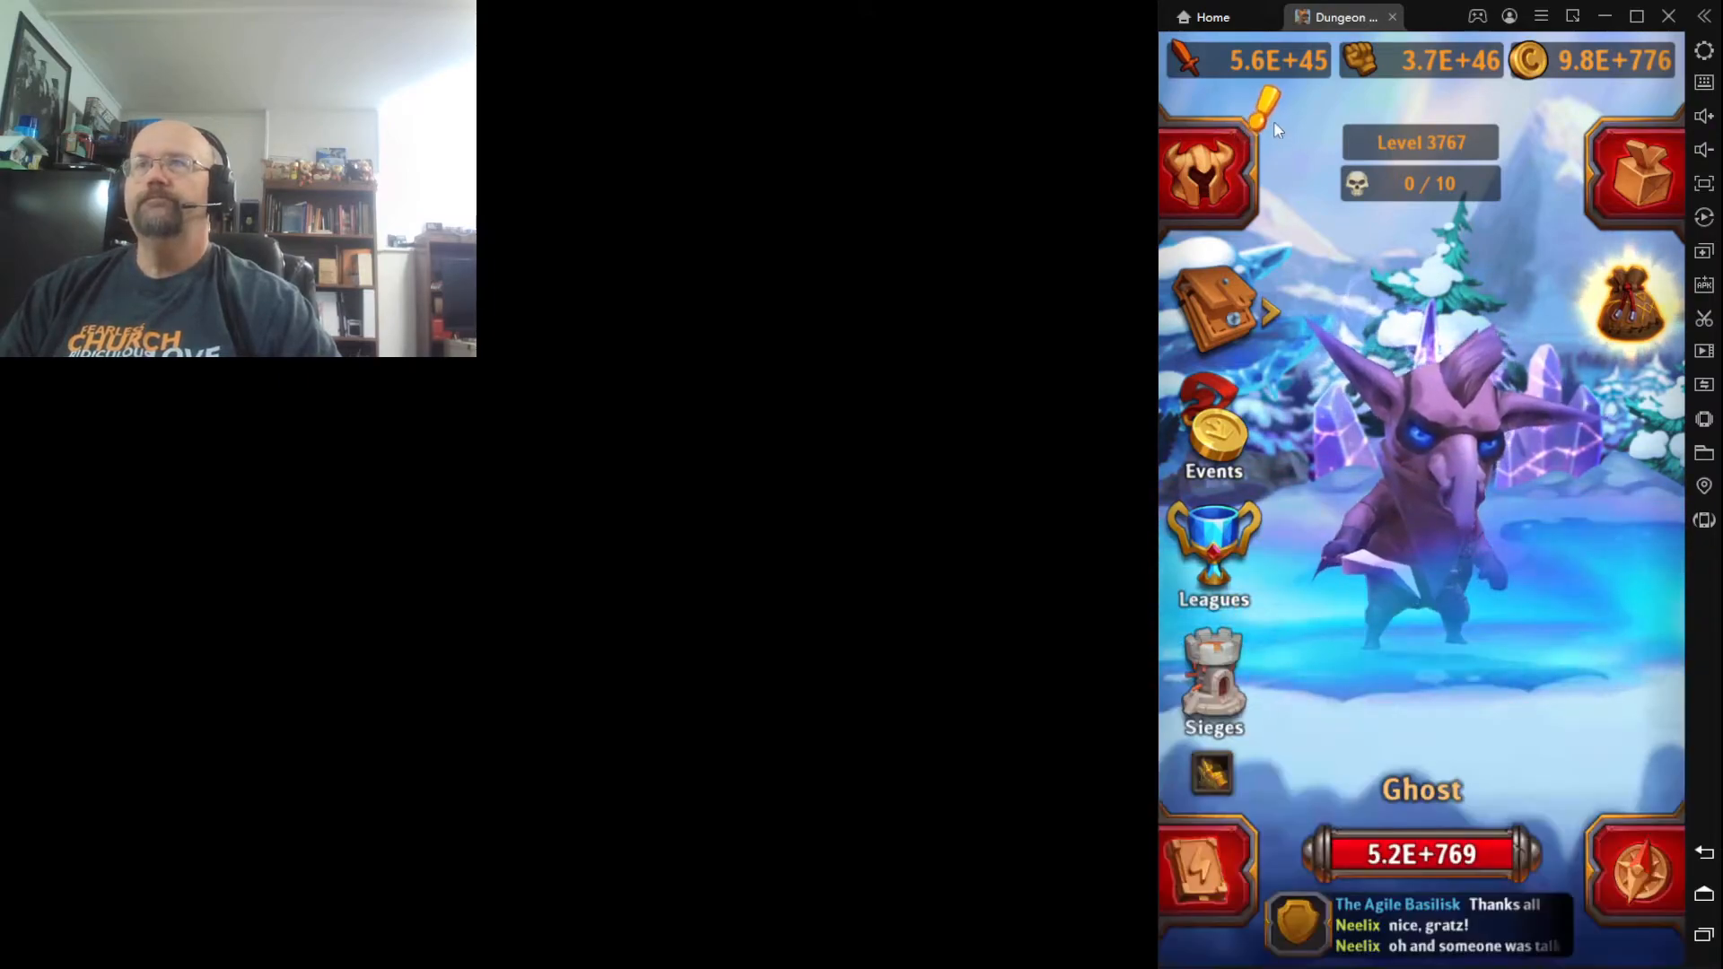
{"action": "left_click", "coordinate": [1208, 176]}
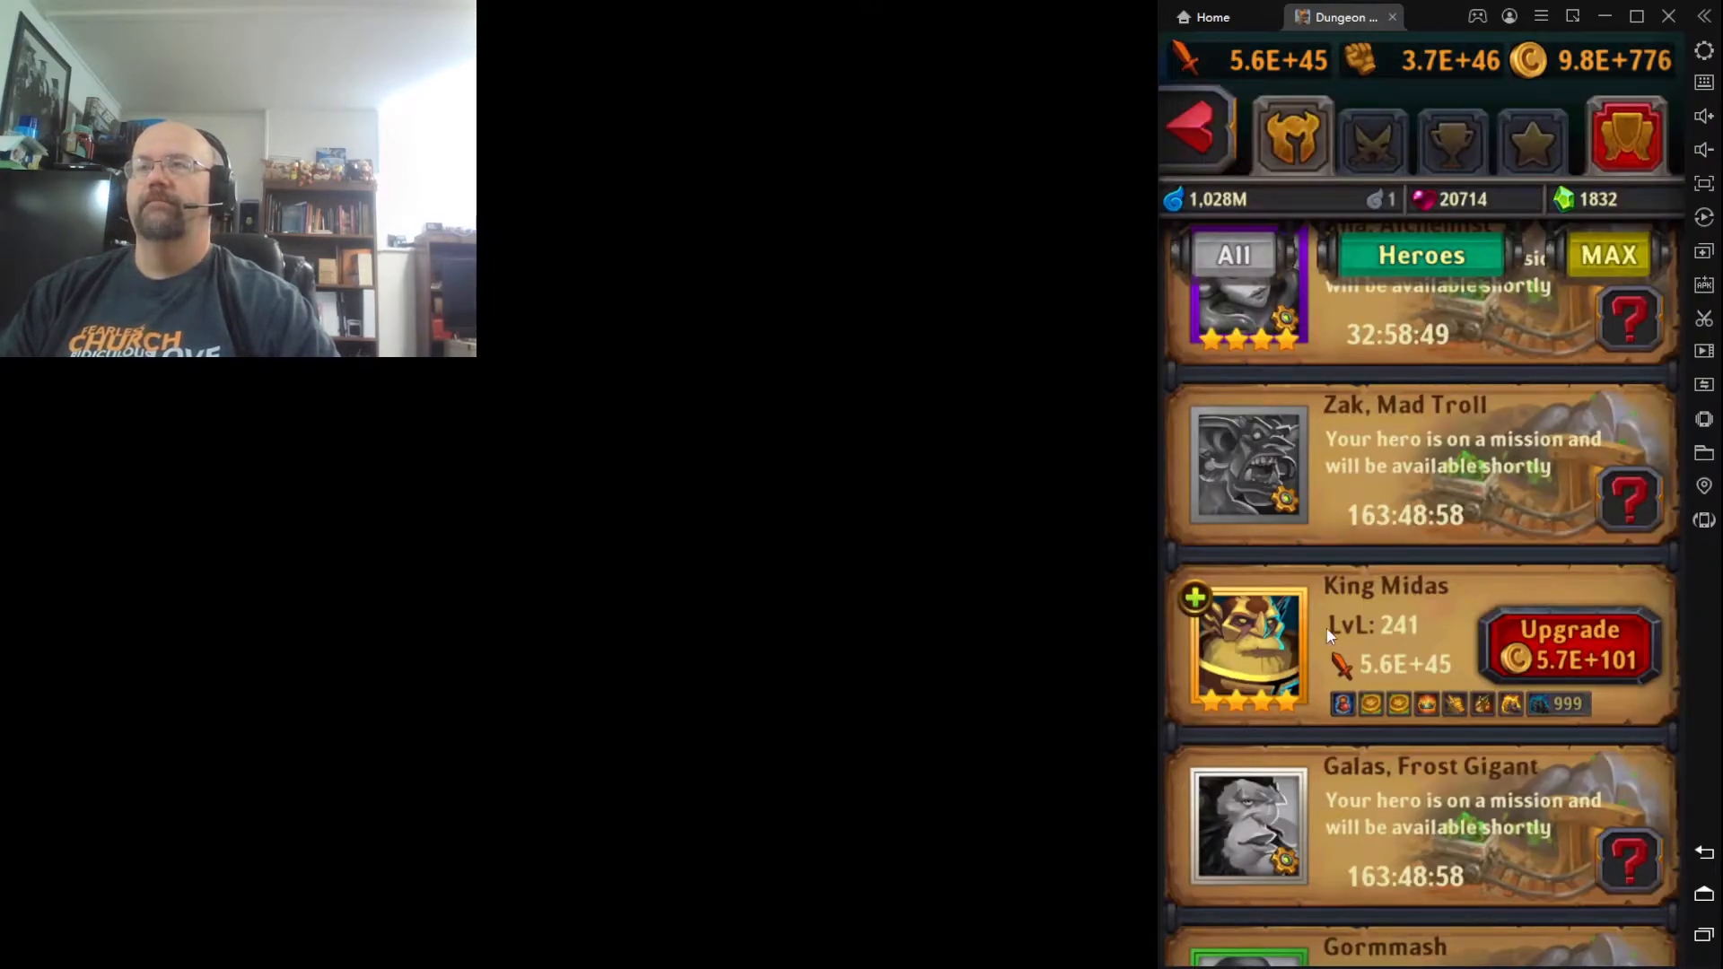
{"action": "left_click", "coordinate": [1571, 644]}
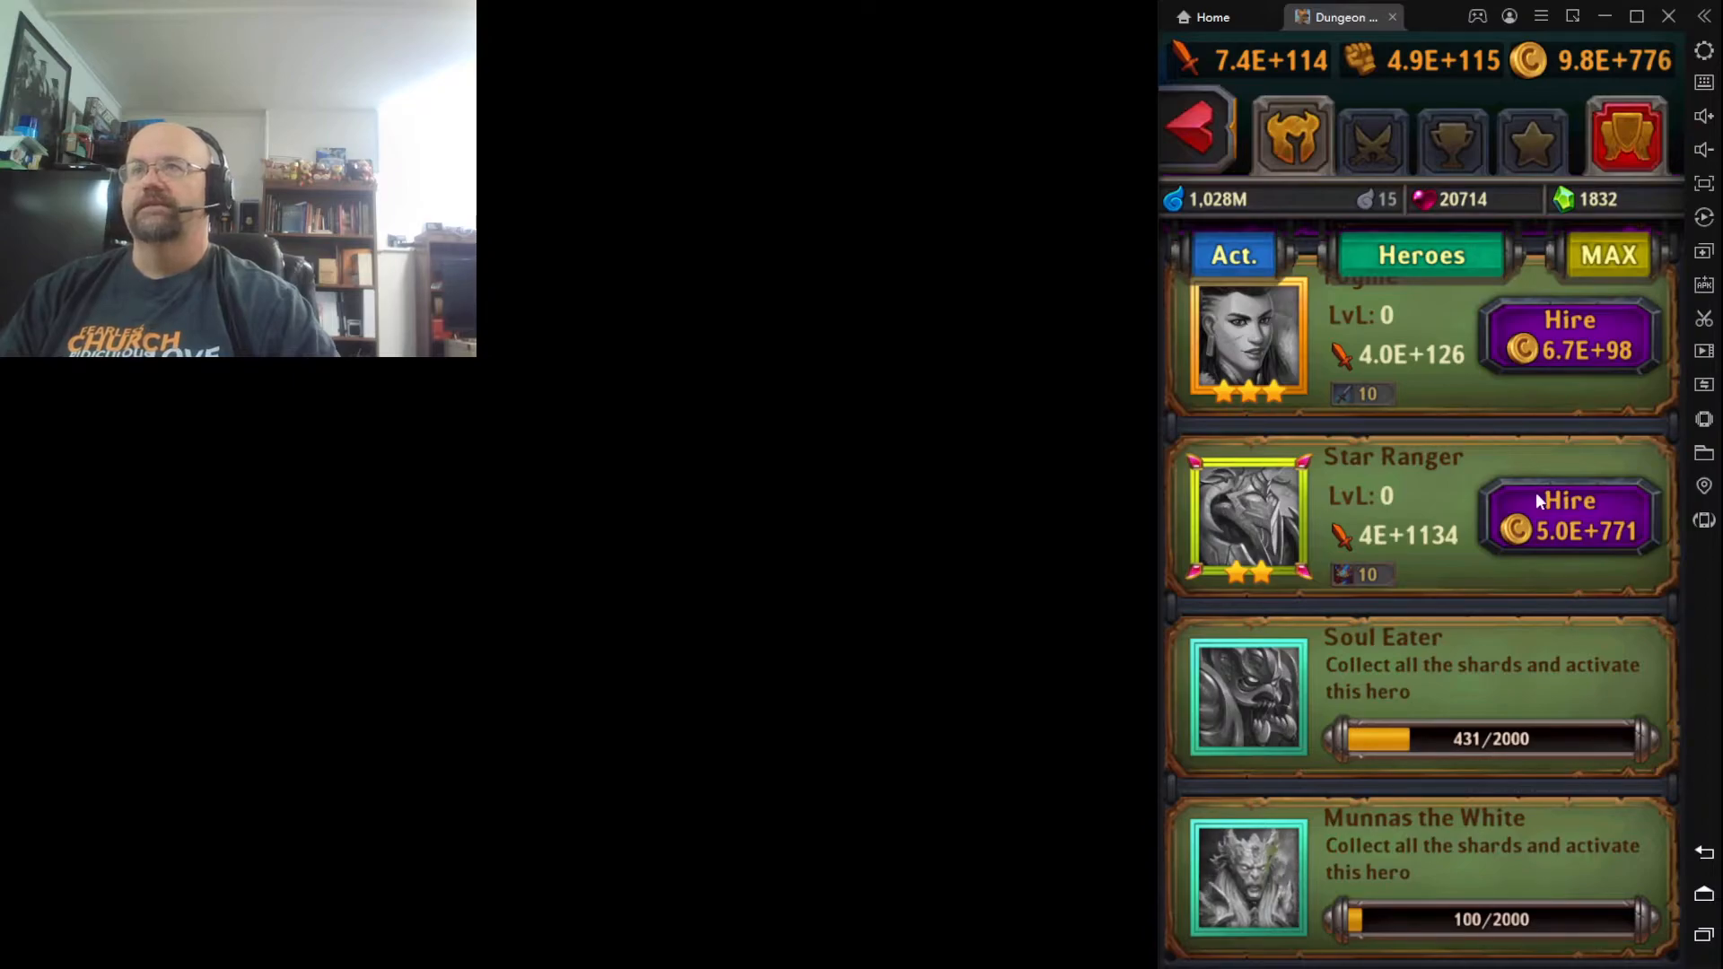
Hire Star Ranger, upgrade it to level 218, and hire Foyme
{"action": "left_click", "coordinate": [1569, 517]}
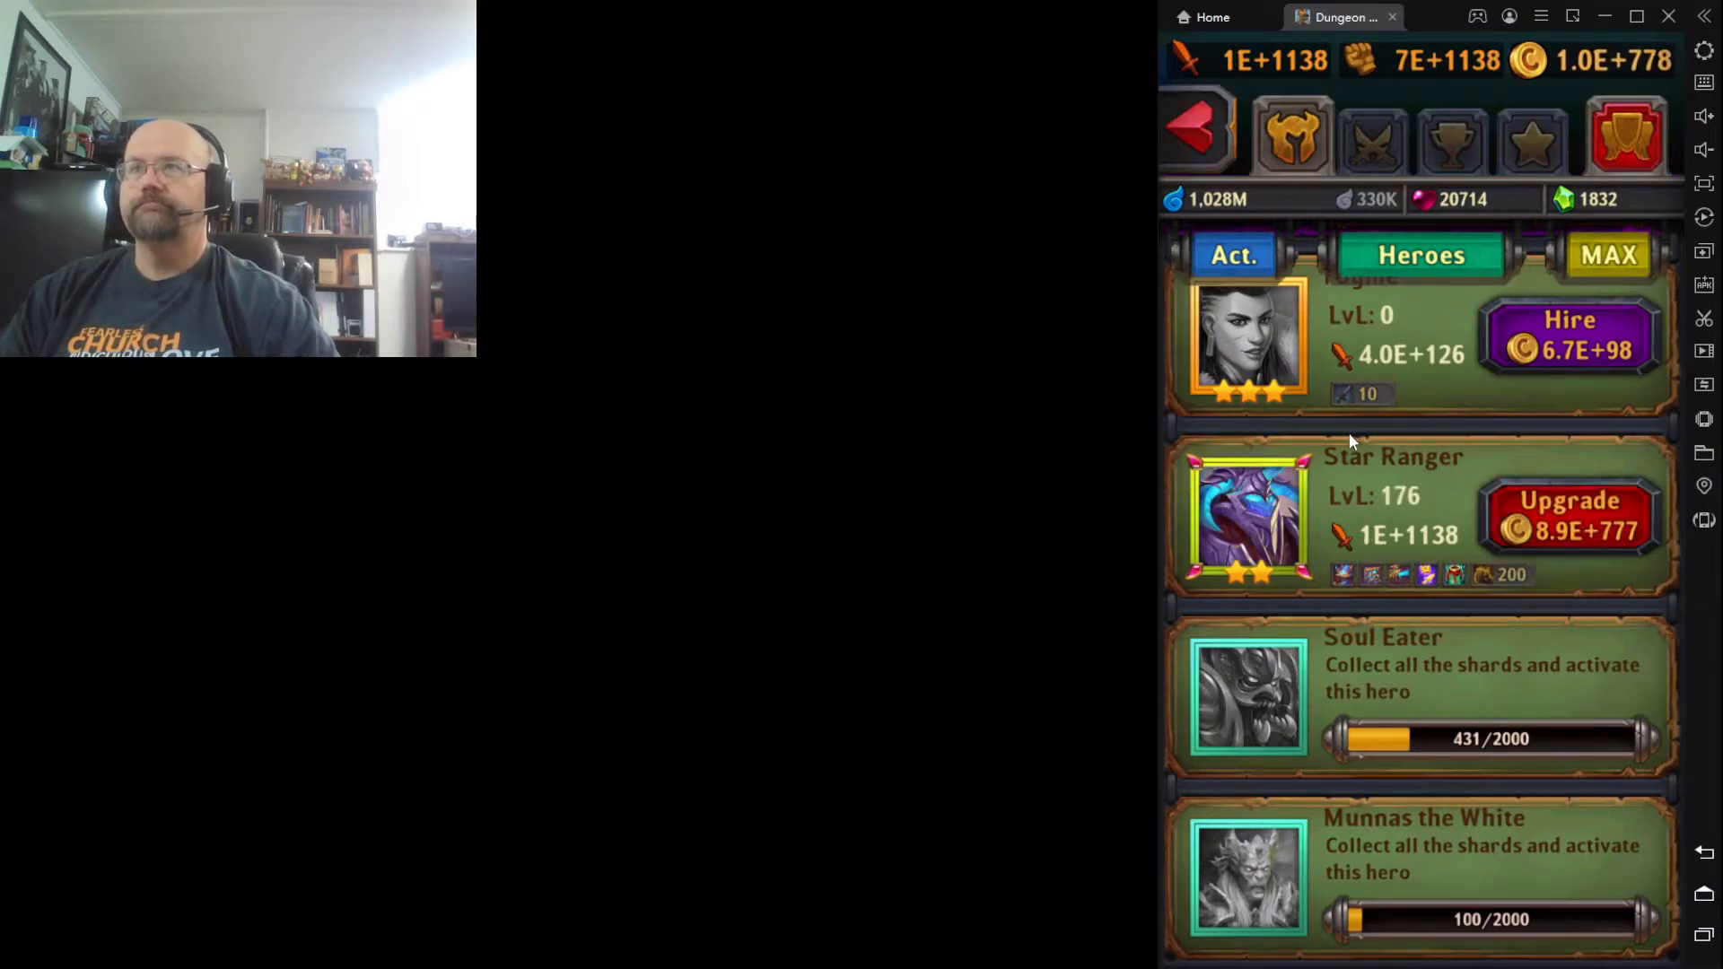
{"action": "left_click", "coordinate": [1568, 514]}
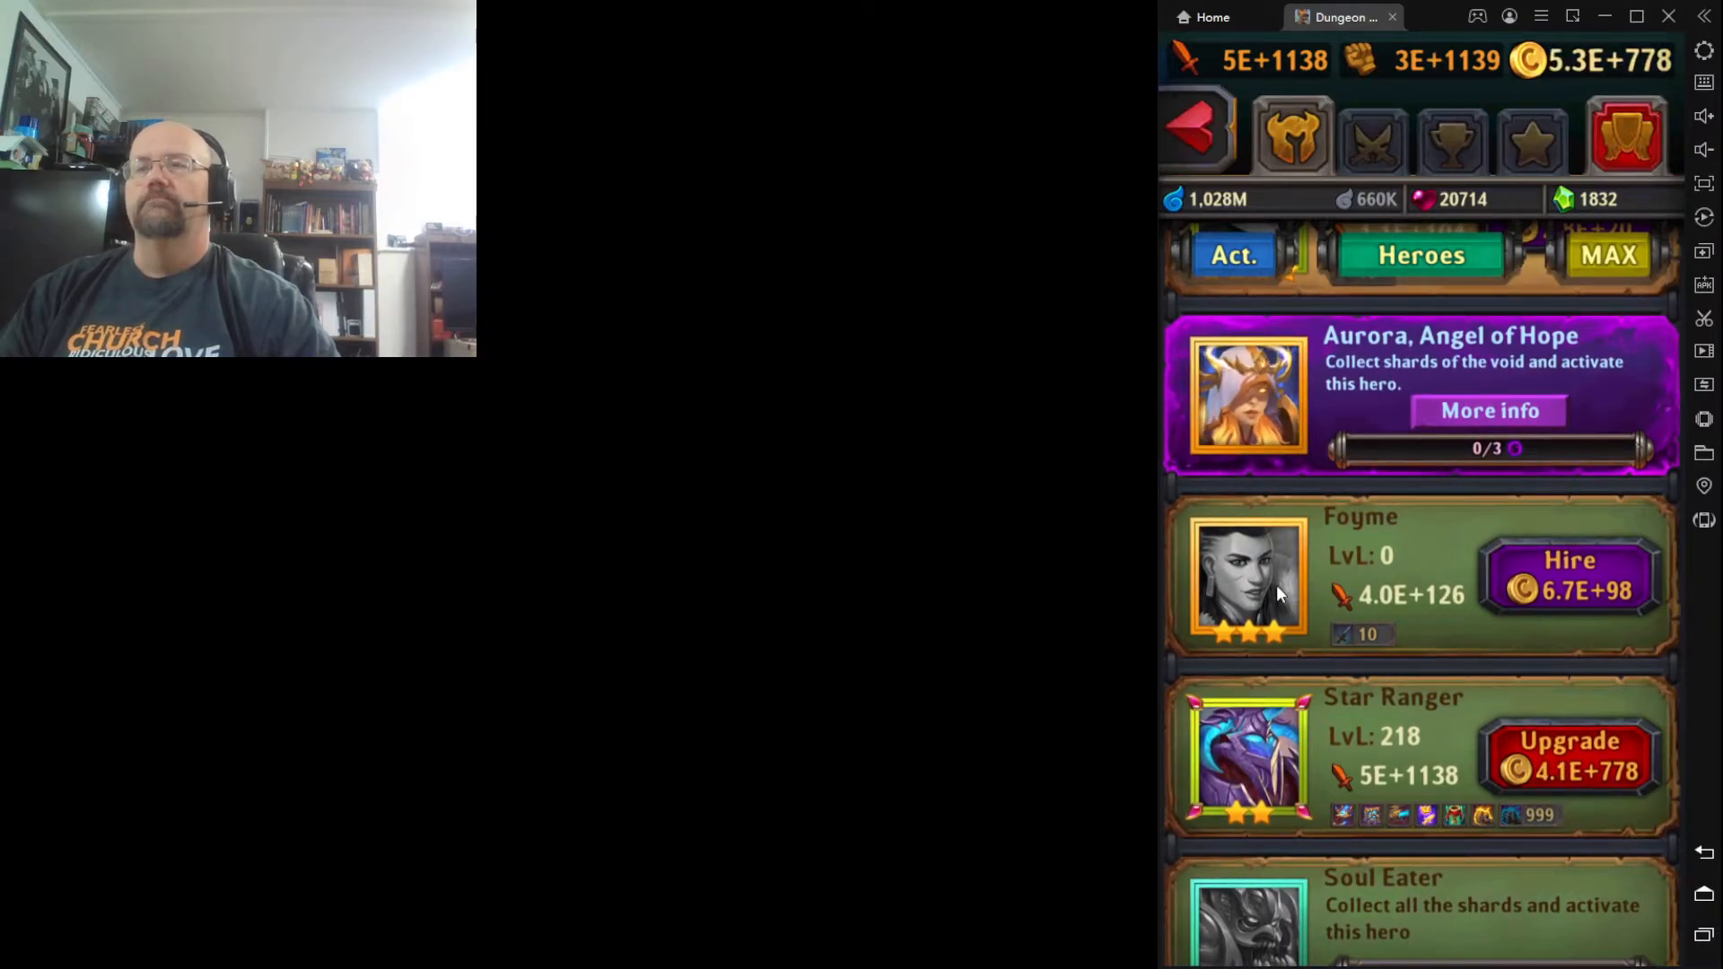
{"action": "left_click", "coordinate": [1569, 757]}
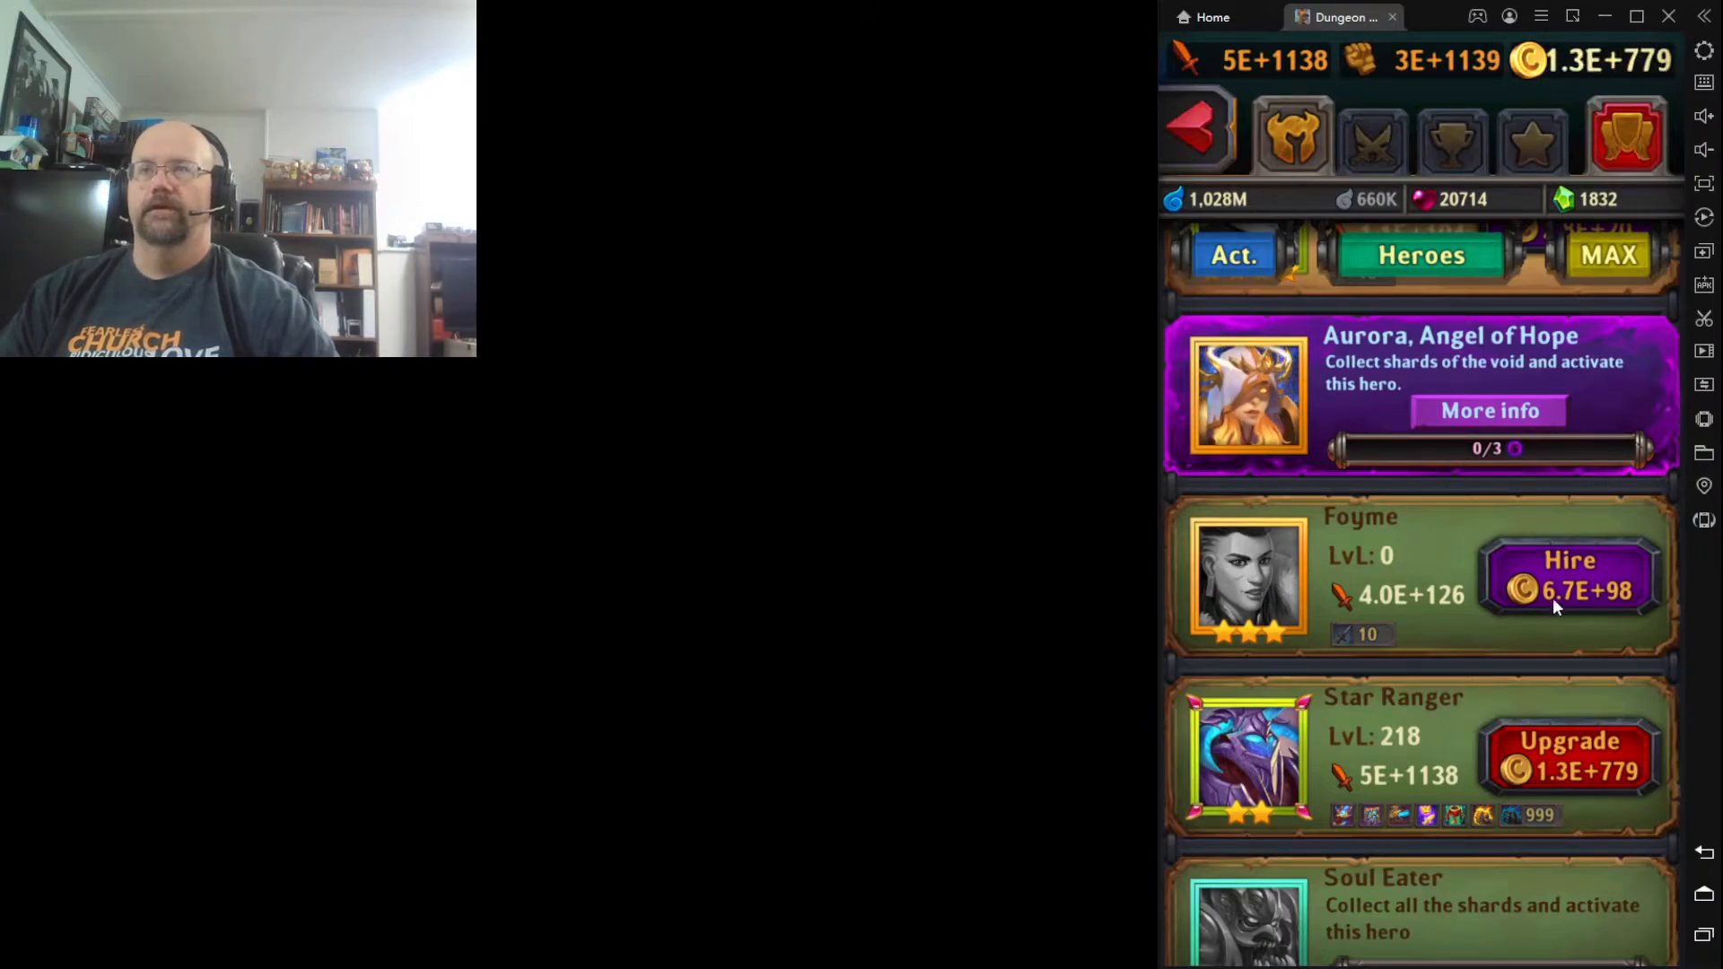
{"action": "left_click", "coordinate": [1569, 590]}
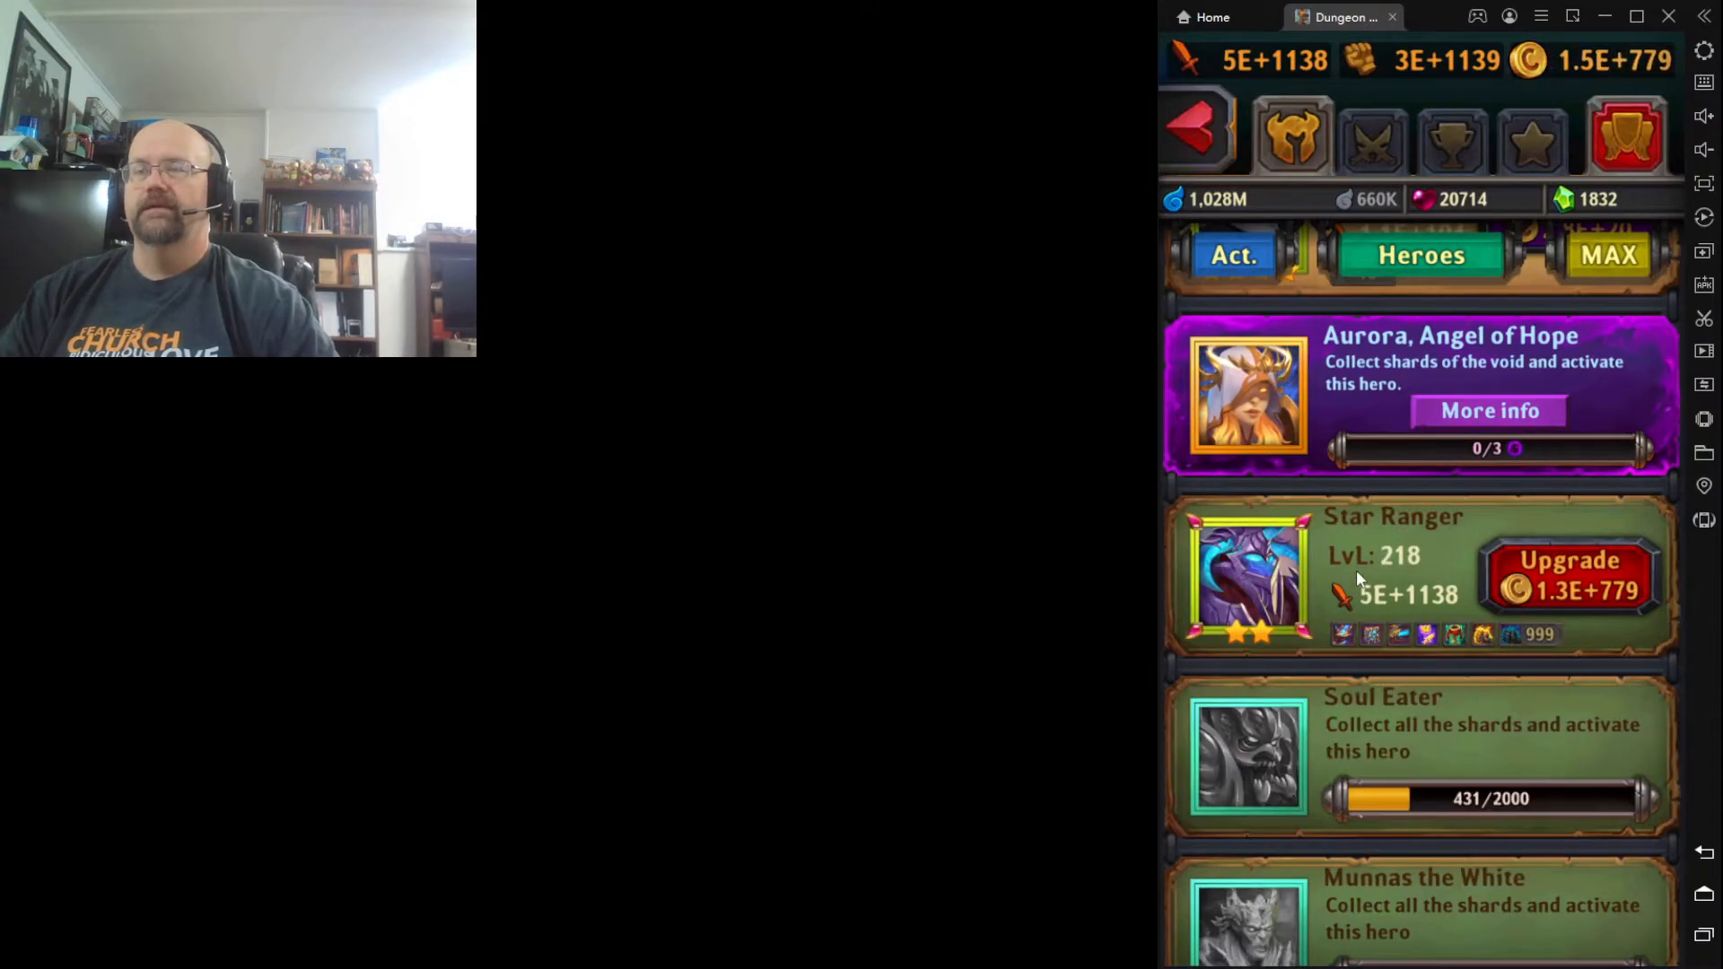
{"action": "scroll", "scroll_direction": "down", "scroll_amount": 3}
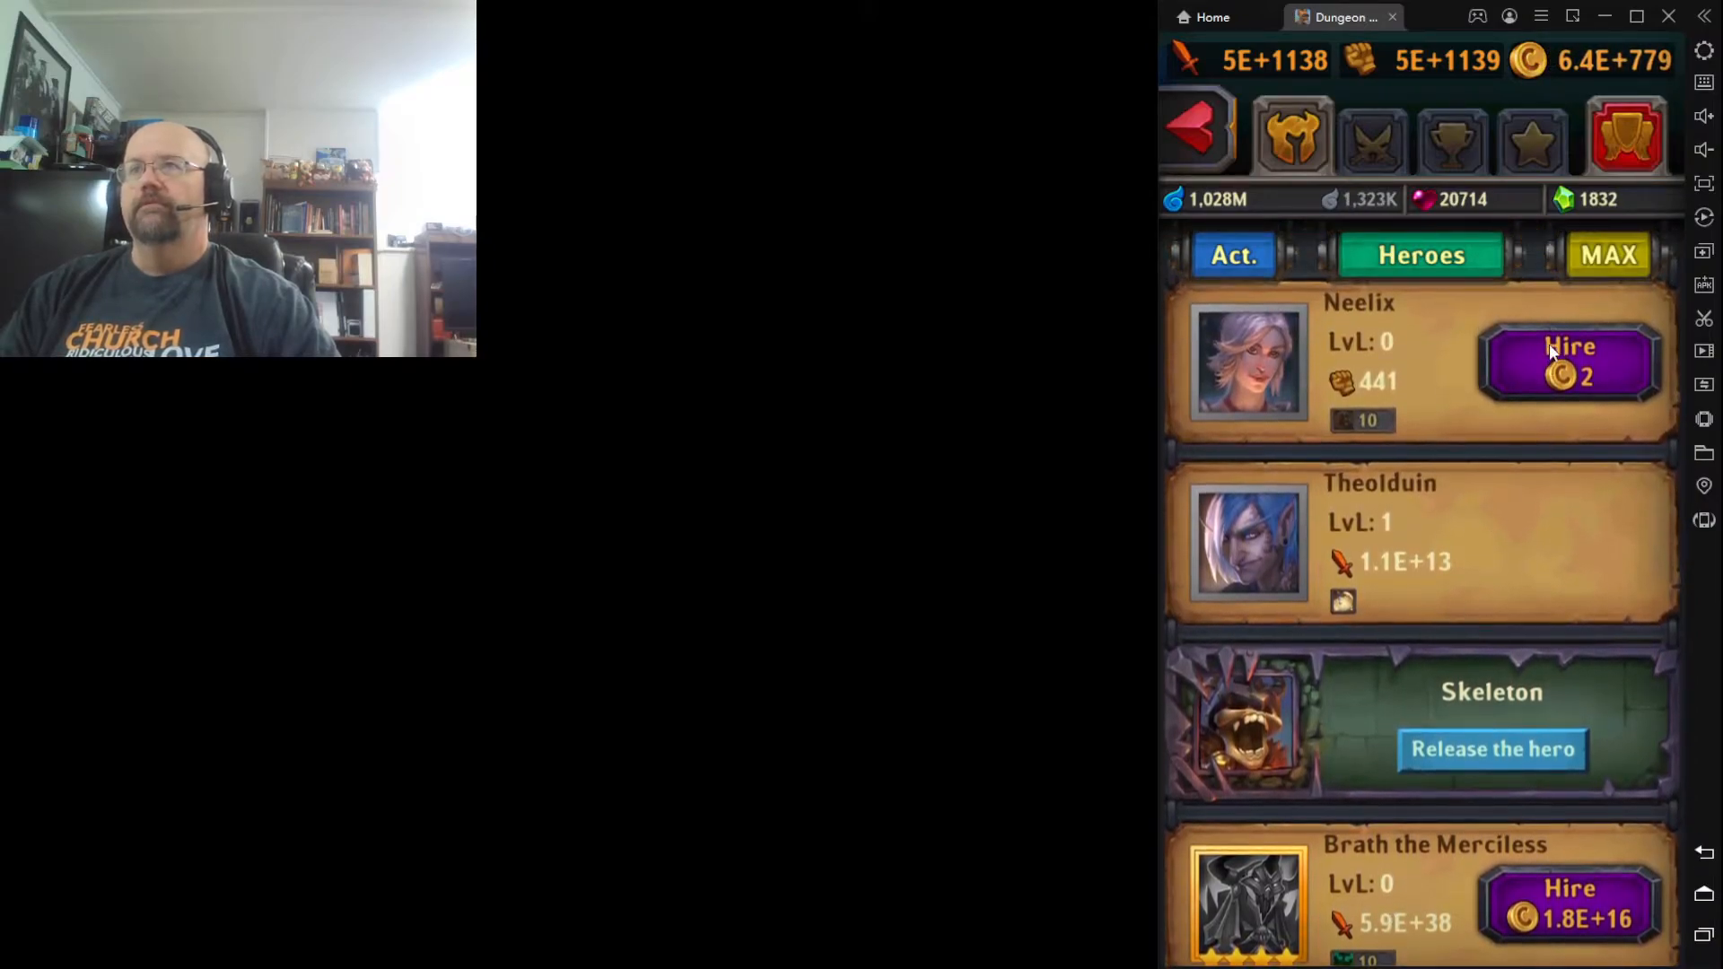
Hire Neelix at max level 15000 and Brath the Merciless
{"action": "left_click", "coordinate": [1569, 363]}
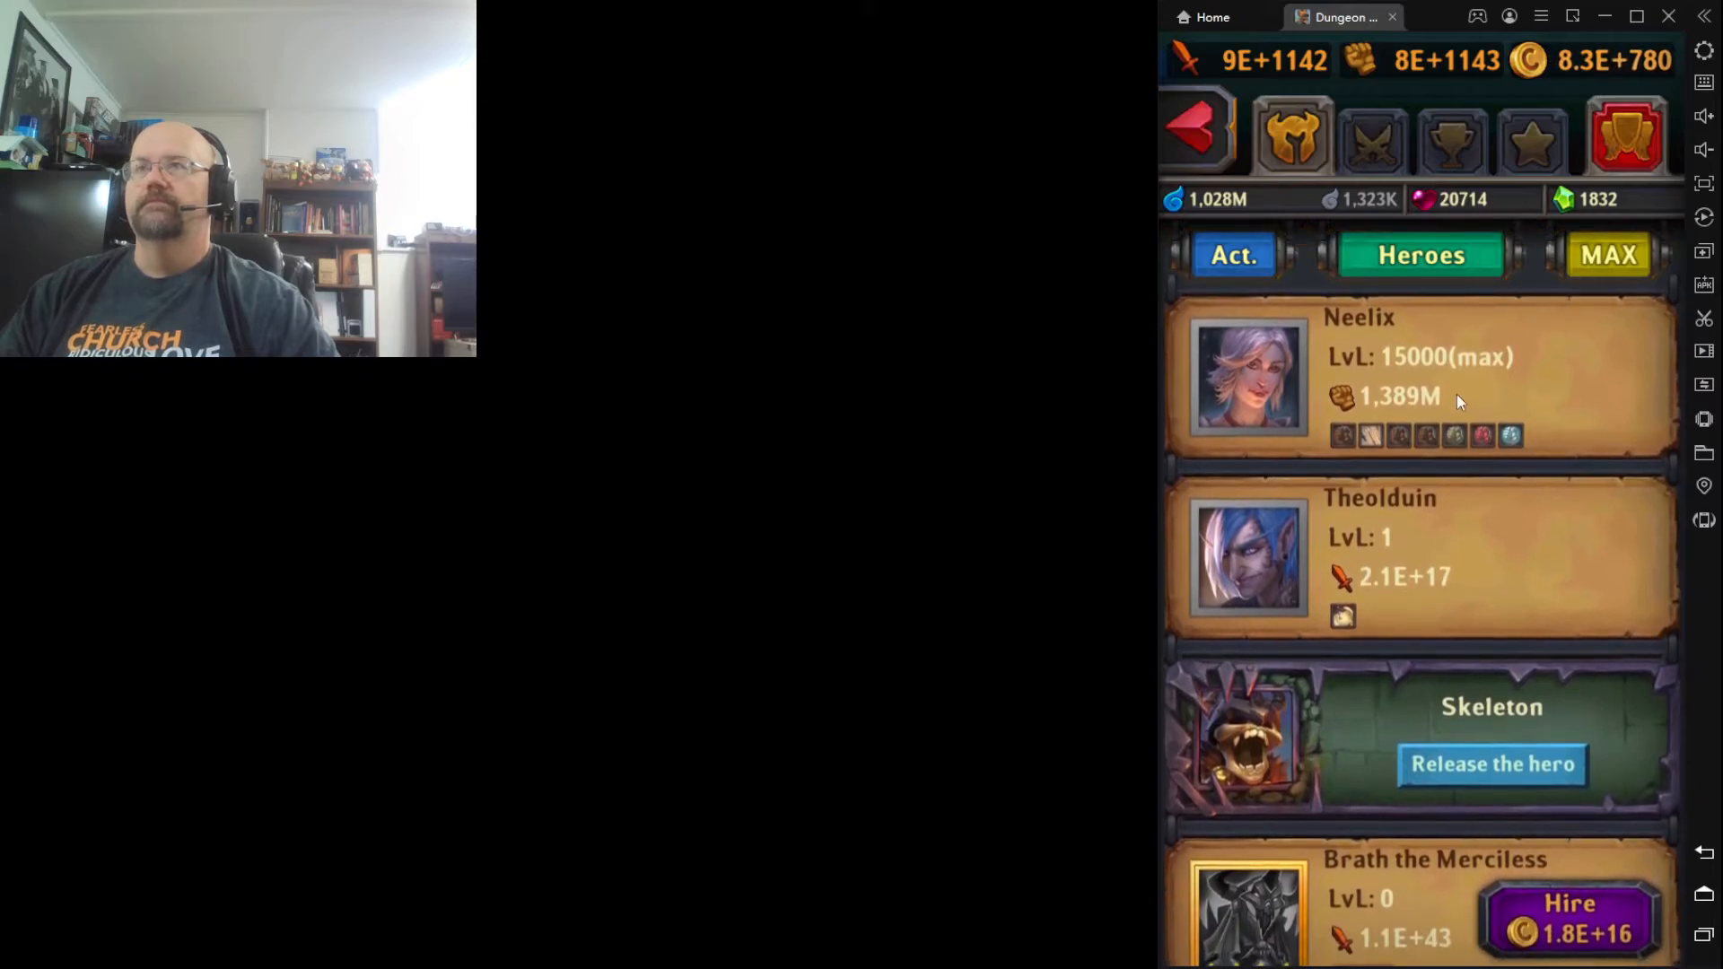
{"action": "scroll", "scroll_direction": "down", "scroll_amount": 3}
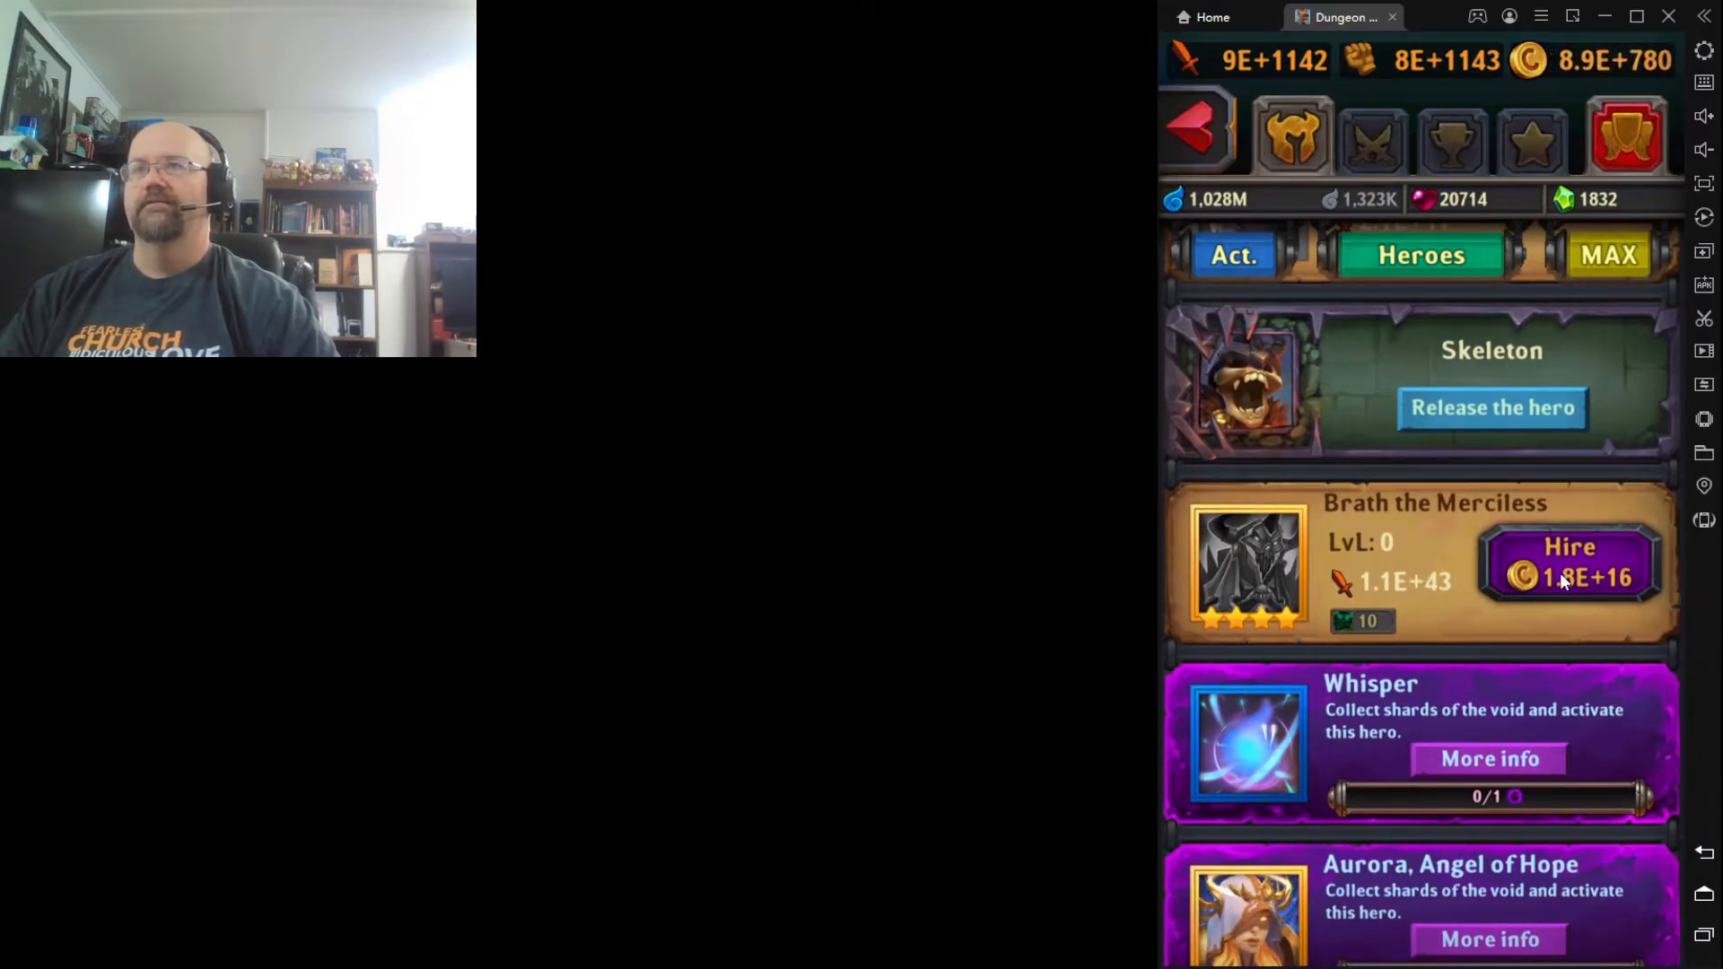
{"action": "left_click", "coordinate": [1569, 571]}
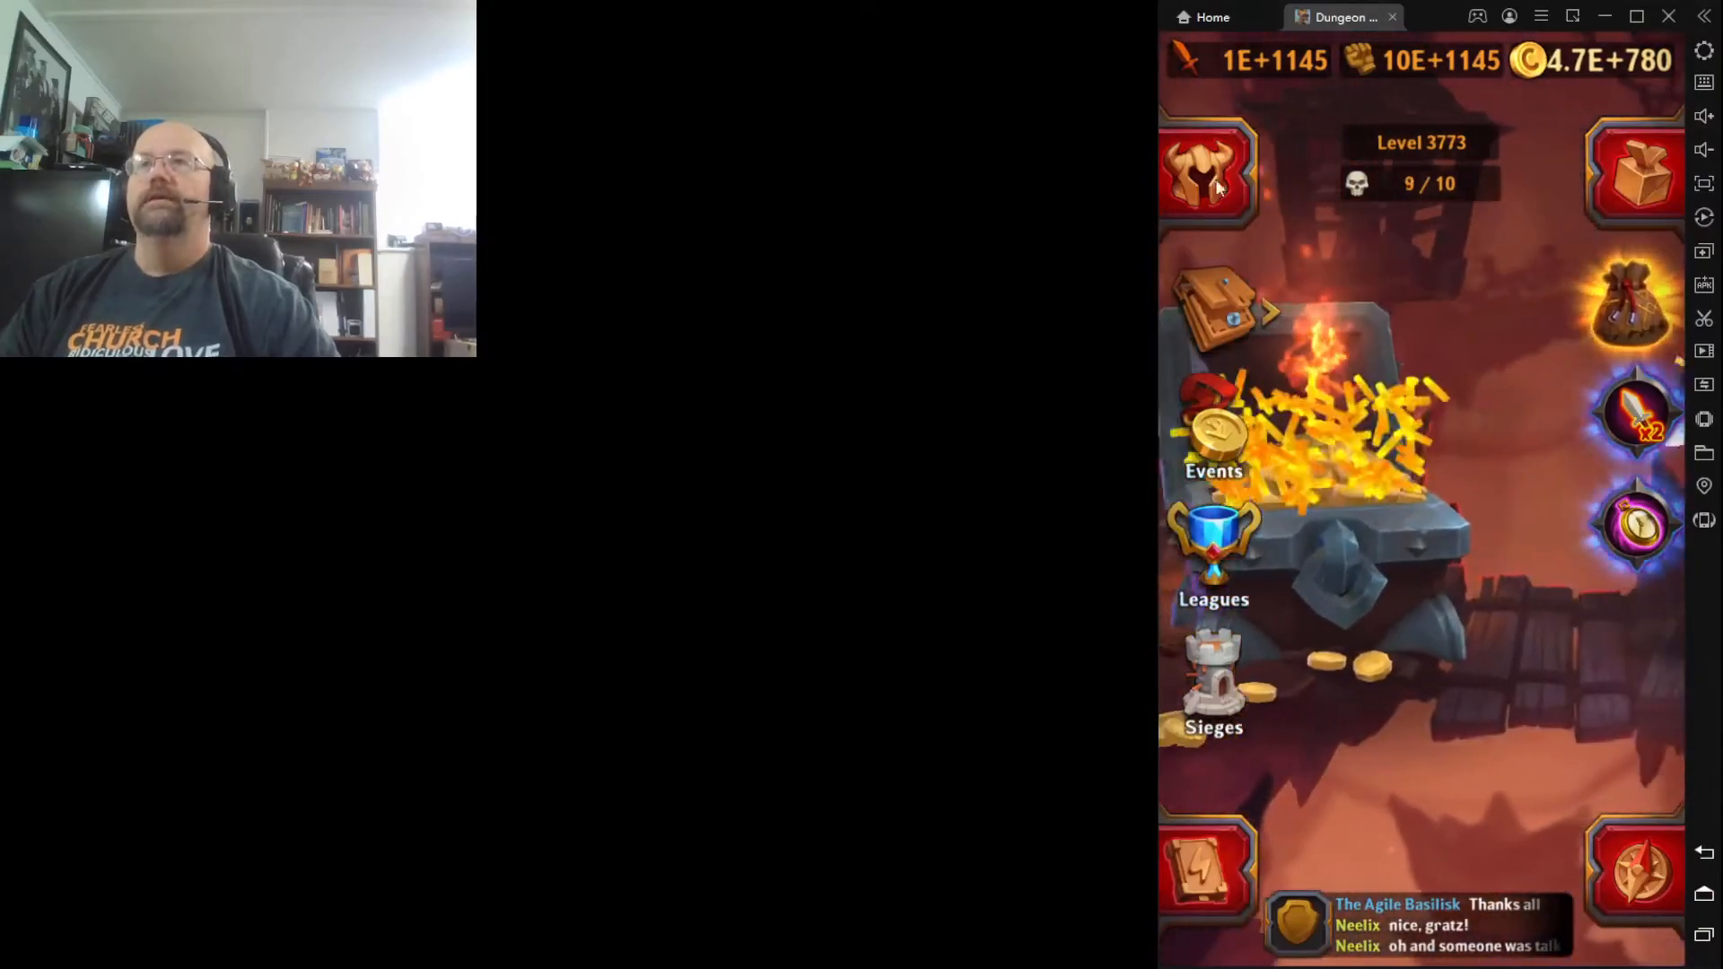
Review the six-hero active team lineup in the Heroes roster
{"action": "left_click", "coordinate": [1207, 176]}
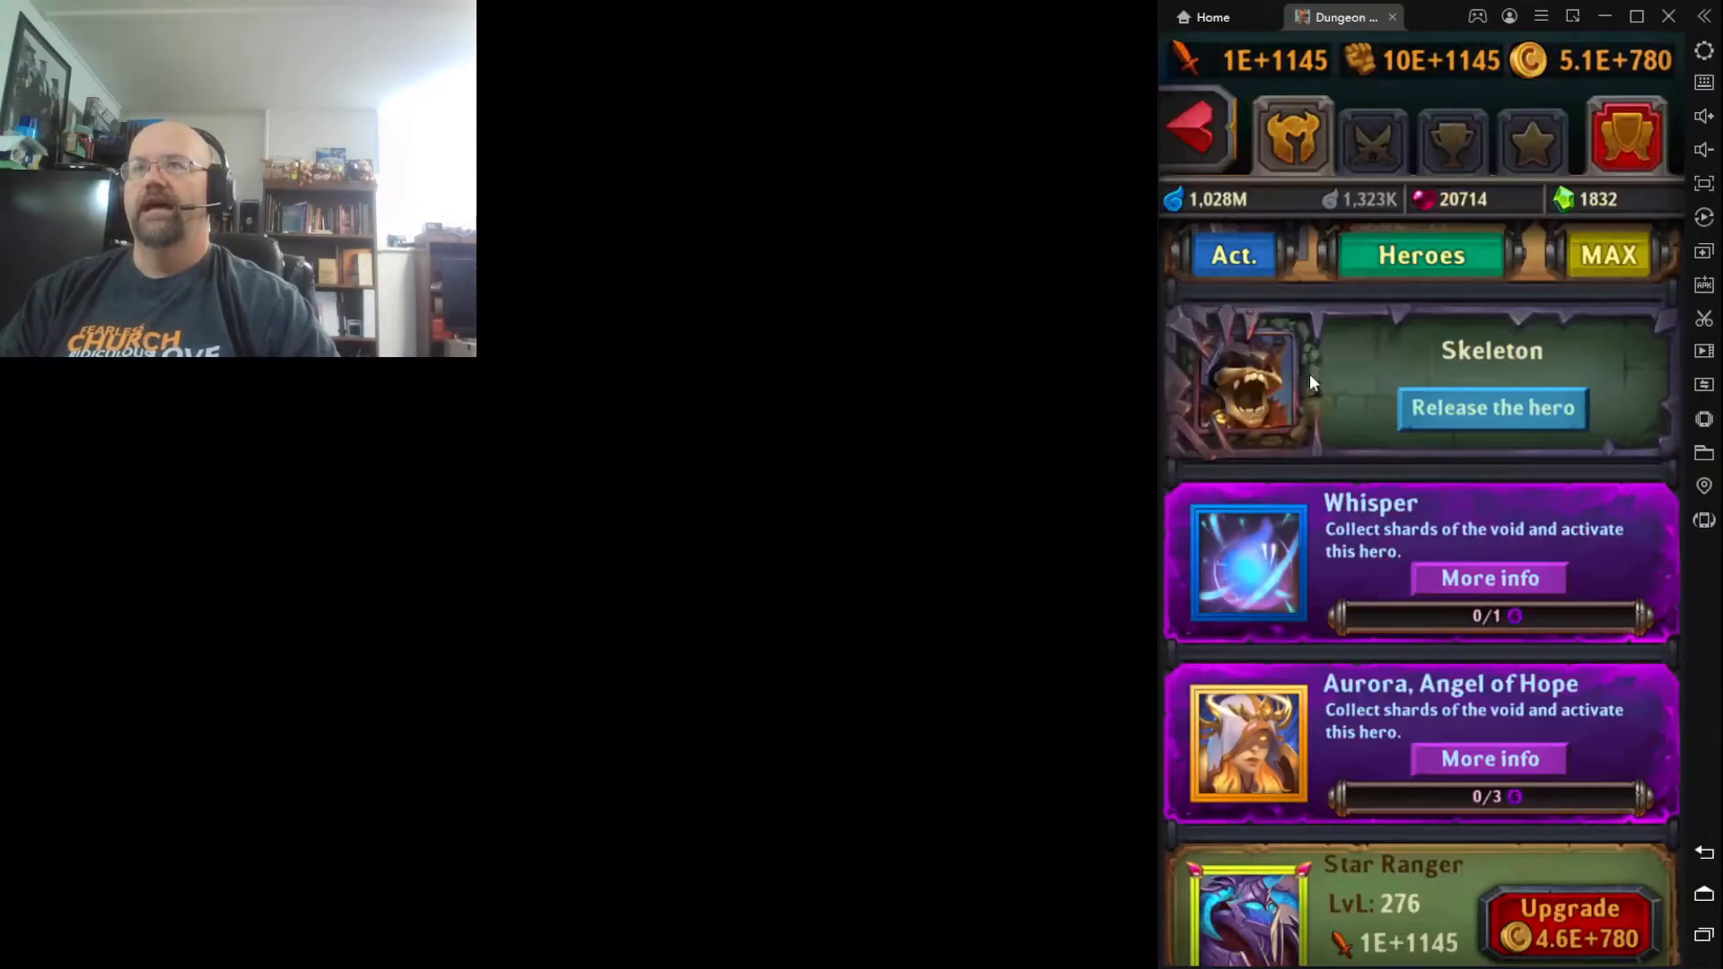
{"action": "left_click", "coordinate": [1420, 255]}
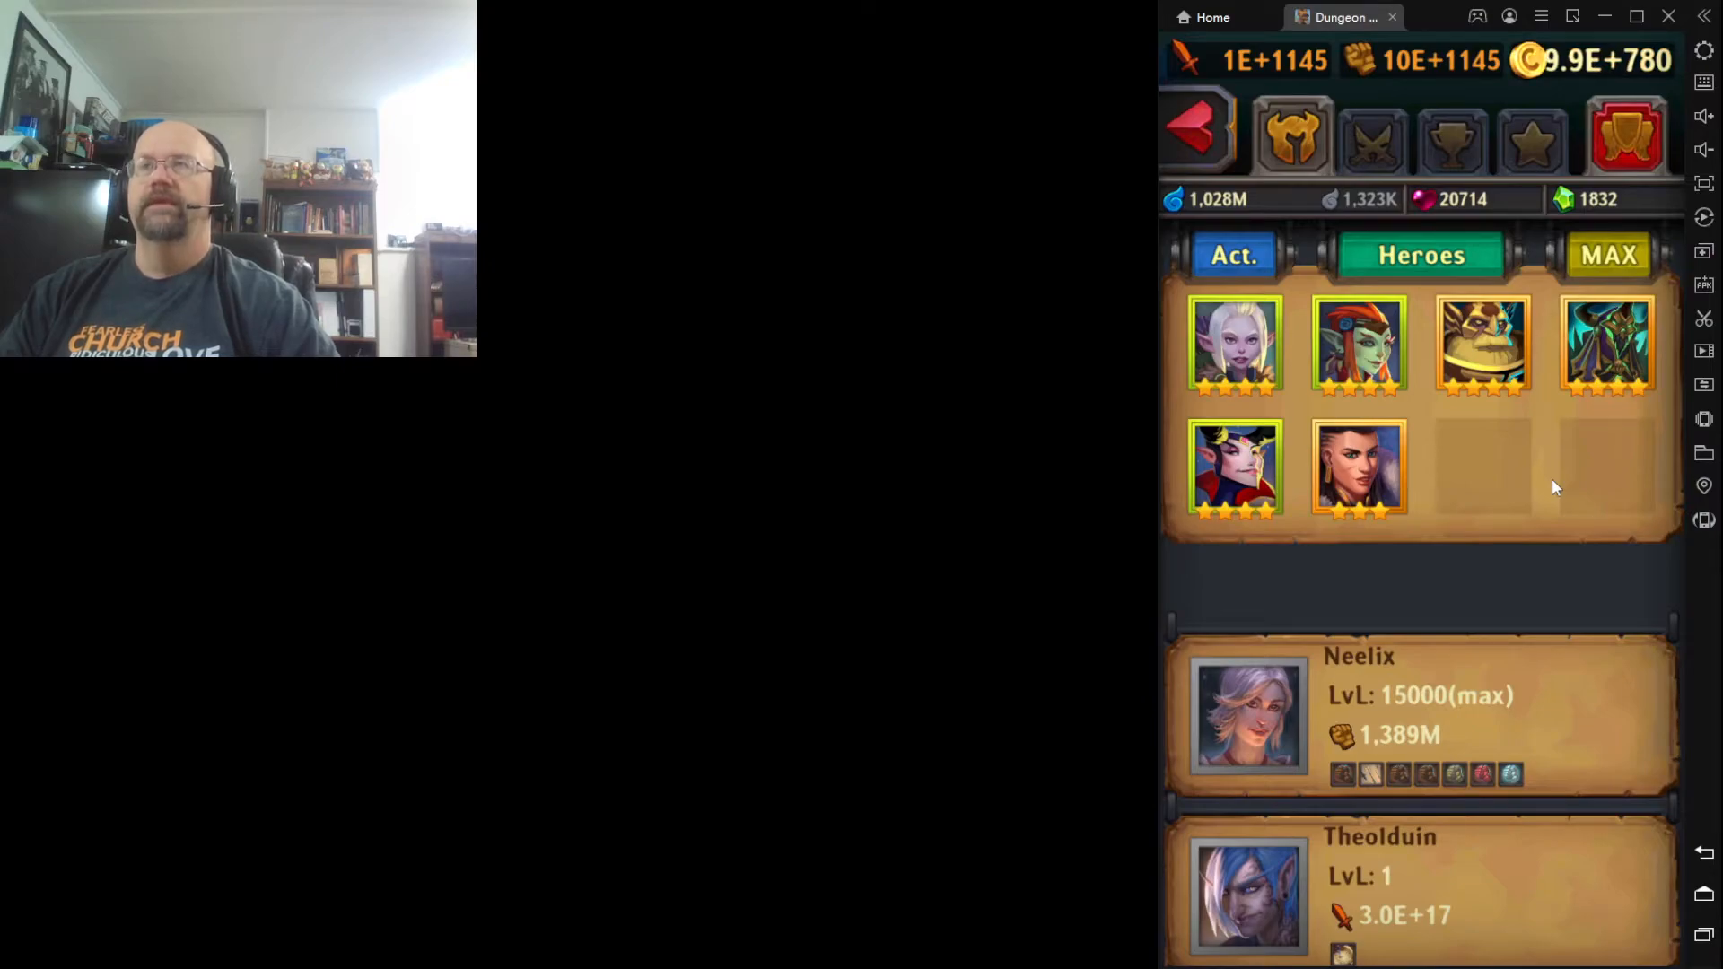
{"action": "mouse_move", "coordinate": [1177, 429]}
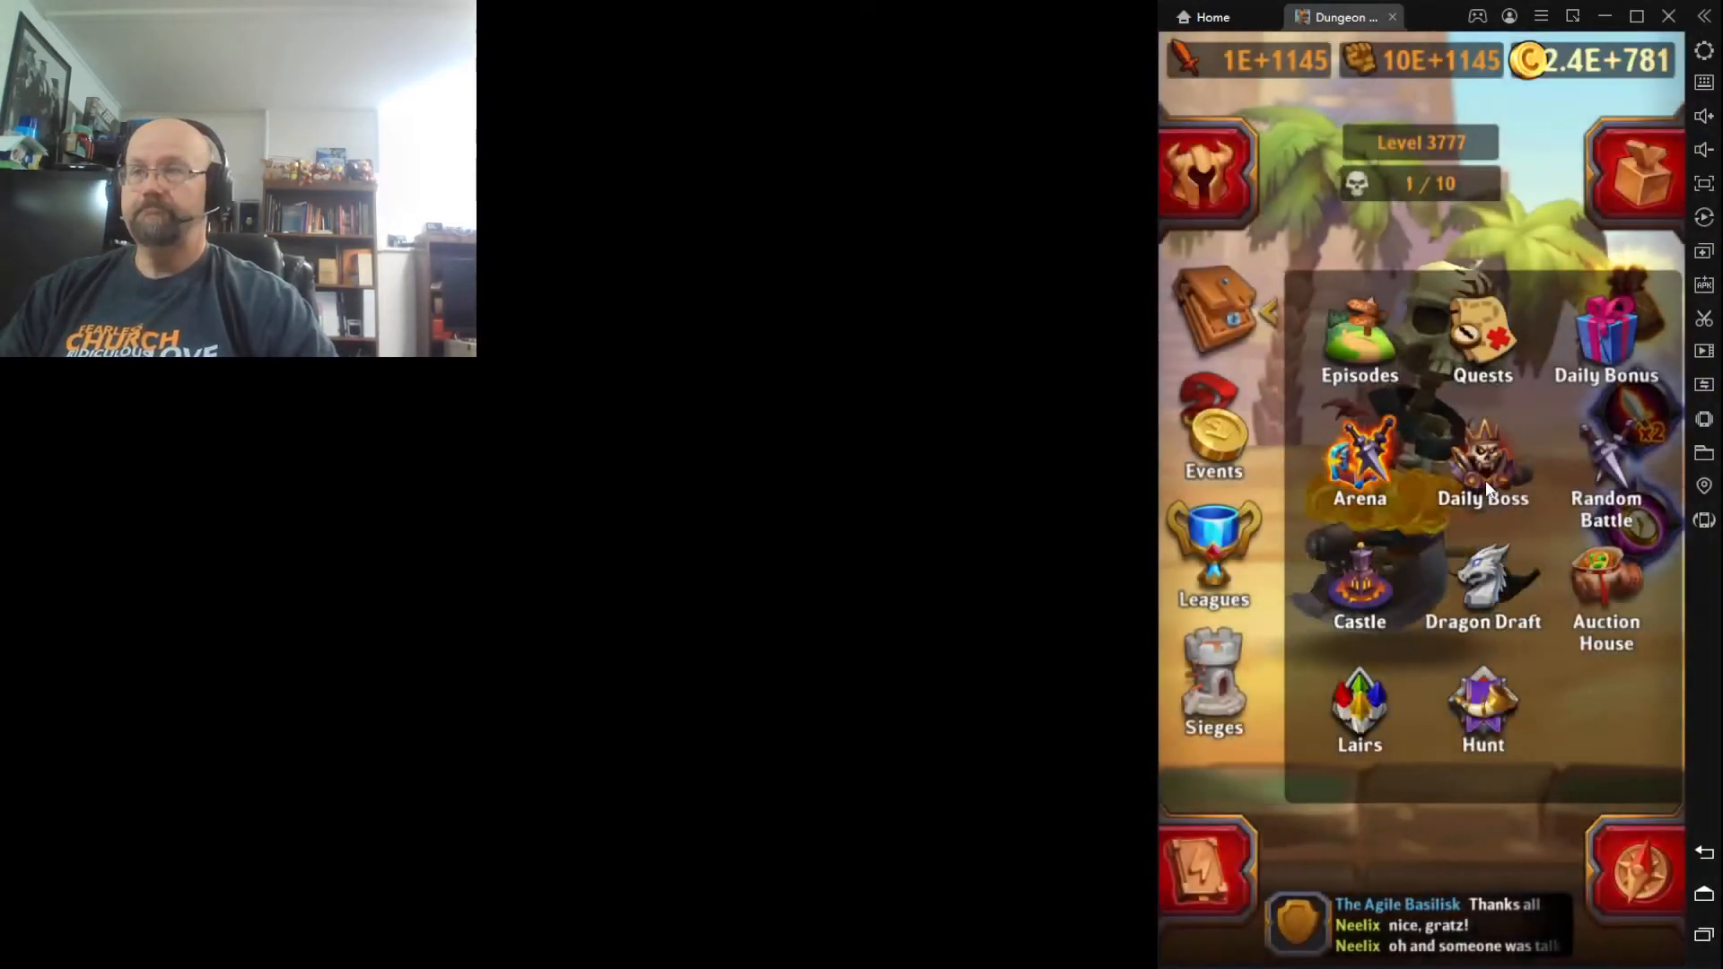
Enter the Daily Boss encounter and leave the Istaton cave without attacking, returning to battle at level 3778
{"action": "left_click", "coordinate": [1483, 462]}
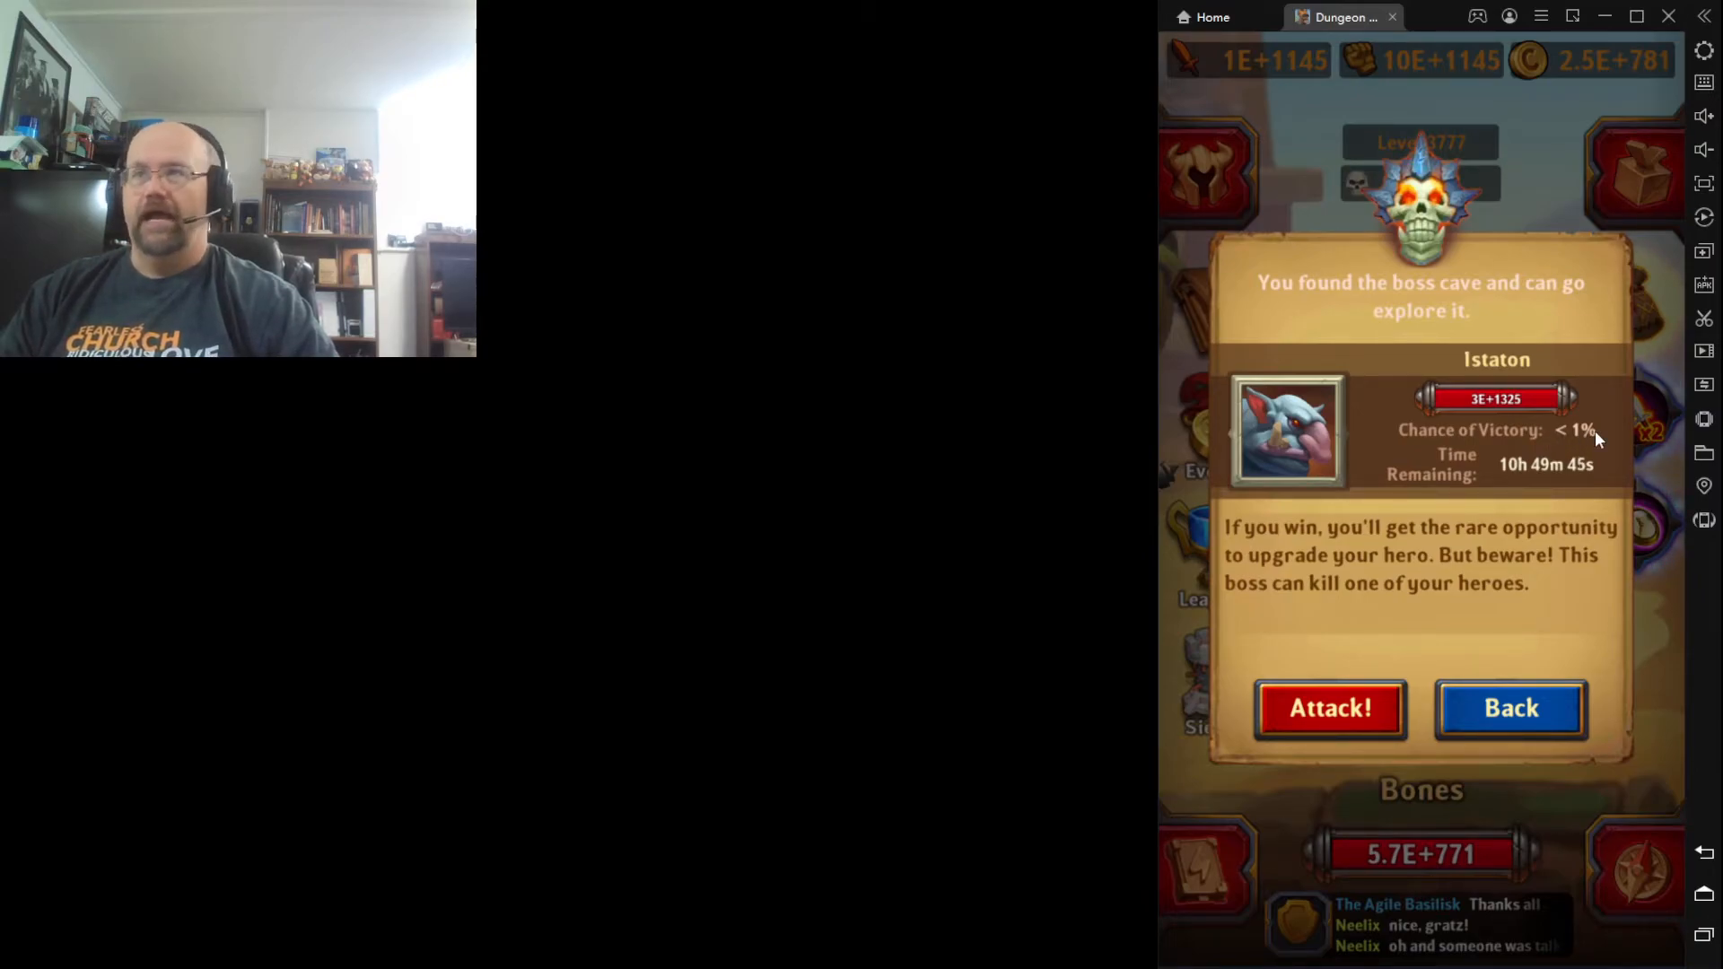
{"action": "mouse_move", "coordinate": [1517, 481]}
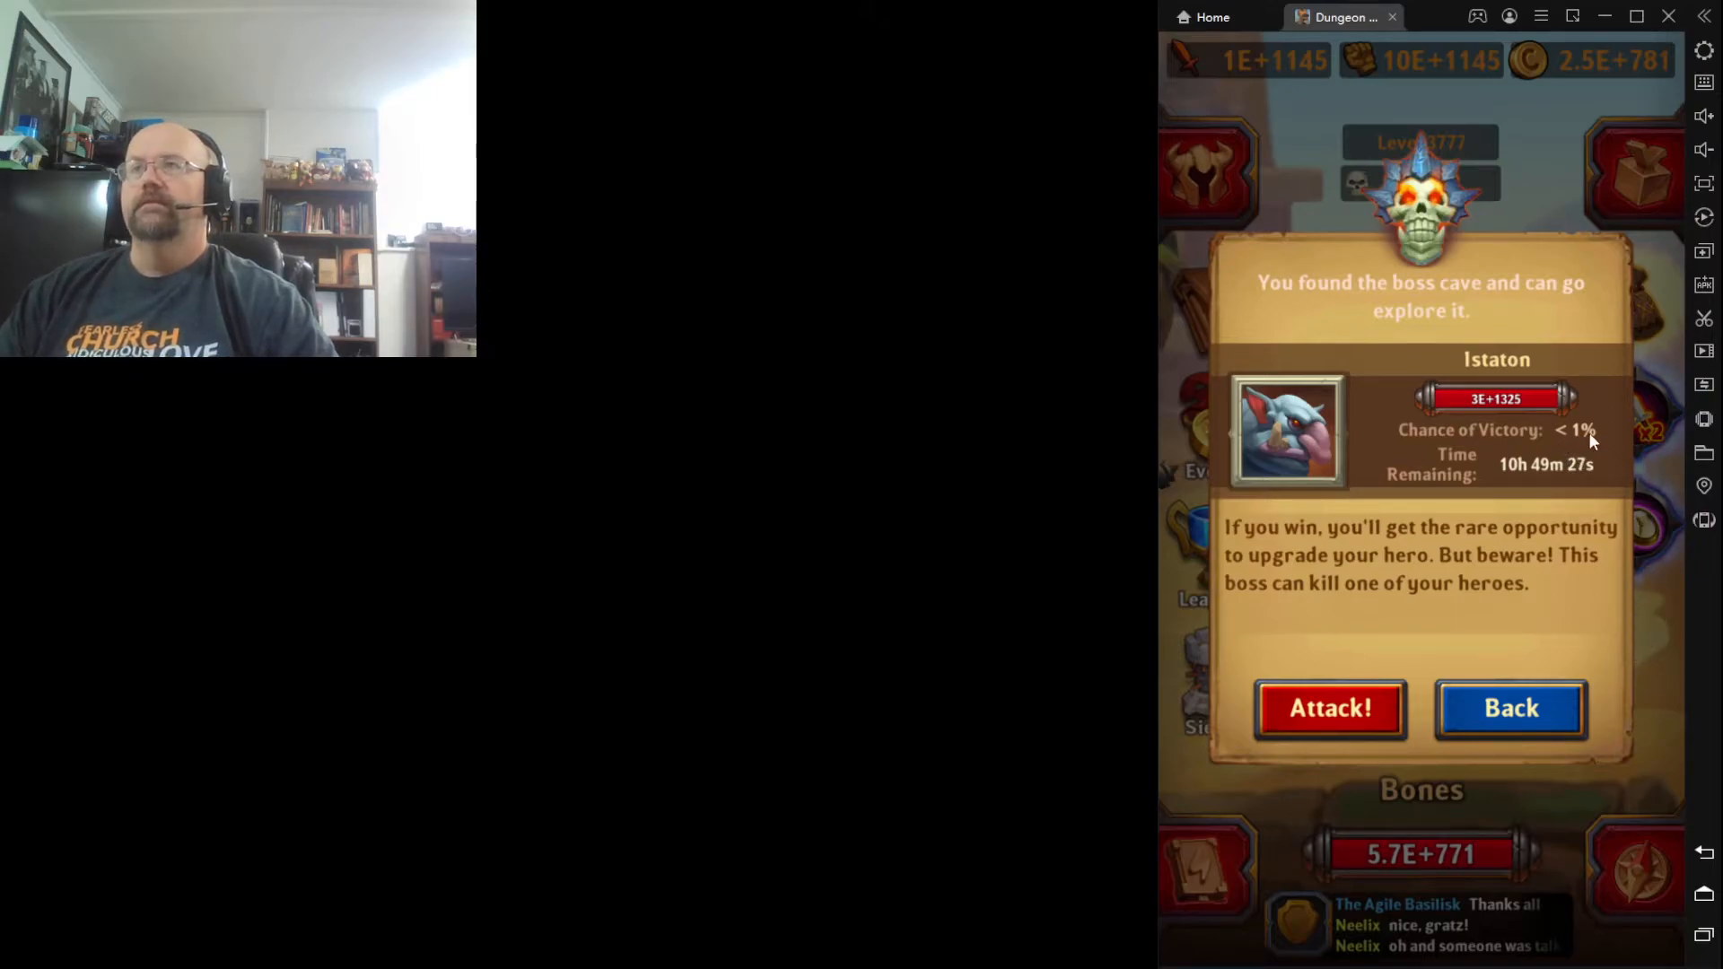
{"action": "mouse_move", "coordinate": [1303, 751]}
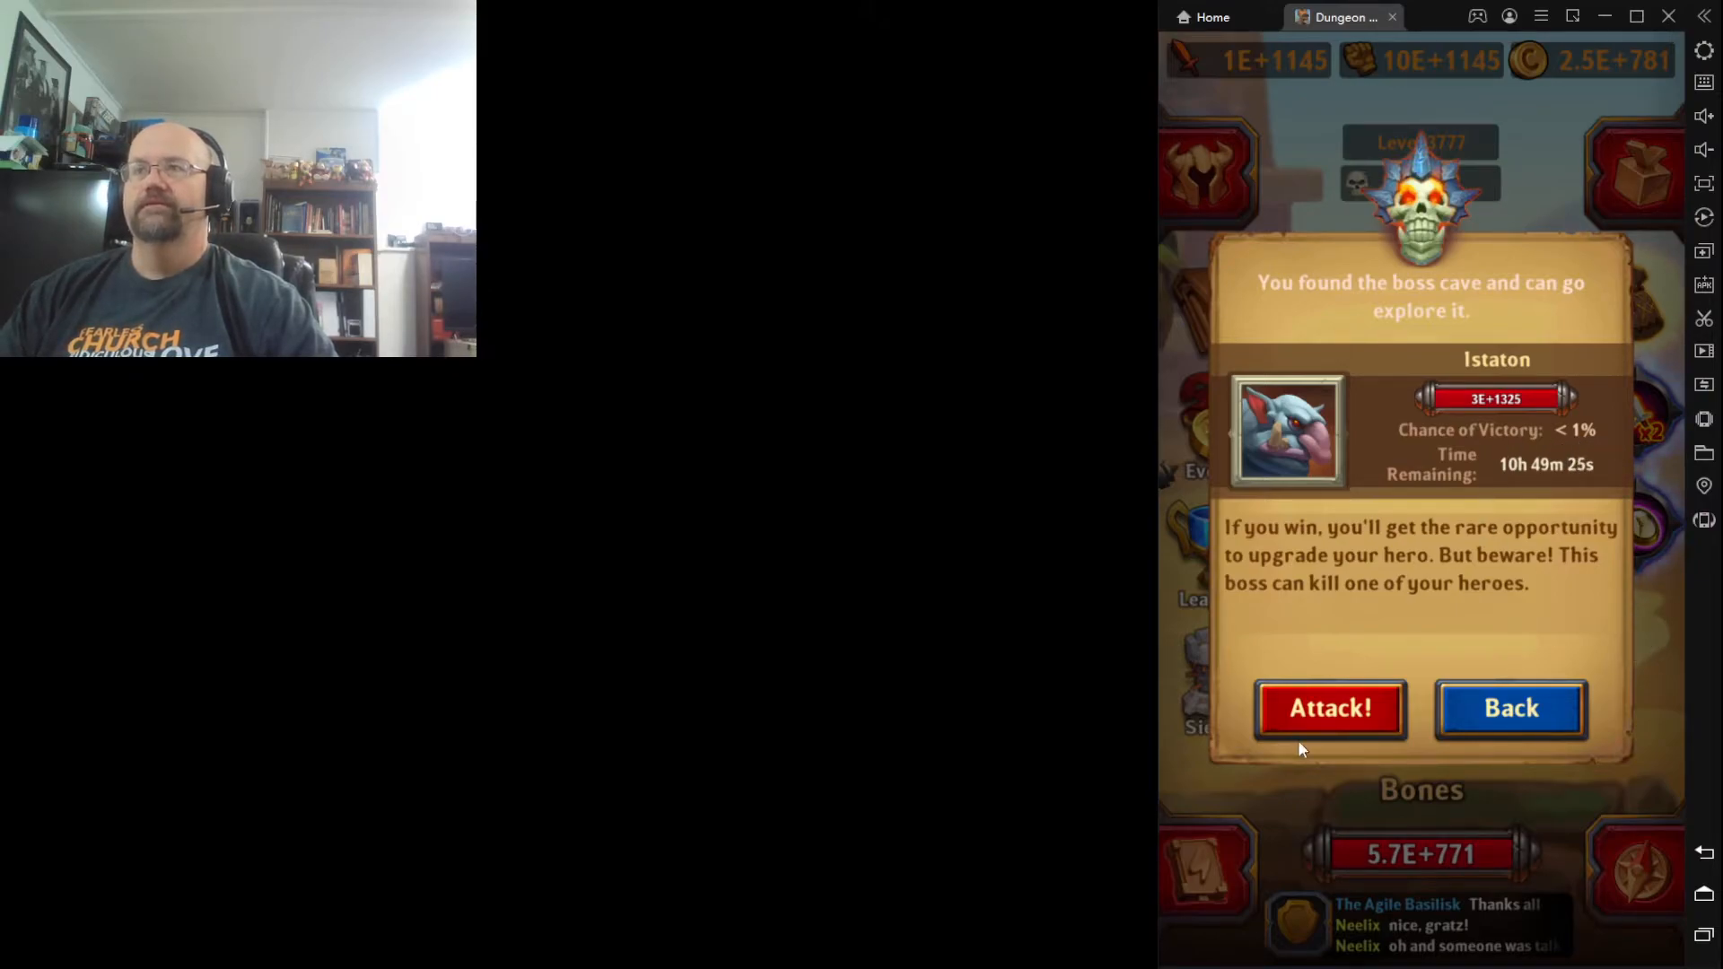
{"action": "mouse_move", "coordinate": [1308, 448]}
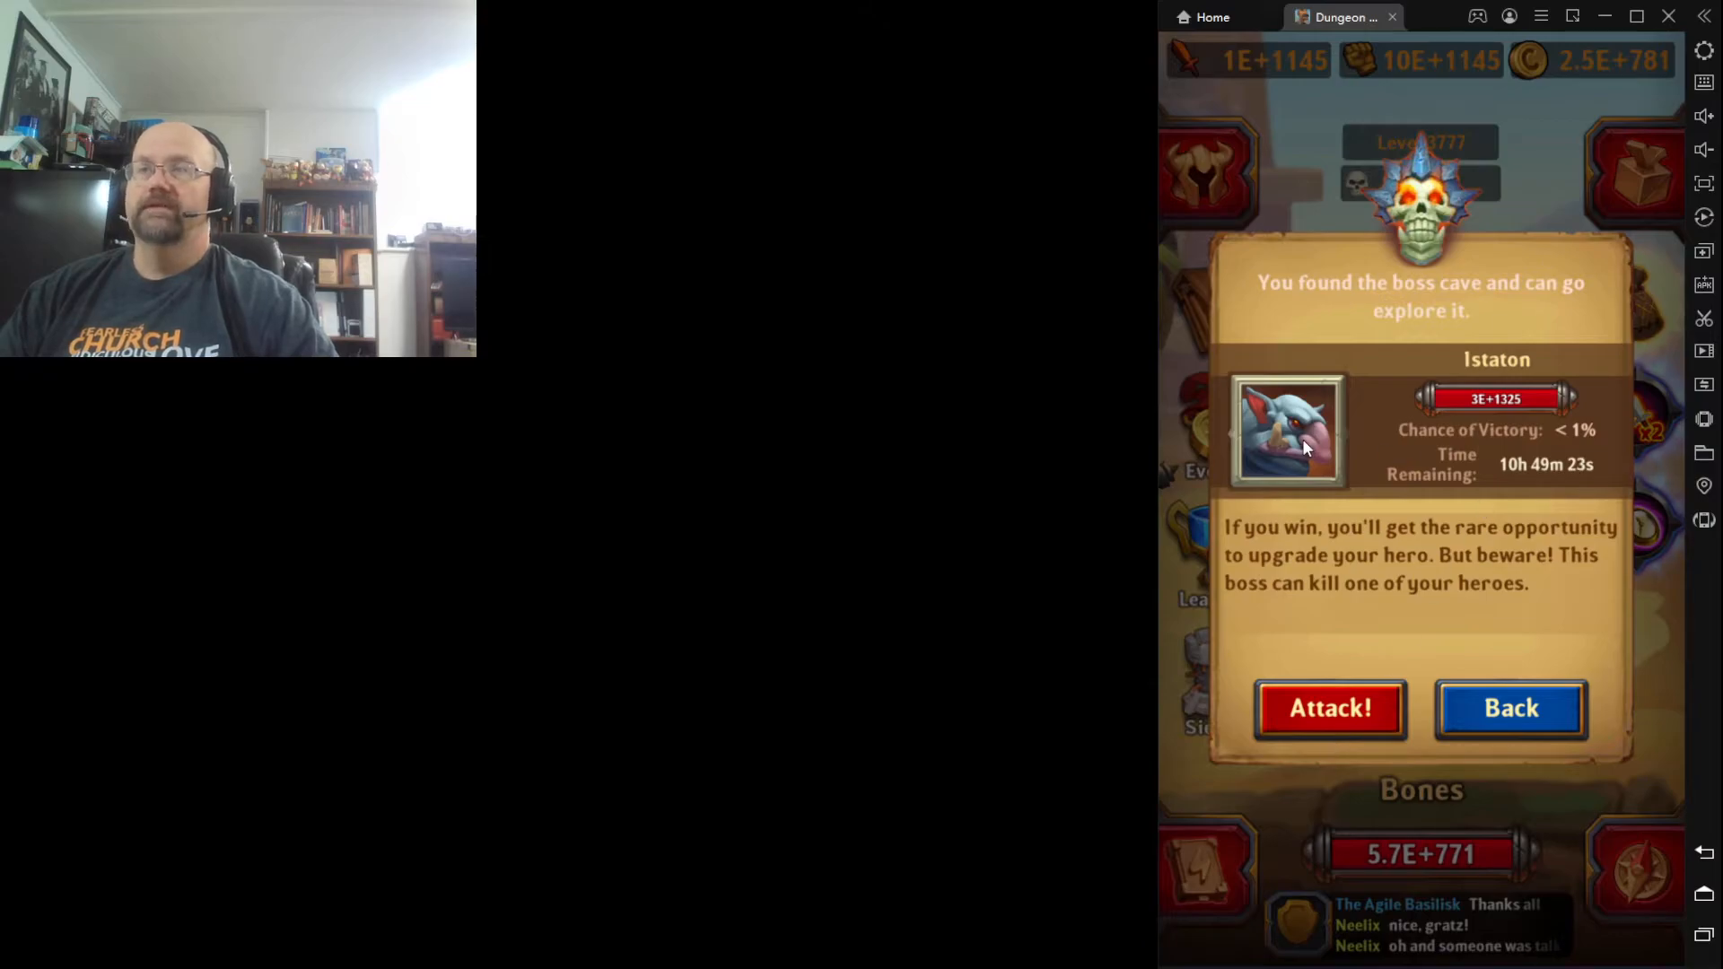
{"action": "mouse_move", "coordinate": [1329, 461]}
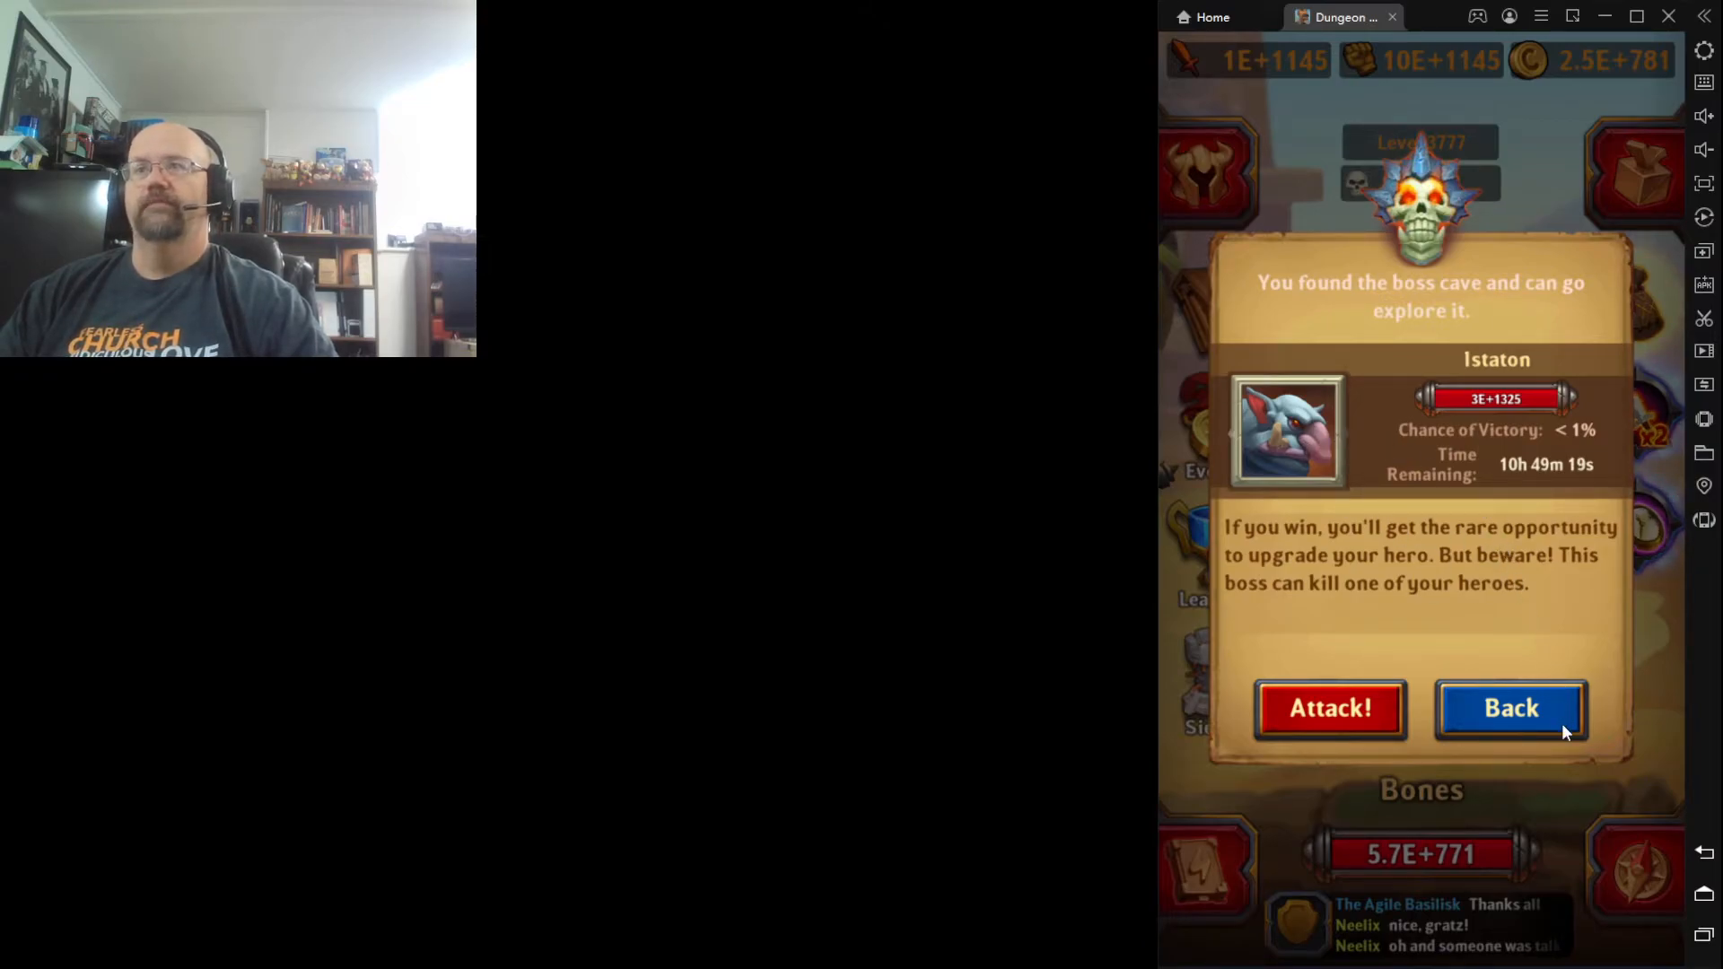
{"action": "left_click", "coordinate": [1509, 708]}
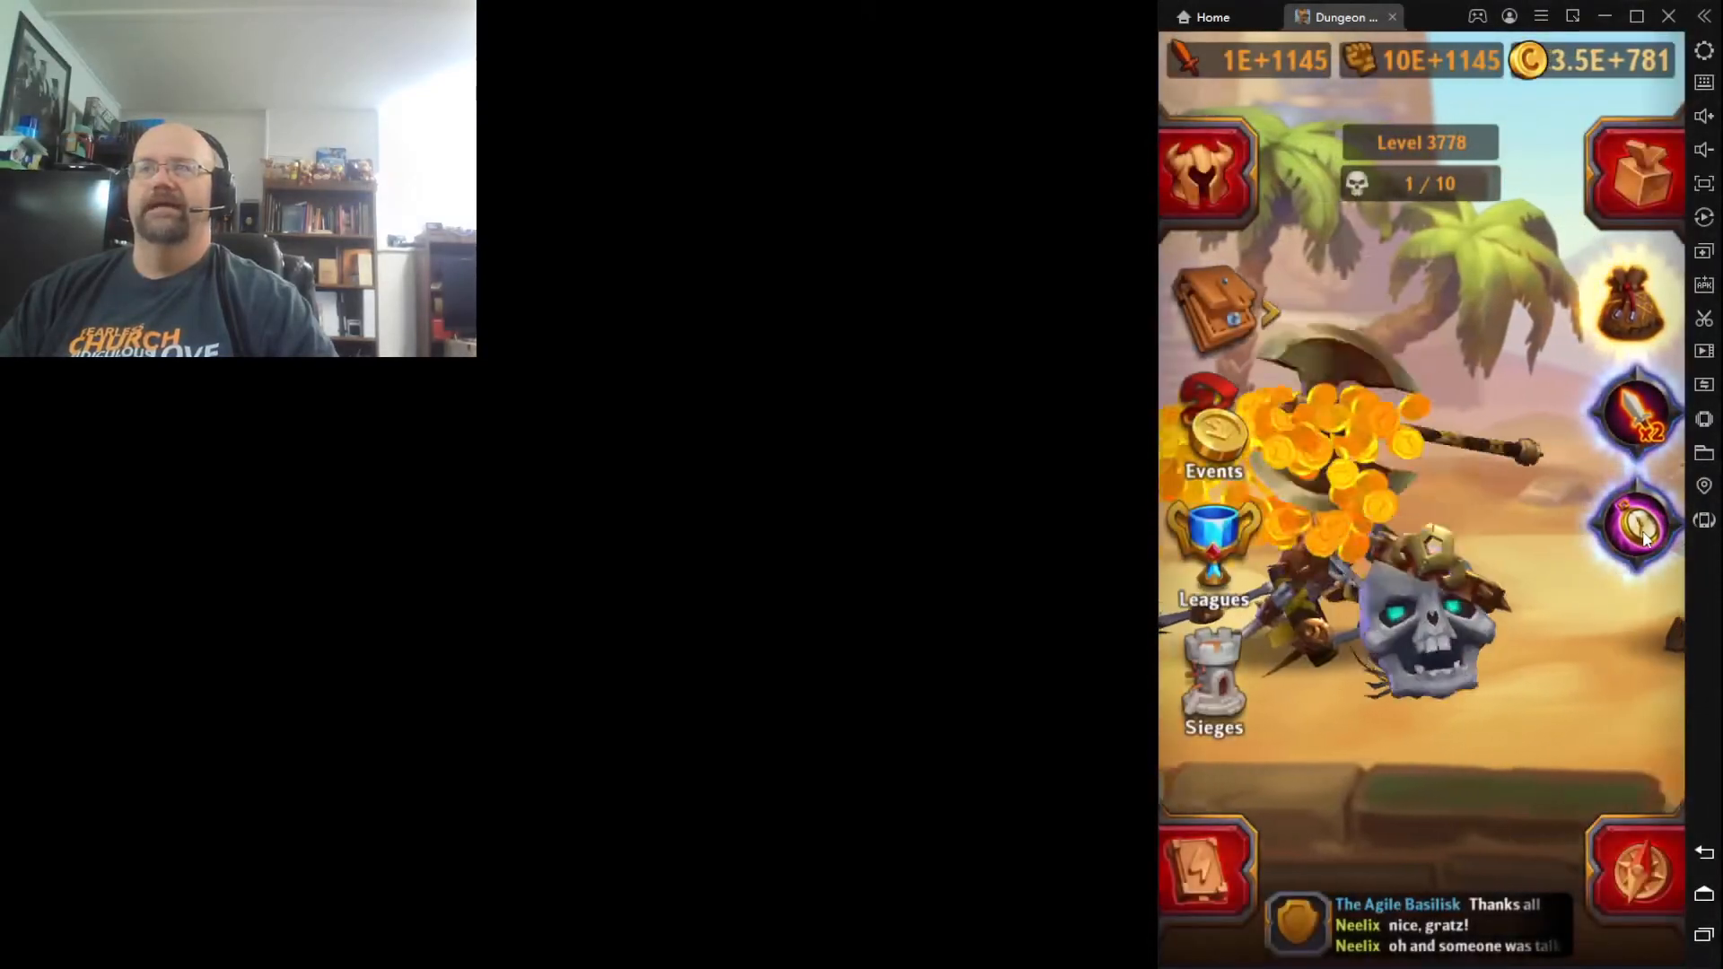
Buy a Time Travel boost for 10 gems and decline the Istaton boss cave popup
{"action": "left_click", "coordinate": [1638, 524]}
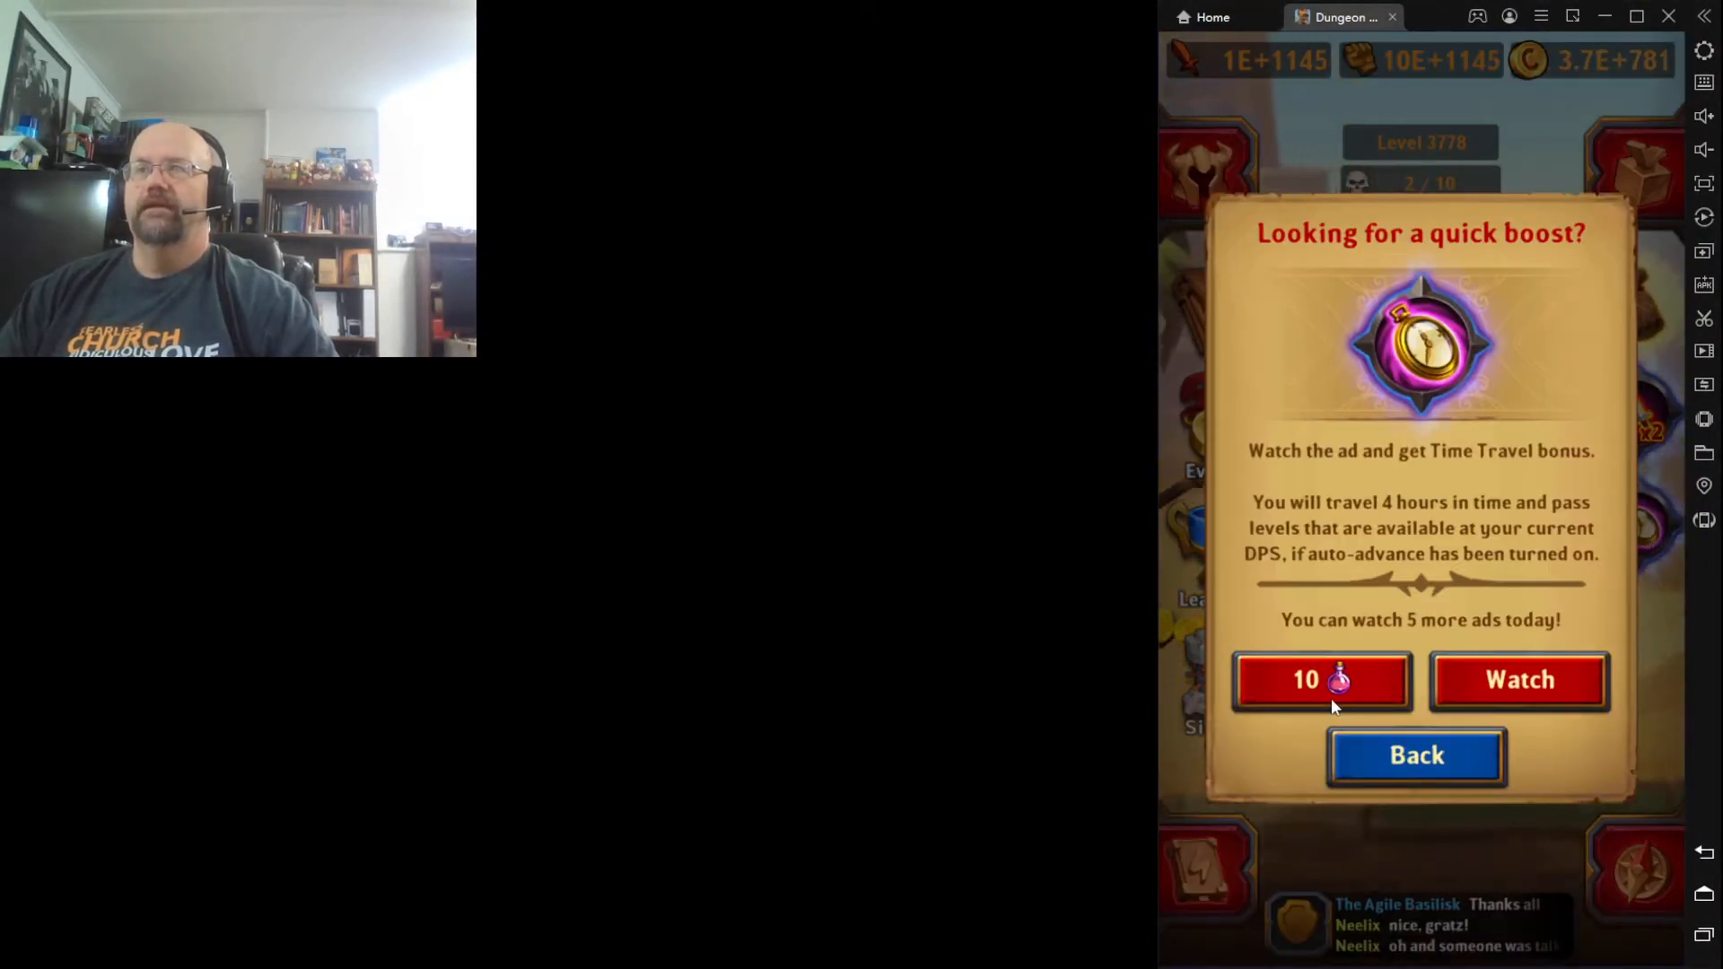
{"action": "left_click", "coordinate": [1321, 678]}
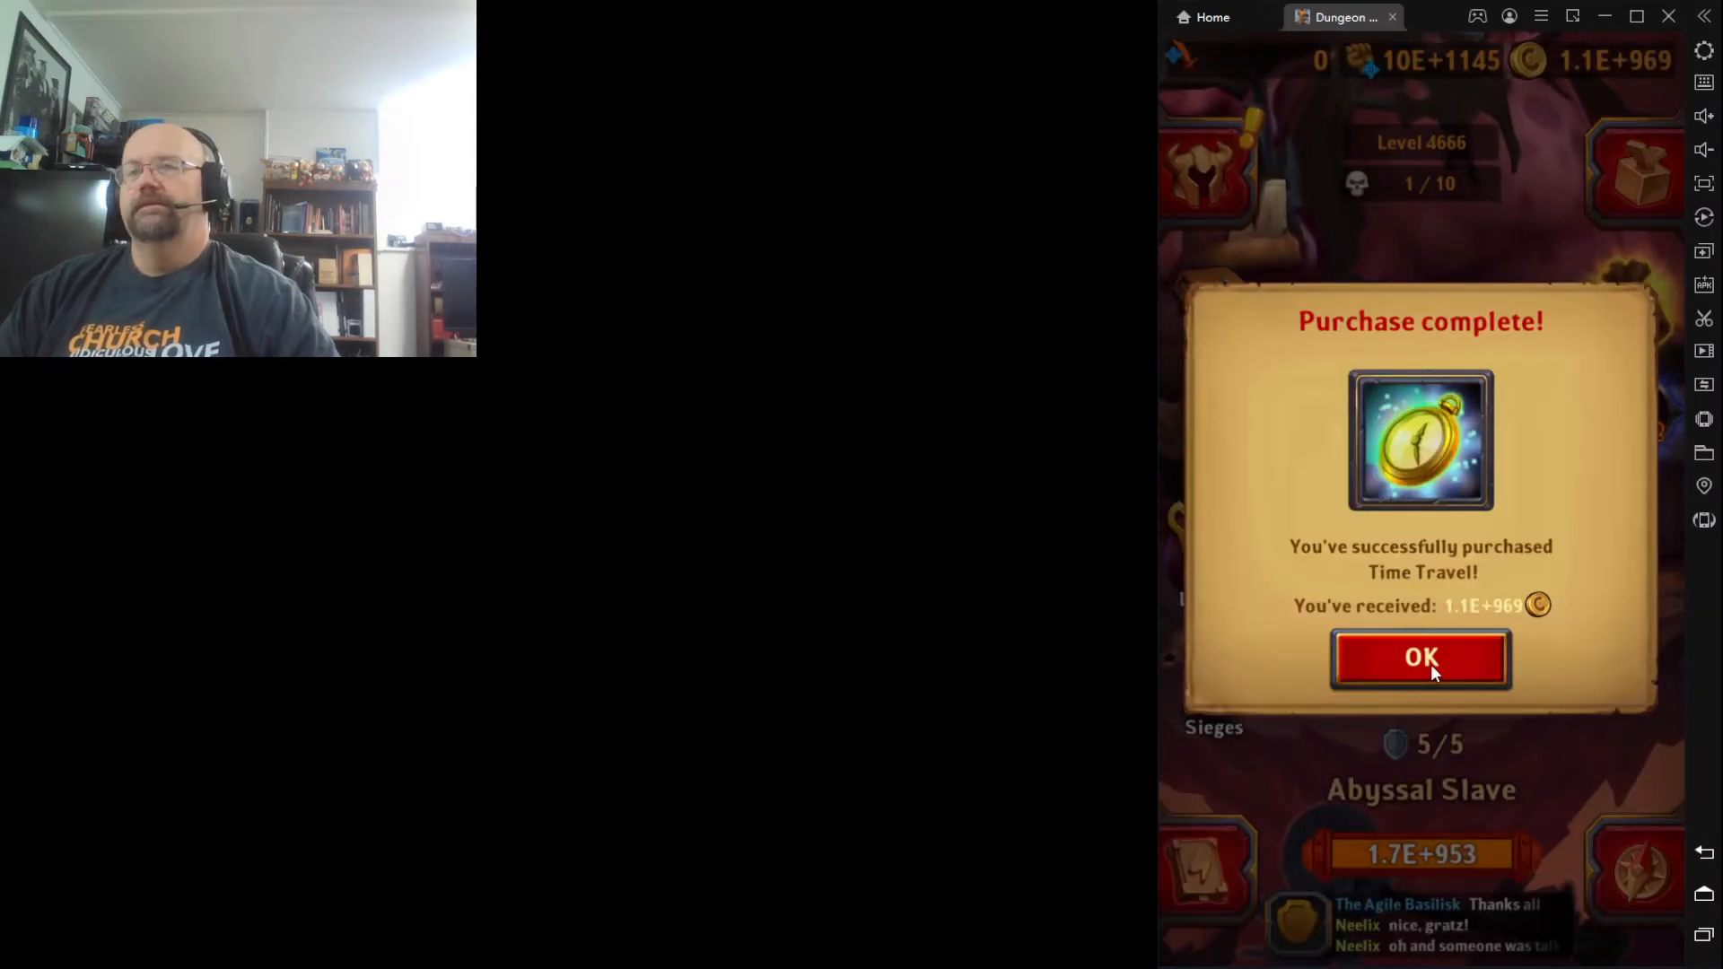
{"action": "left_click", "coordinate": [1418, 659]}
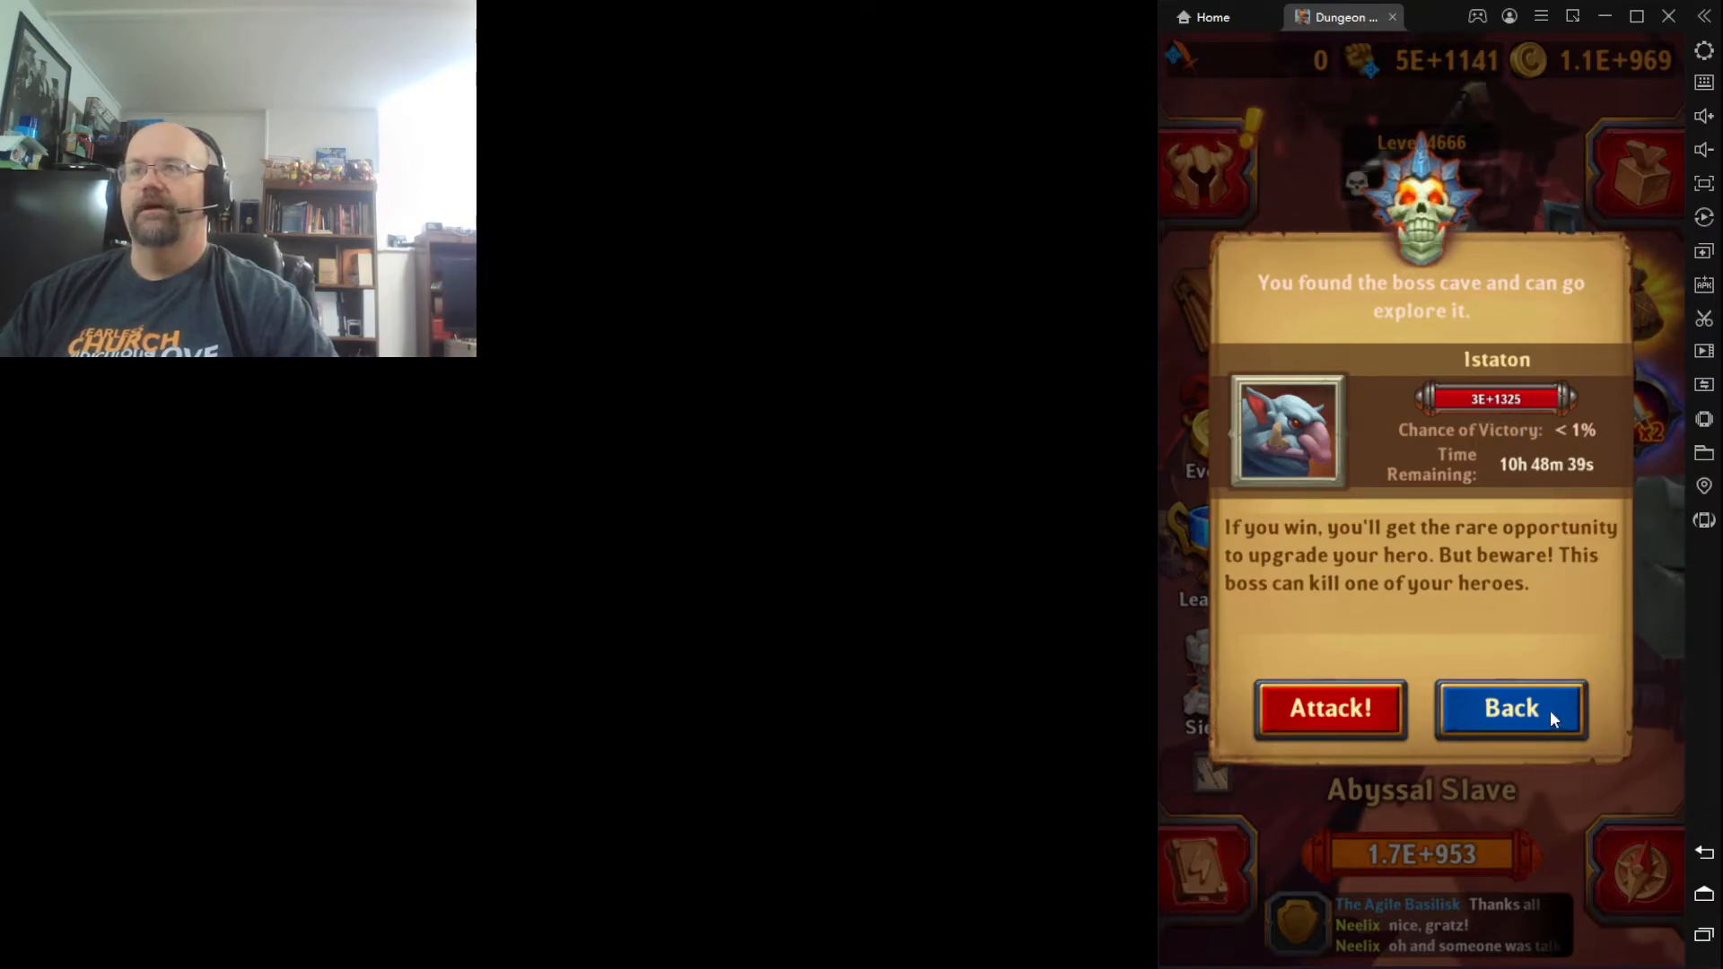
{"action": "left_click", "coordinate": [1509, 707]}
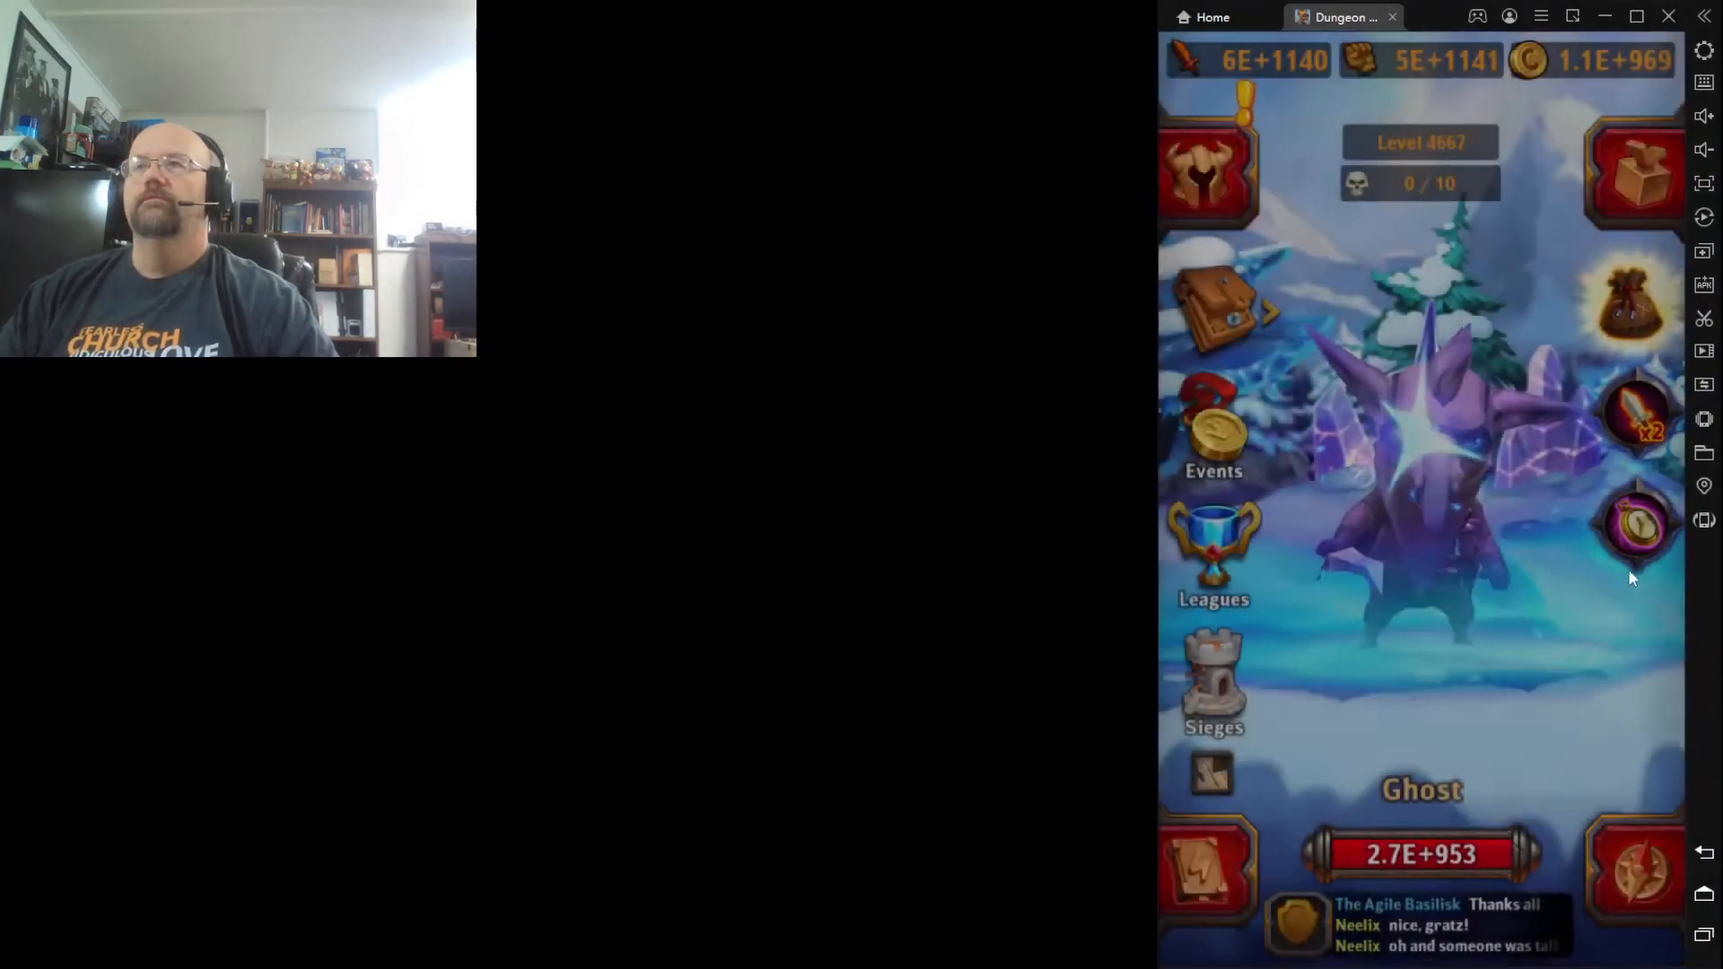
Buy a second Time Travel boost for 10 gems, reaching level 5596
{"action": "left_click", "coordinate": [1638, 524]}
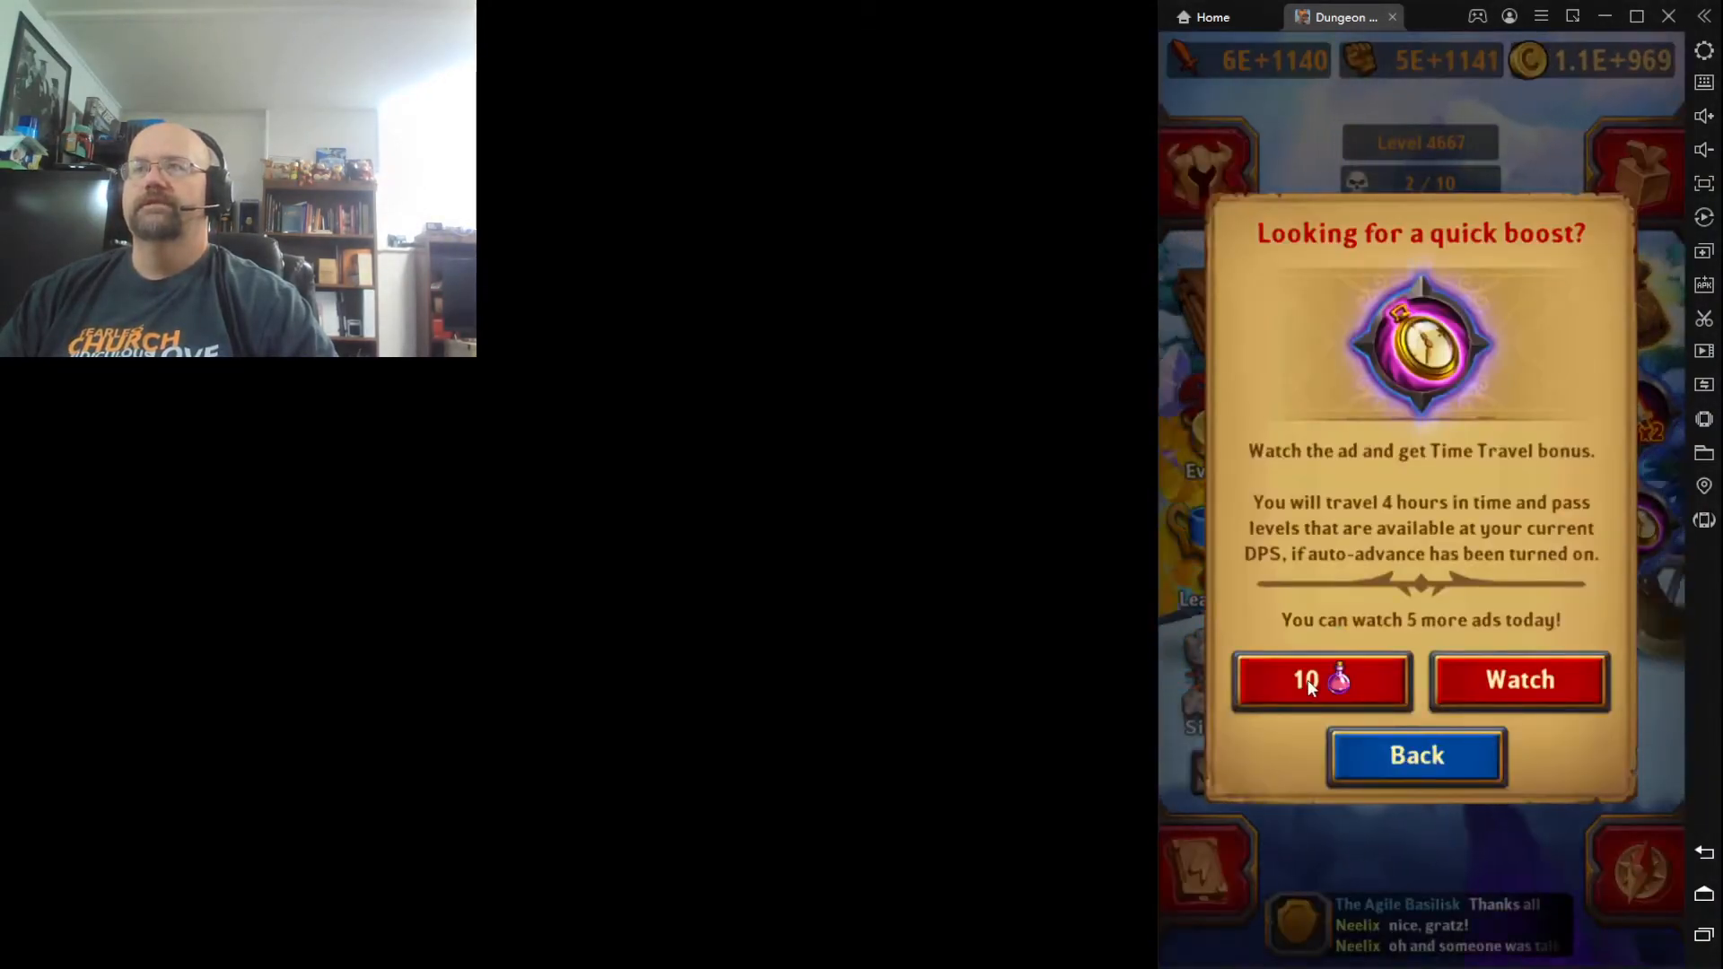
{"action": "left_click", "coordinate": [1321, 680]}
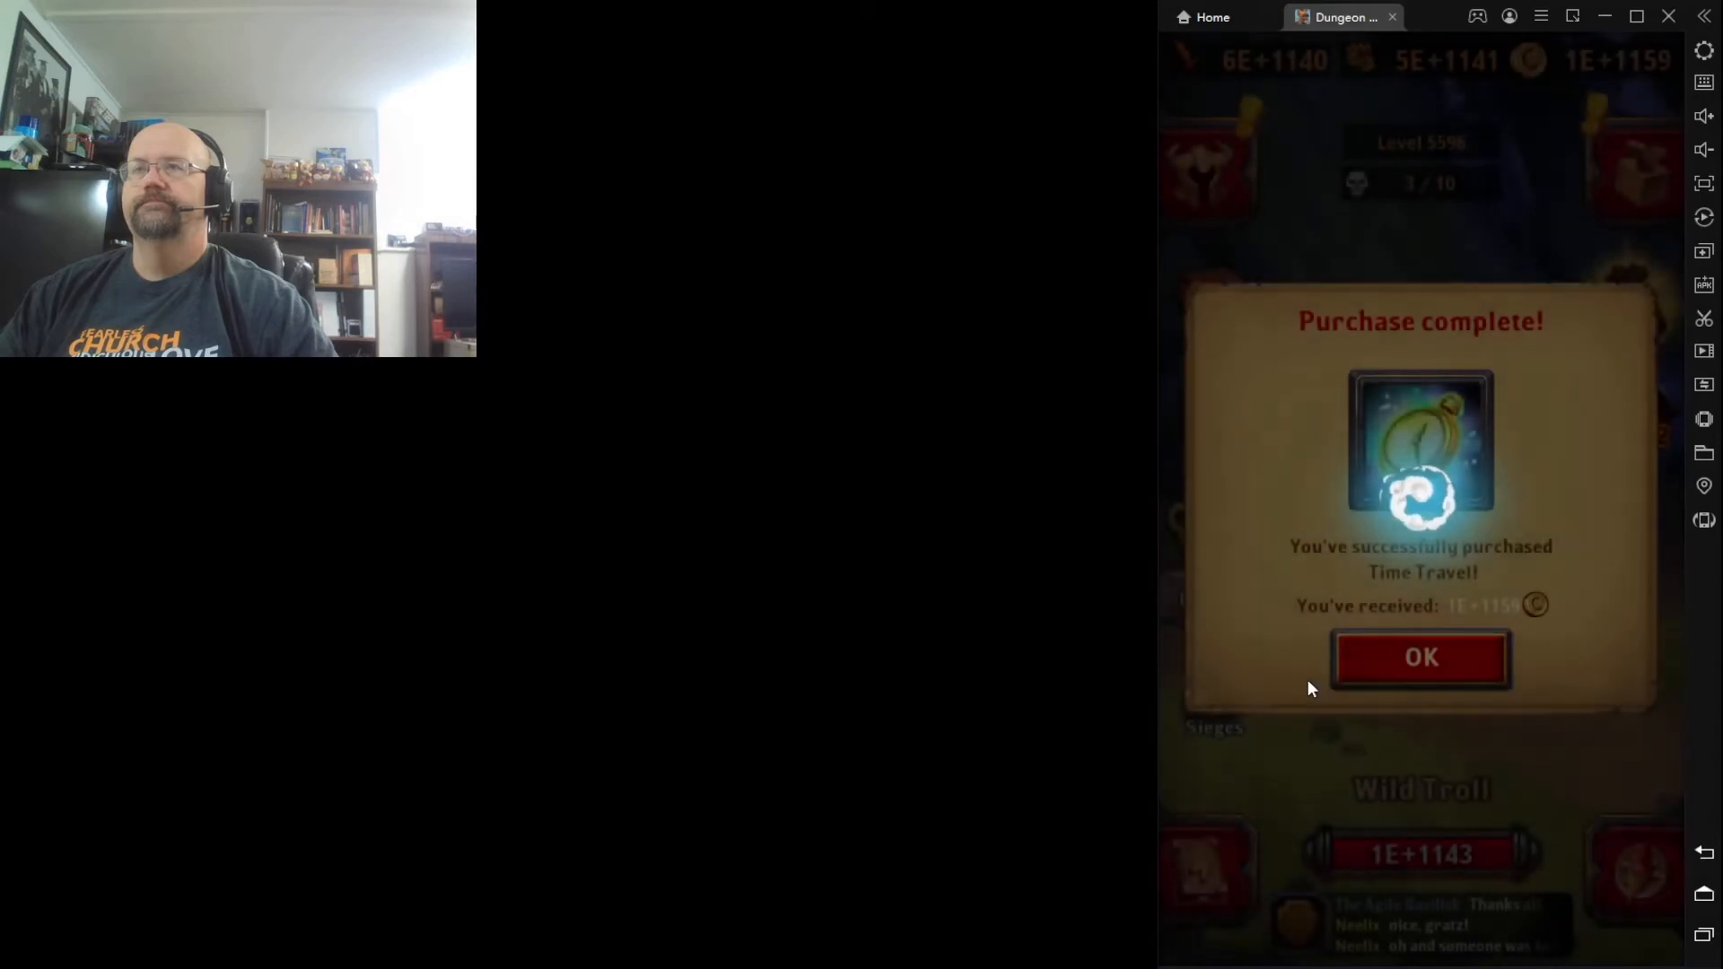
{"action": "left_click", "coordinate": [1420, 657]}
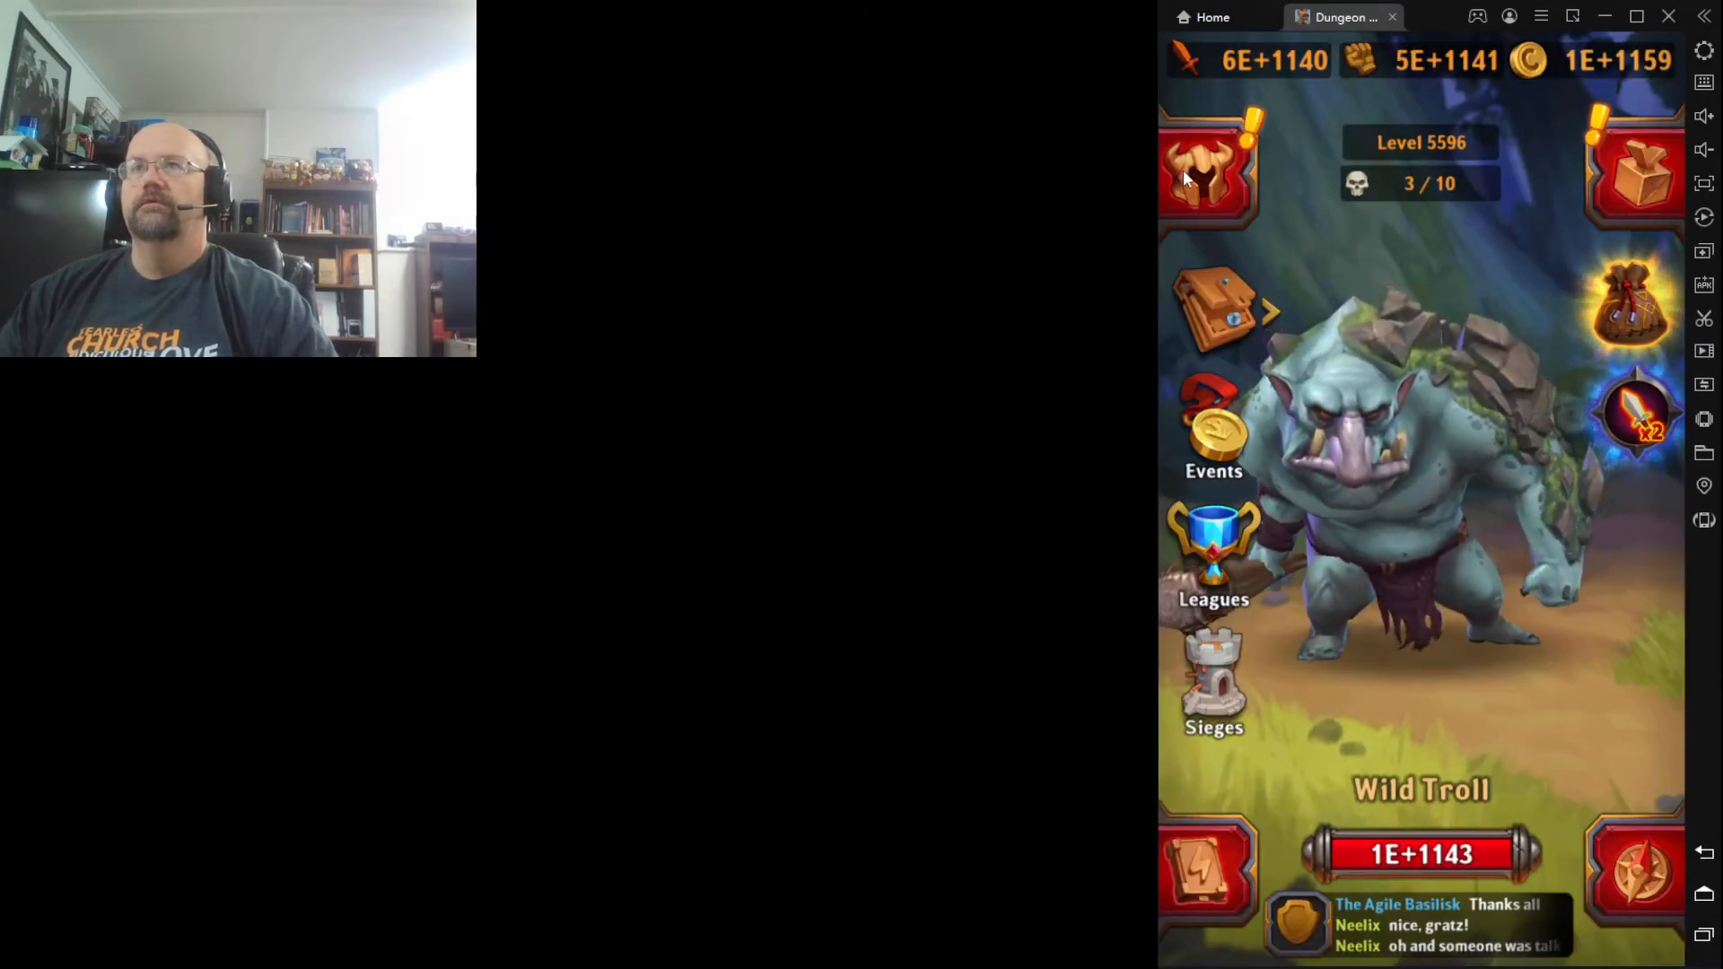
Upgrade Star Ranger repeatedly with available gold, from level 276 to 13176
{"action": "left_click", "coordinate": [1206, 165]}
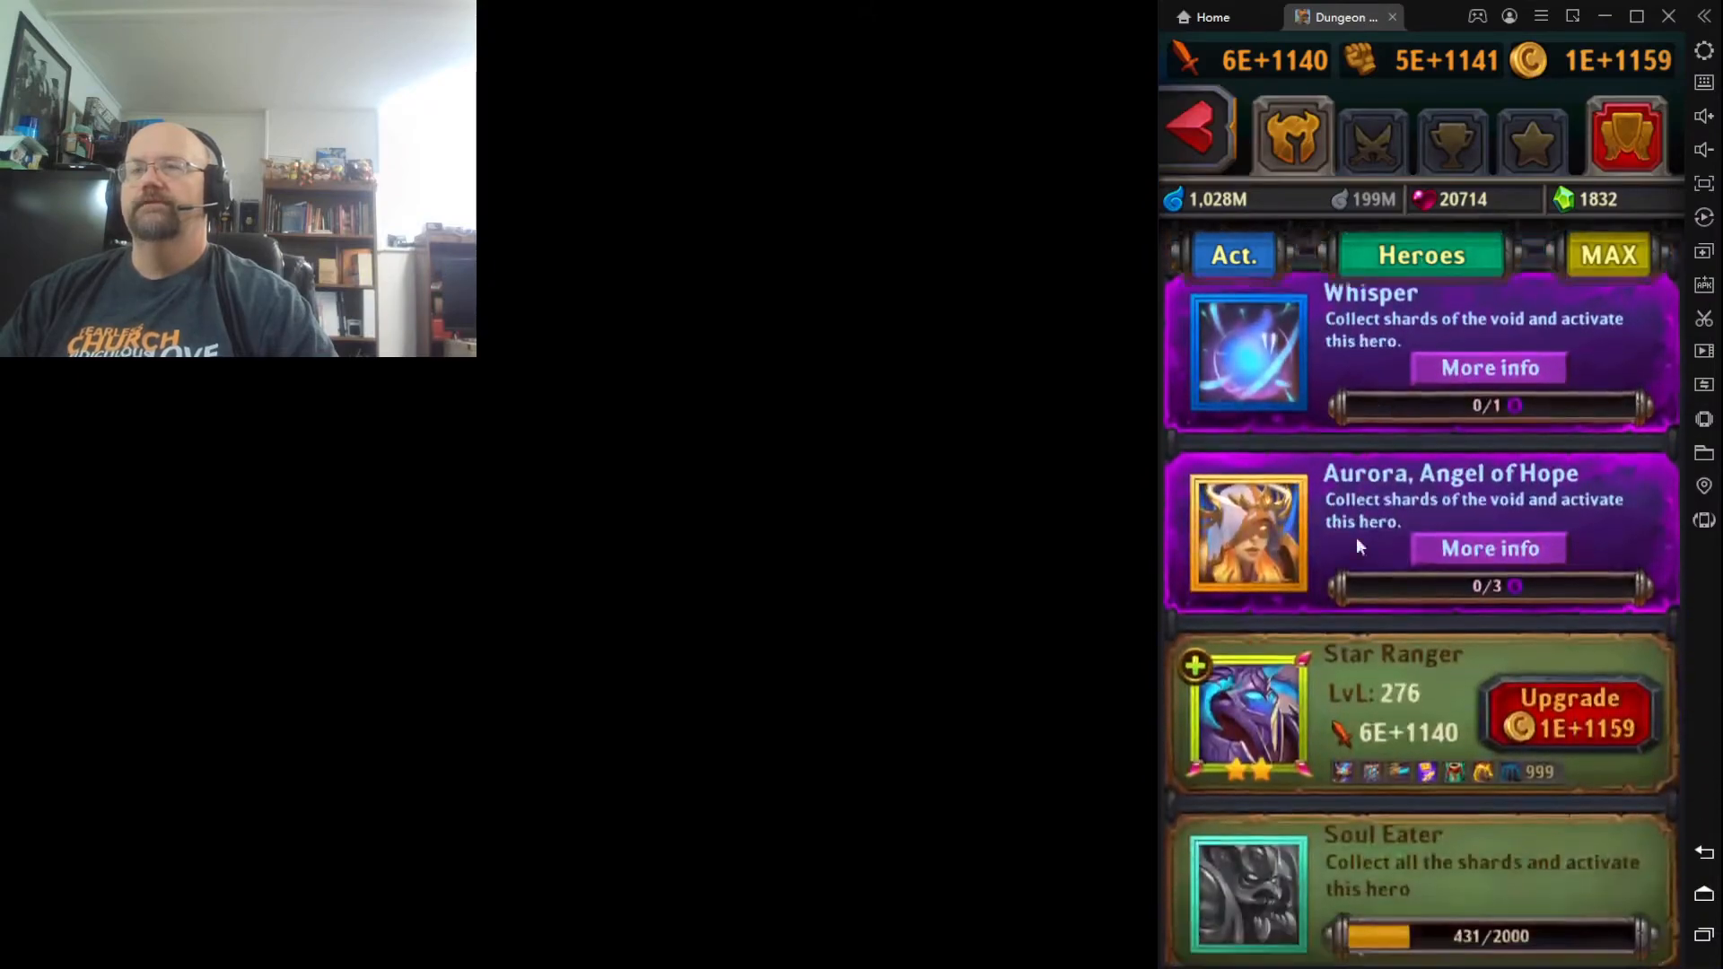
{"action": "scroll", "scroll_direction": "down", "scroll_amount": 3}
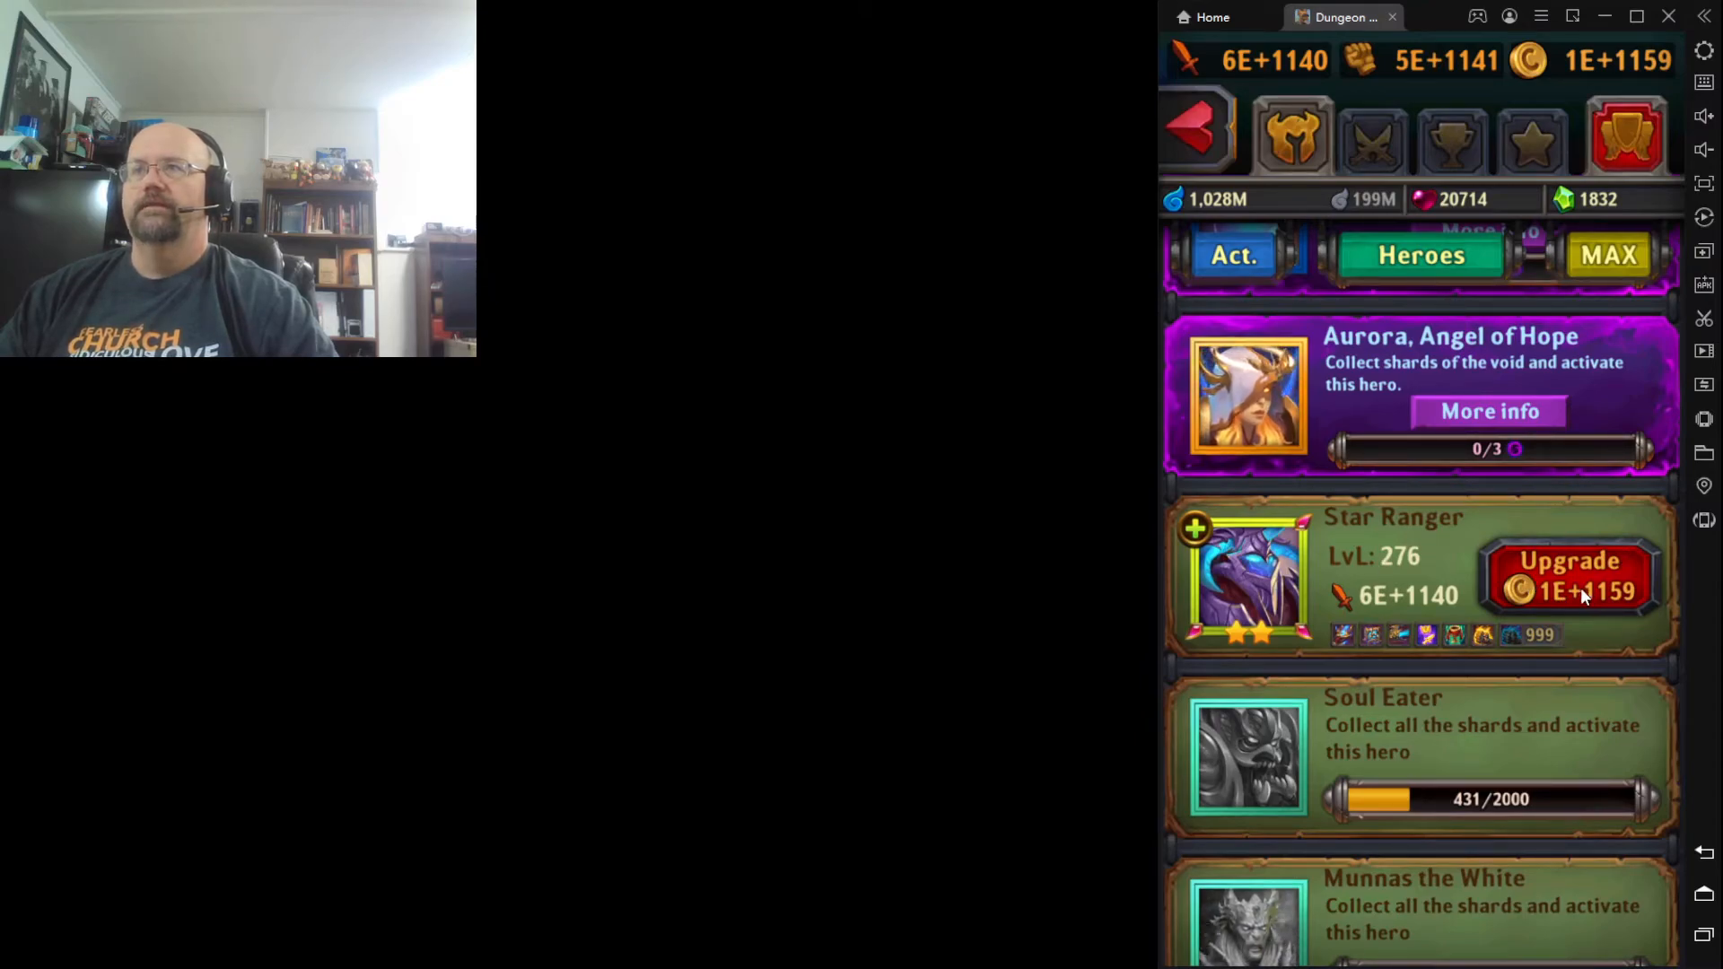
{"action": "left_click", "coordinate": [1568, 576]}
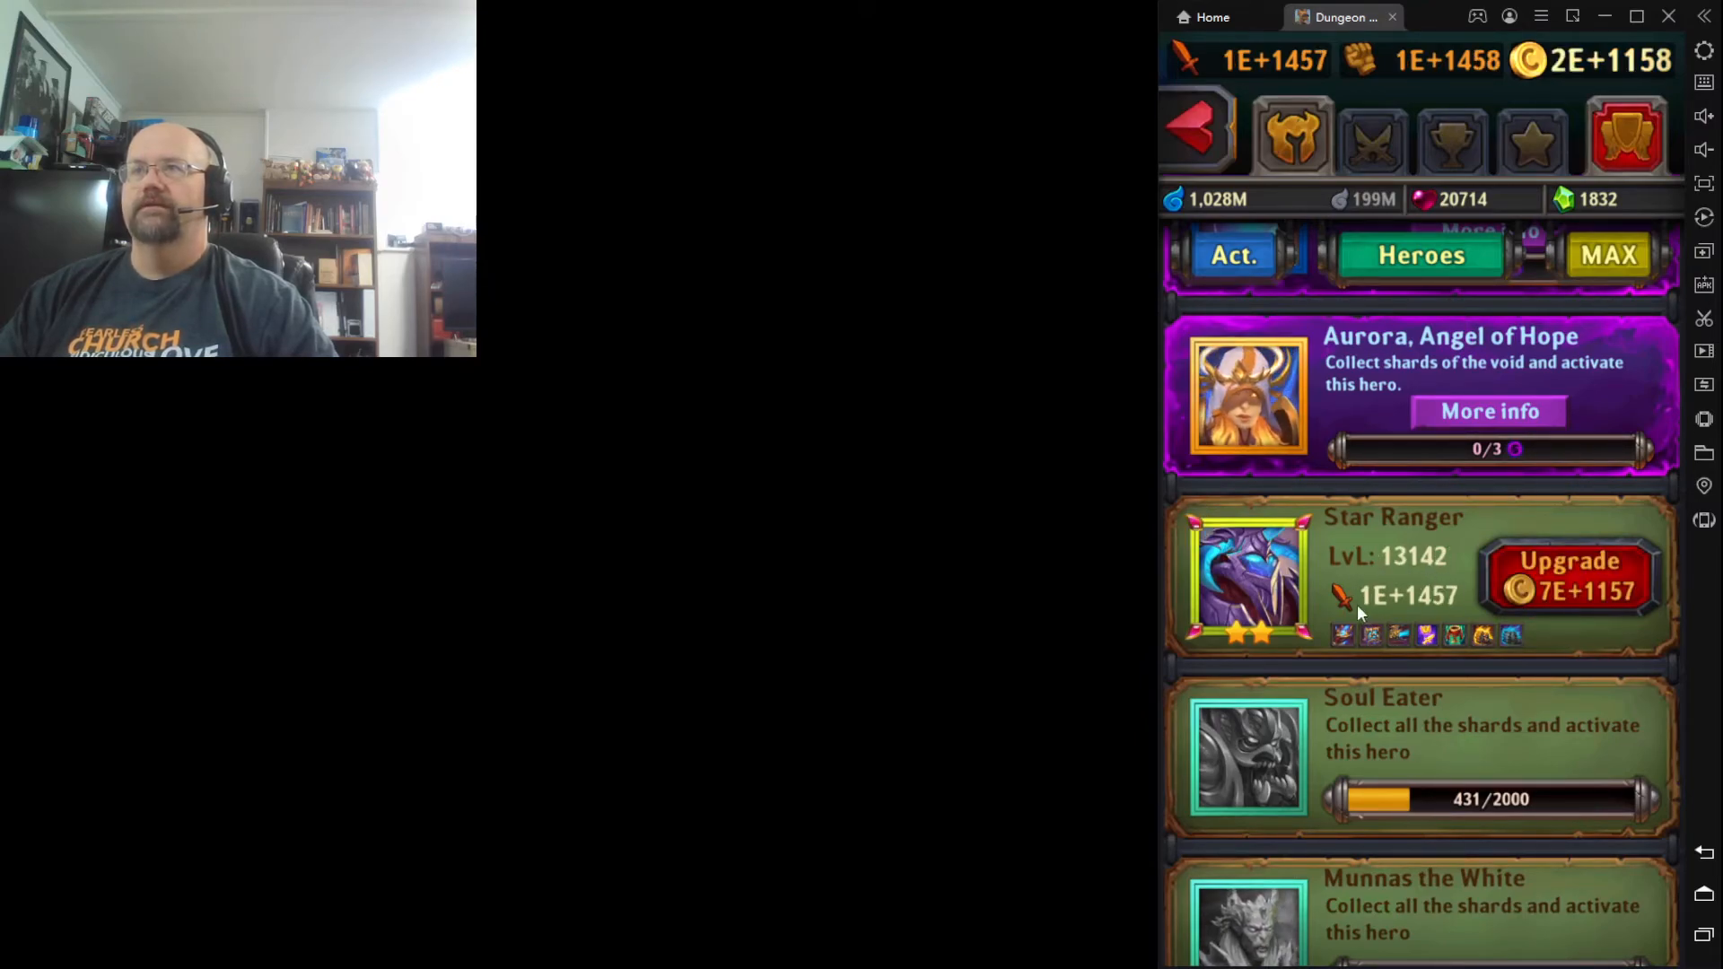
{"action": "left_click", "coordinate": [1569, 576]}
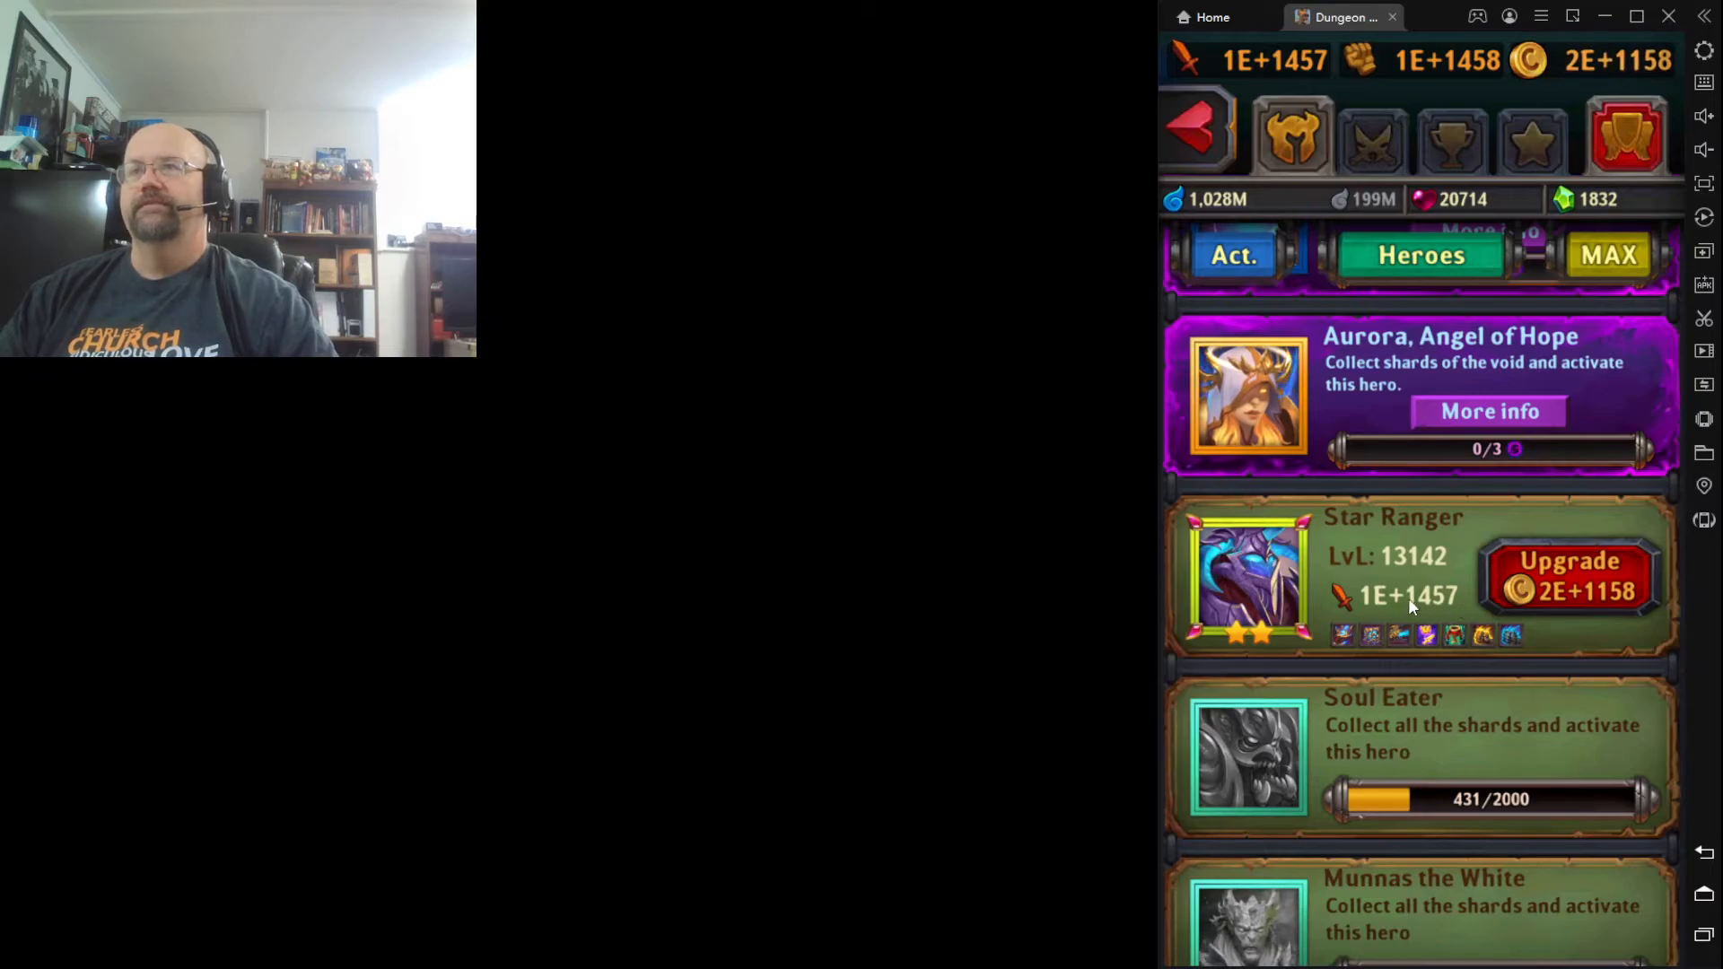
{"action": "left_click", "coordinate": [1570, 576]}
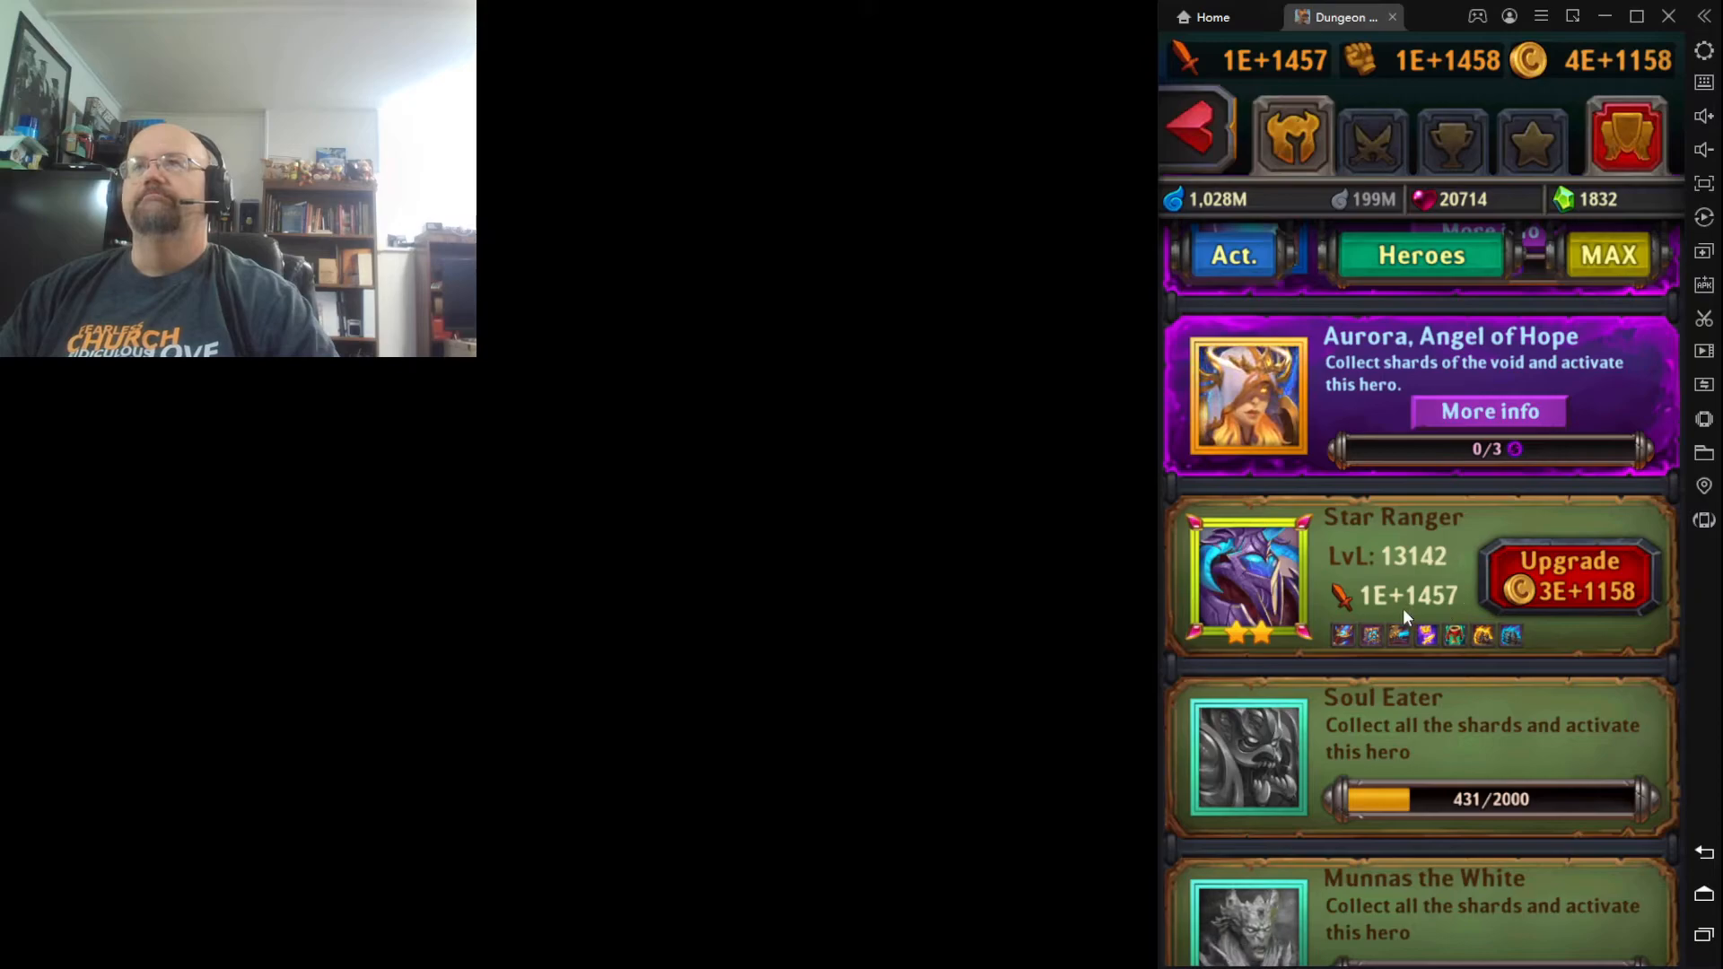
{"action": "left_click", "coordinate": [1571, 576]}
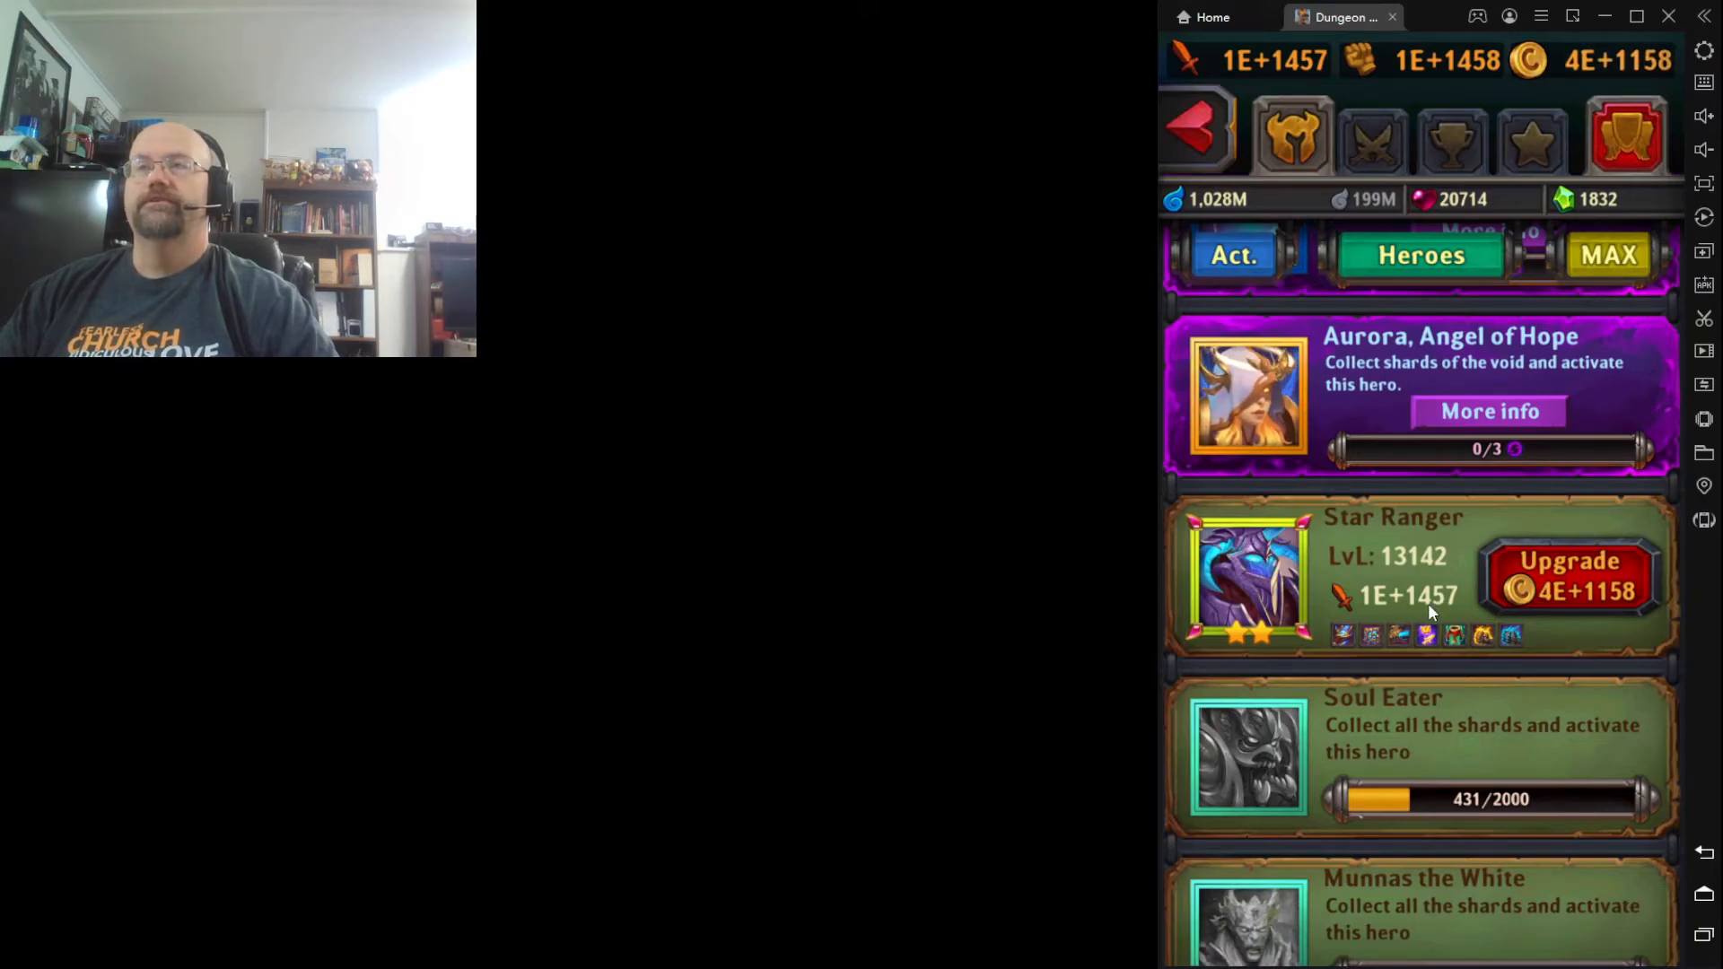
{"action": "left_click", "coordinate": [1569, 576]}
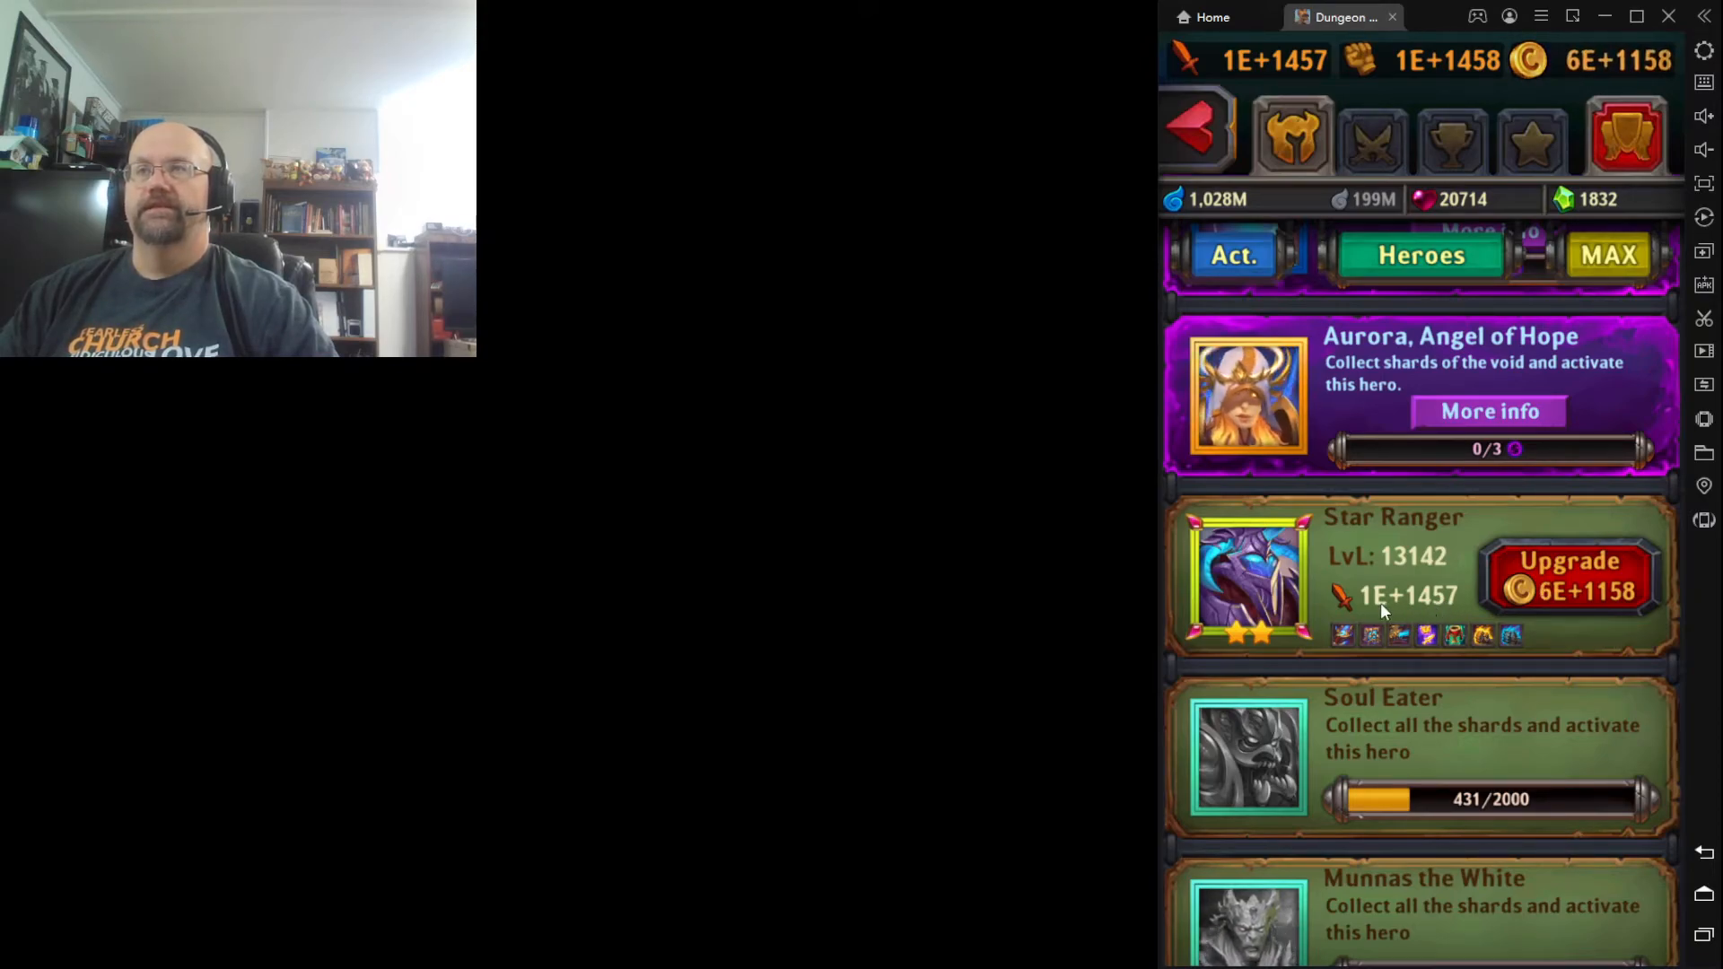
{"action": "left_click", "coordinate": [1569, 576]}
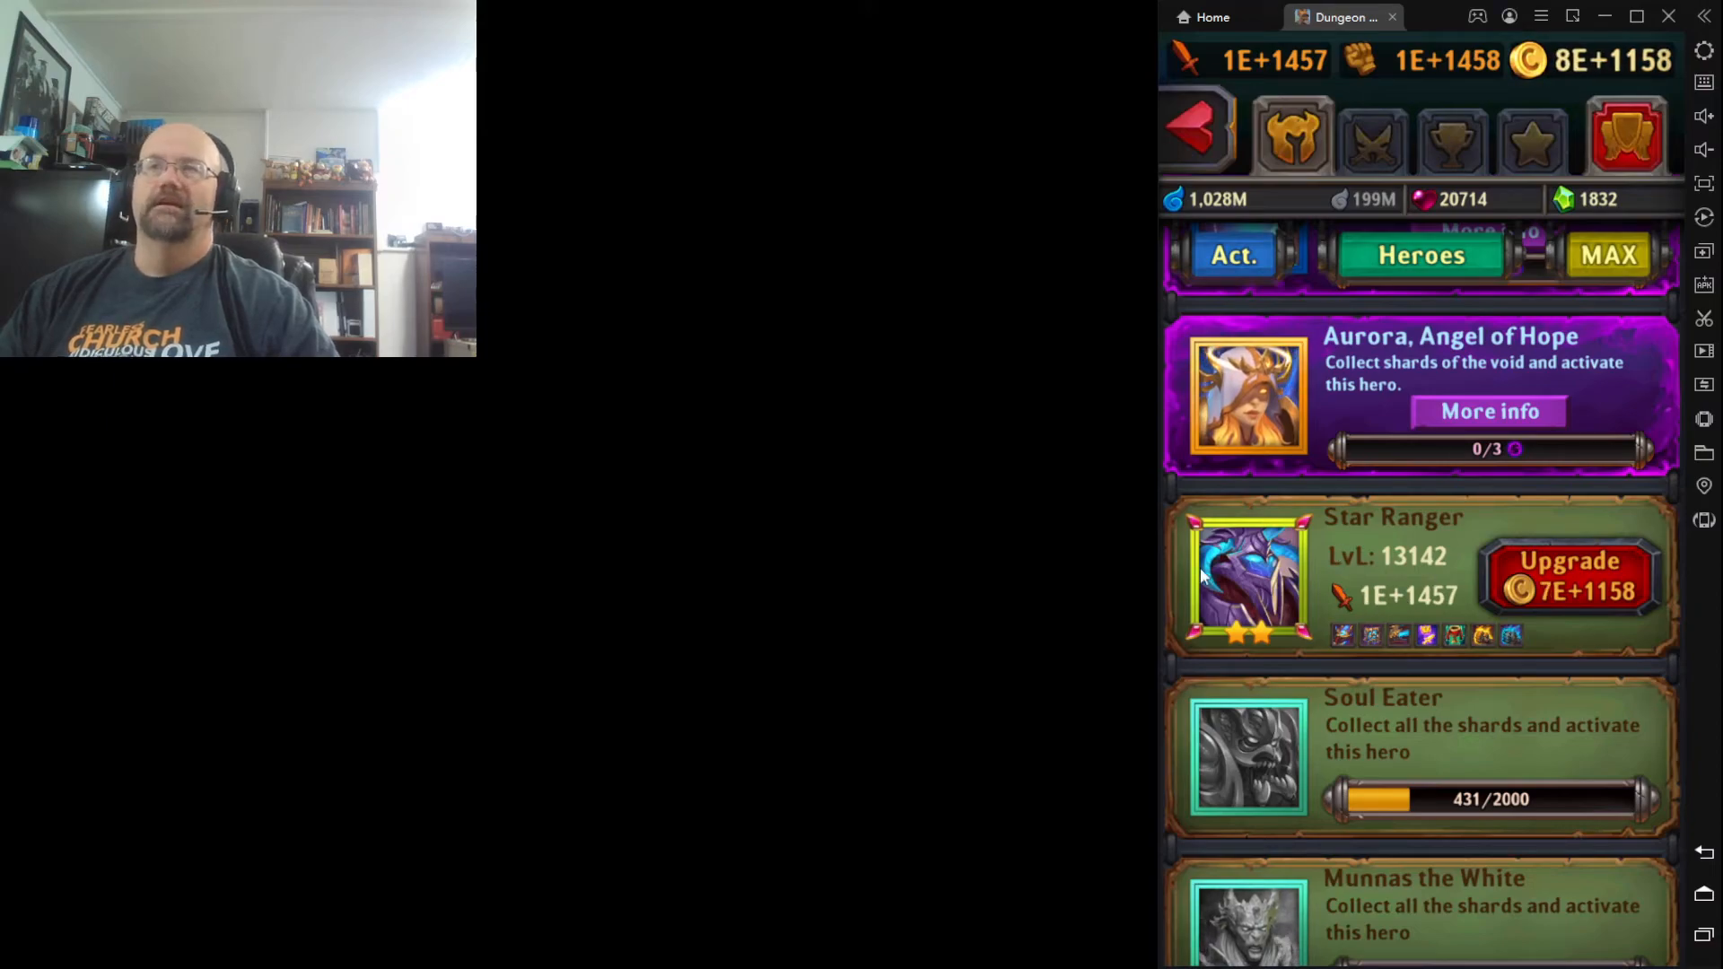
{"action": "left_click", "coordinate": [1569, 576]}
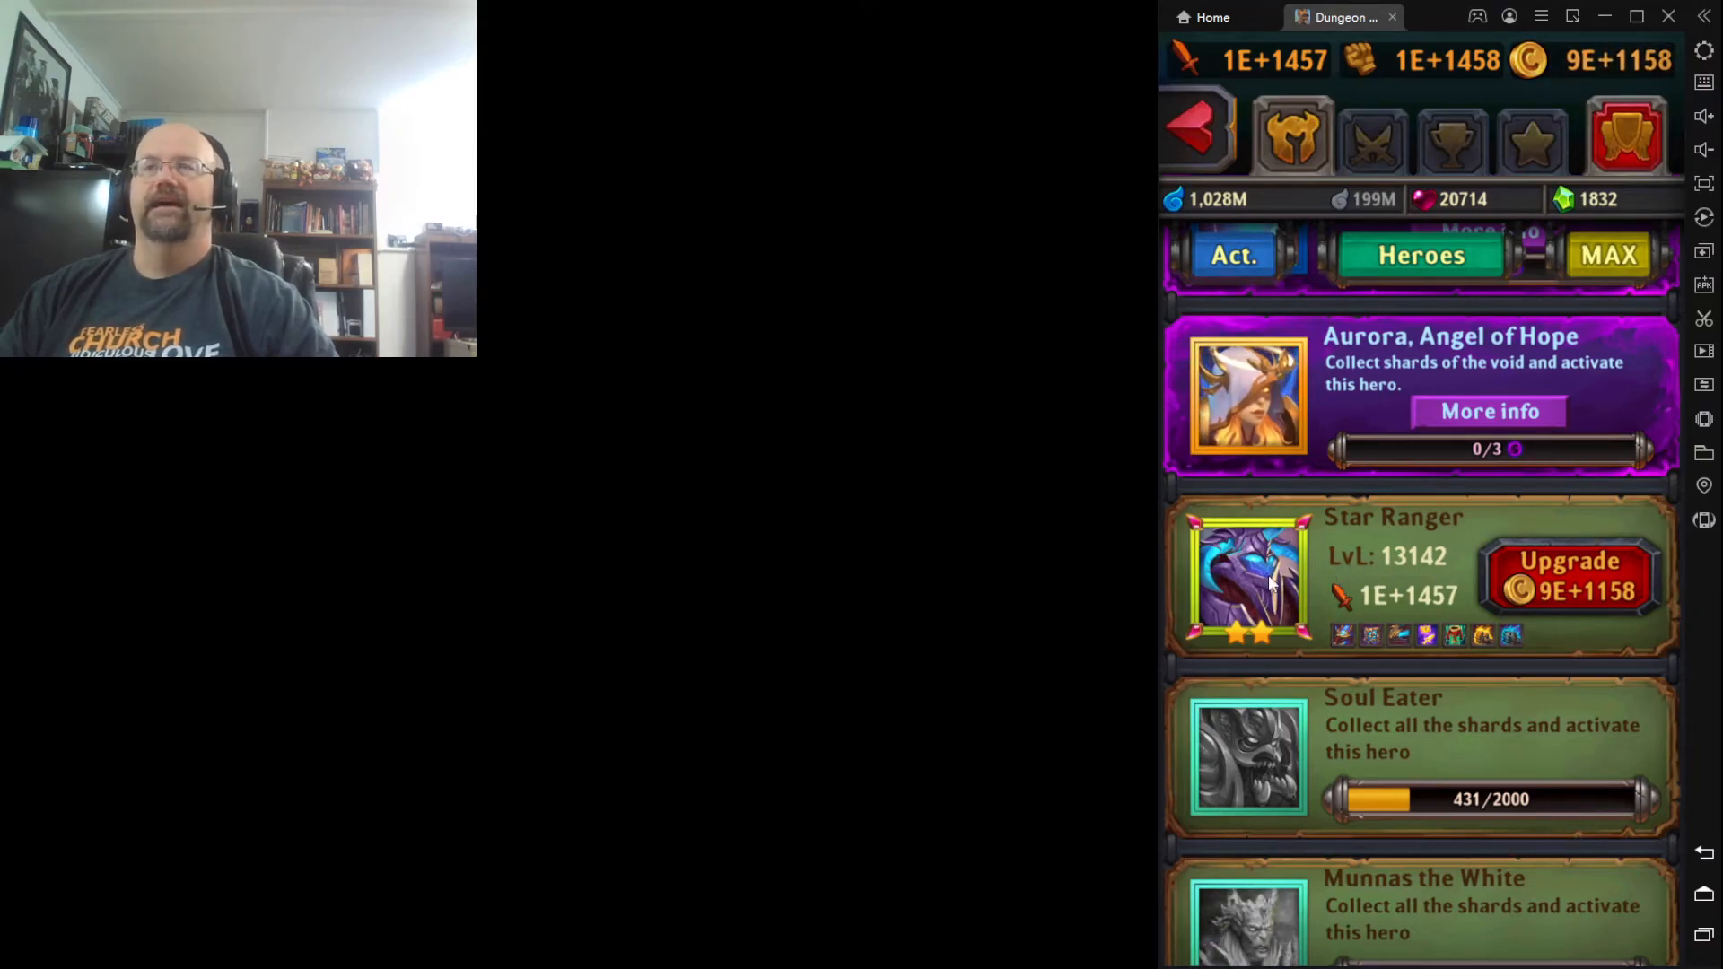
{"action": "left_click", "coordinate": [1569, 576]}
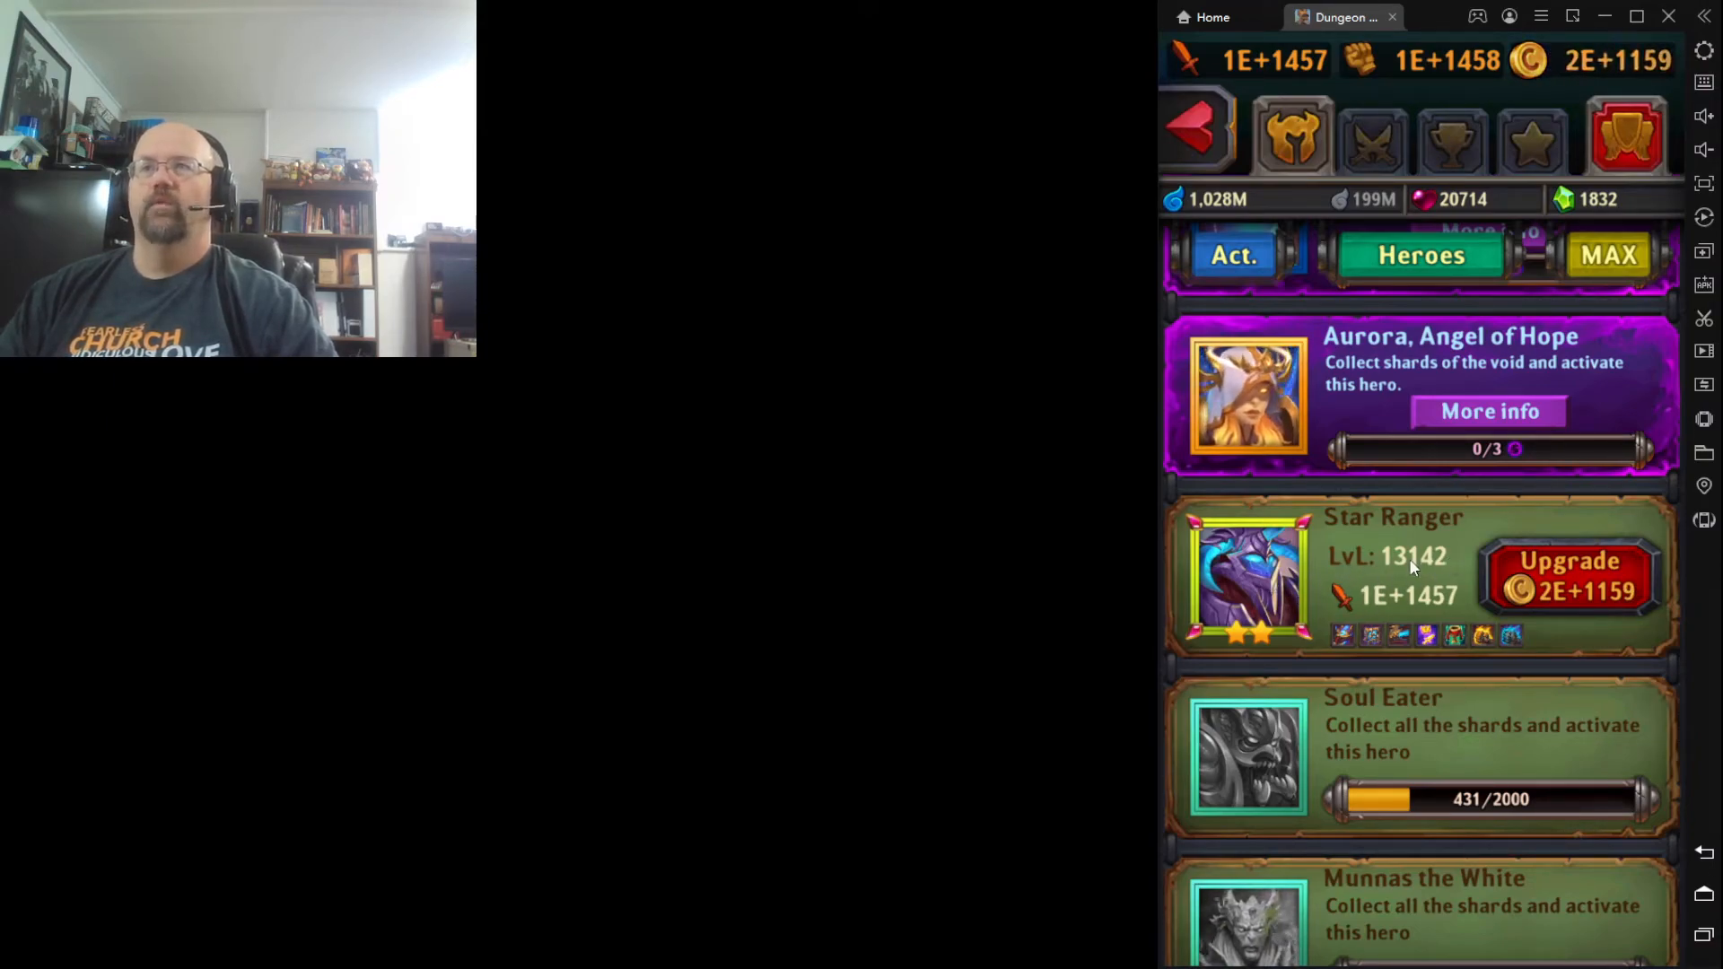
{"action": "left_click", "coordinate": [1569, 576]}
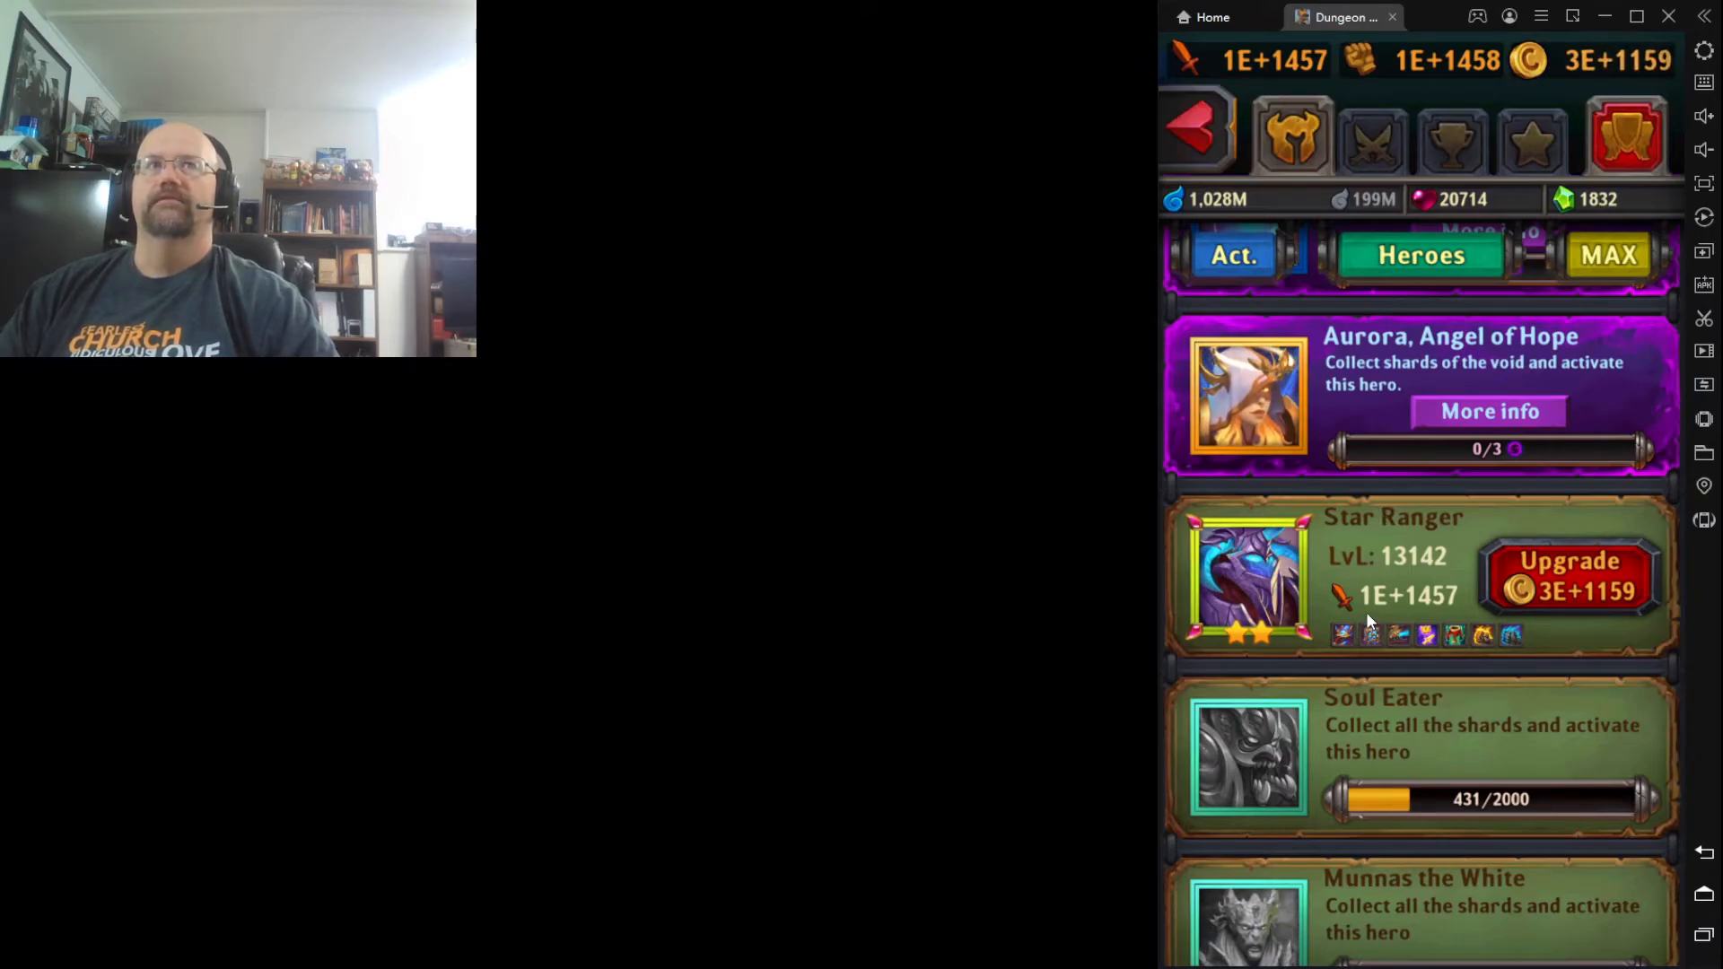
{"action": "left_click", "coordinate": [1568, 576]}
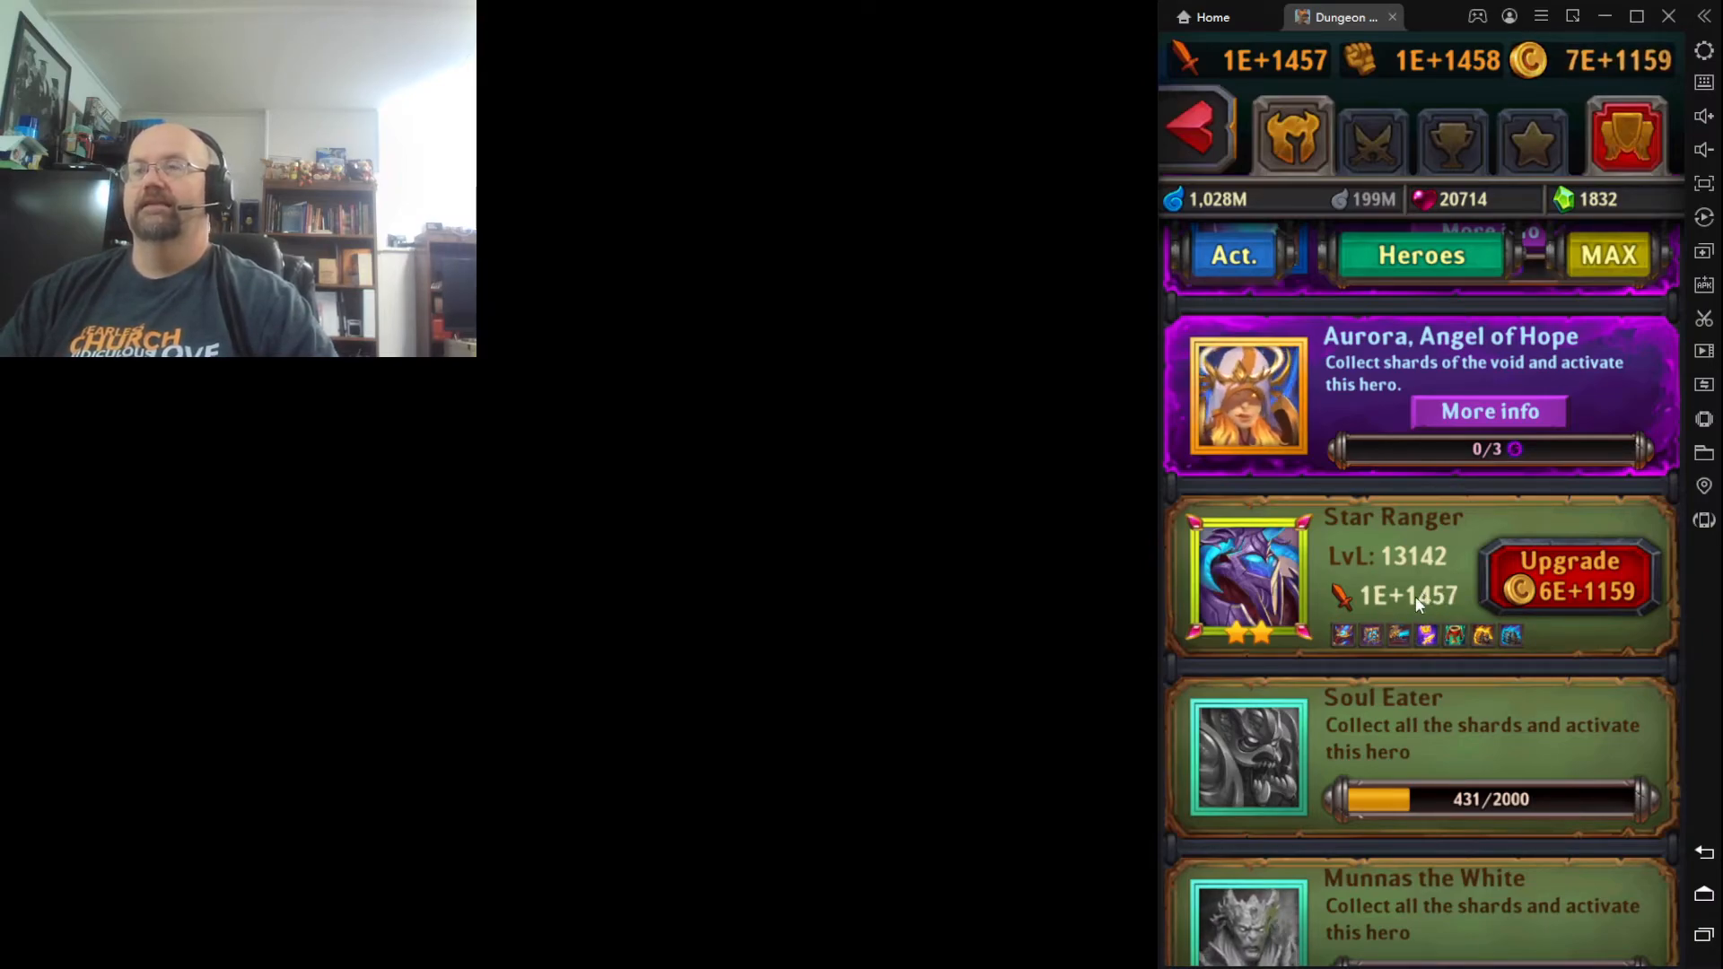
{"action": "left_click", "coordinate": [1571, 576]}
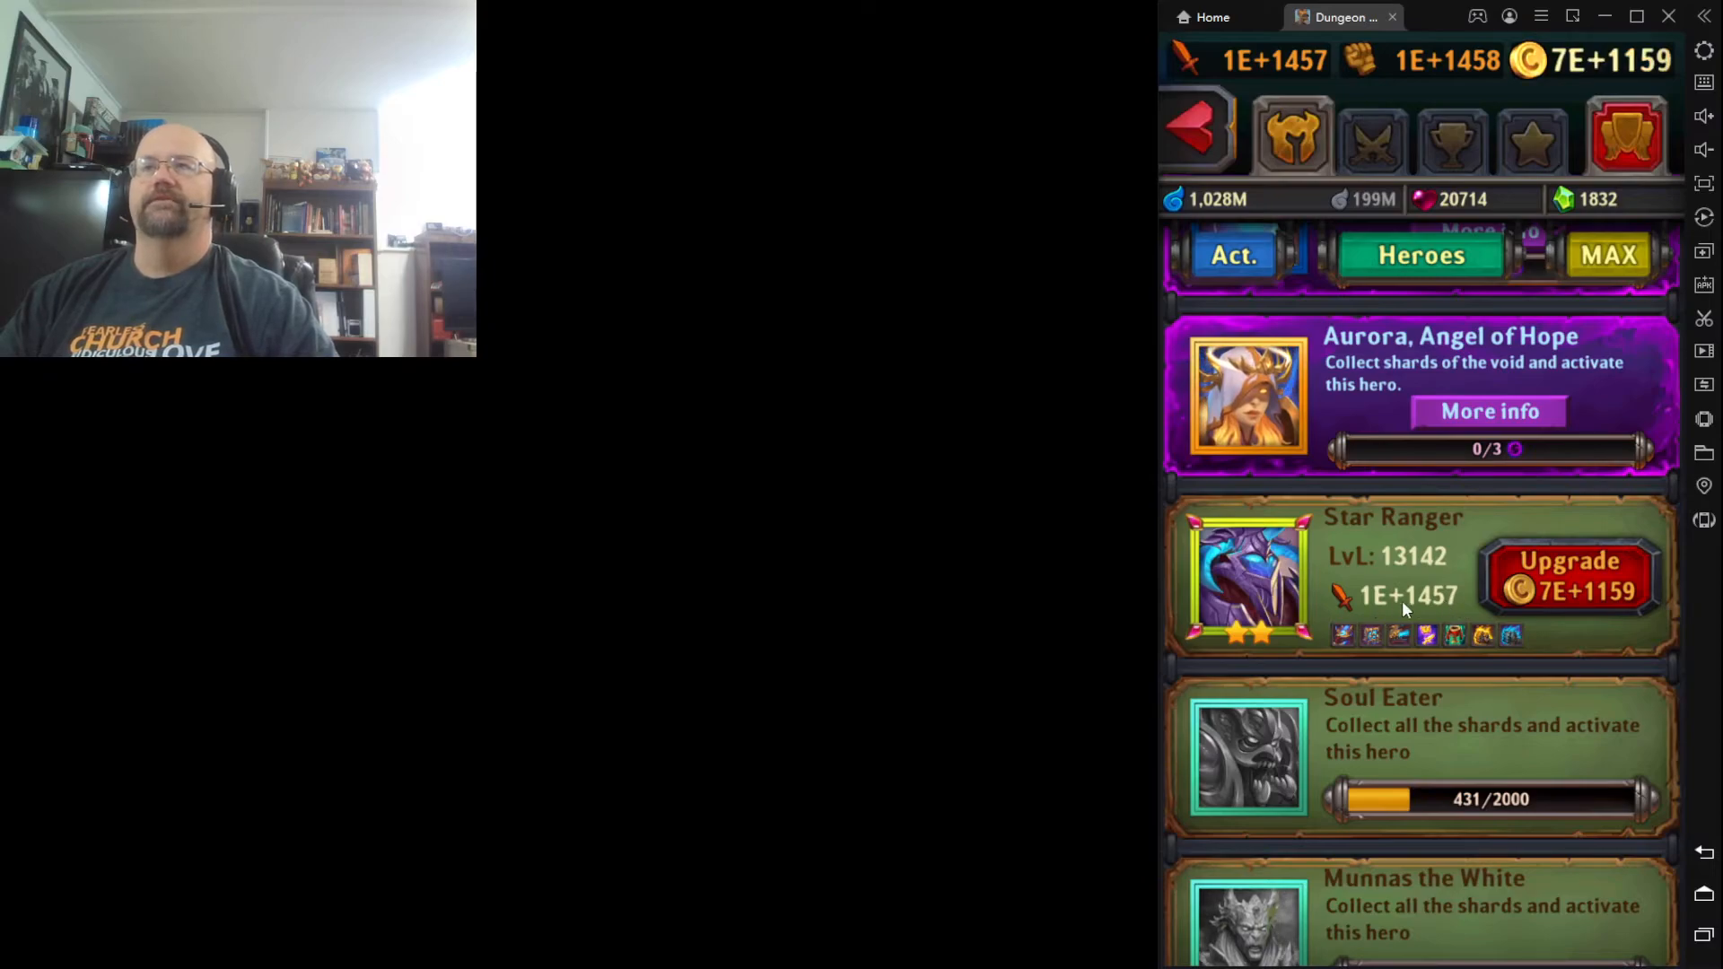
{"action": "mouse_move", "coordinate": [1410, 736]}
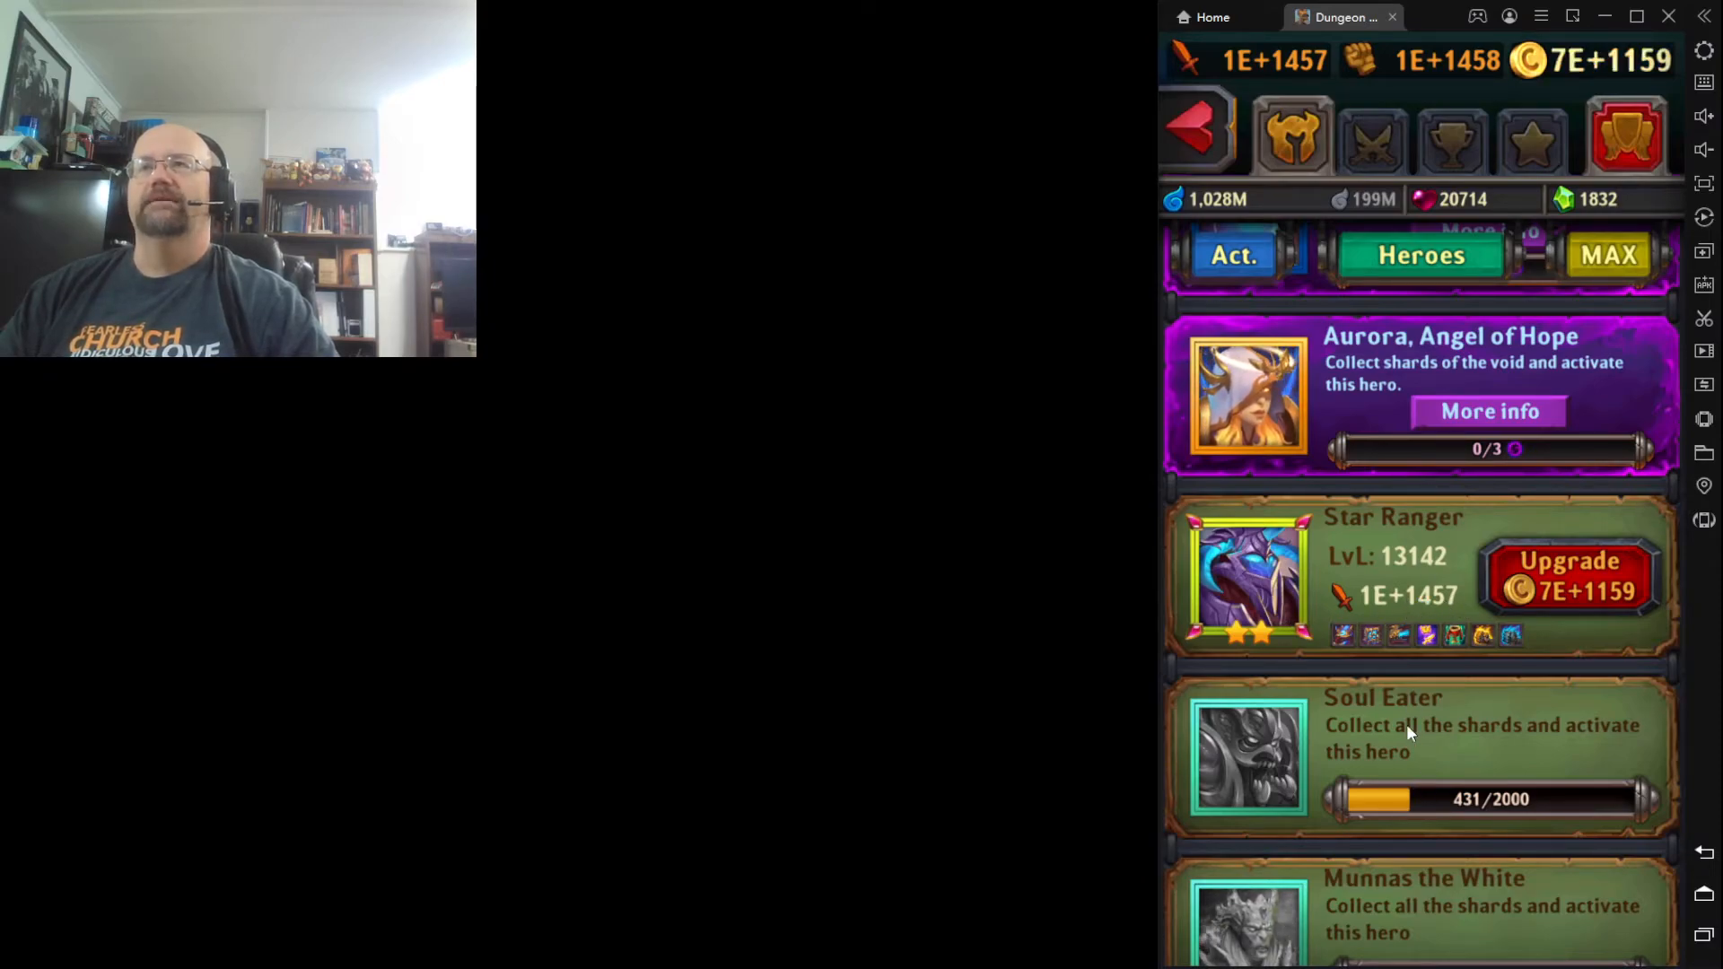
{"action": "left_click", "coordinate": [1569, 576]}
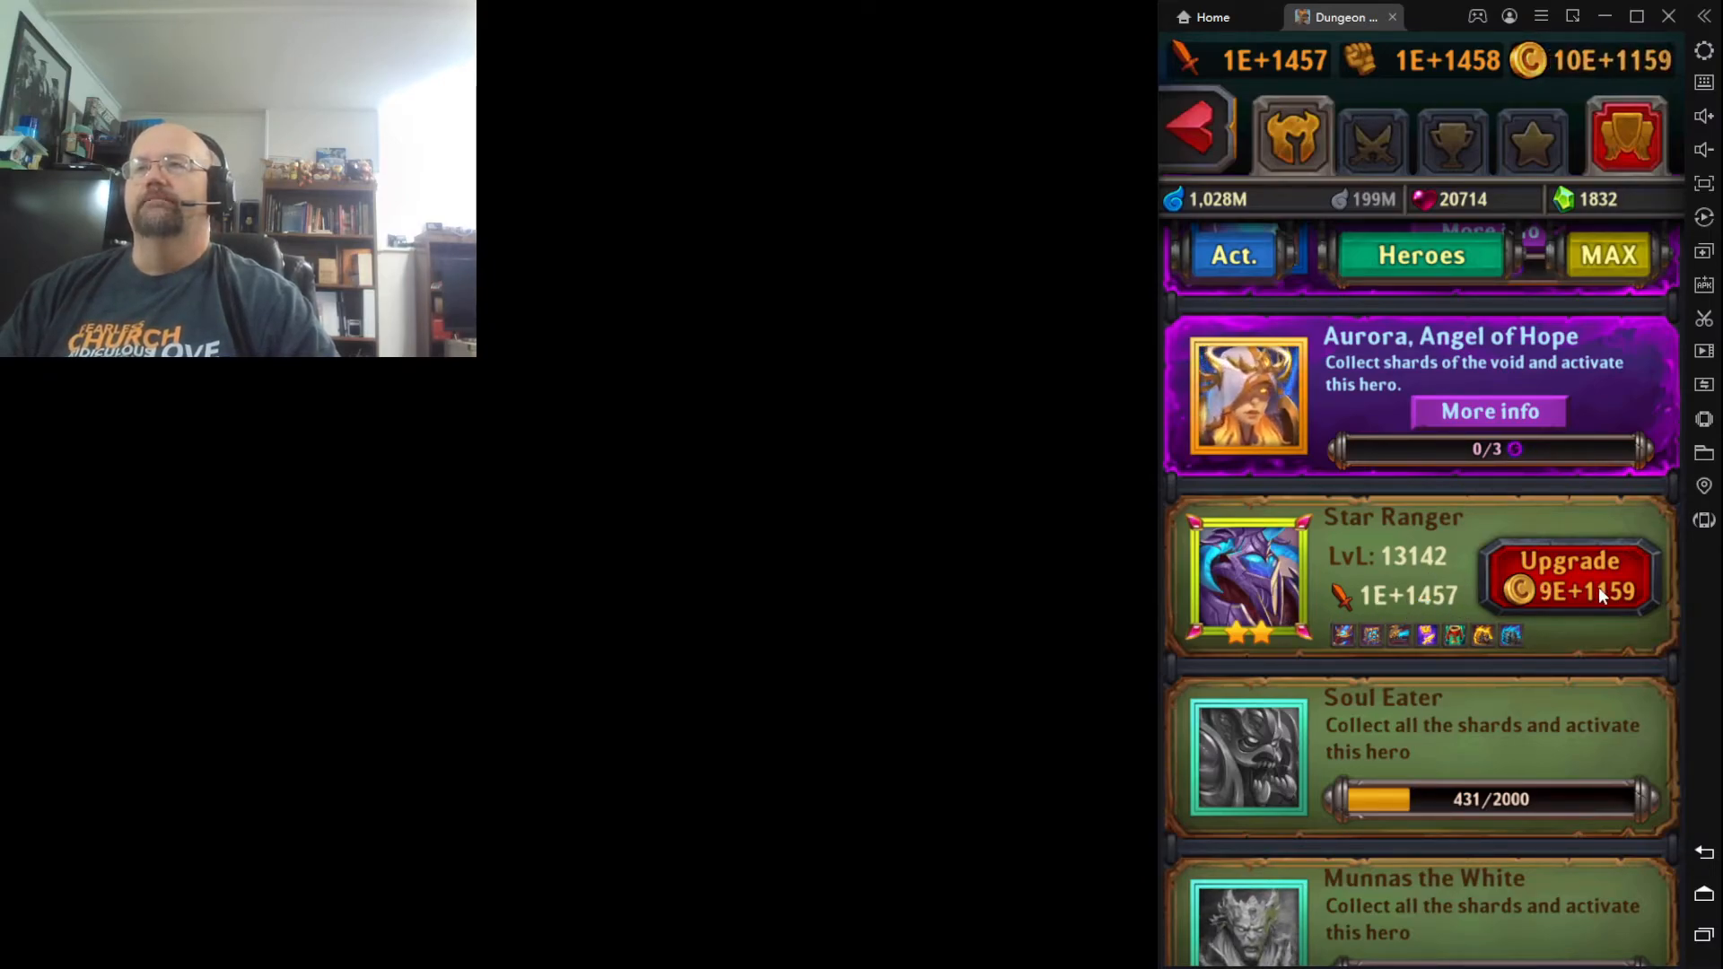
{"action": "left_click", "coordinate": [1569, 576]}
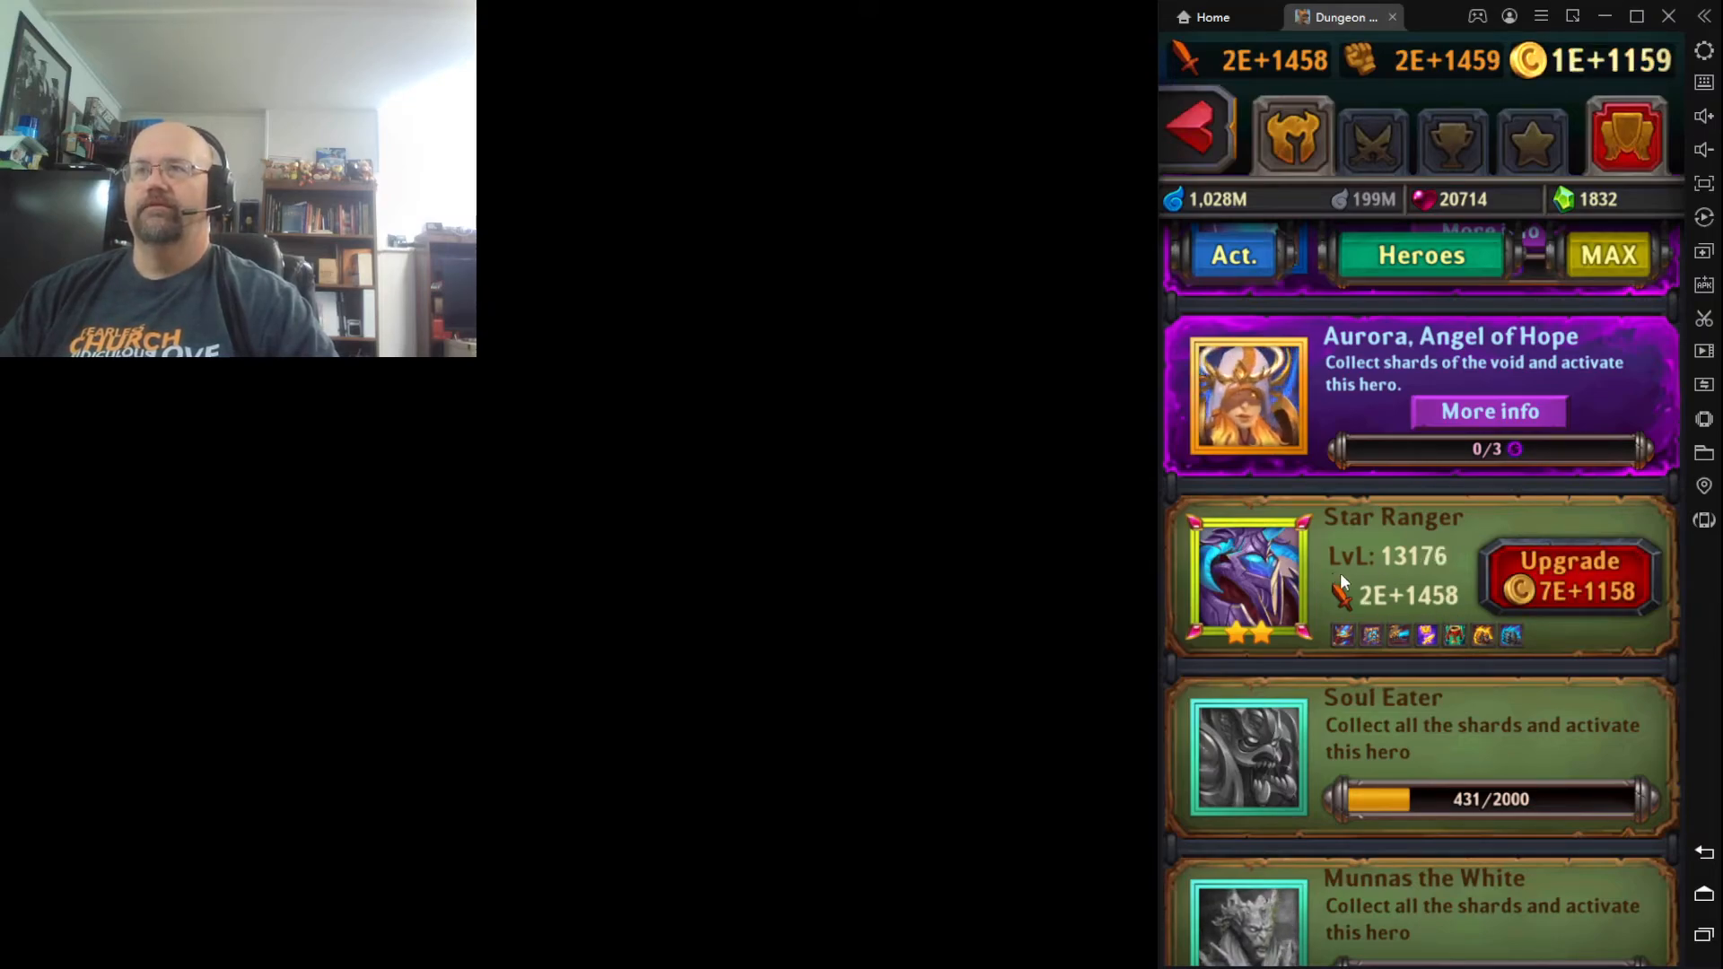
{"action": "left_click", "coordinate": [1569, 576]}
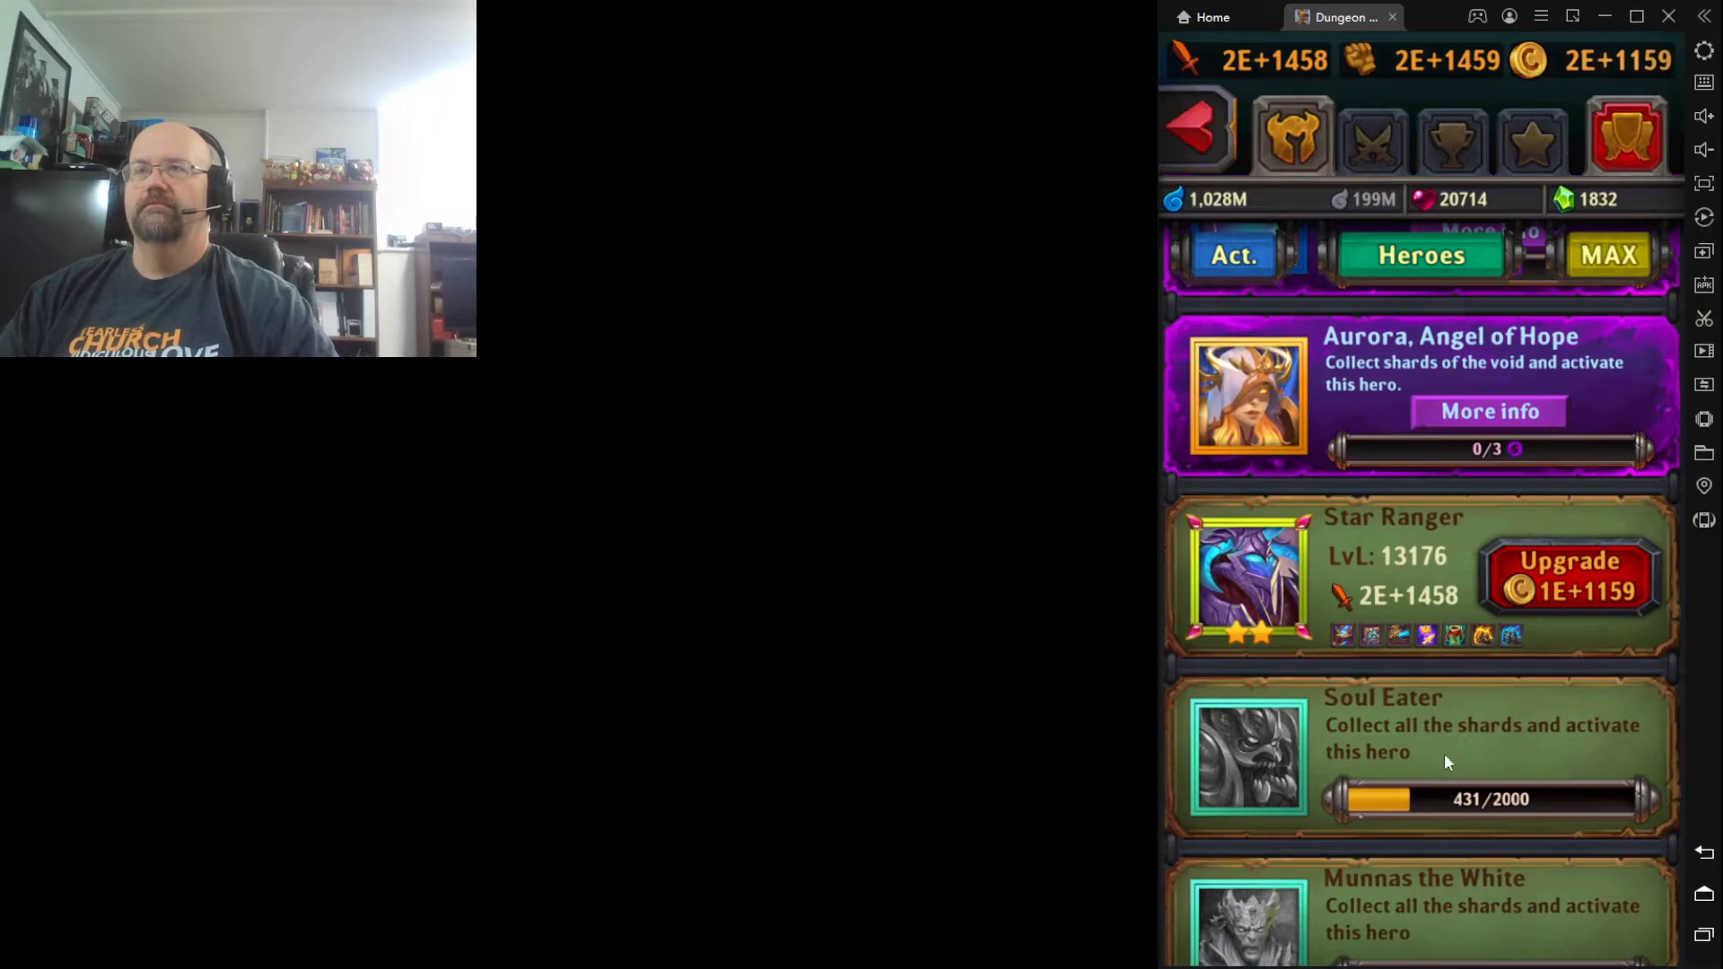
Scroll down through the rest of the heroes list
{"action": "scroll", "scroll_direction": "down", "scroll_amount": 3}
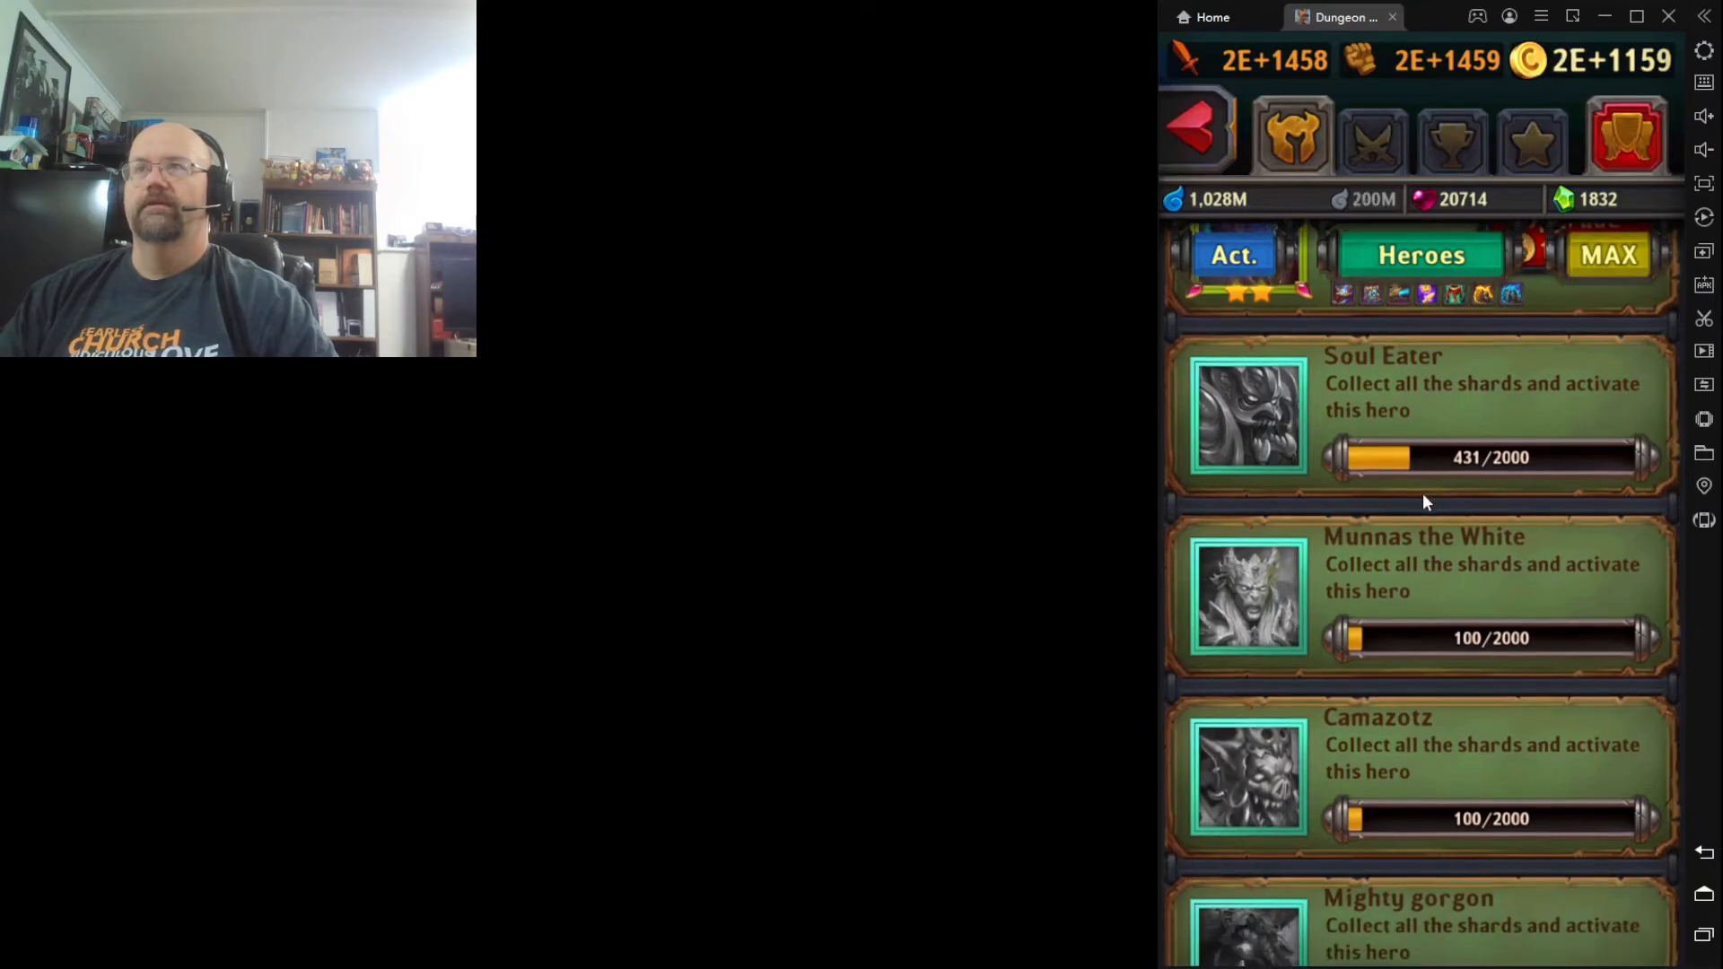
{"action": "scroll", "scroll_direction": "down", "scroll_amount": 3}
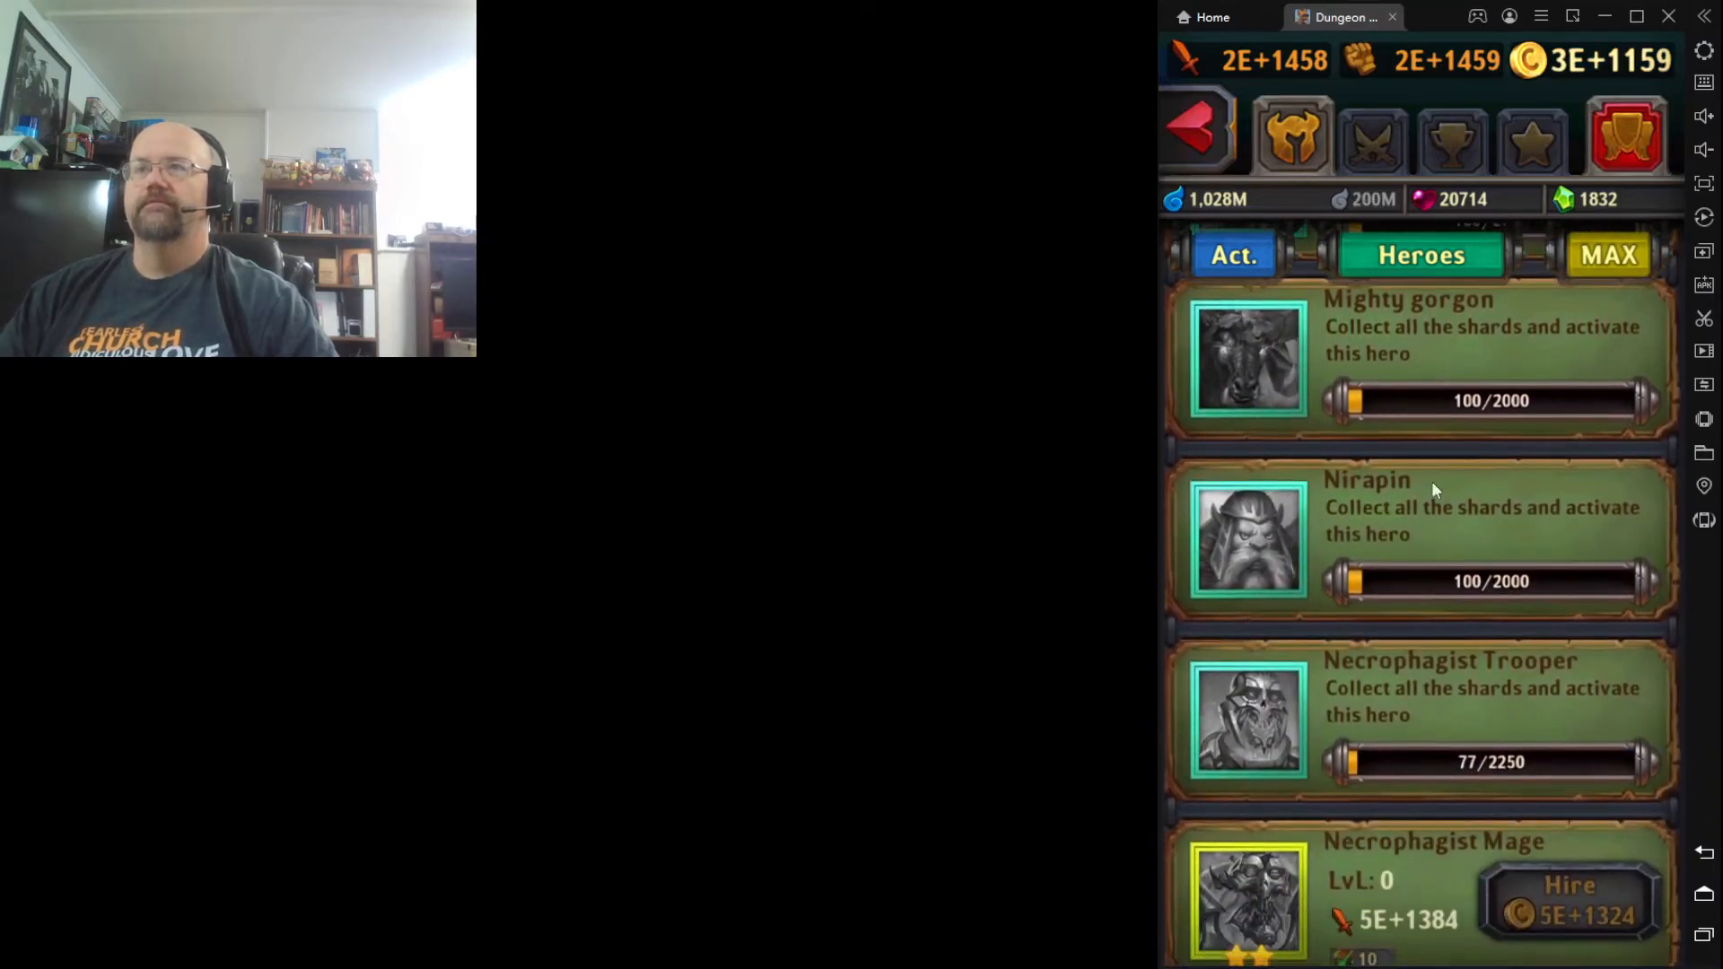
{"action": "scroll", "scroll_direction": "down", "scroll_amount": 3}
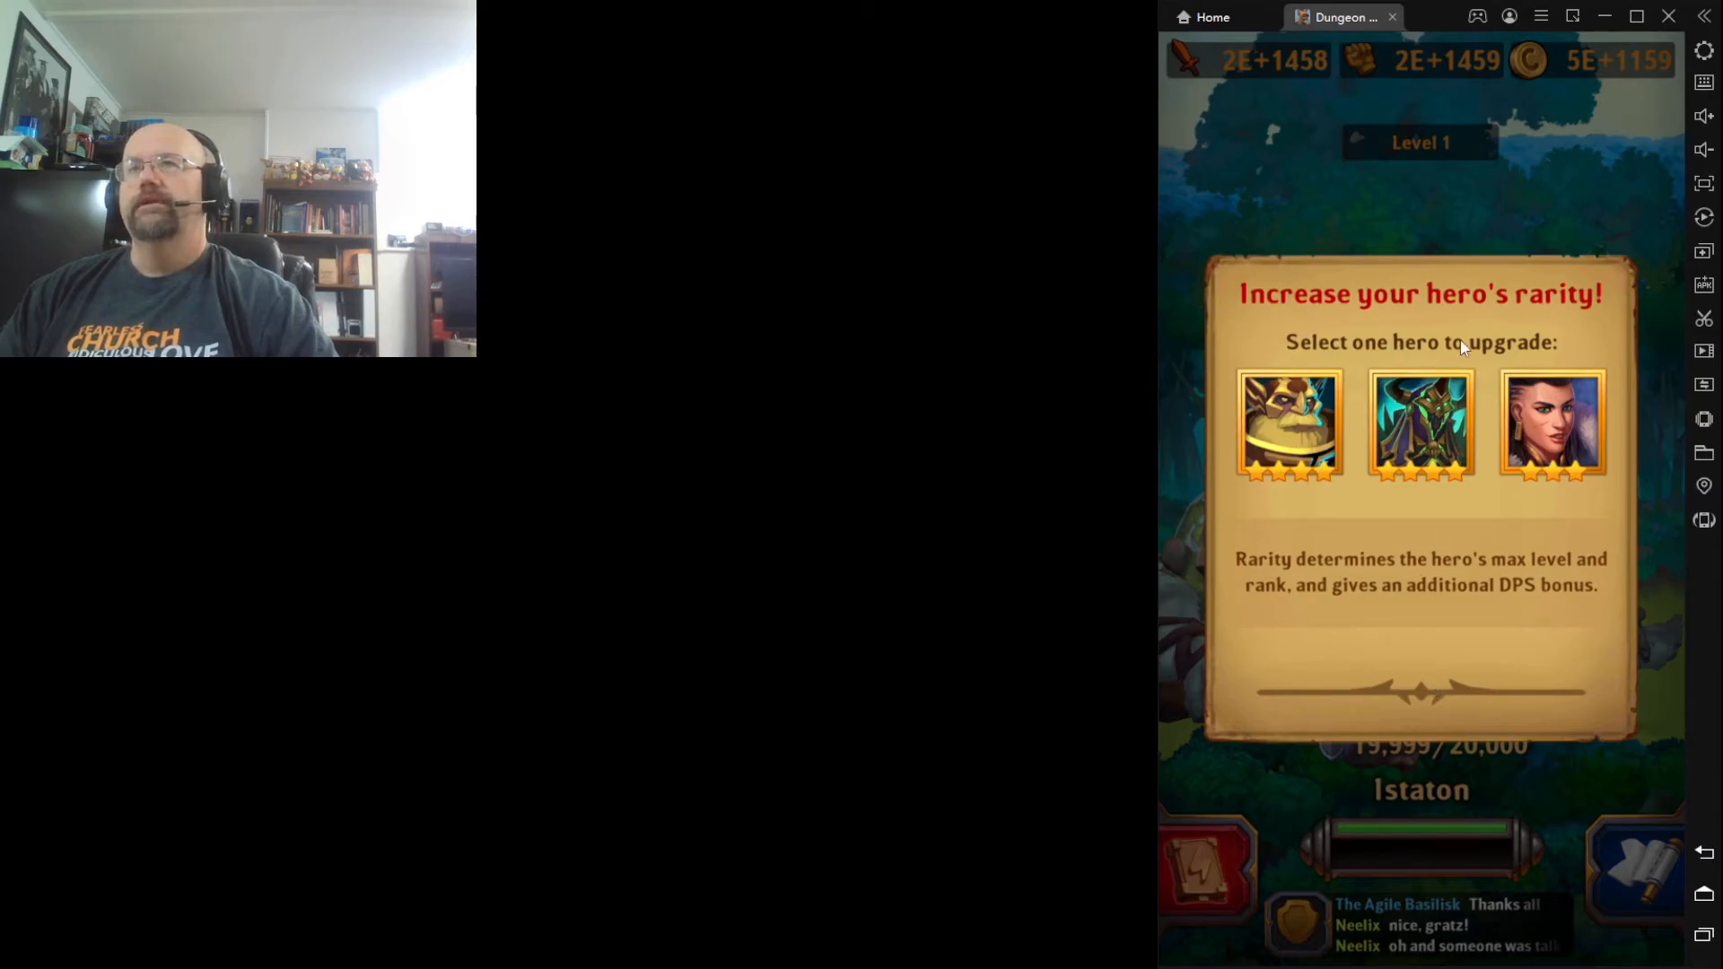
{"action": "mouse_move", "coordinate": [1231, 388]}
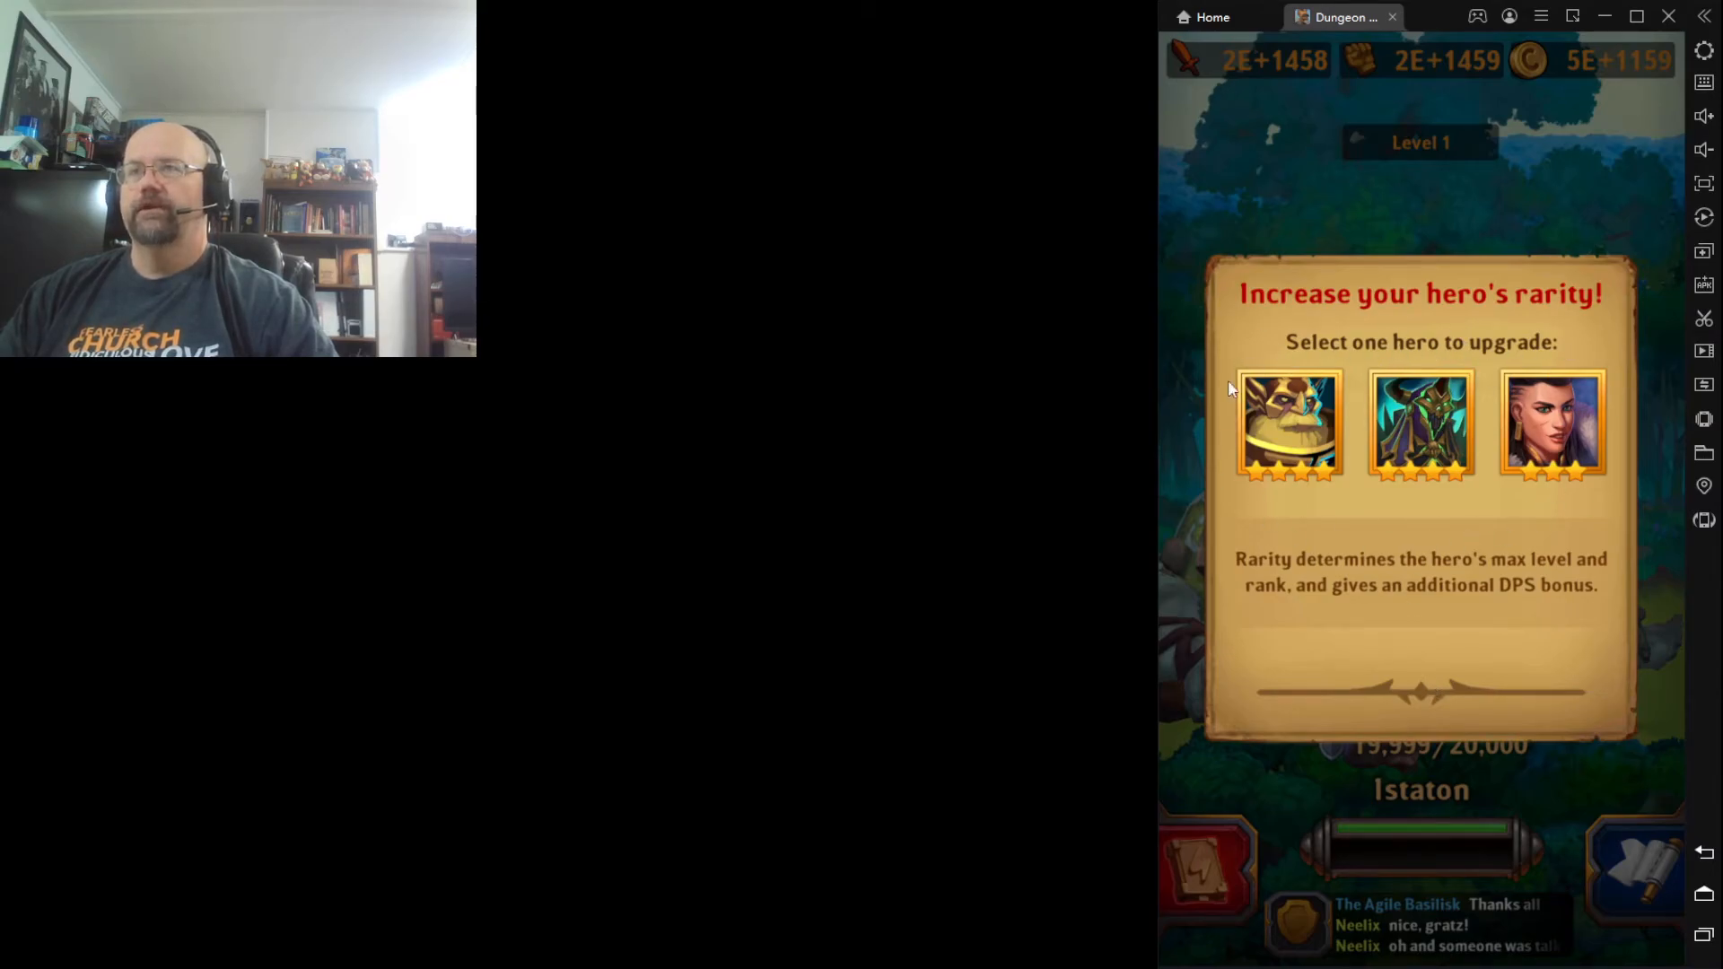
{"action": "mouse_move", "coordinate": [1565, 432]}
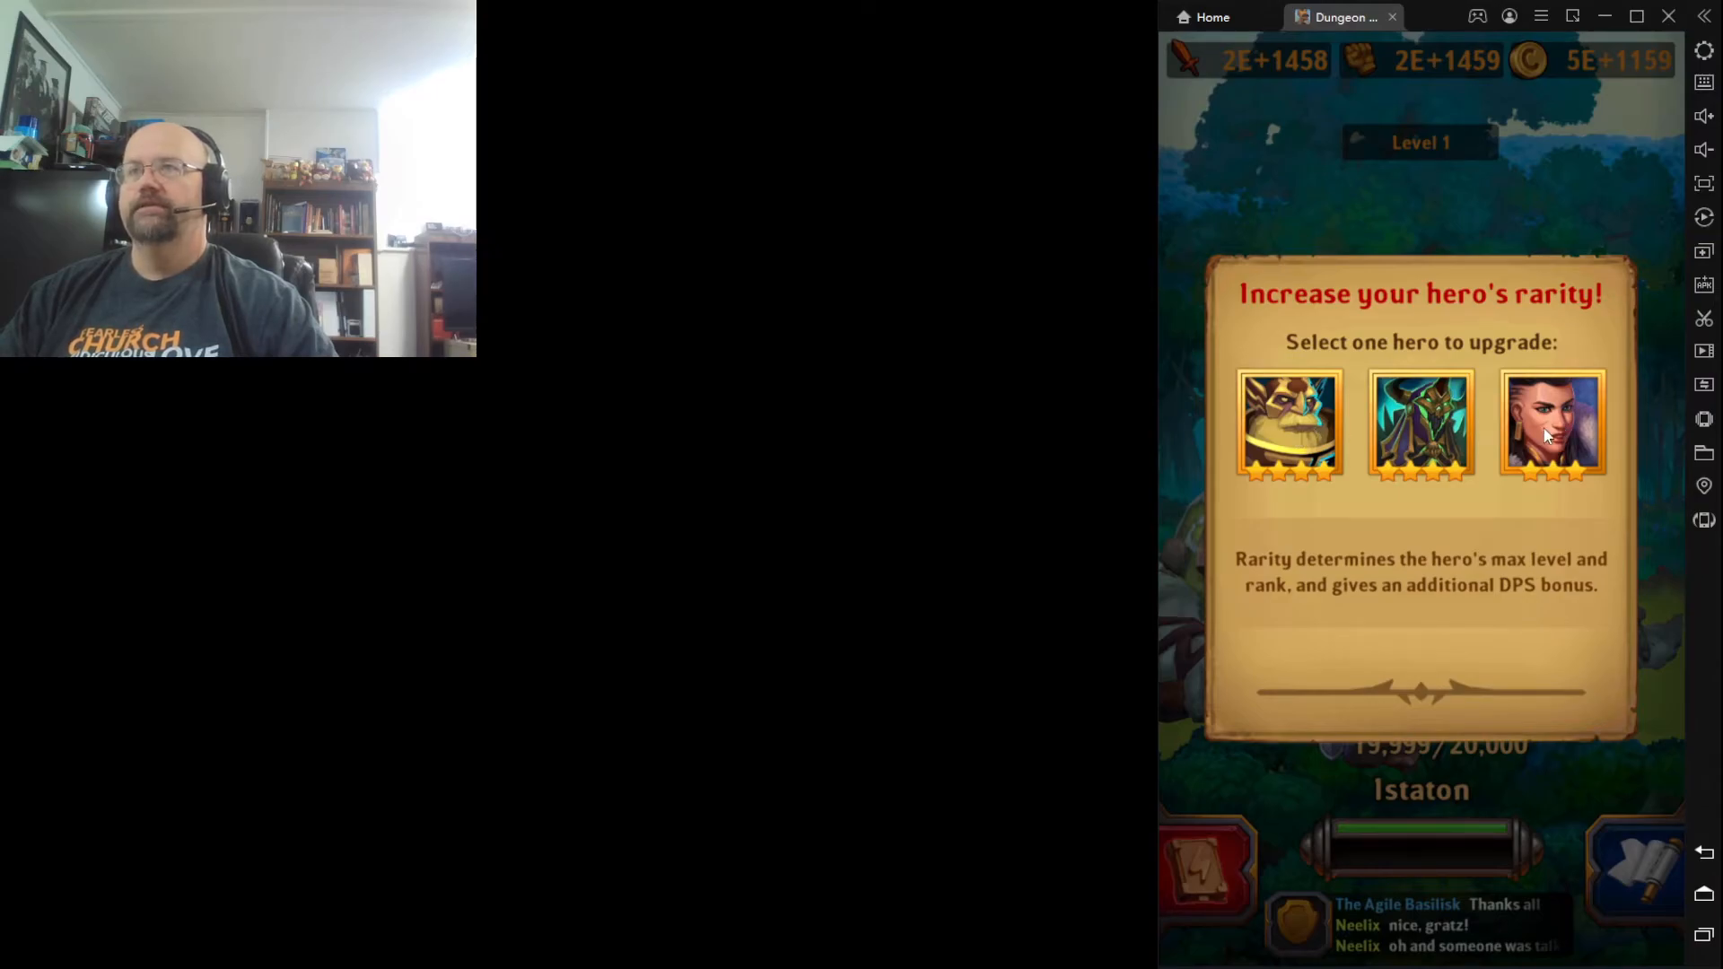
{"action": "mouse_move", "coordinate": [1589, 438]}
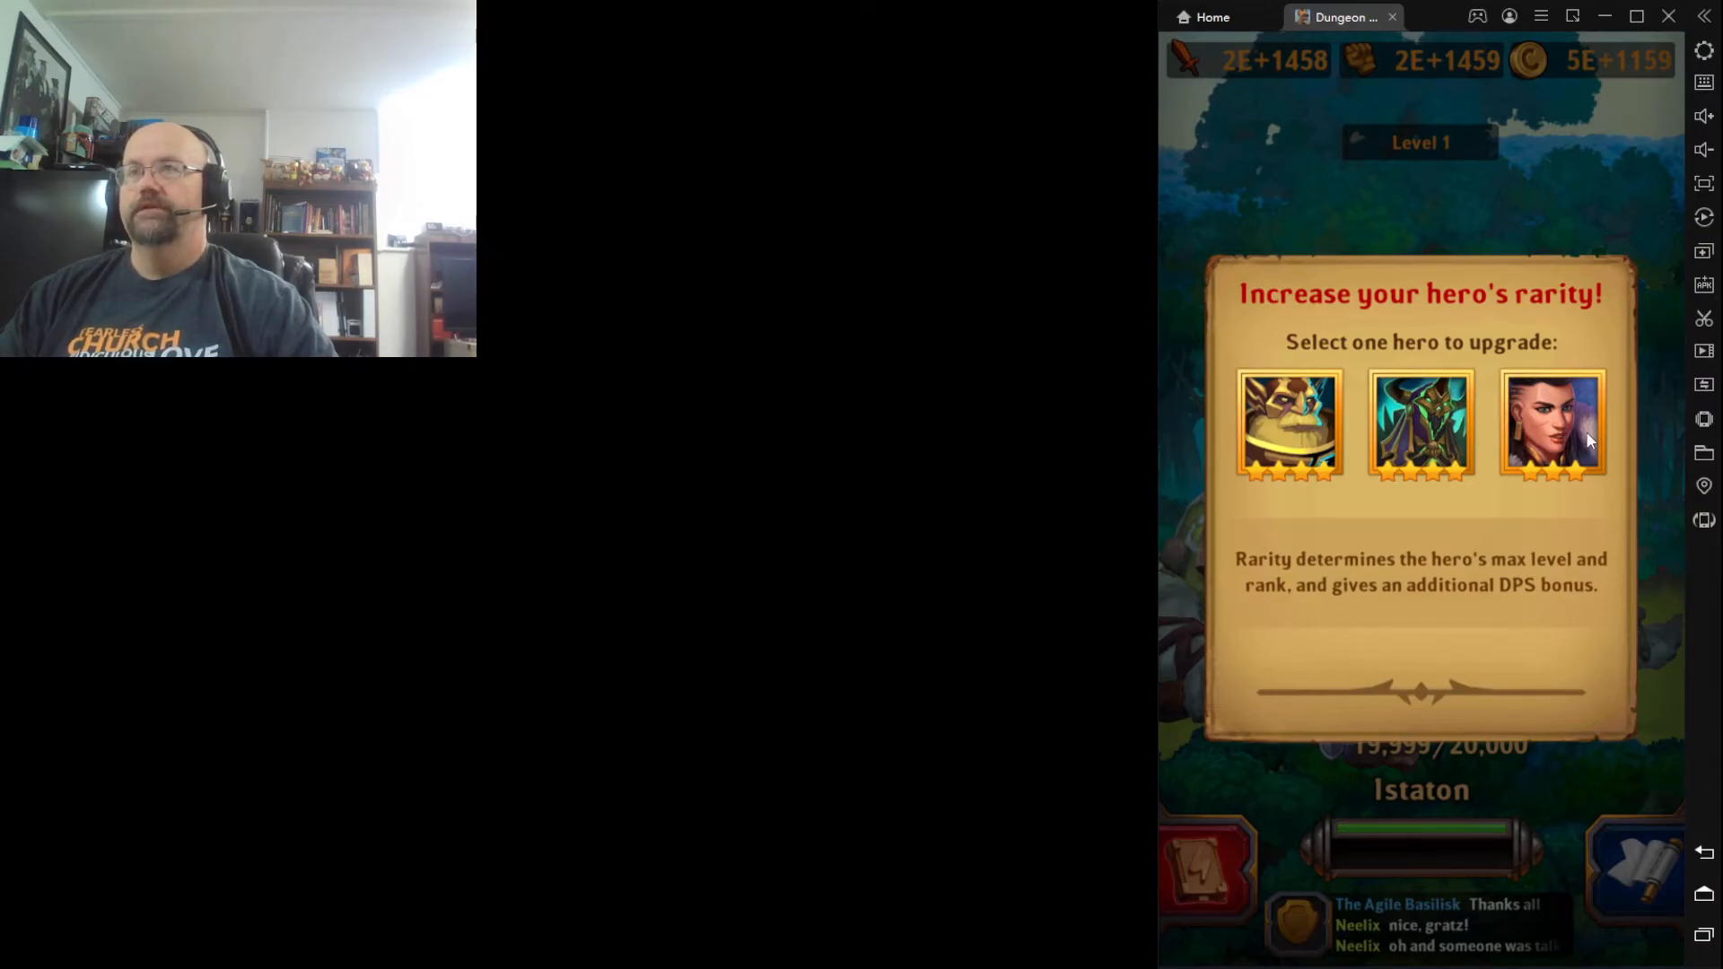
Choose Foyme for the rarity upgrade and confirm Legendary VII
{"action": "left_click", "coordinate": [1551, 425]}
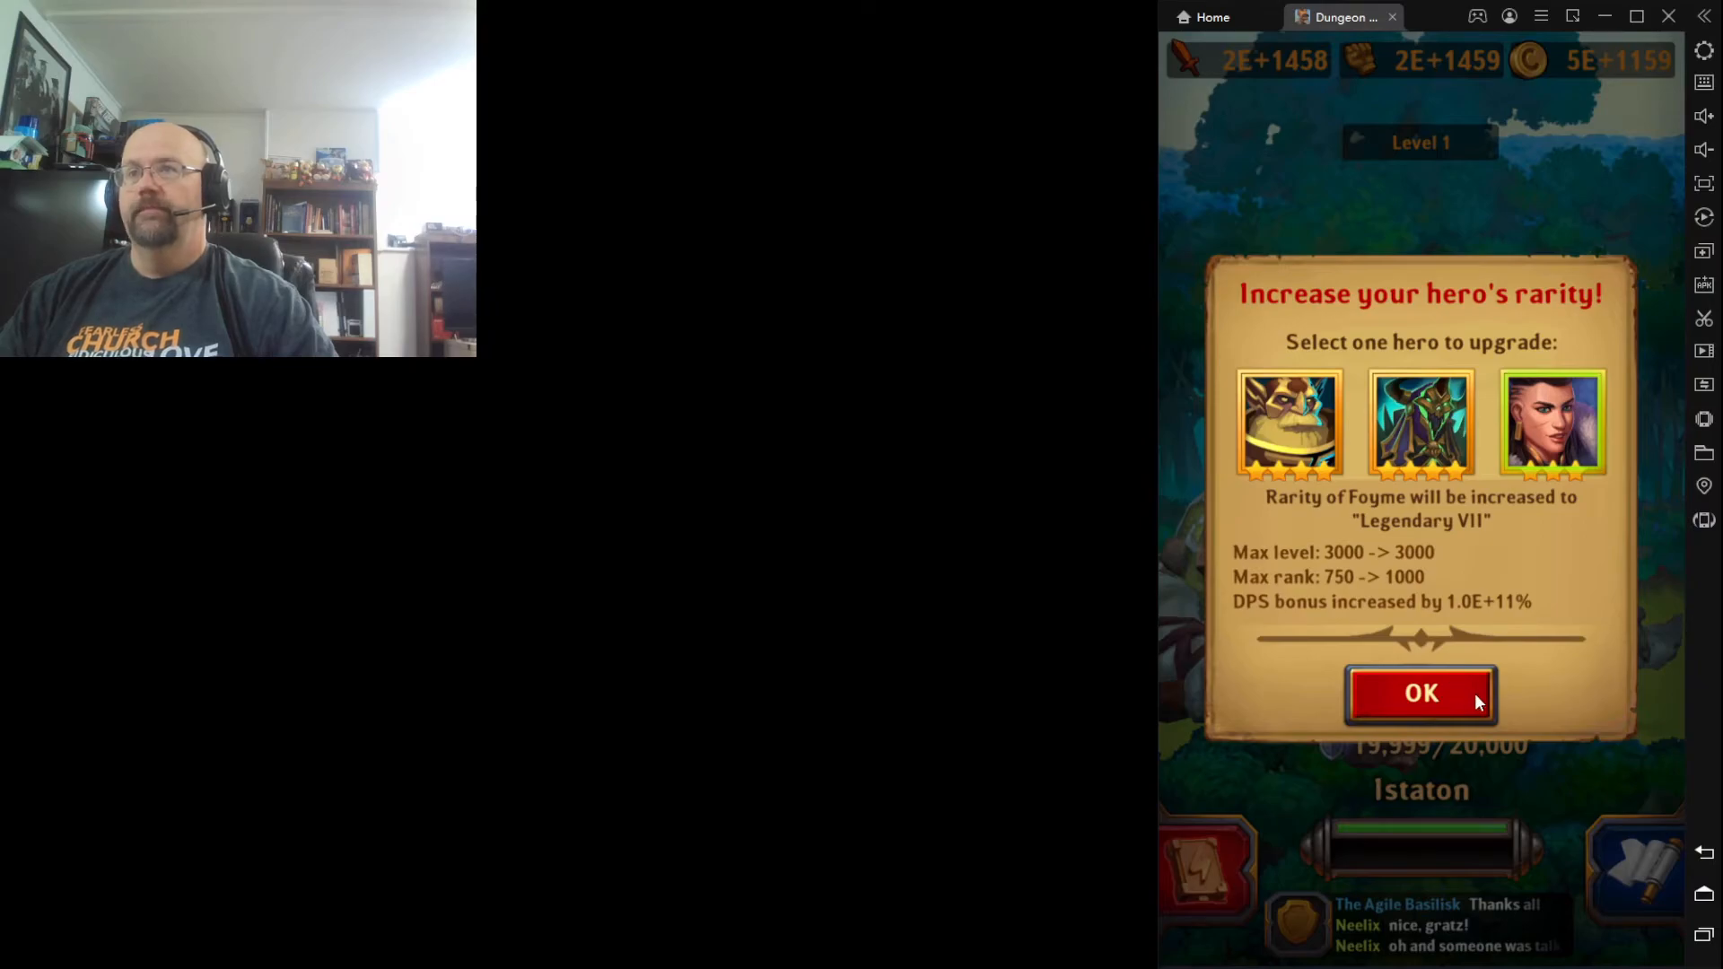
{"action": "left_click", "coordinate": [1417, 692]}
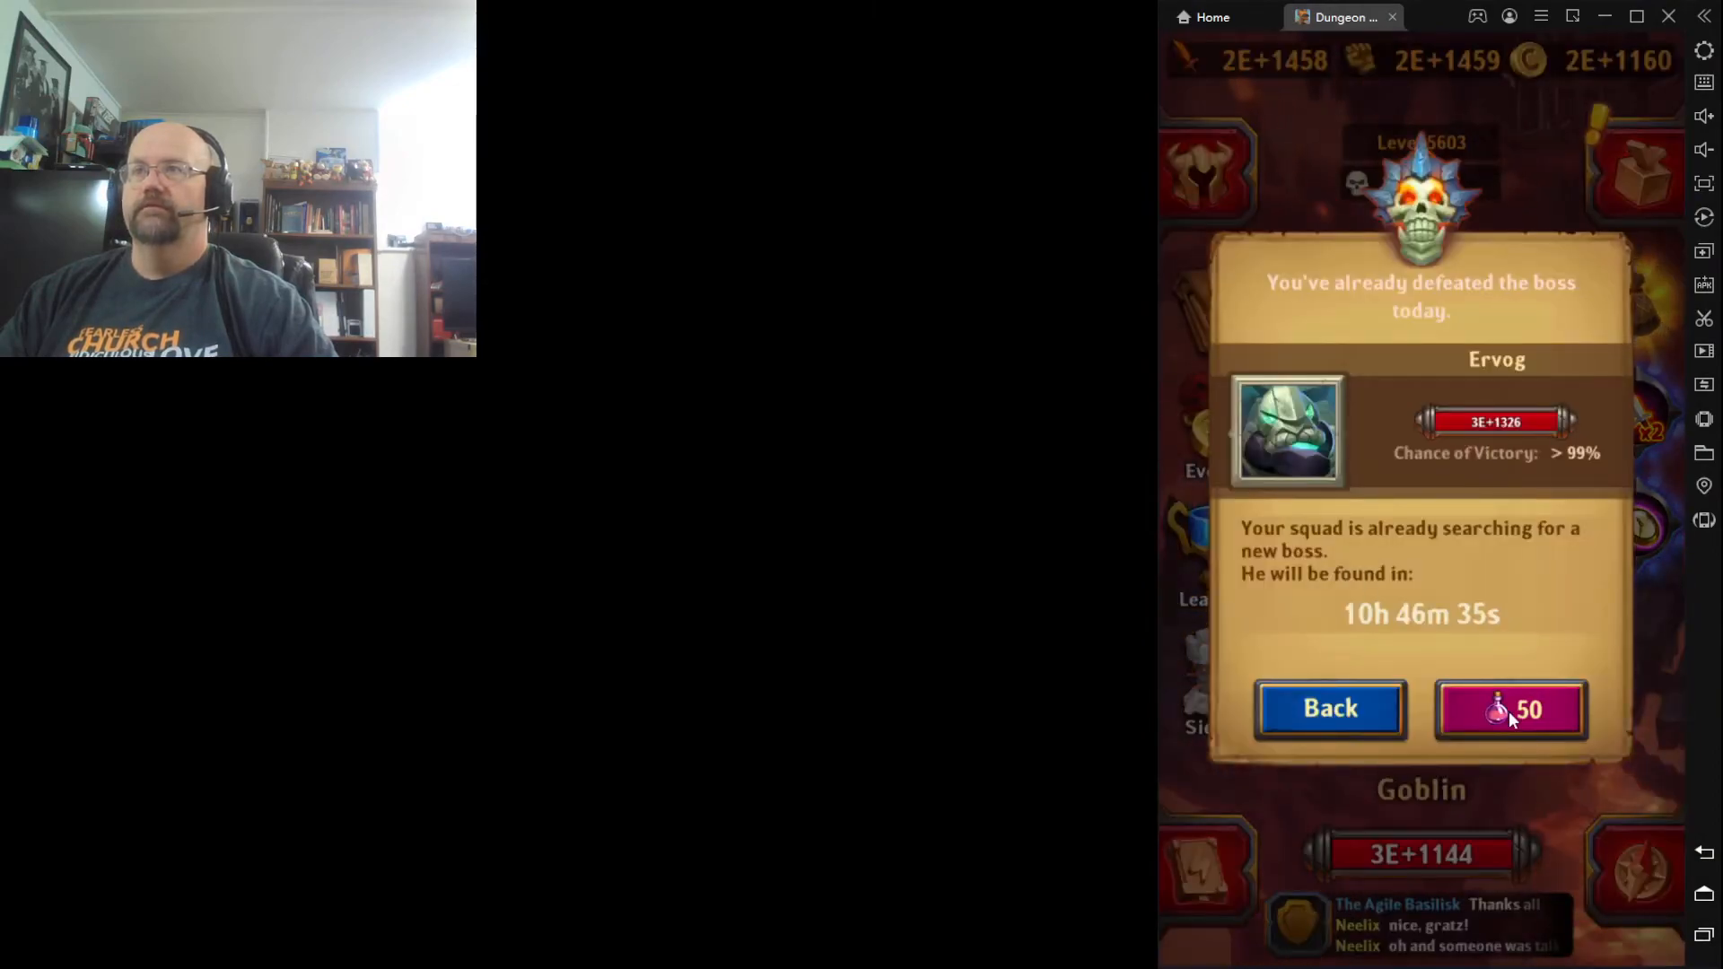
Spend 50 magic bottles to fight Ervog, then upgrade Foyme to Legendary VIII
{"action": "left_click", "coordinate": [1509, 709]}
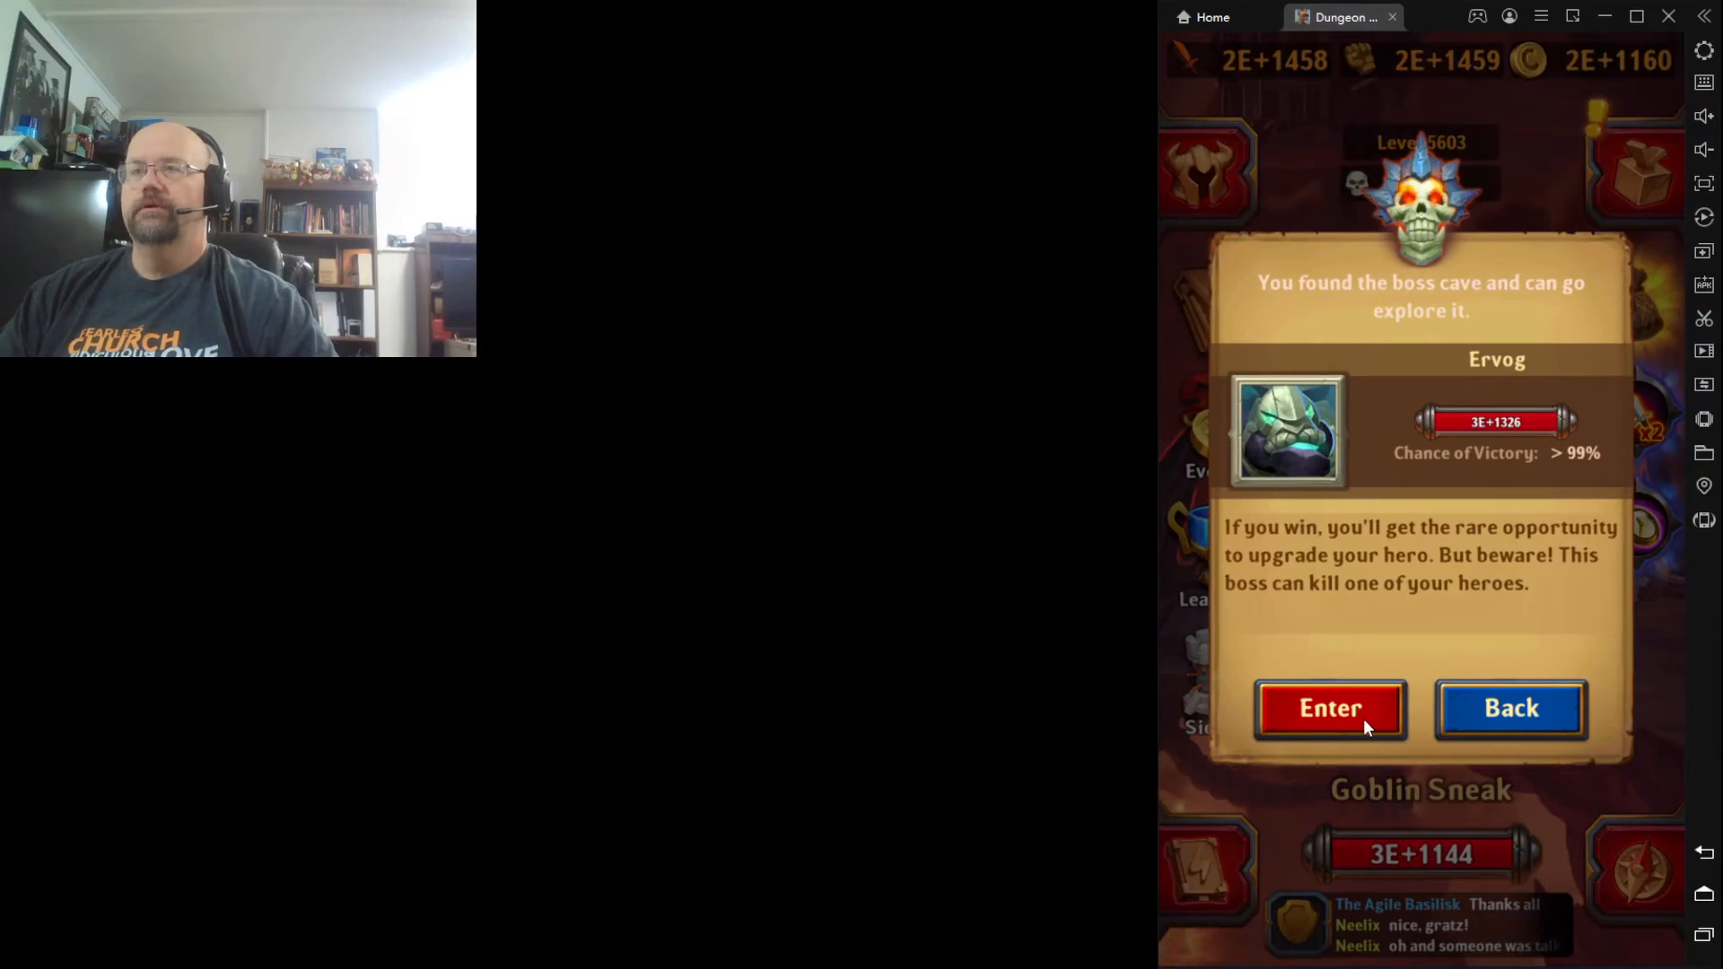
{"action": "left_click", "coordinate": [1329, 707]}
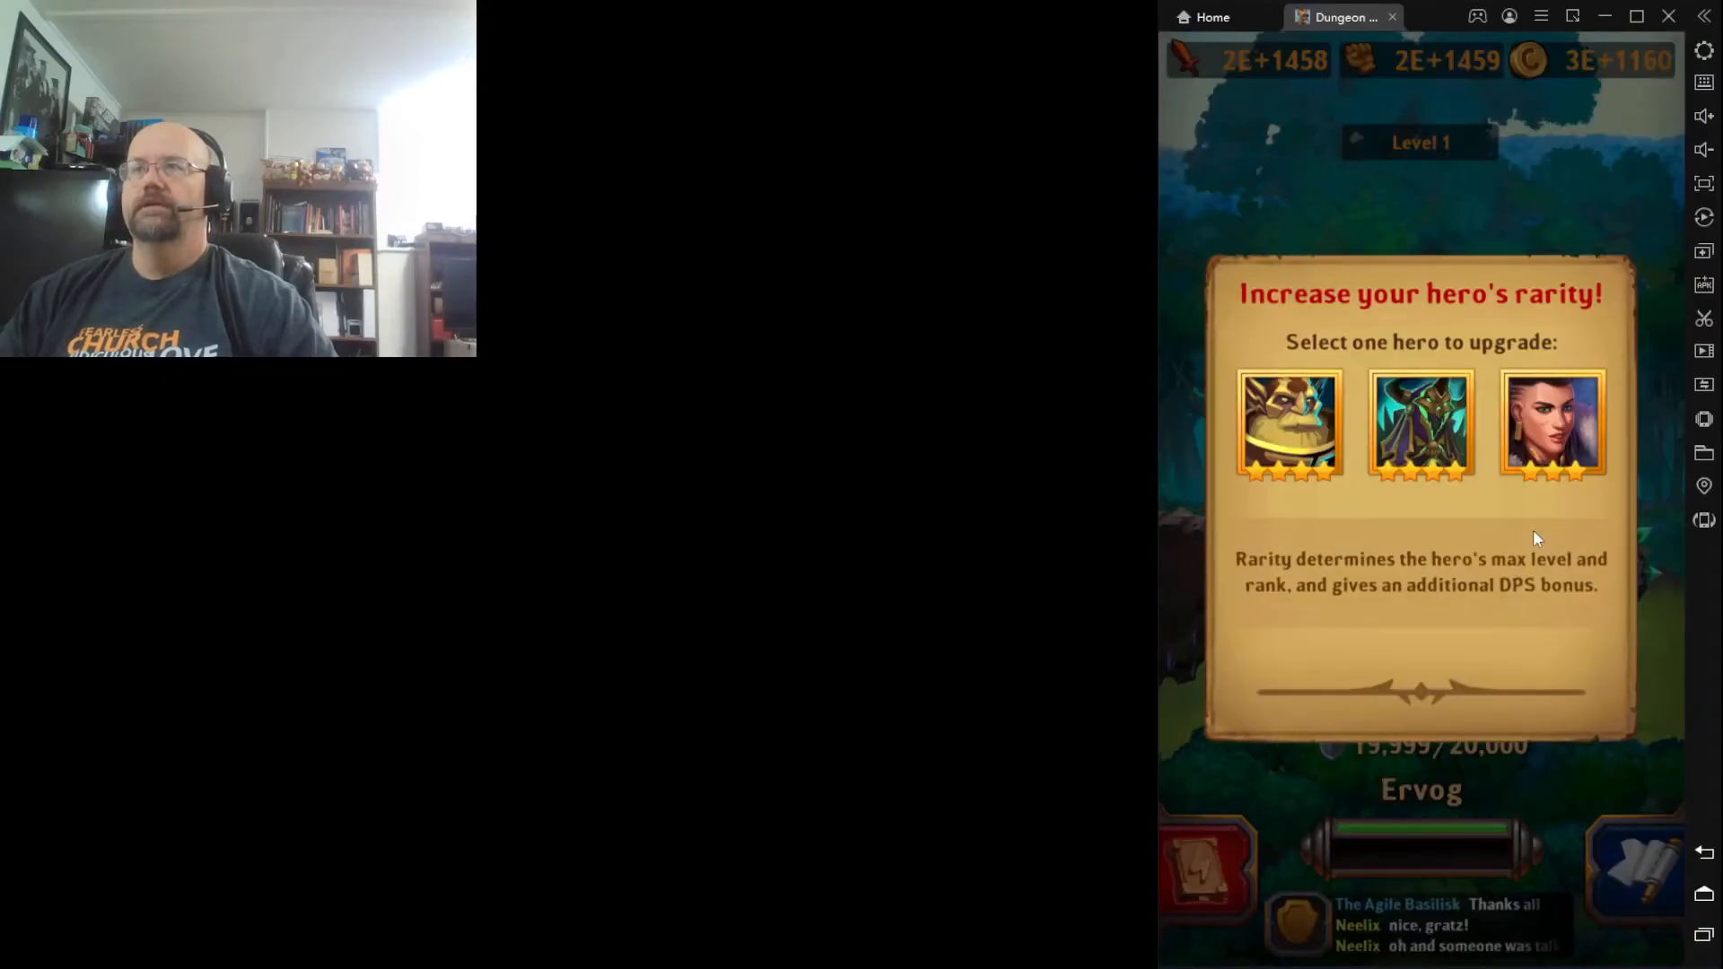
{"action": "left_click", "coordinate": [1550, 427]}
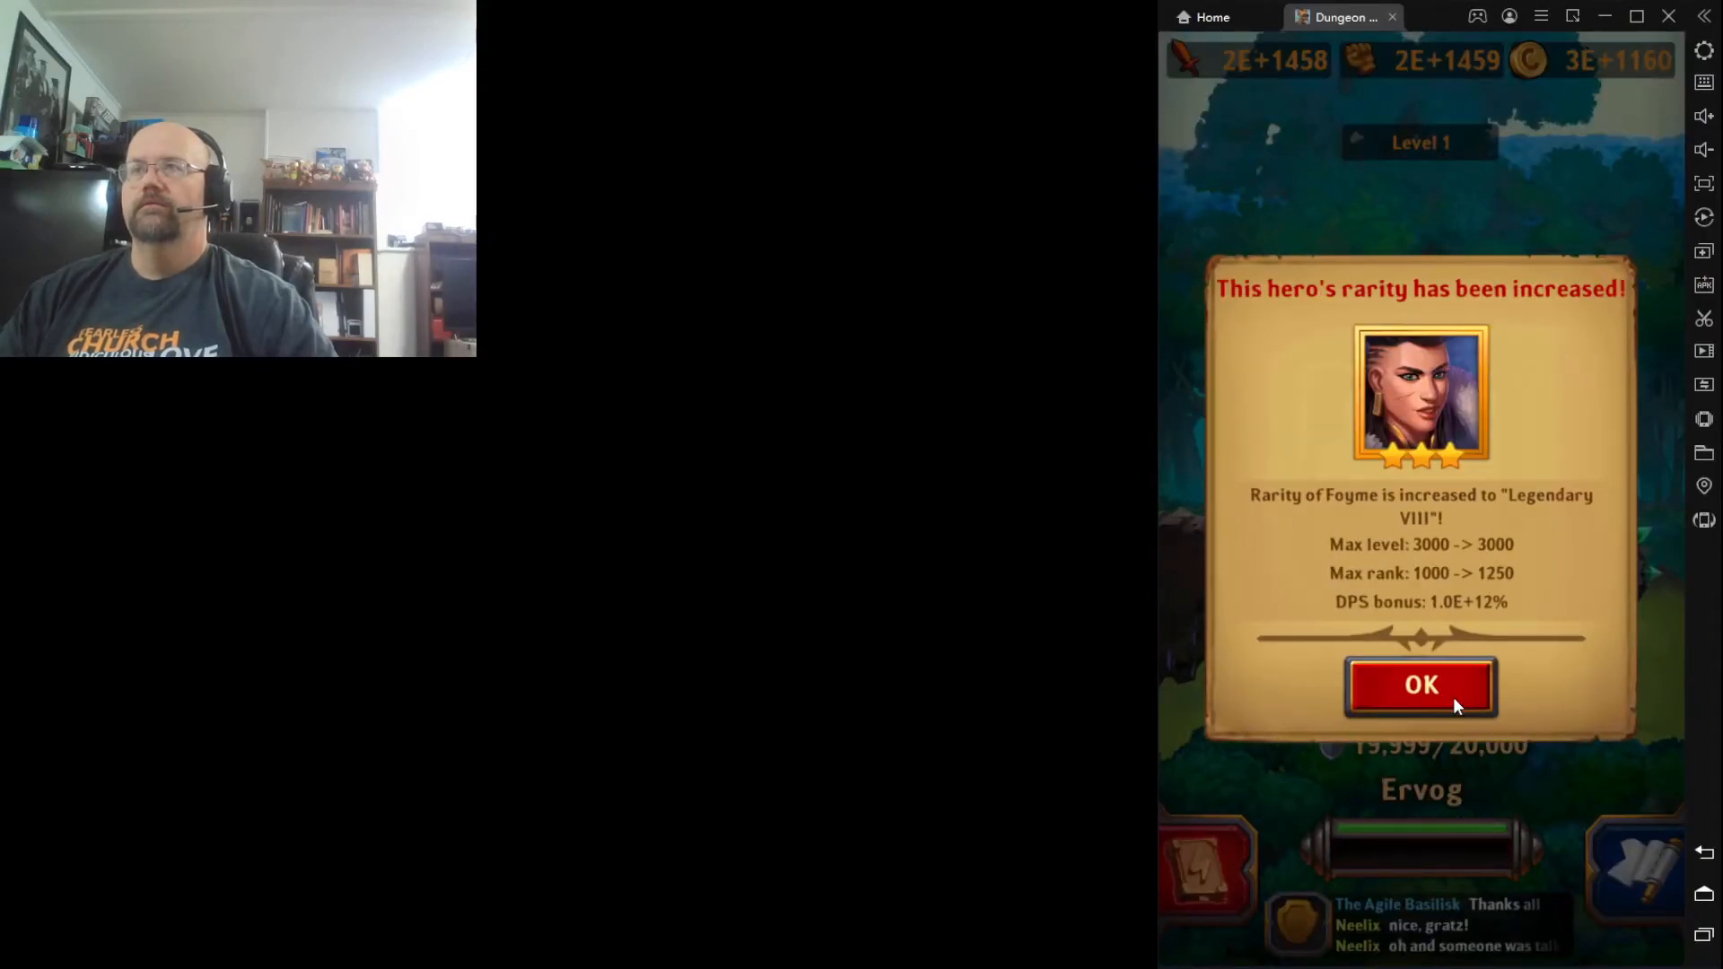
{"action": "left_click", "coordinate": [1418, 686]}
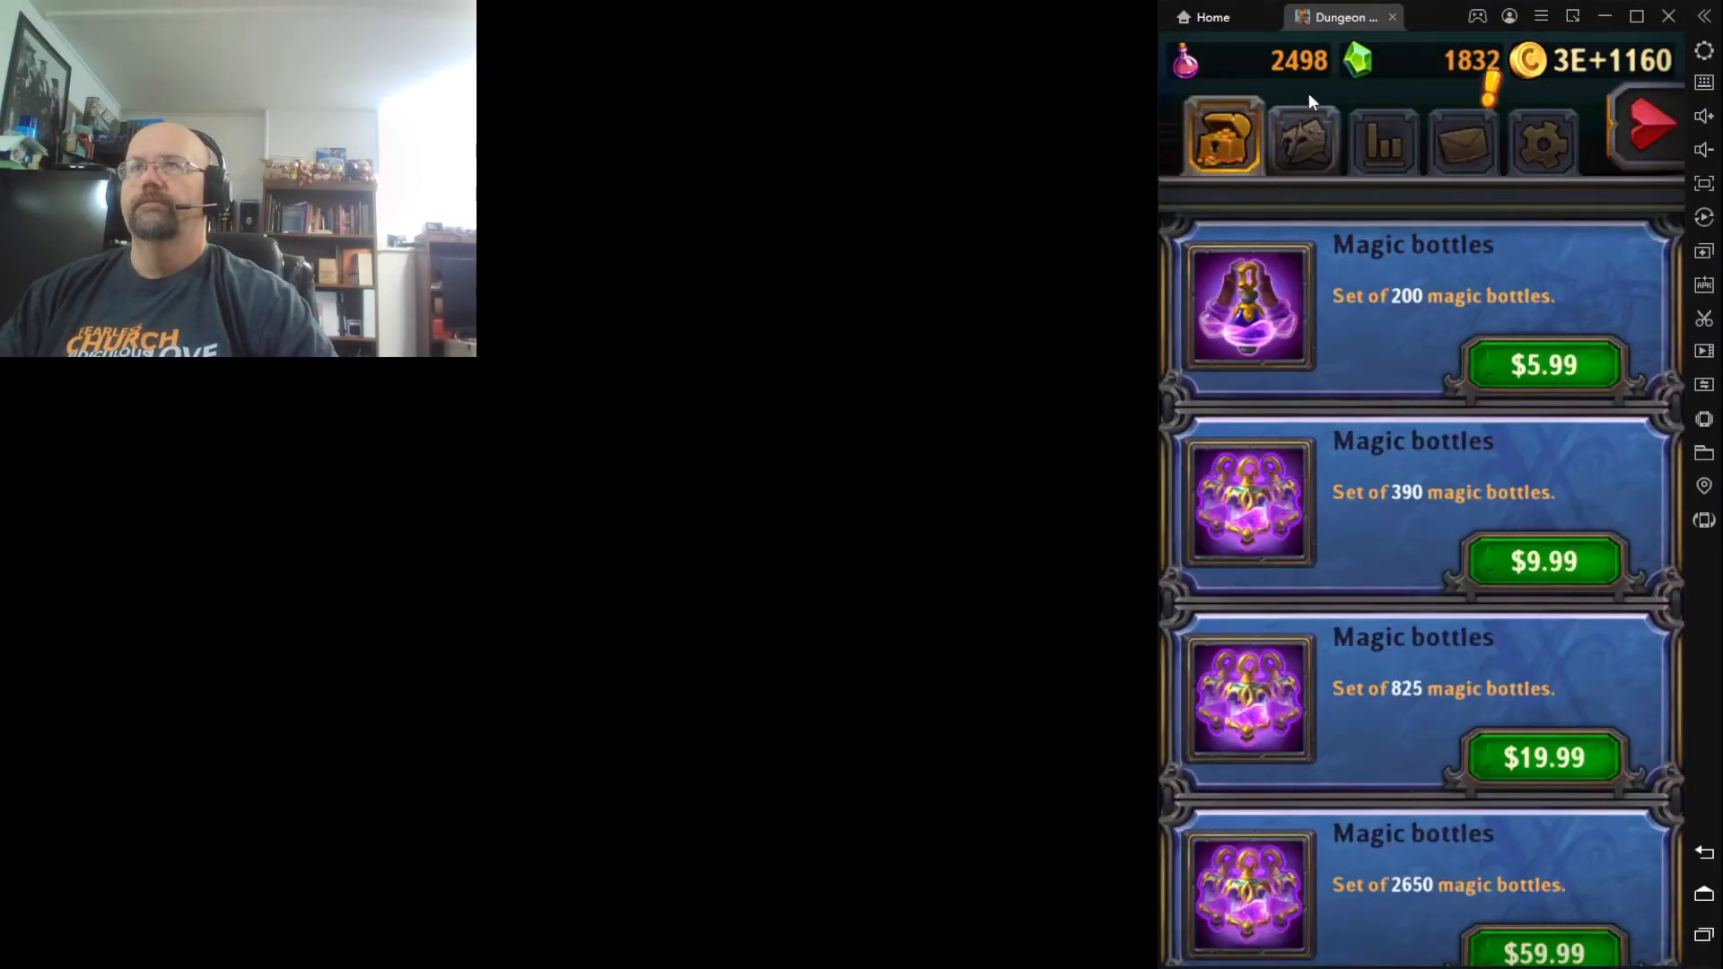
{"action": "mouse_move", "coordinate": [1450, 445]}
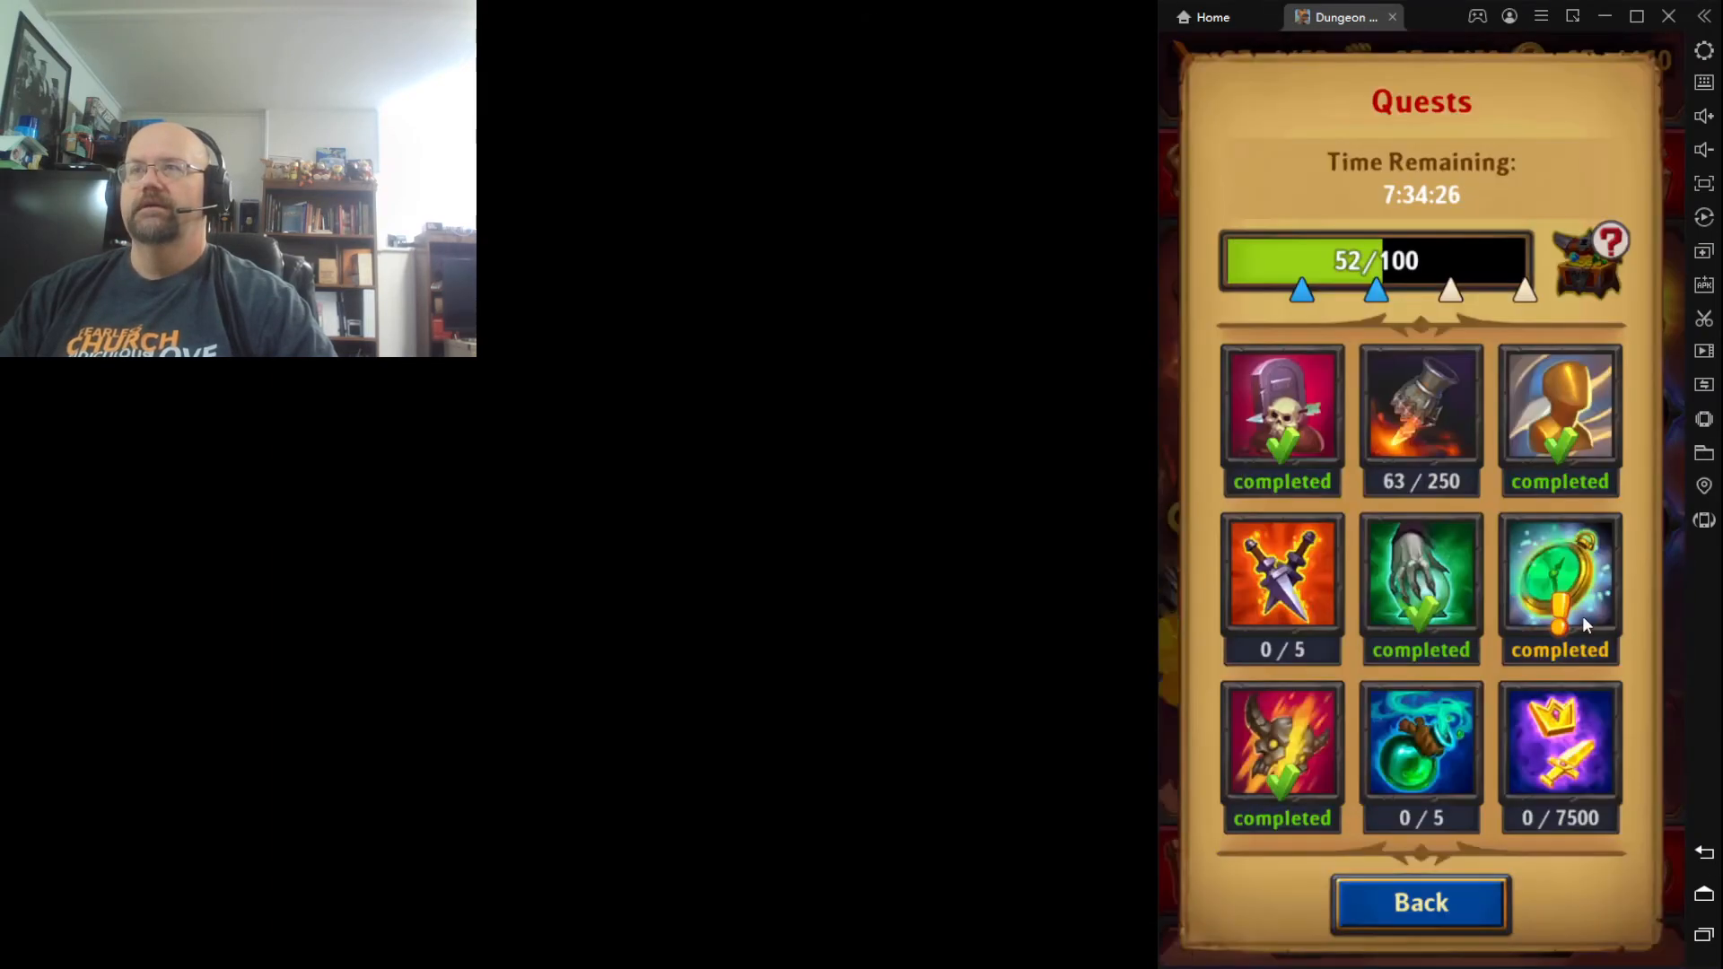
Claim the completed quest's 80 magic bottle bonus
{"action": "left_click", "coordinate": [1558, 589]}
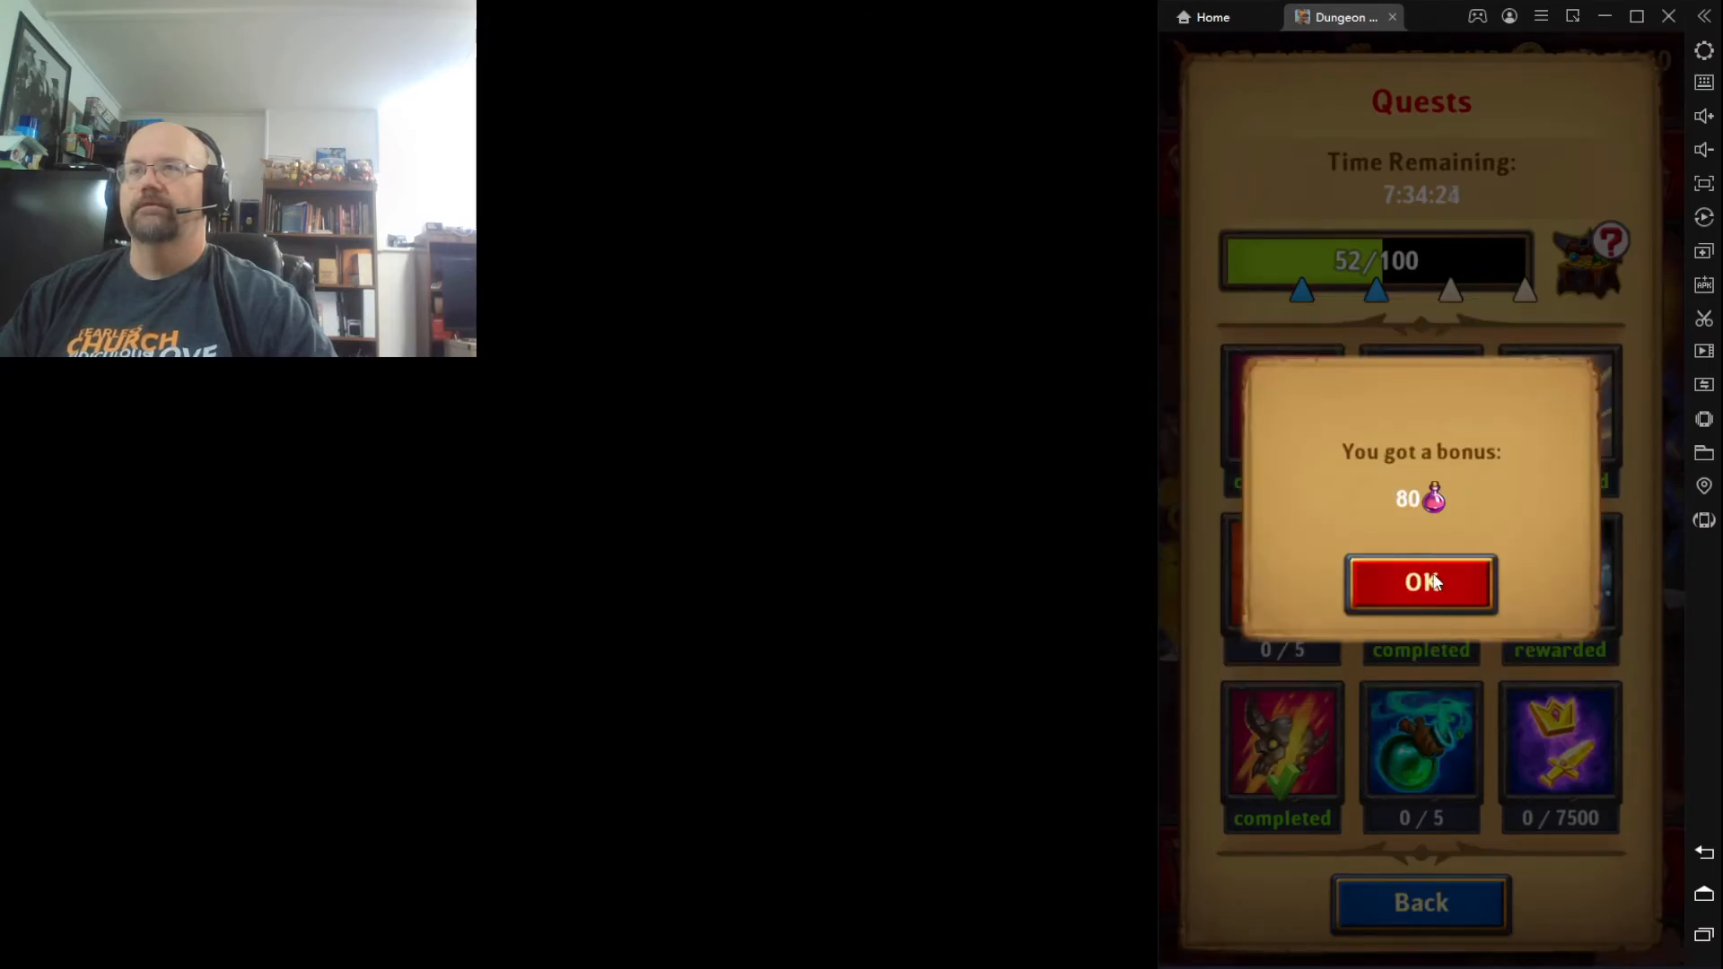
{"action": "left_click", "coordinate": [1418, 581]}
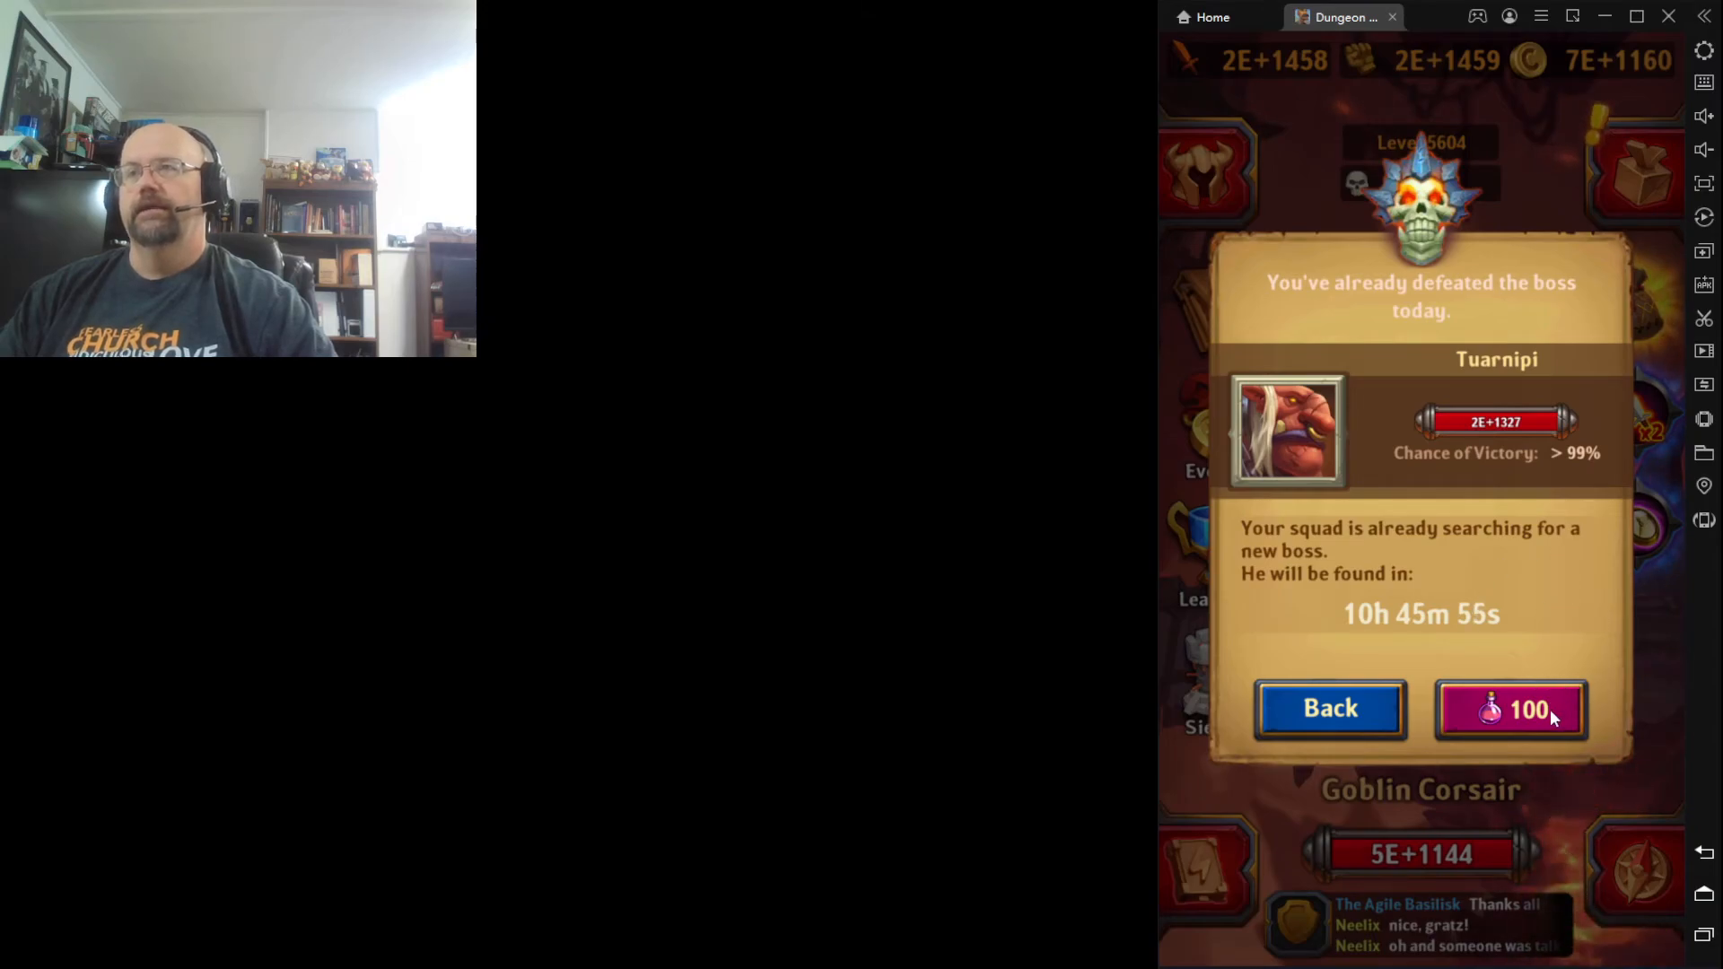
{"action": "mouse_move", "coordinate": [1459, 719]}
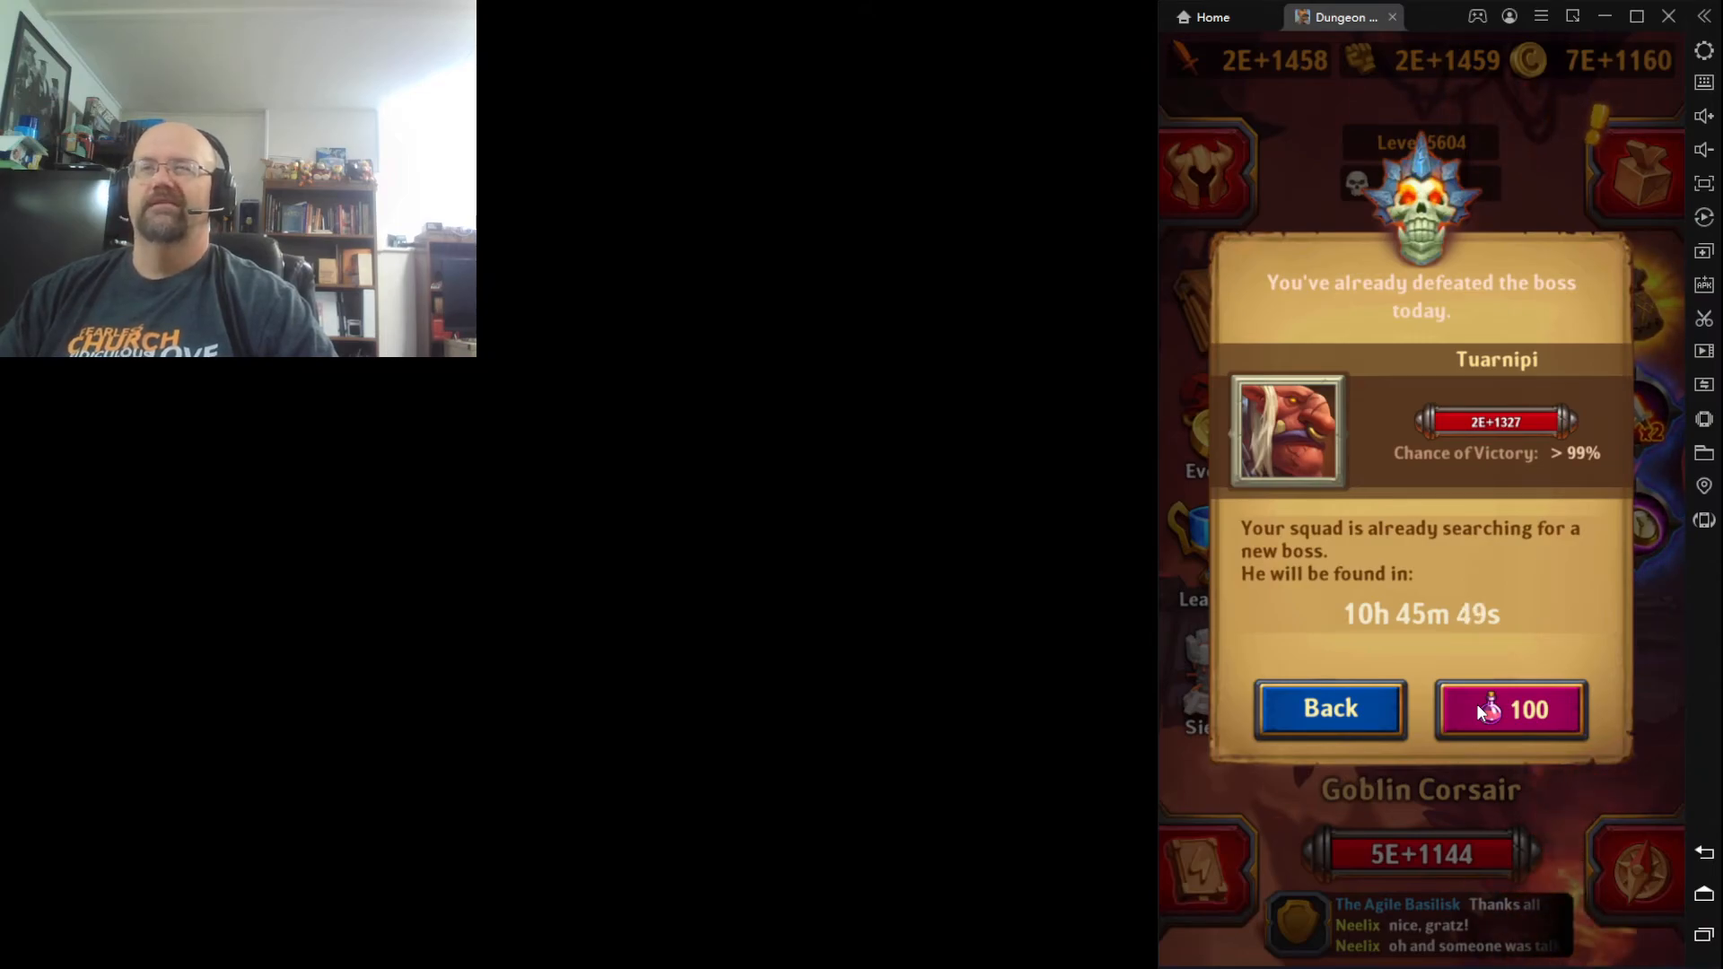
Spend 100 magic bottles to defeat Tuarnipi, then upgrade Foyme to Legendary IX
{"action": "left_click", "coordinate": [1329, 708]}
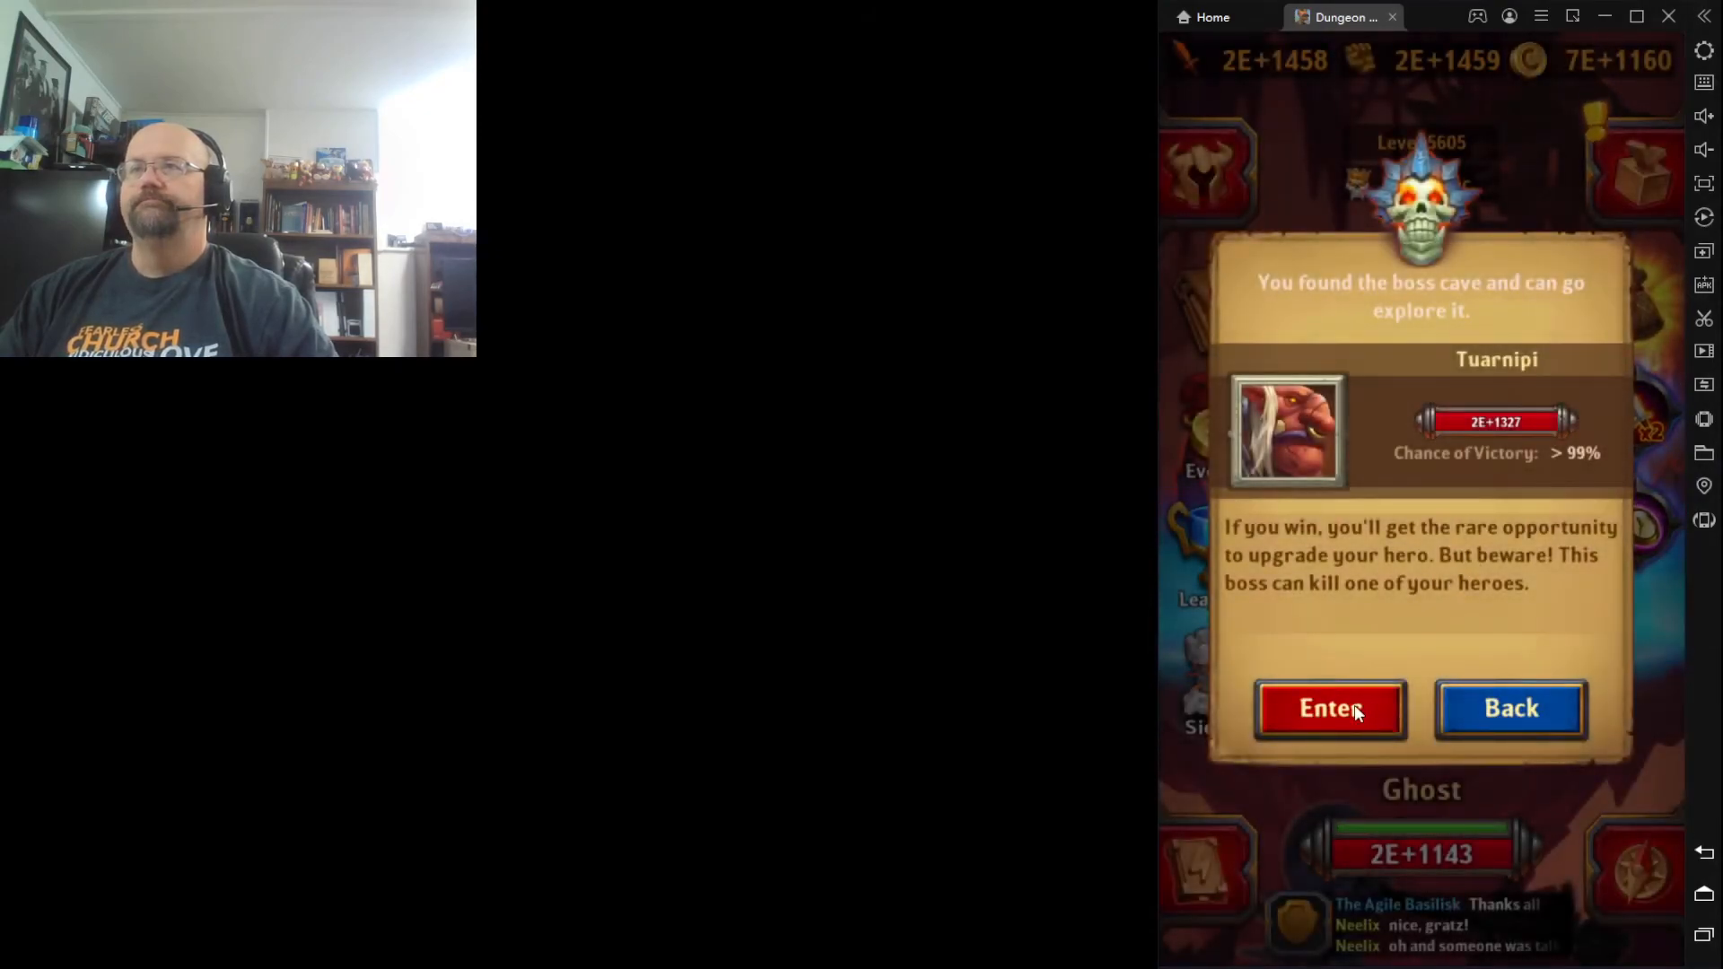
{"action": "left_click", "coordinate": [1328, 707]}
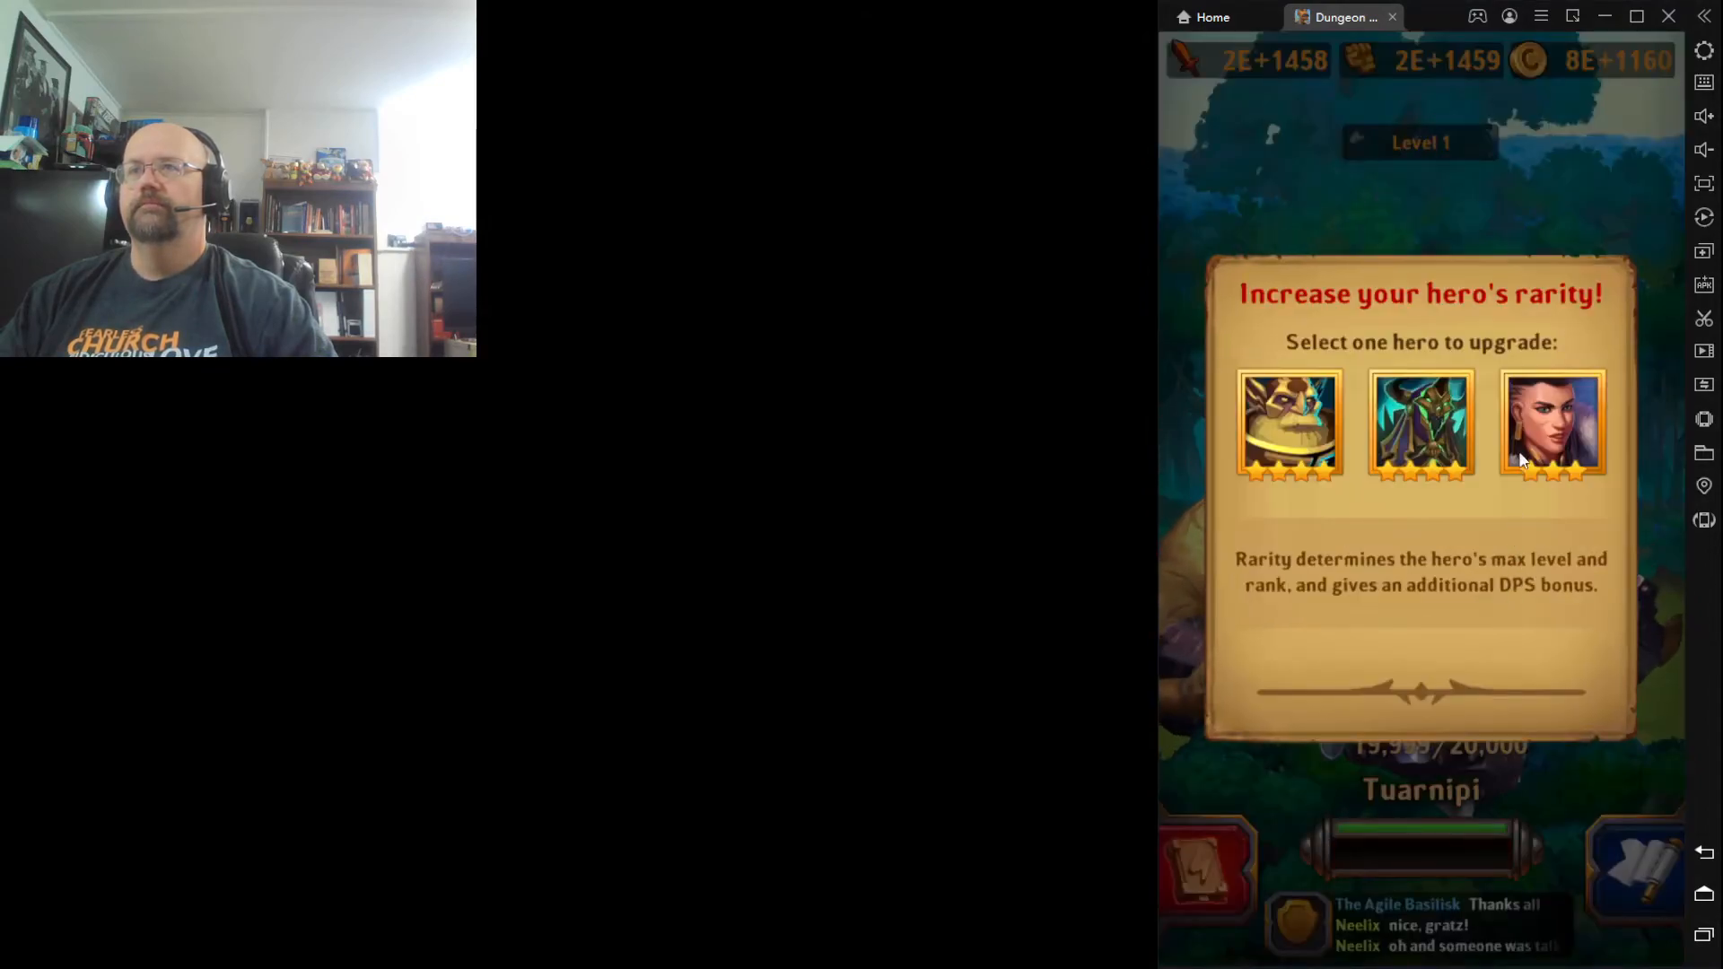
{"action": "left_click", "coordinate": [1551, 426]}
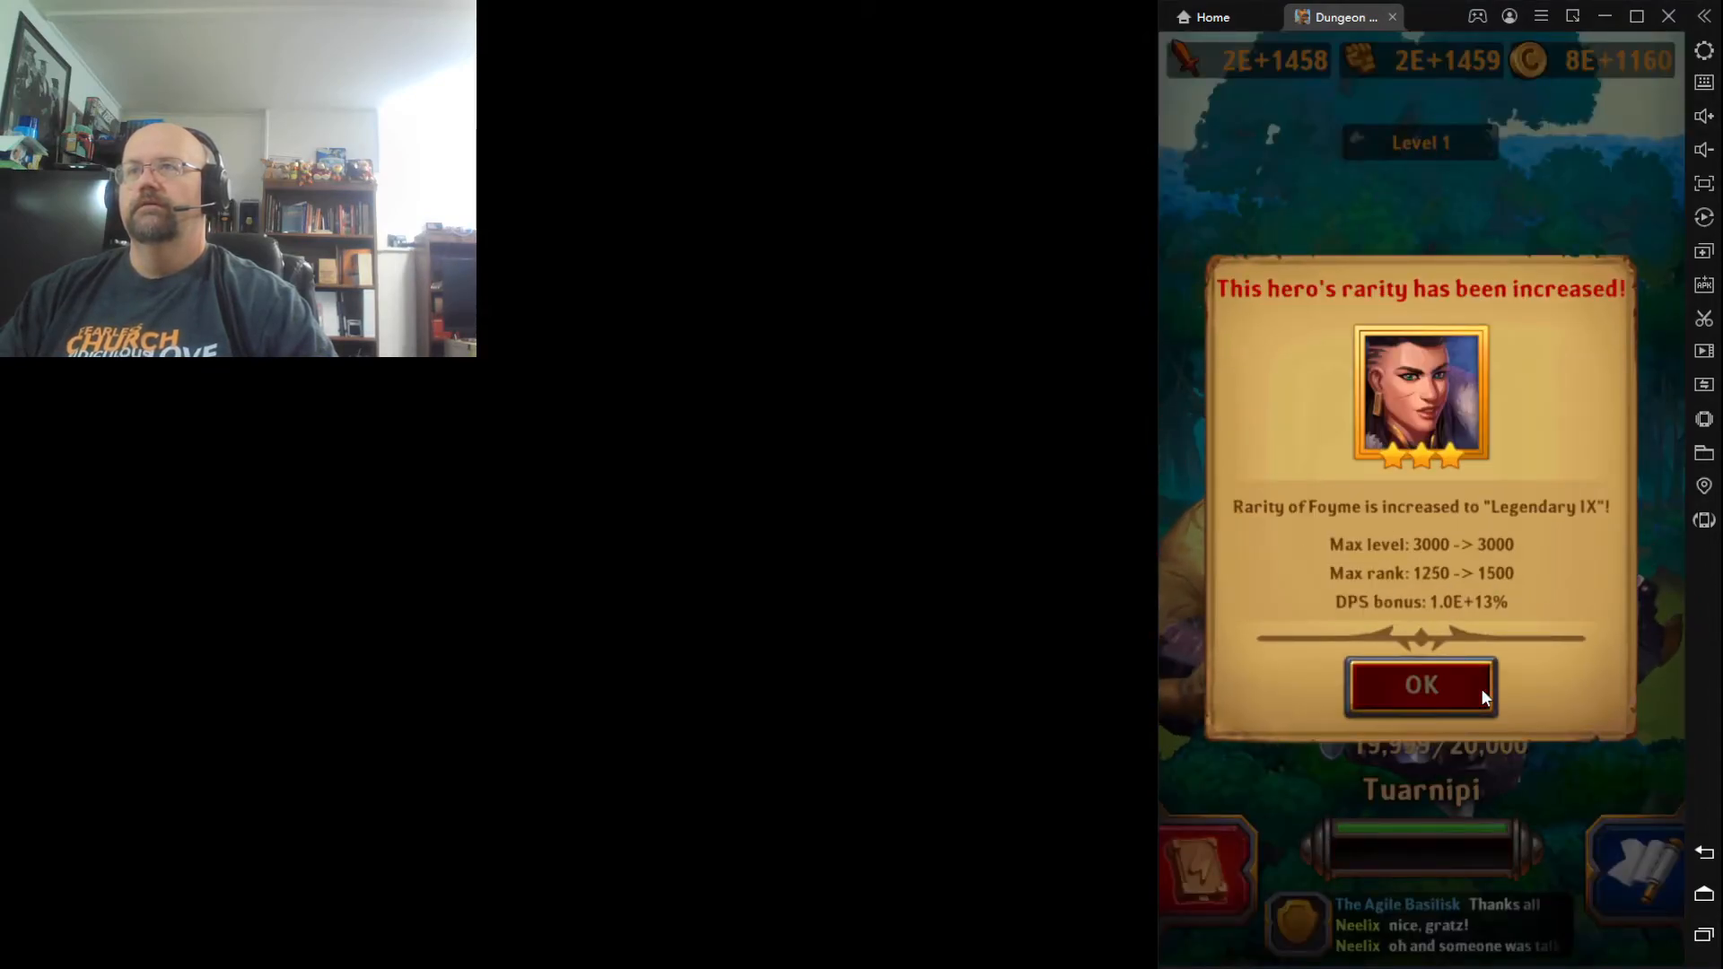
{"action": "left_click", "coordinate": [1417, 683]}
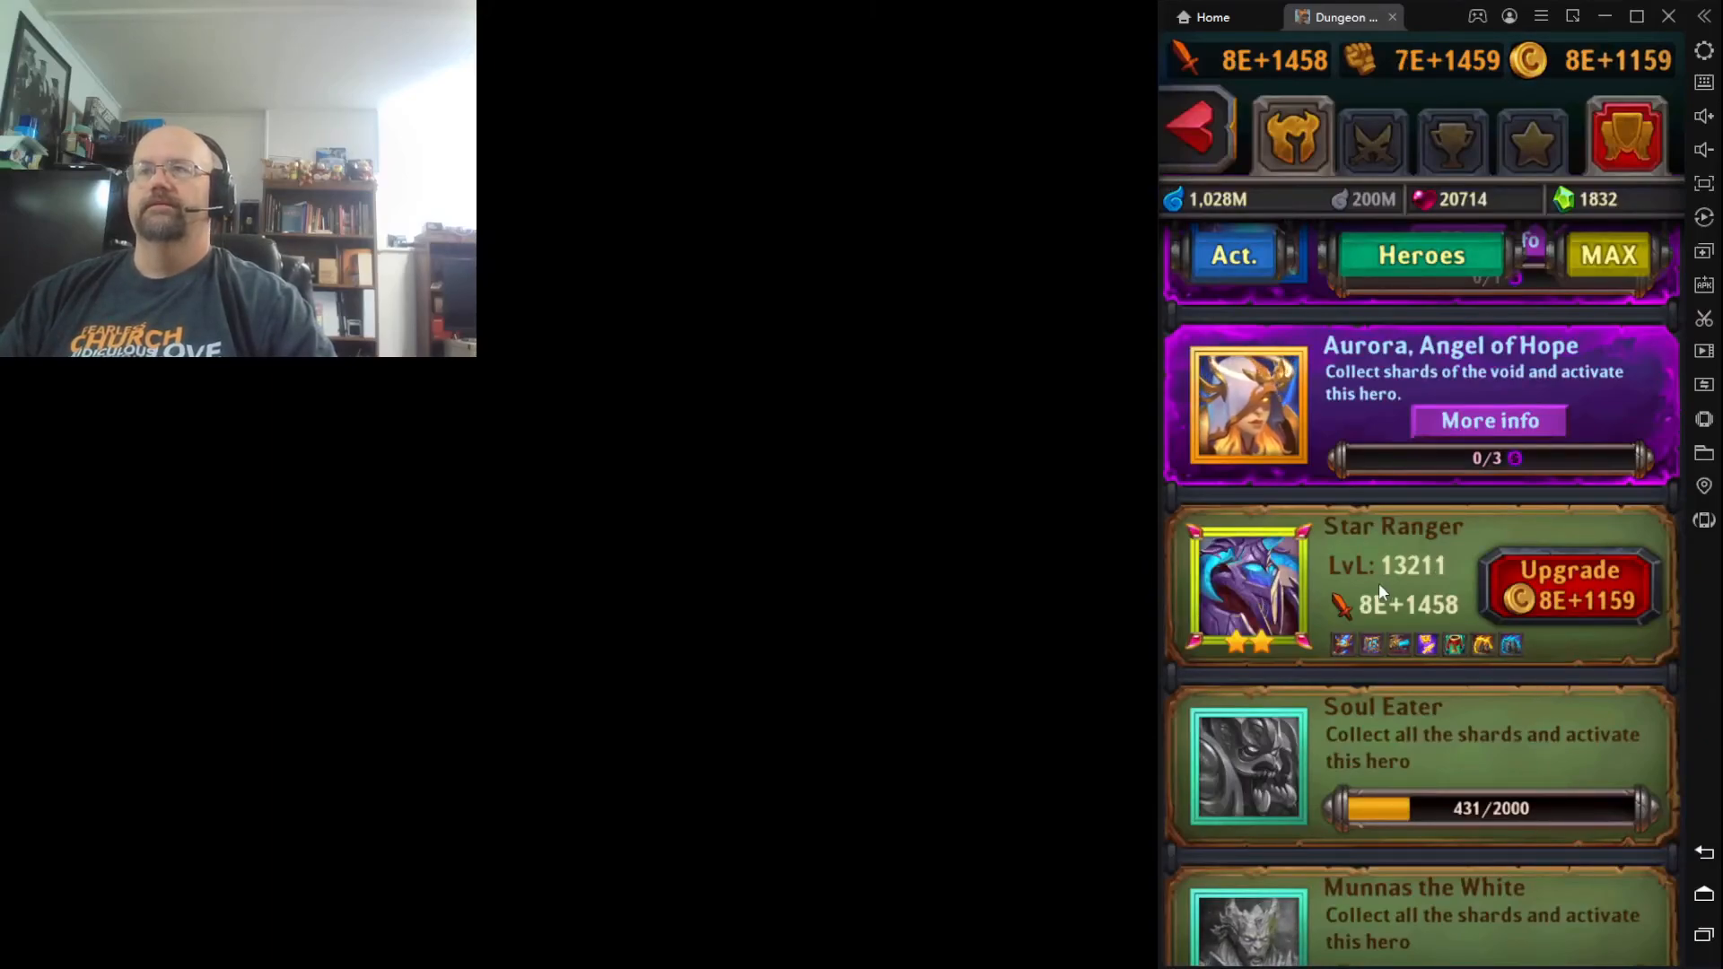
Browse the hero list and the six-hero team portraits with Foyme included
{"action": "scroll", "scroll_direction": "down", "scroll_amount": 3}
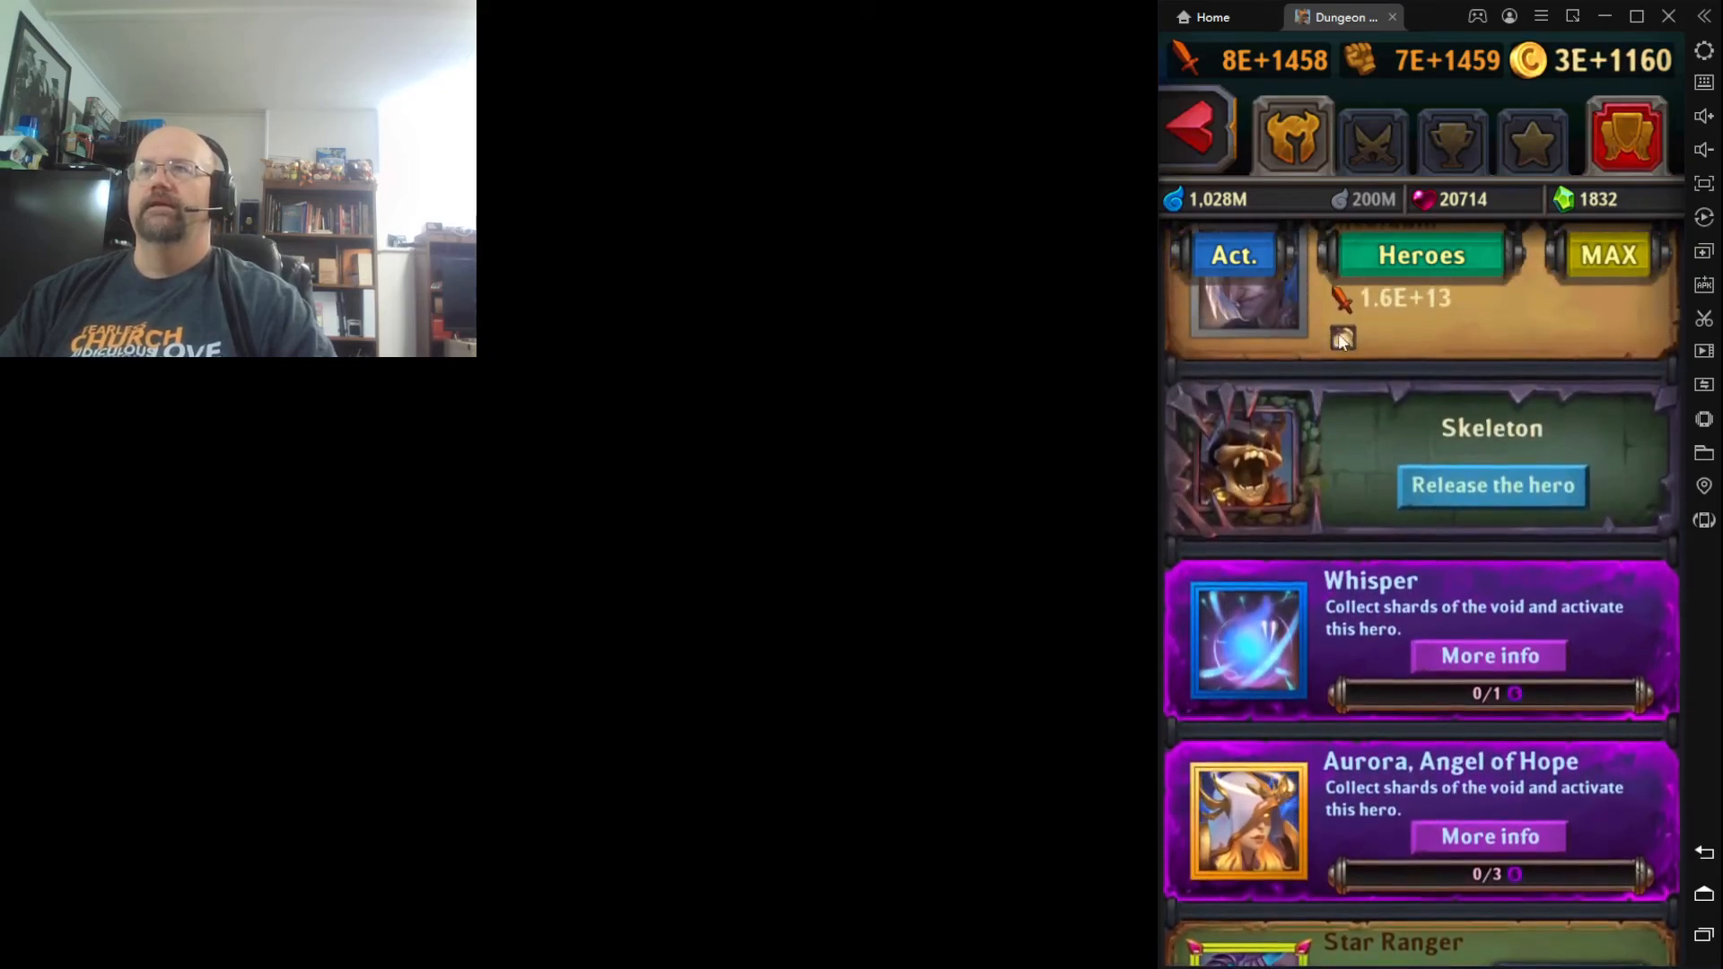
{"action": "left_click", "coordinate": [1417, 254]}
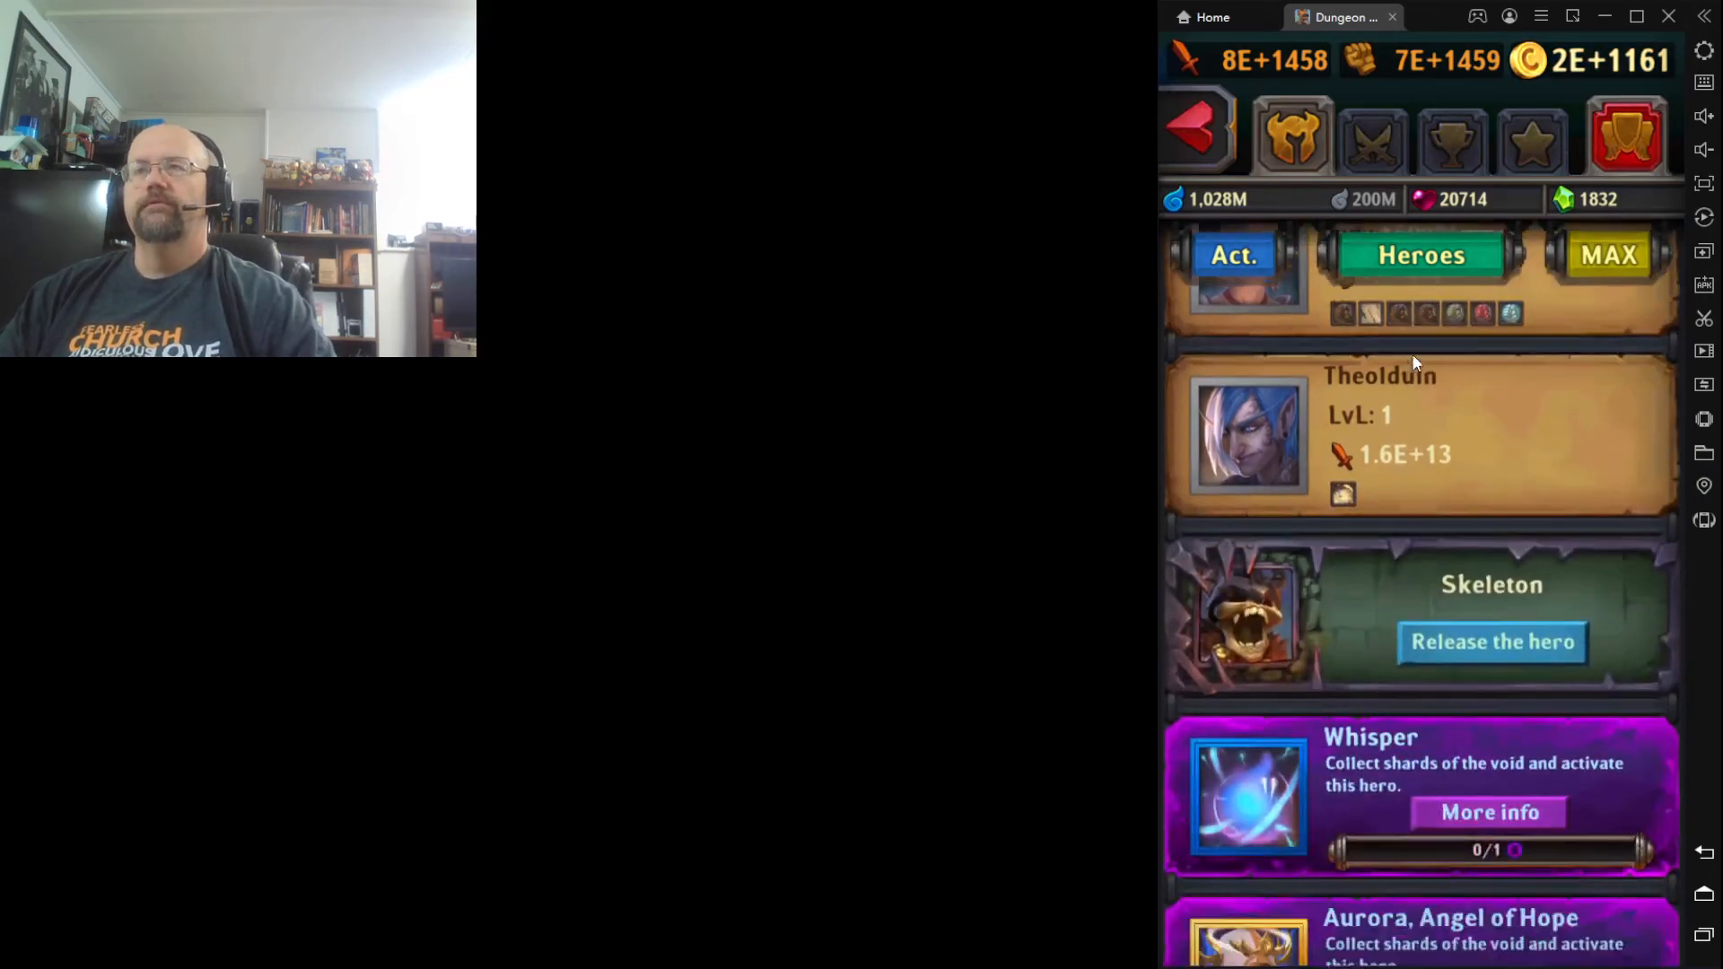
{"action": "scroll", "scroll_direction": "down", "scroll_amount": 3}
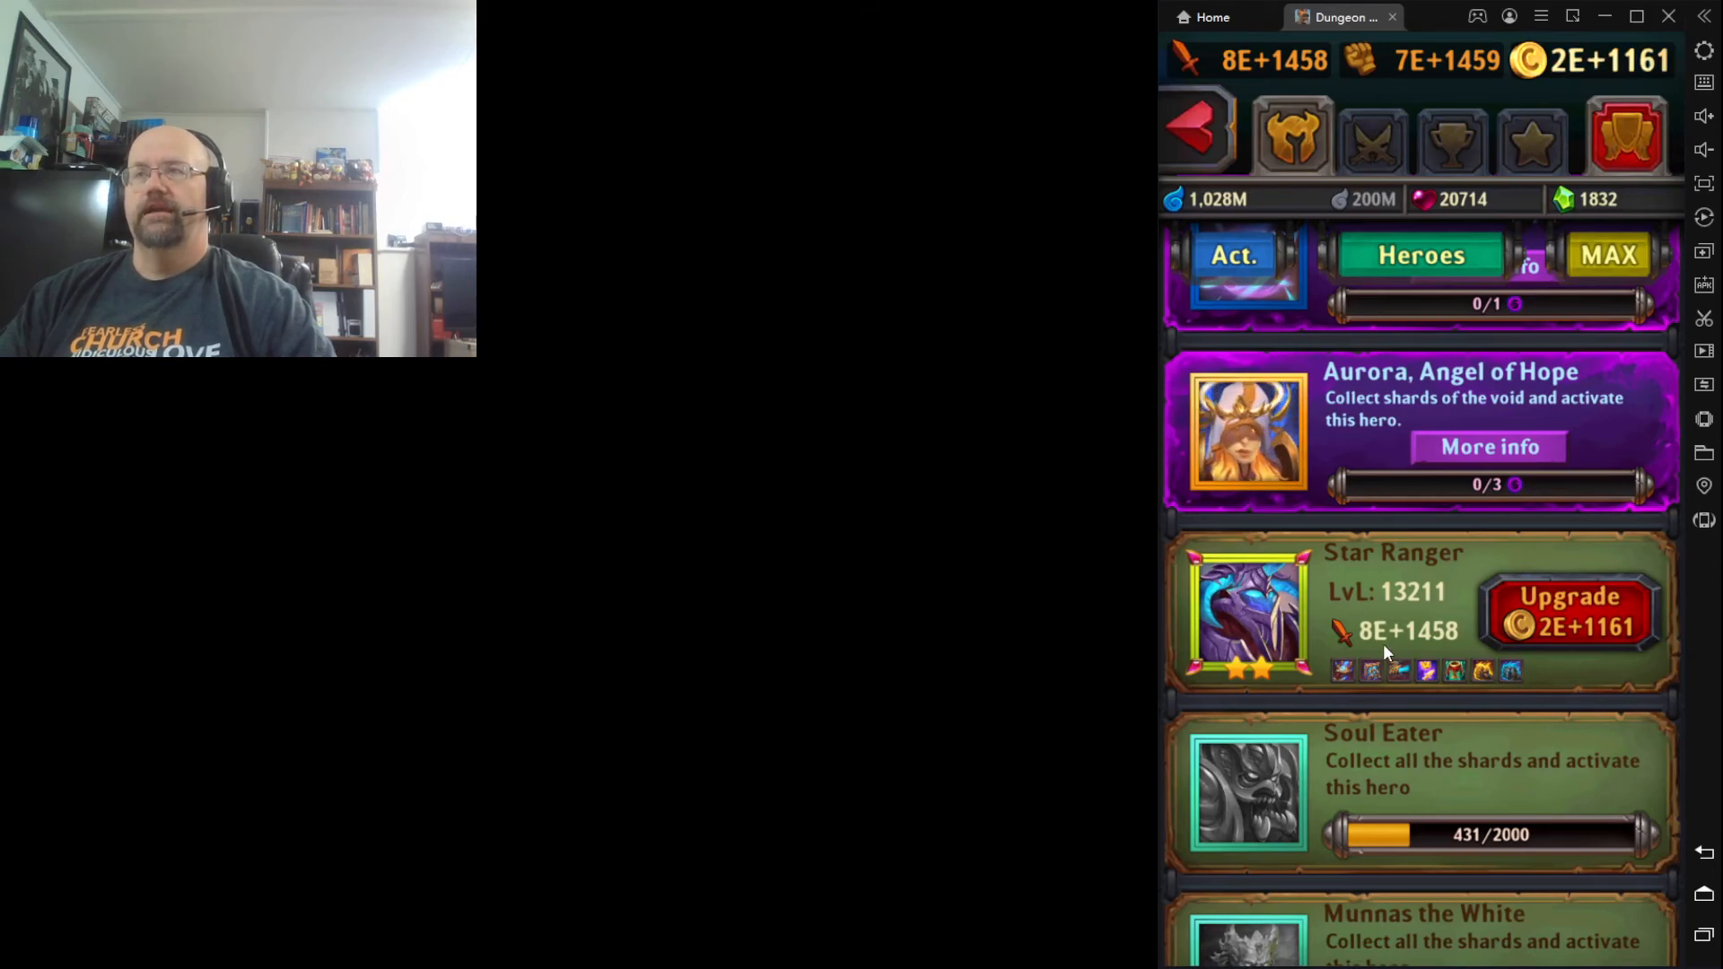
{"action": "left_click", "coordinate": [1569, 612]}
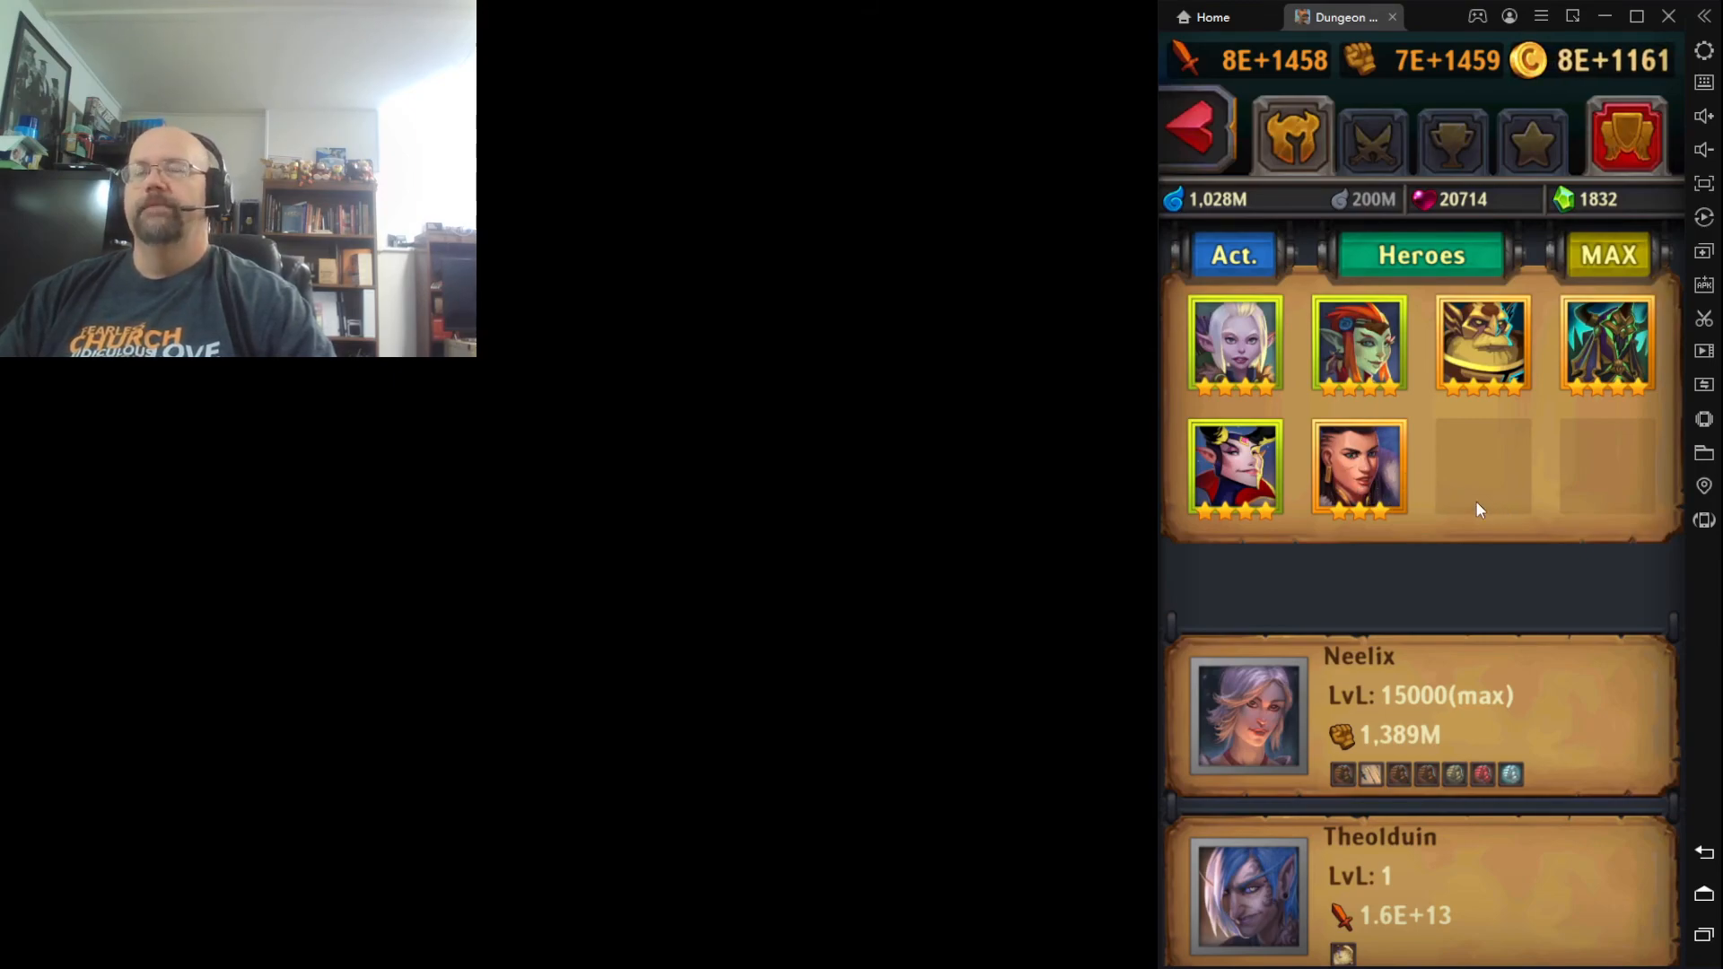
{"action": "mouse_move", "coordinate": [1467, 588]}
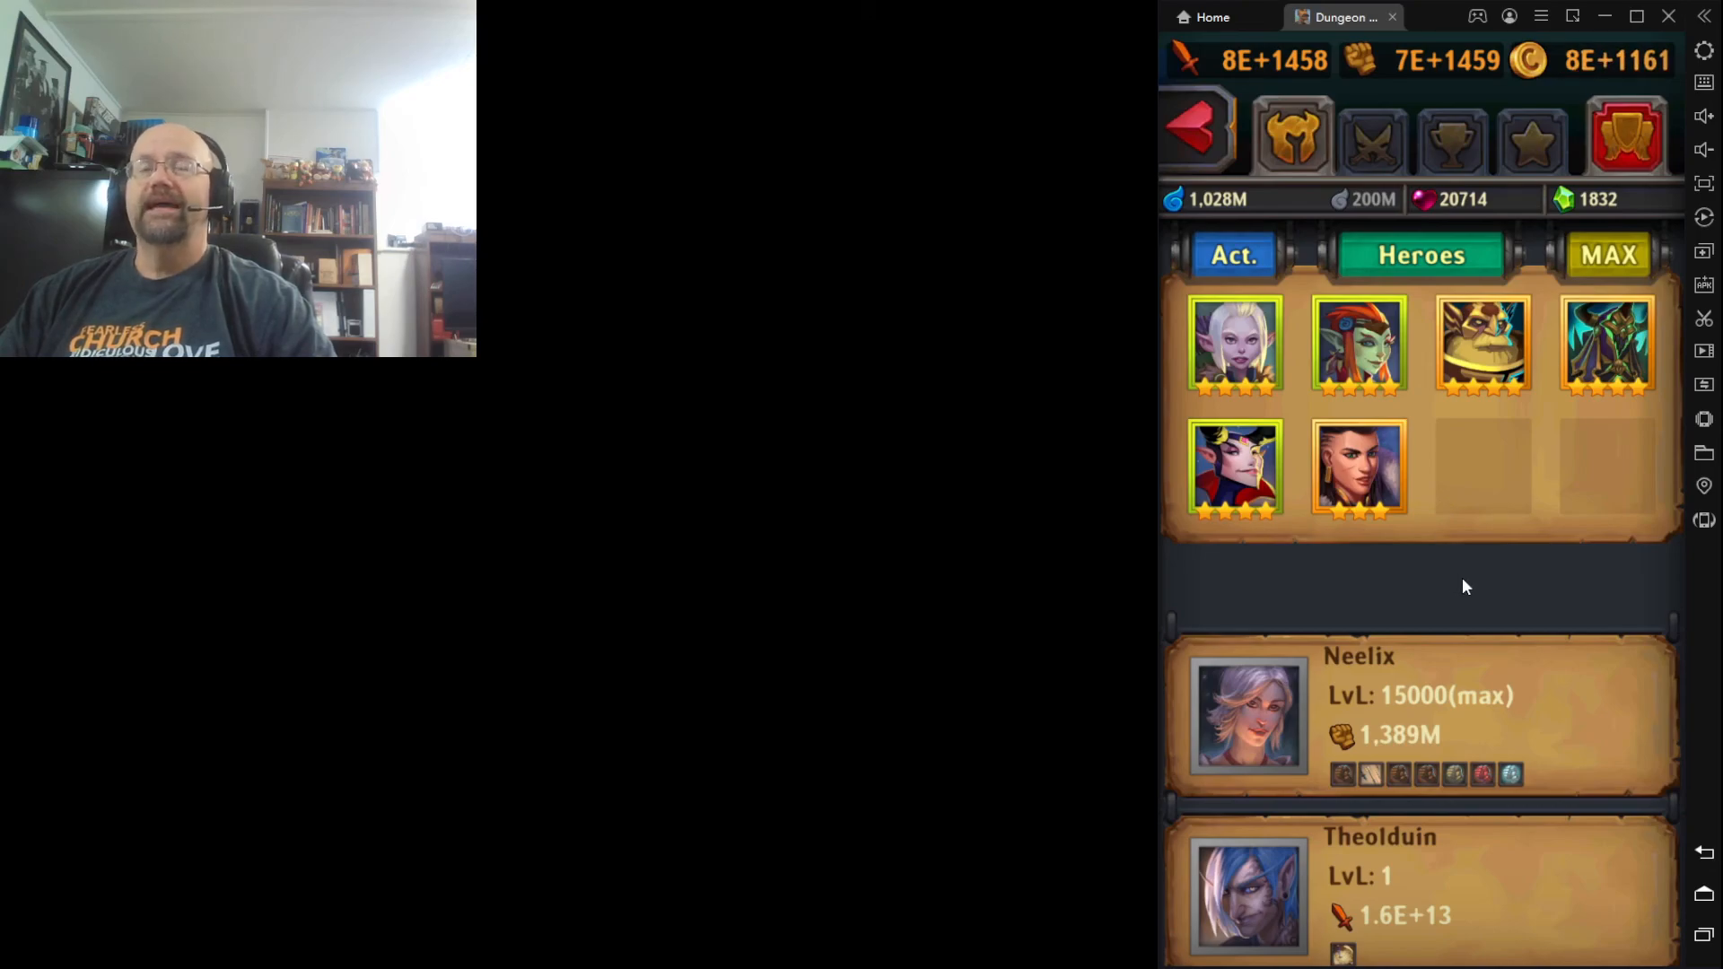
{"action": "mouse_move", "coordinate": [1486, 486]}
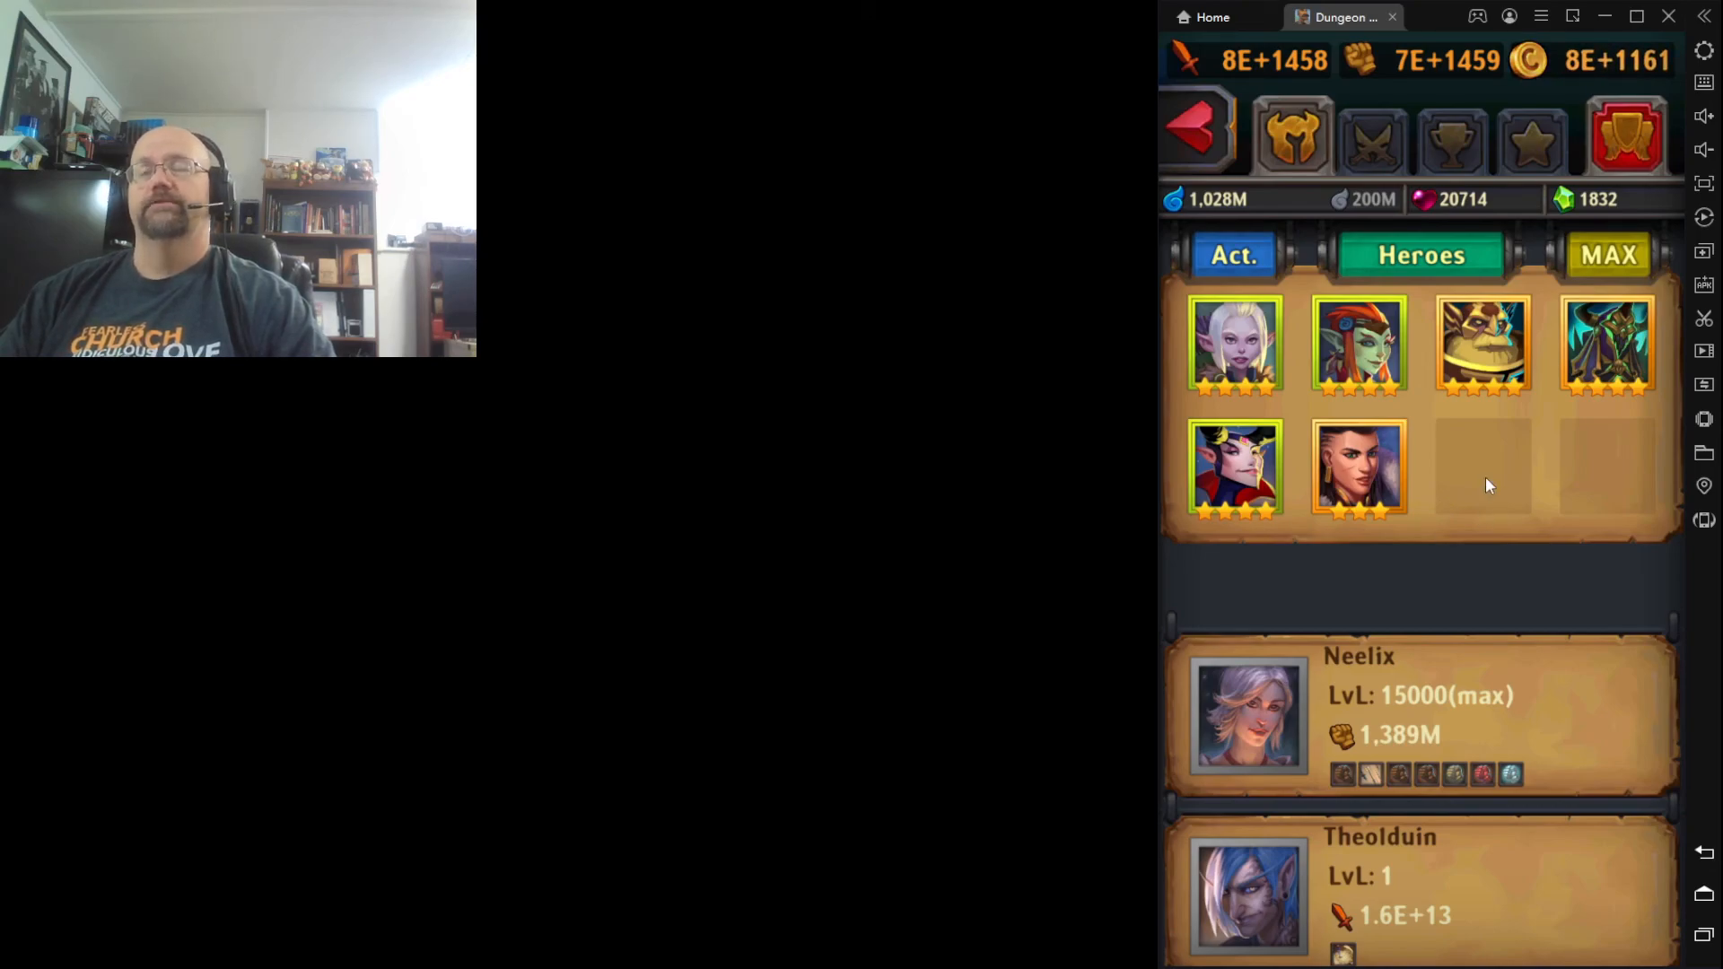